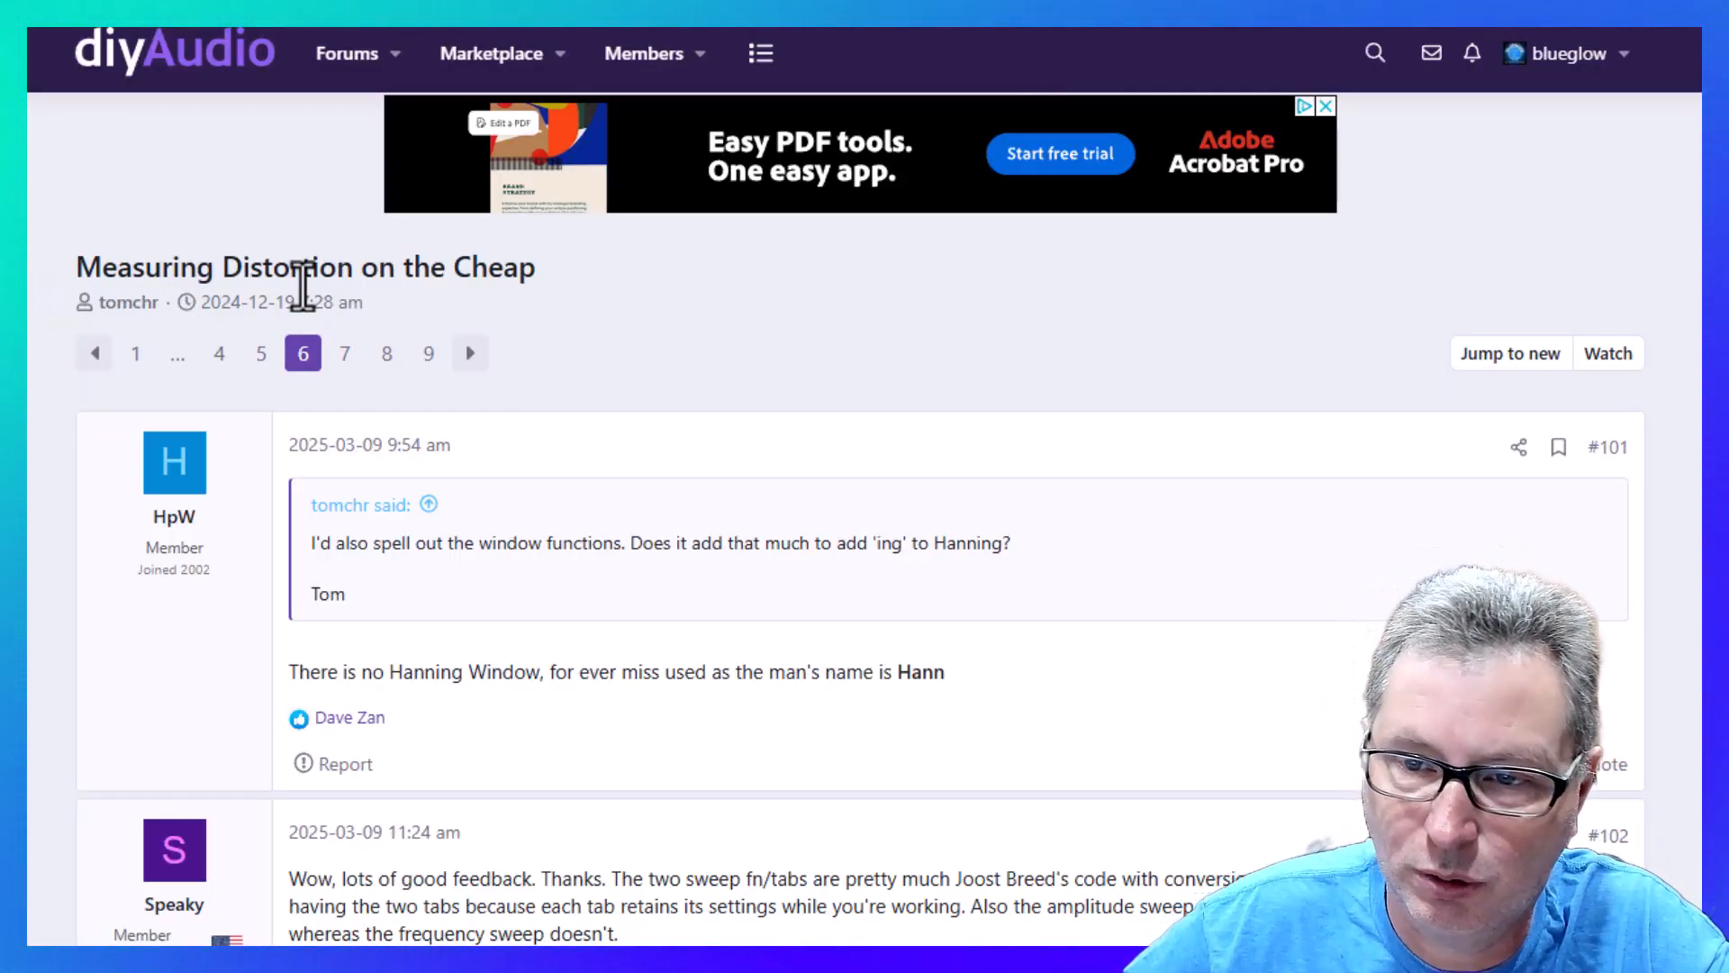
pyautogui.moveTo(430, 397)
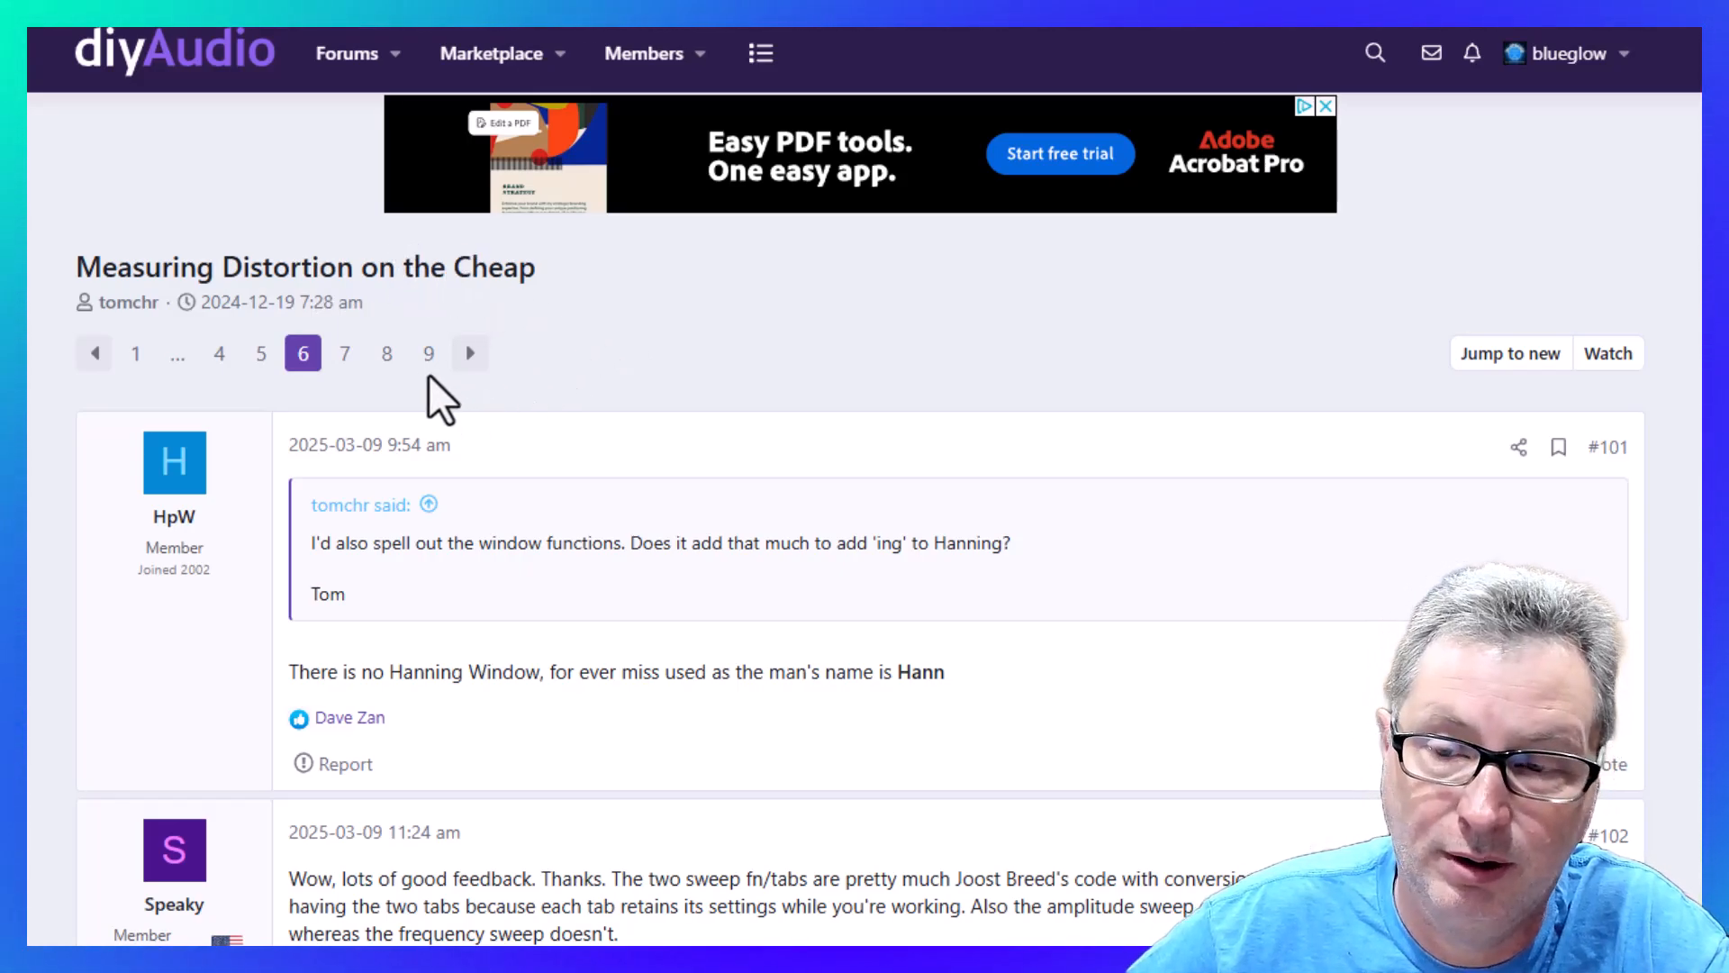
pyautogui.moveTo(610, 420)
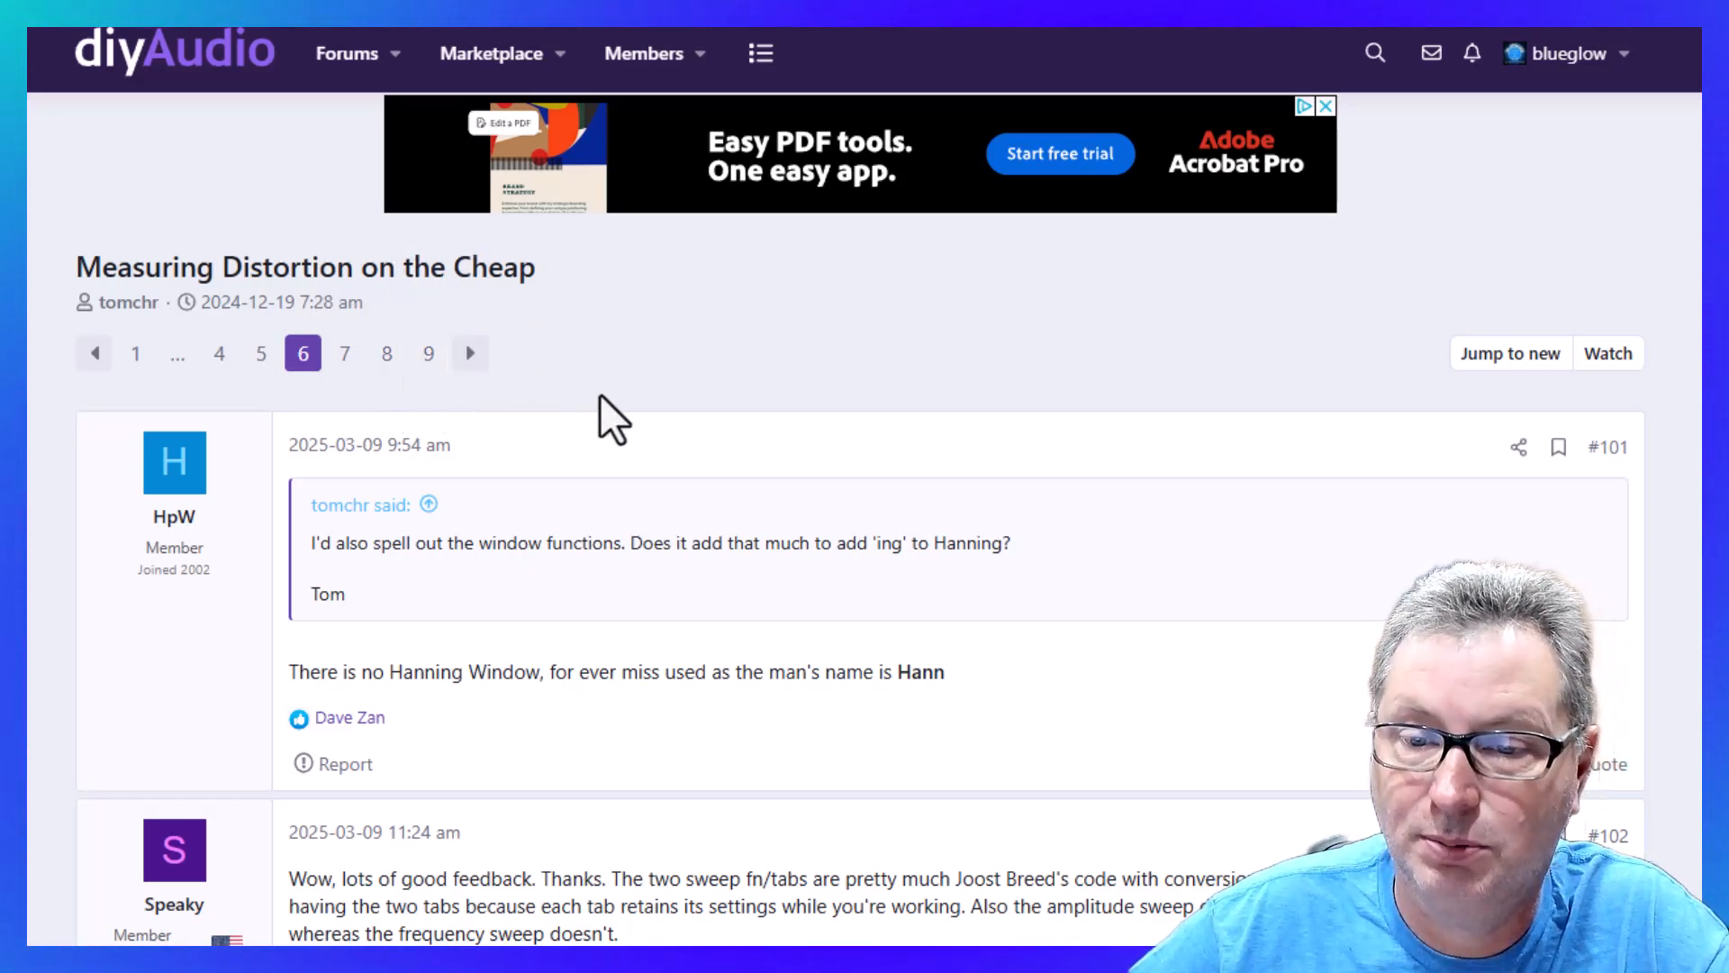
pyautogui.moveTo(355, 557)
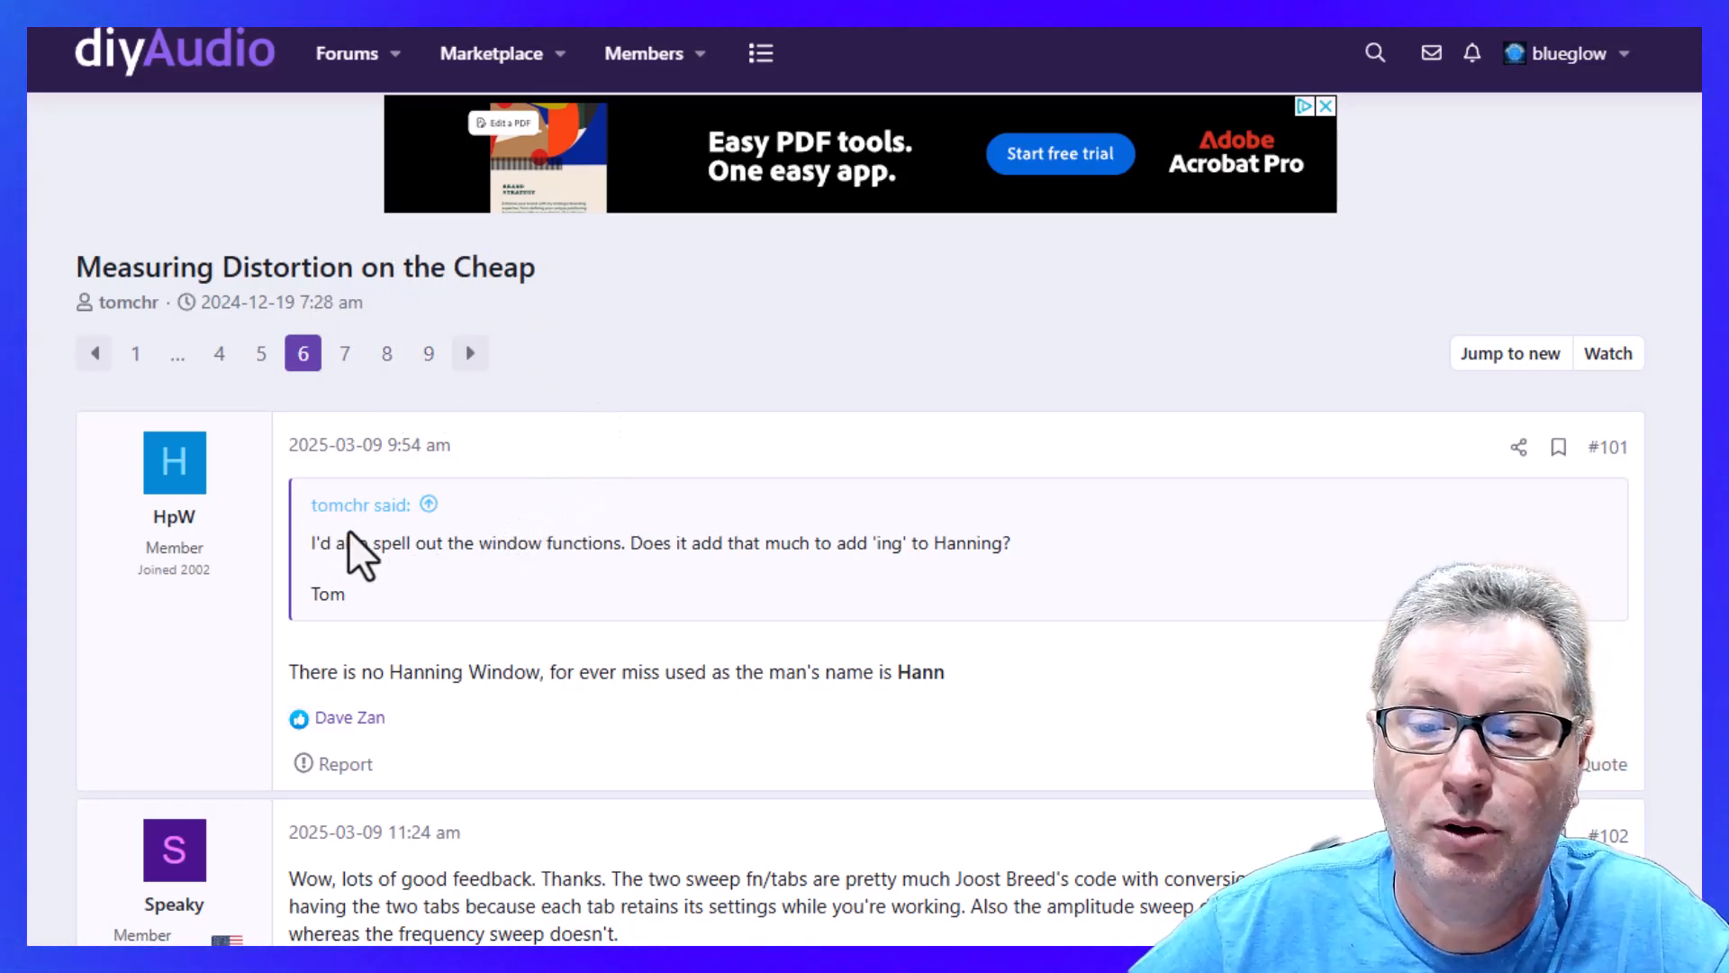
# Scroll down through the QA40xPlot forum thread to the GitHub releases link
pyautogui.scroll(-3)
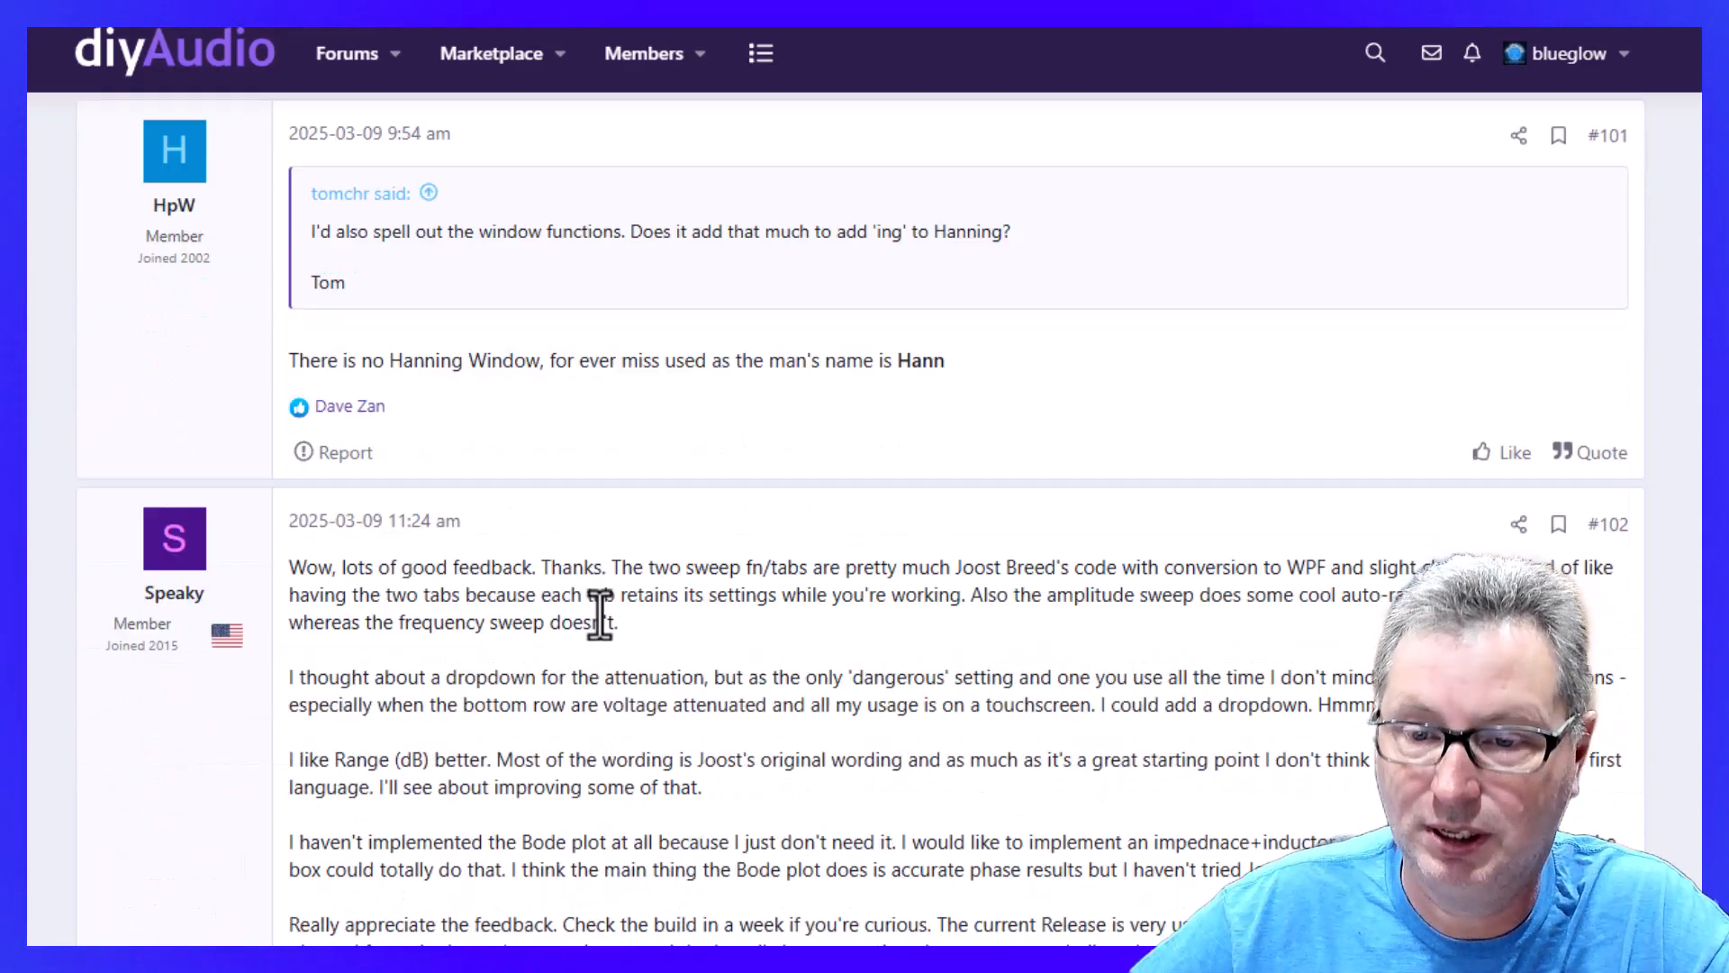
pyautogui.scroll(-3)
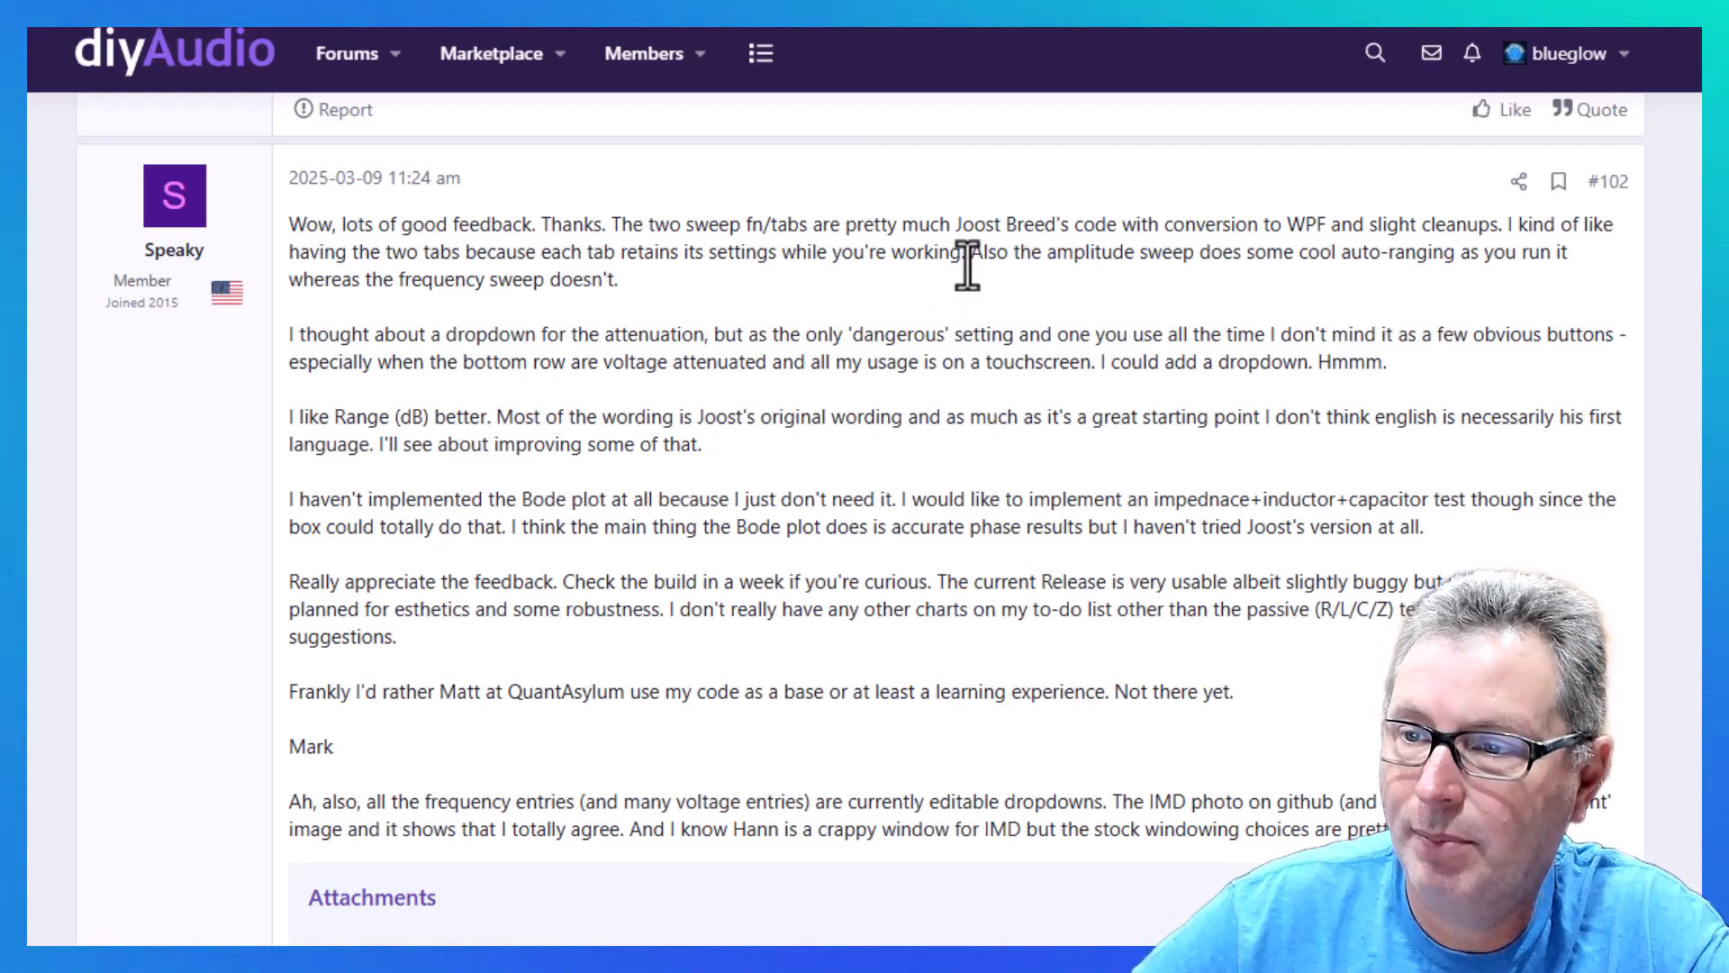
pyautogui.moveTo(1053, 319)
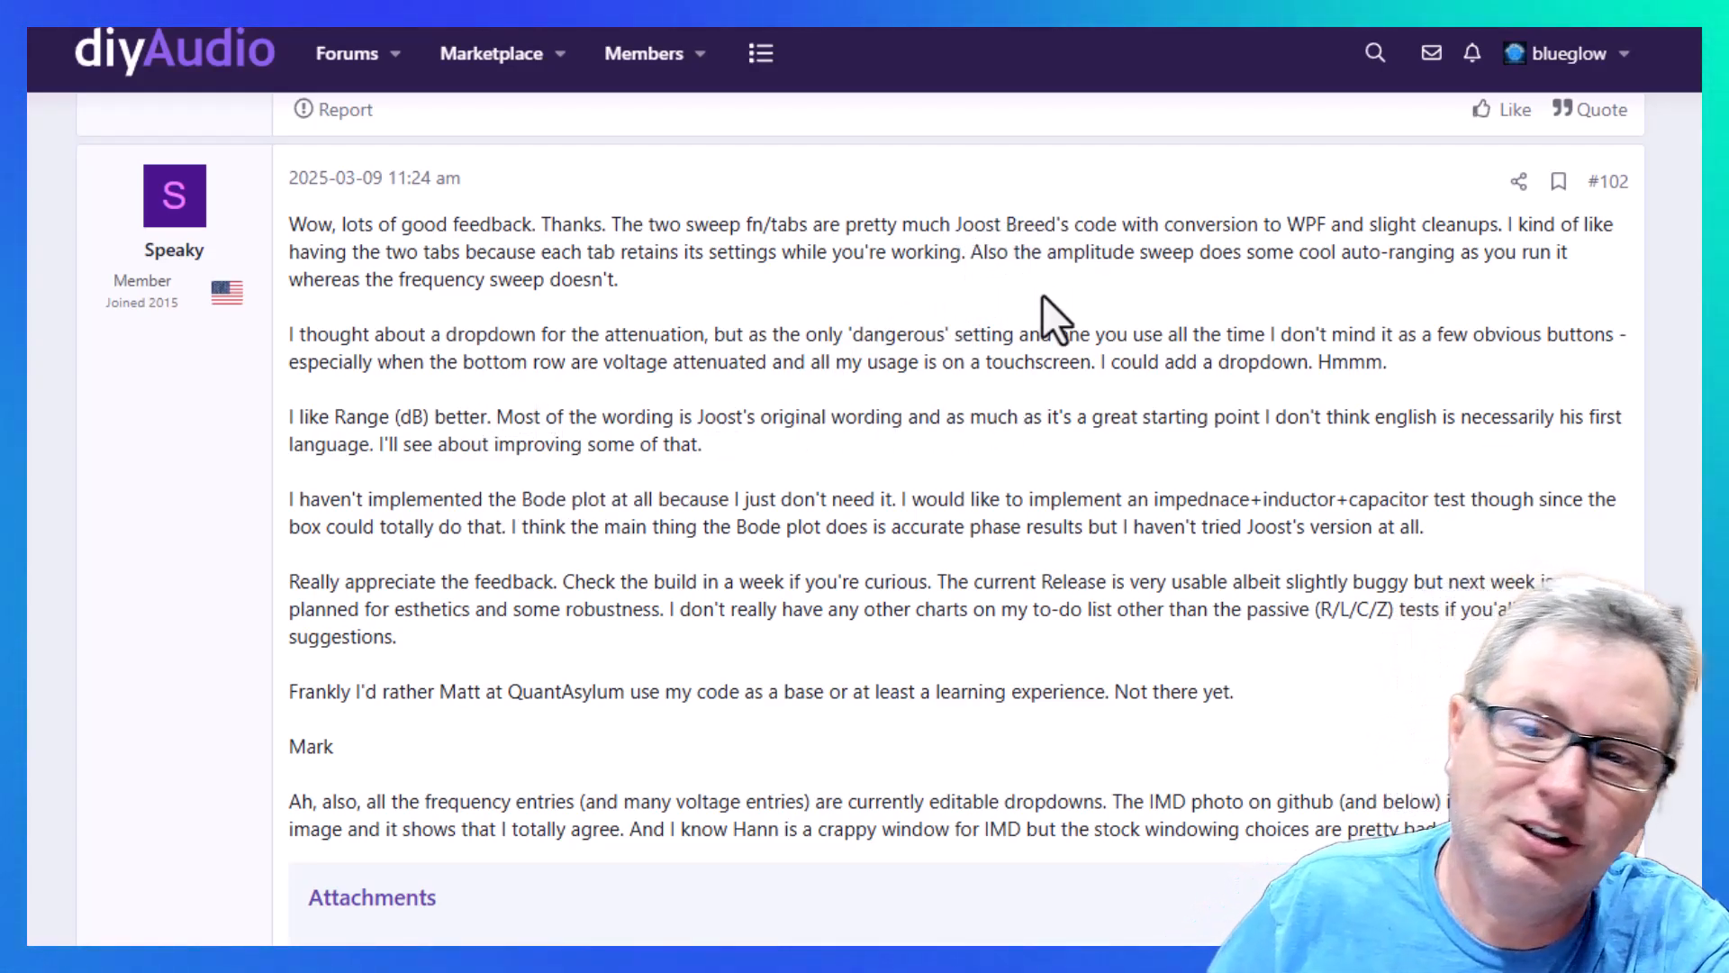
pyautogui.moveTo(938, 403)
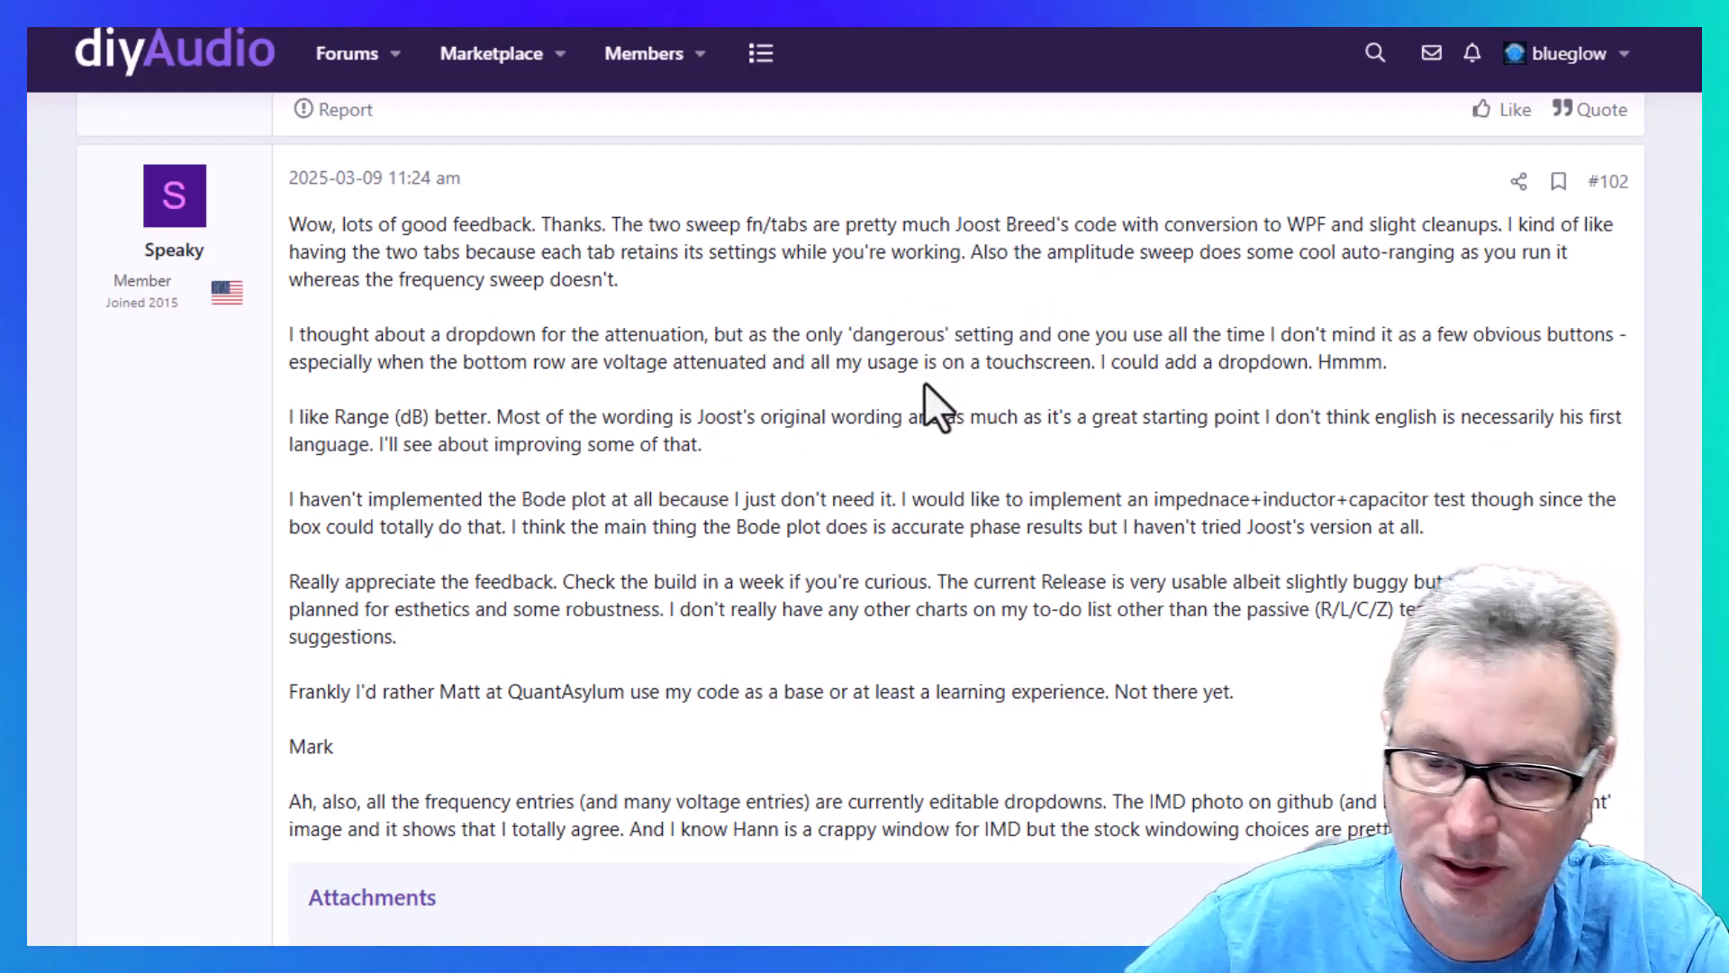
pyautogui.moveTo(526, 662)
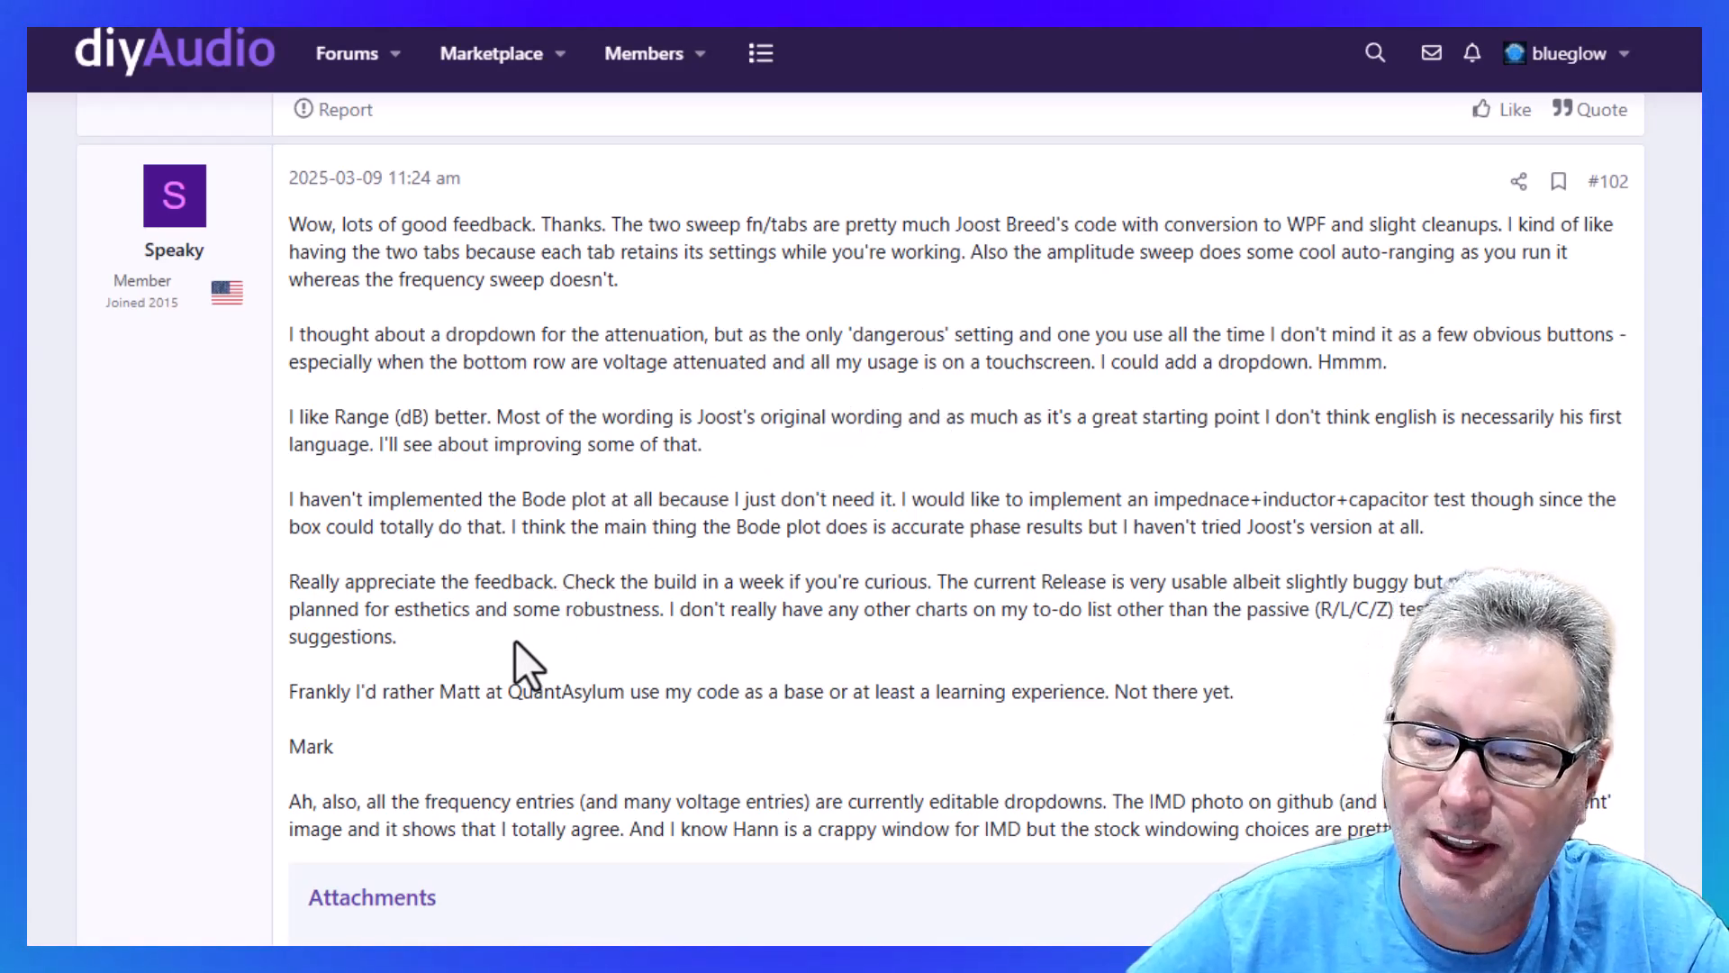
pyautogui.moveTo(399, 693)
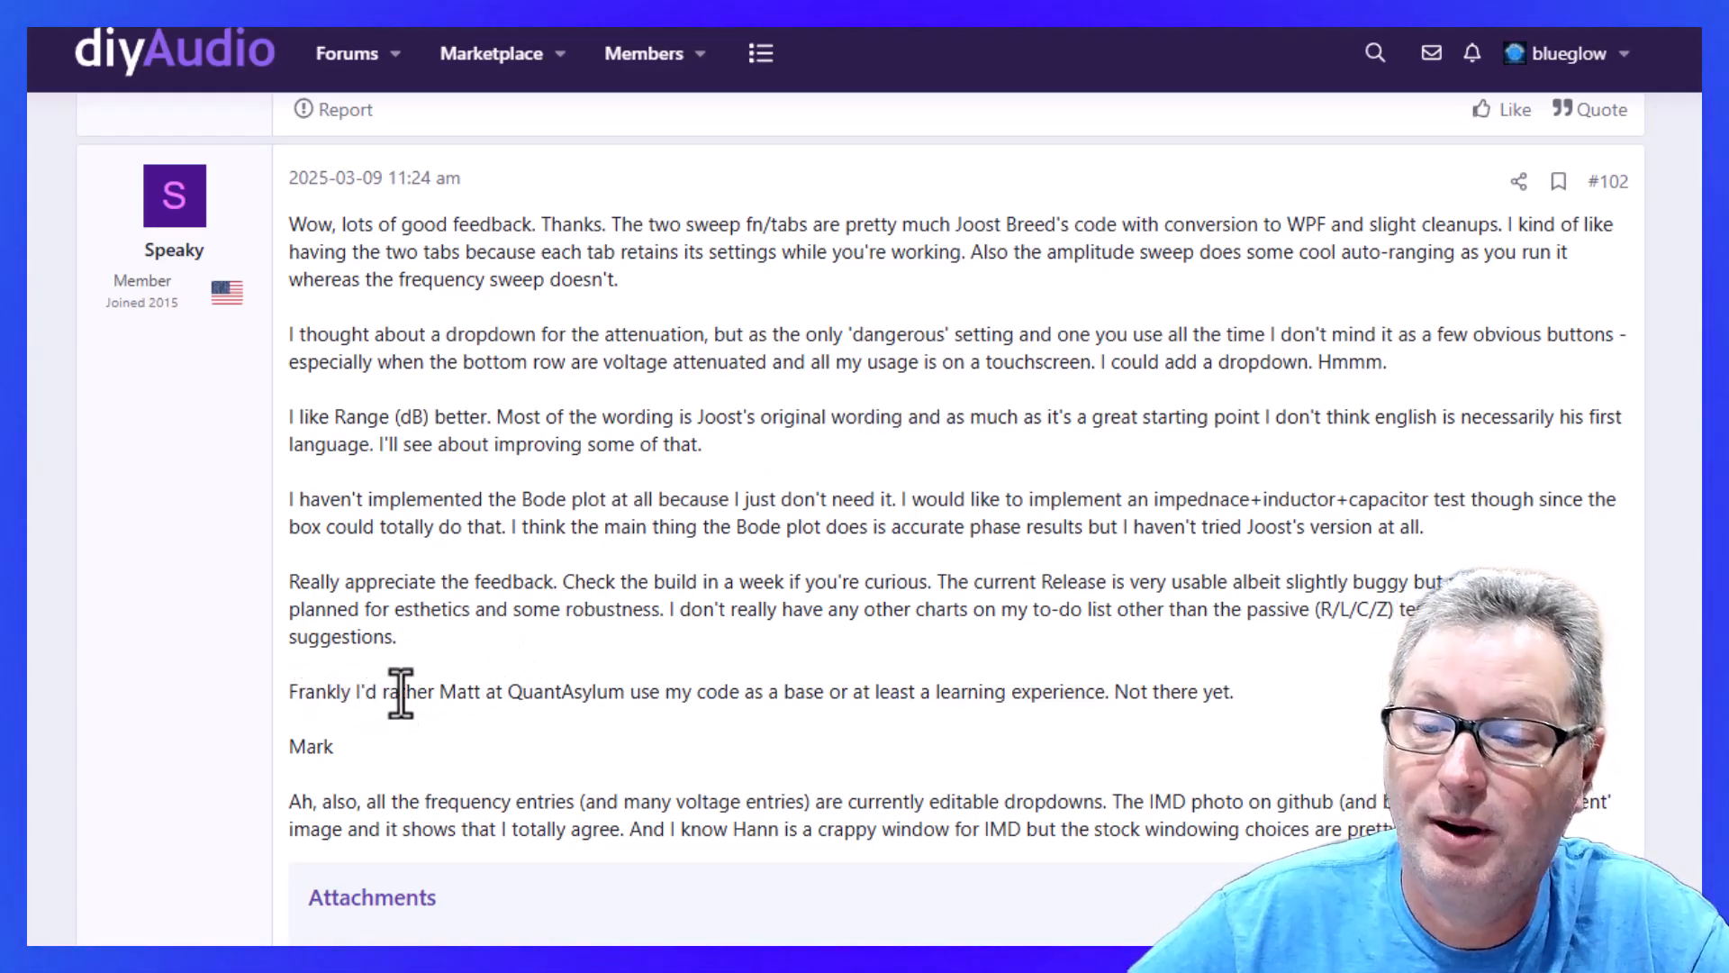
pyautogui.moveTo(796, 737)
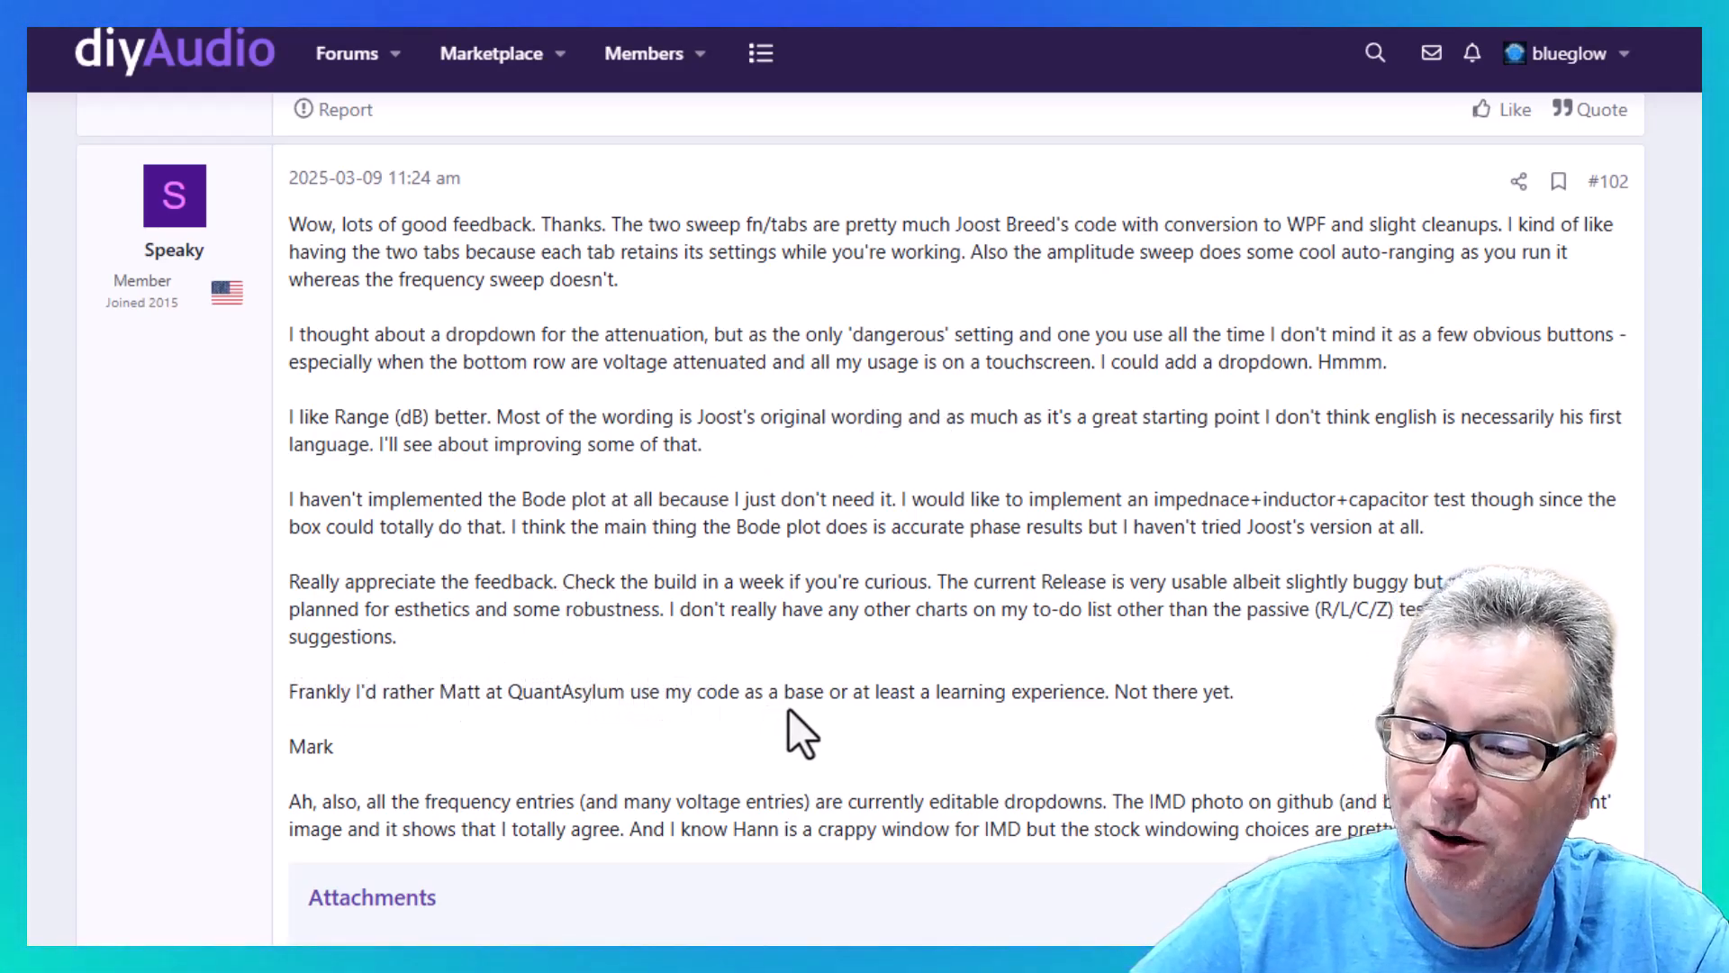
pyautogui.moveTo(1180, 706)
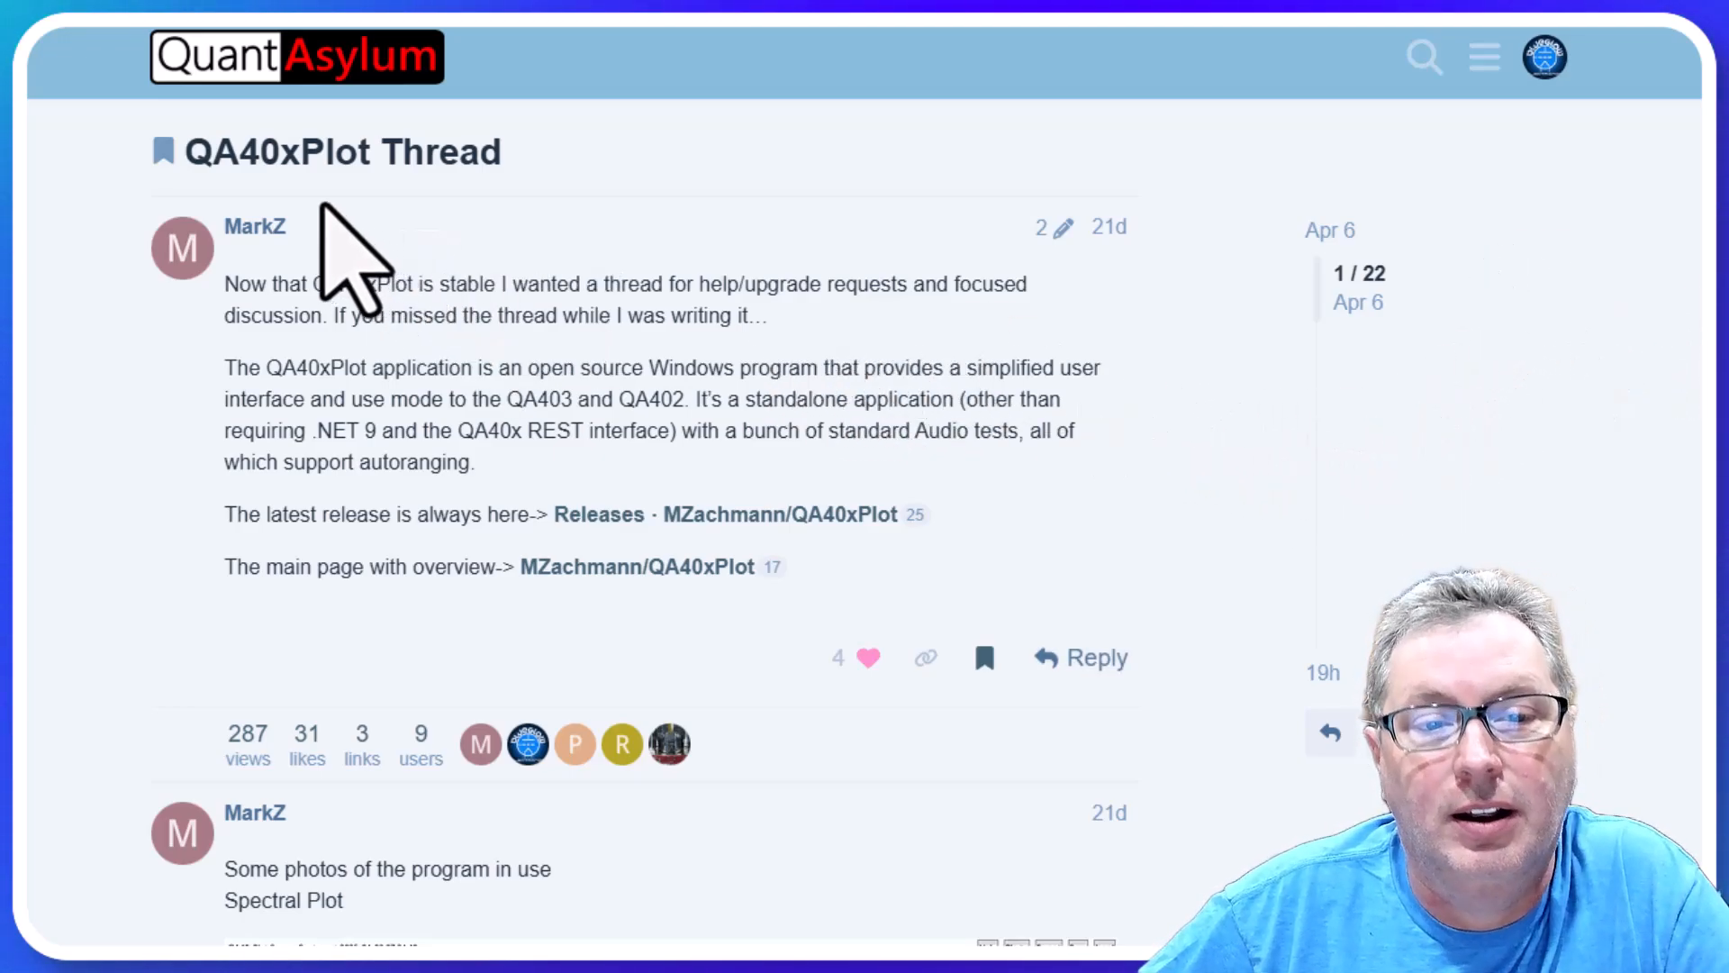
pyautogui.moveTo(309, 232)
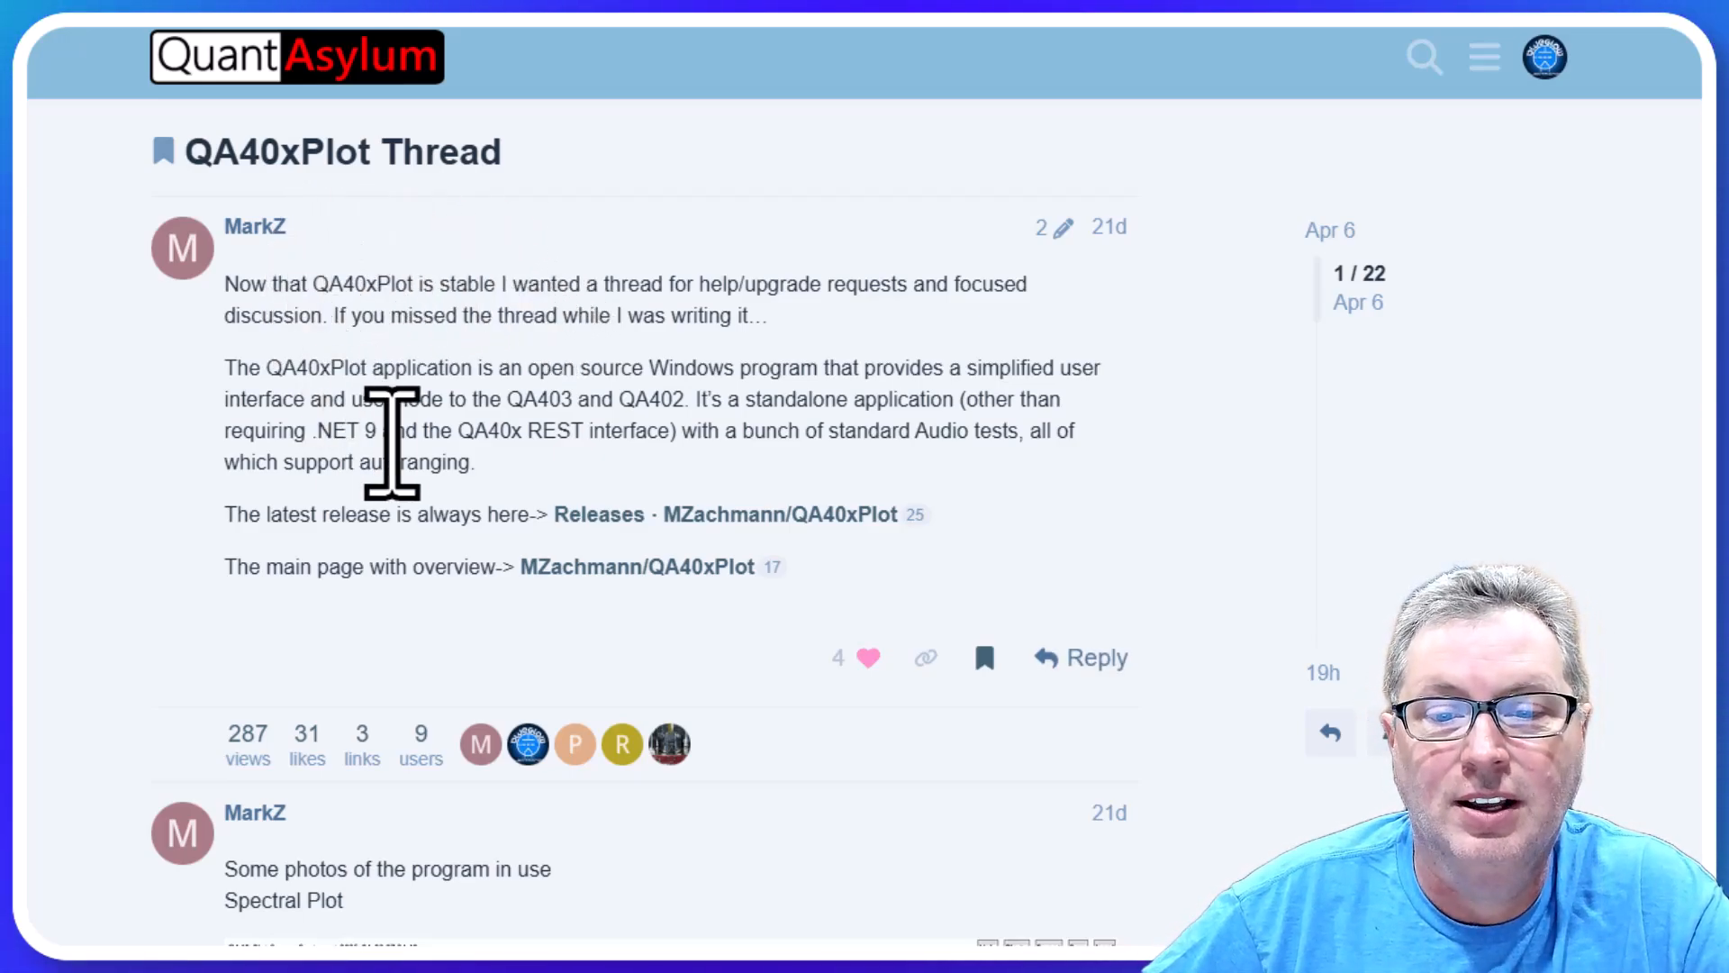
pyautogui.scroll(-3)
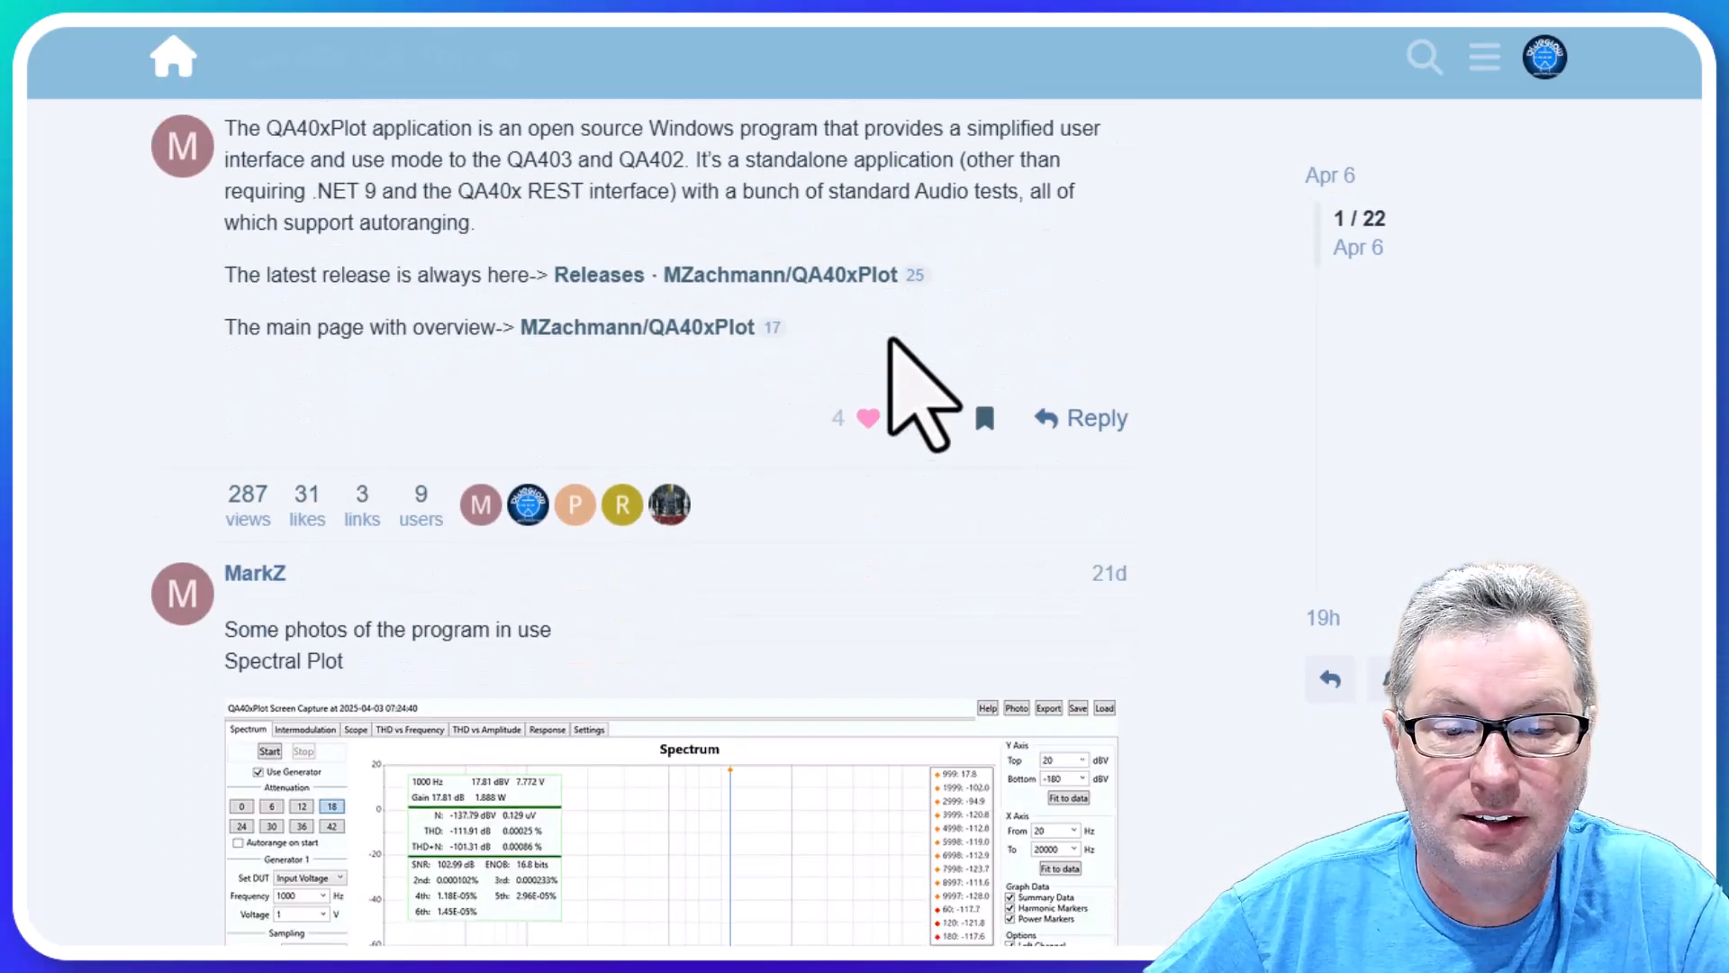
pyautogui.scroll(-3)
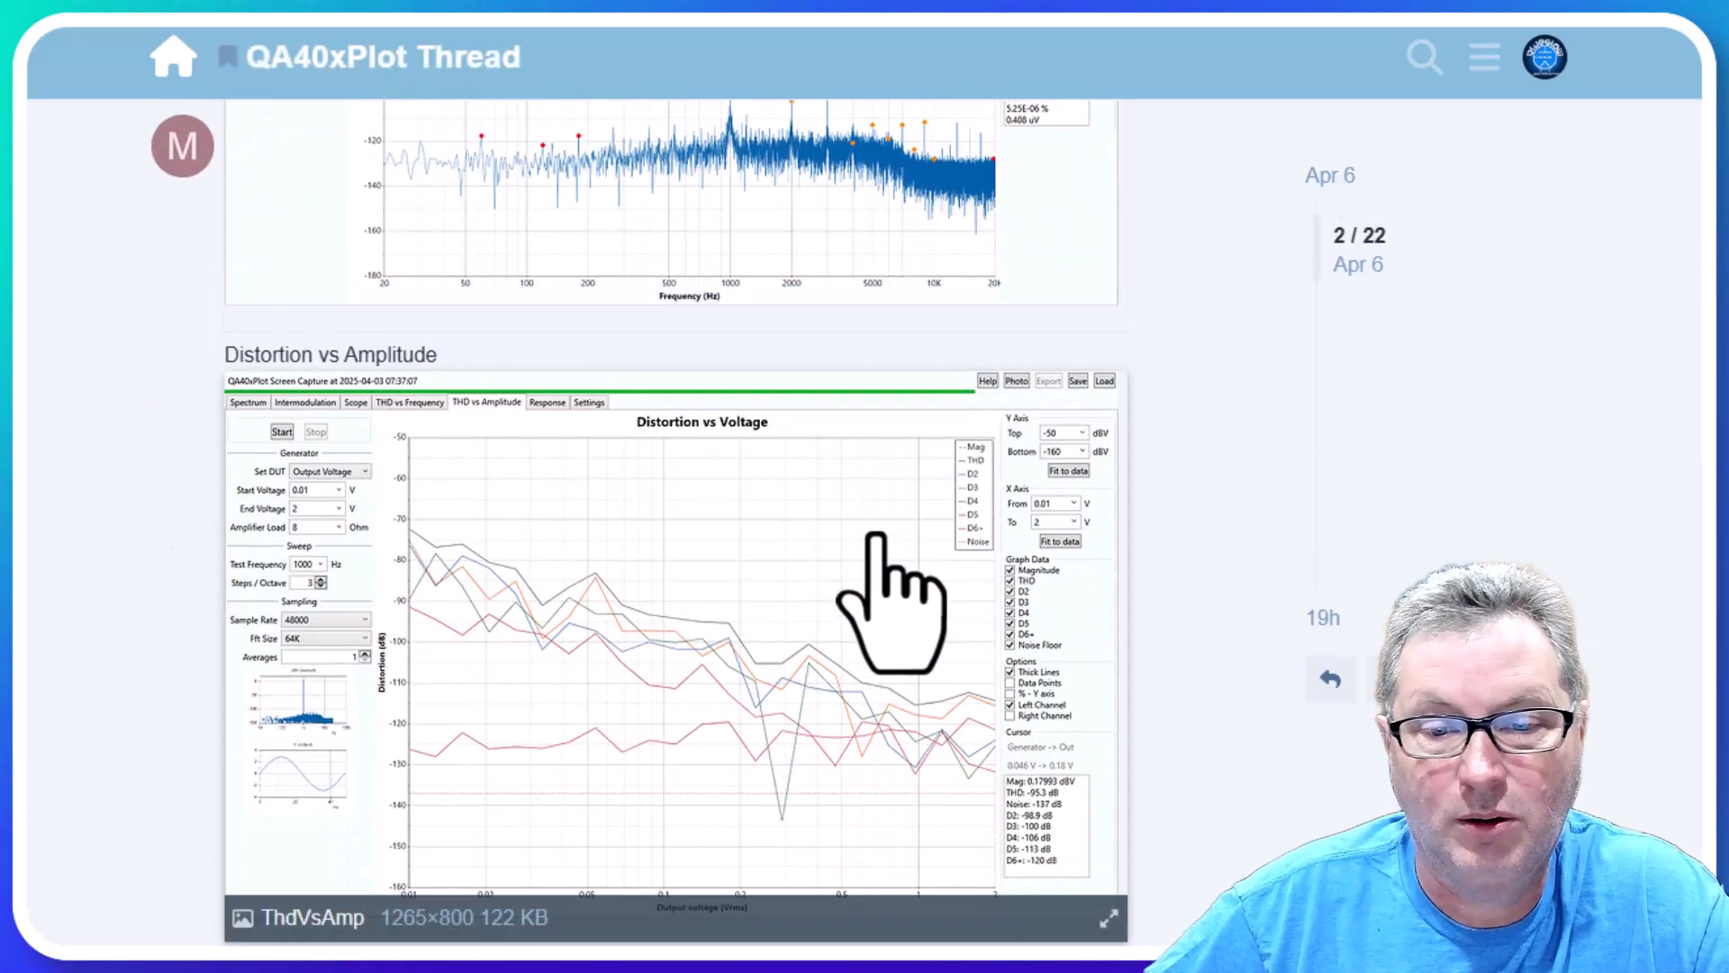
pyautogui.scroll(-3)
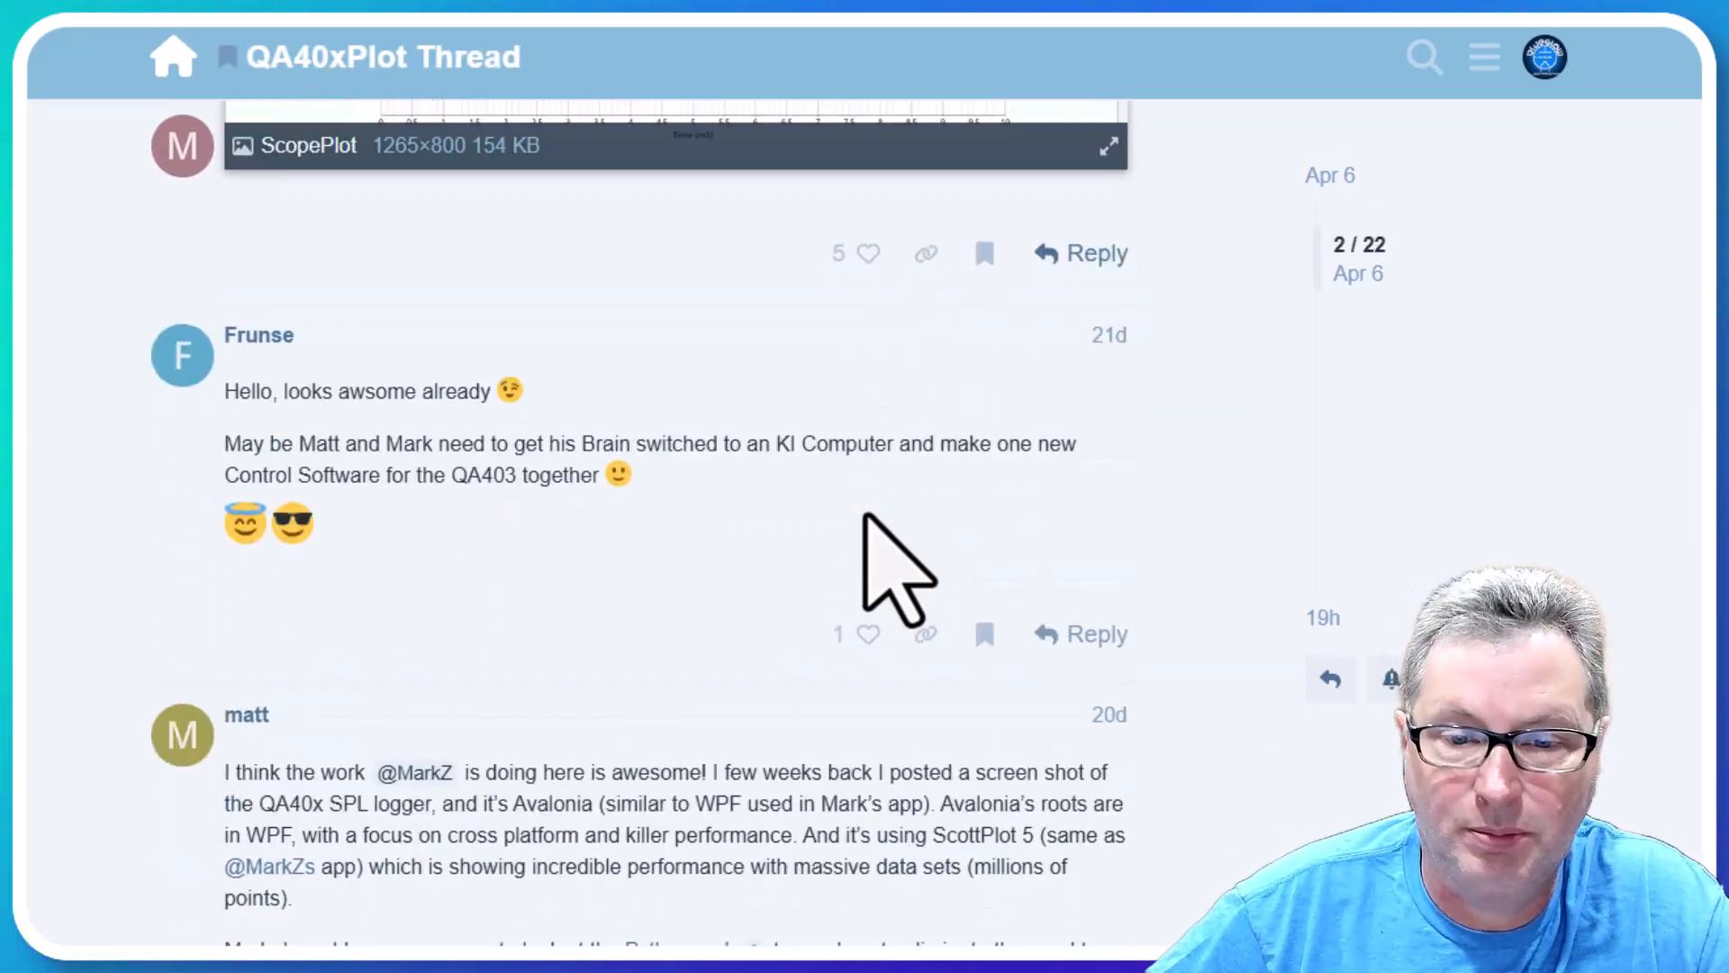
pyautogui.scroll(-3)
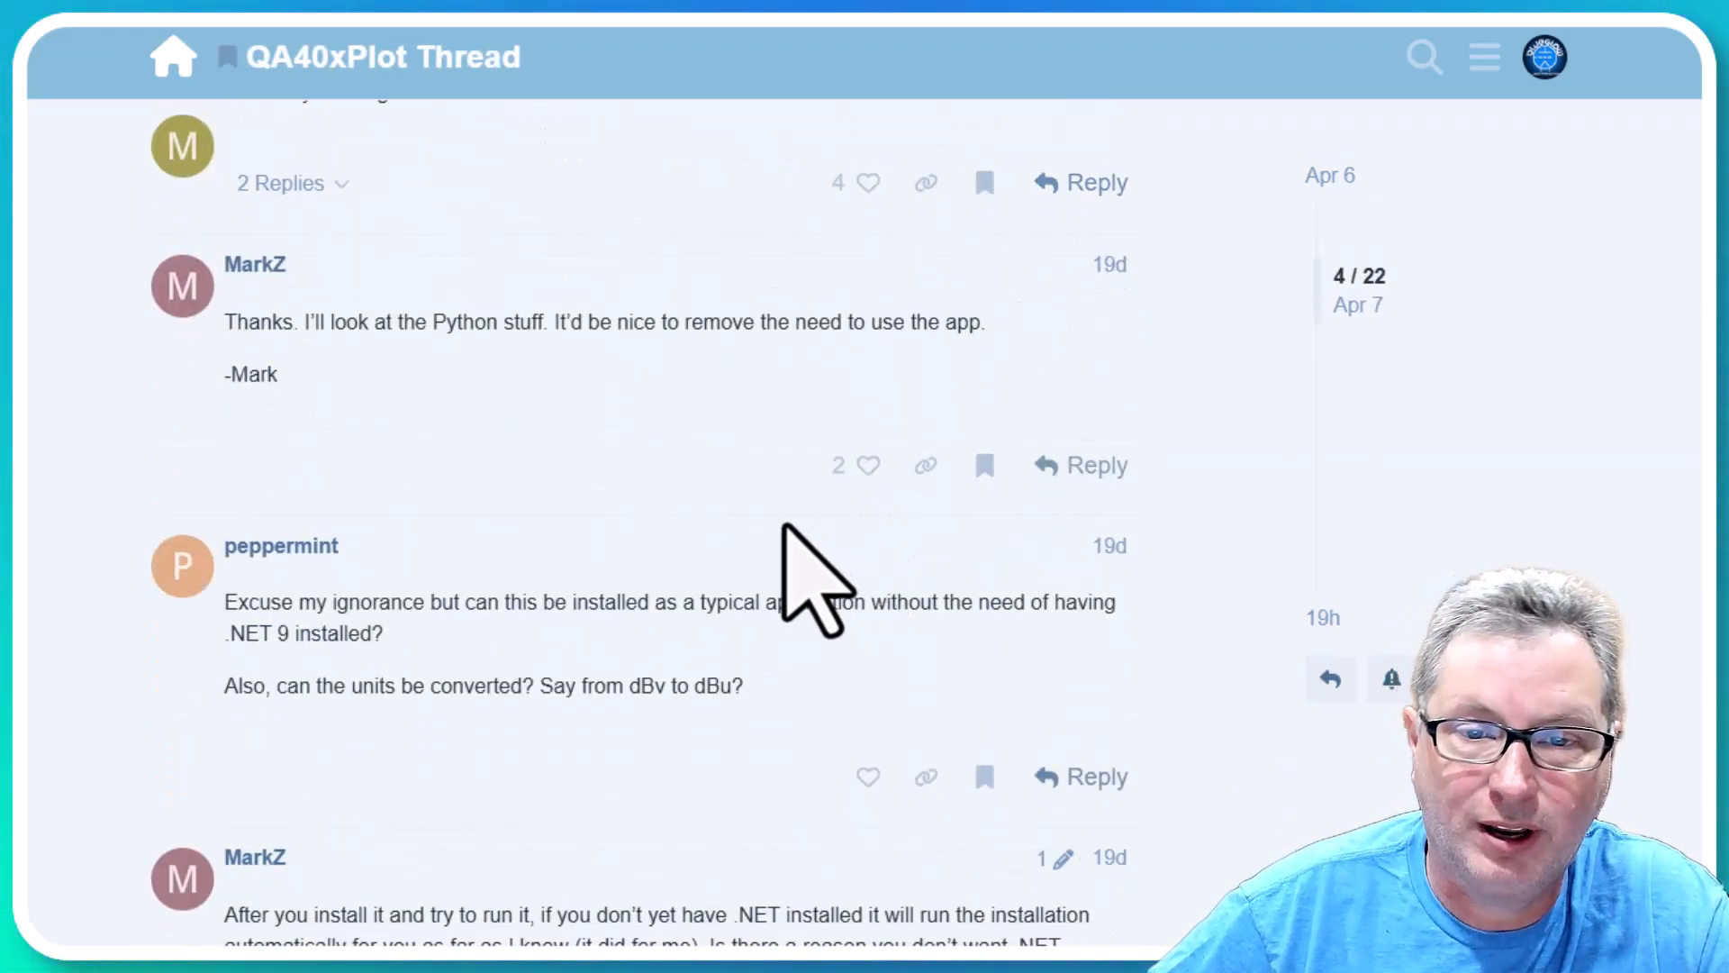
pyautogui.scroll(-3)
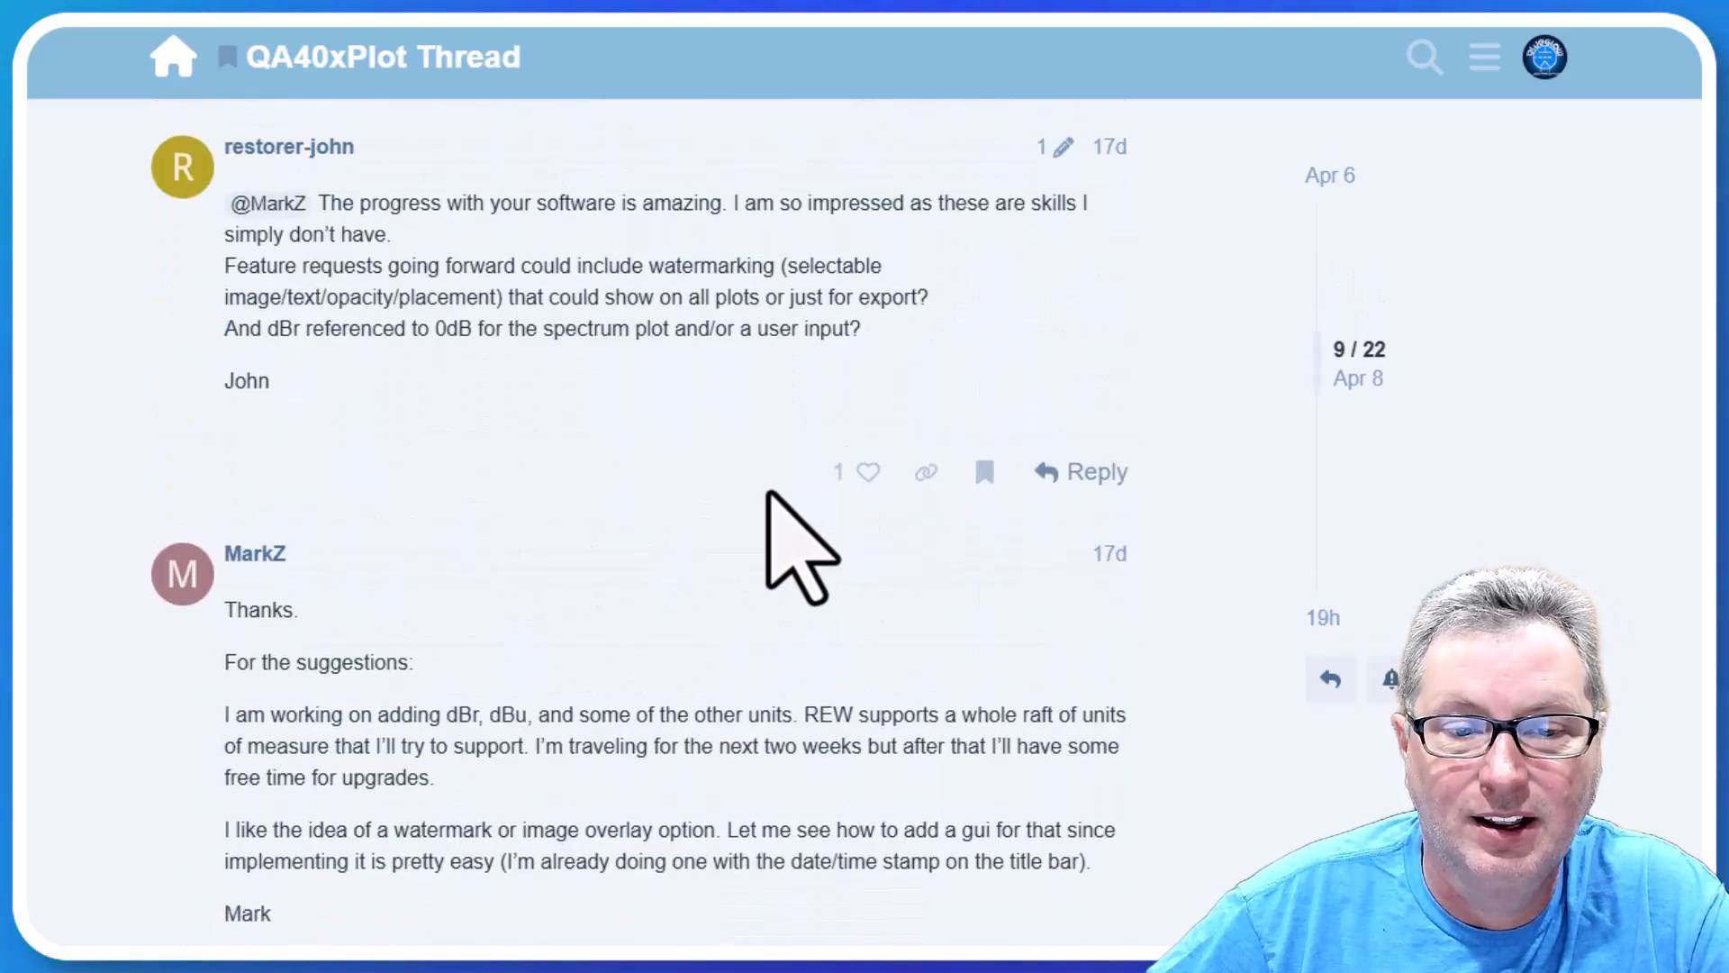
pyautogui.scroll(-3)
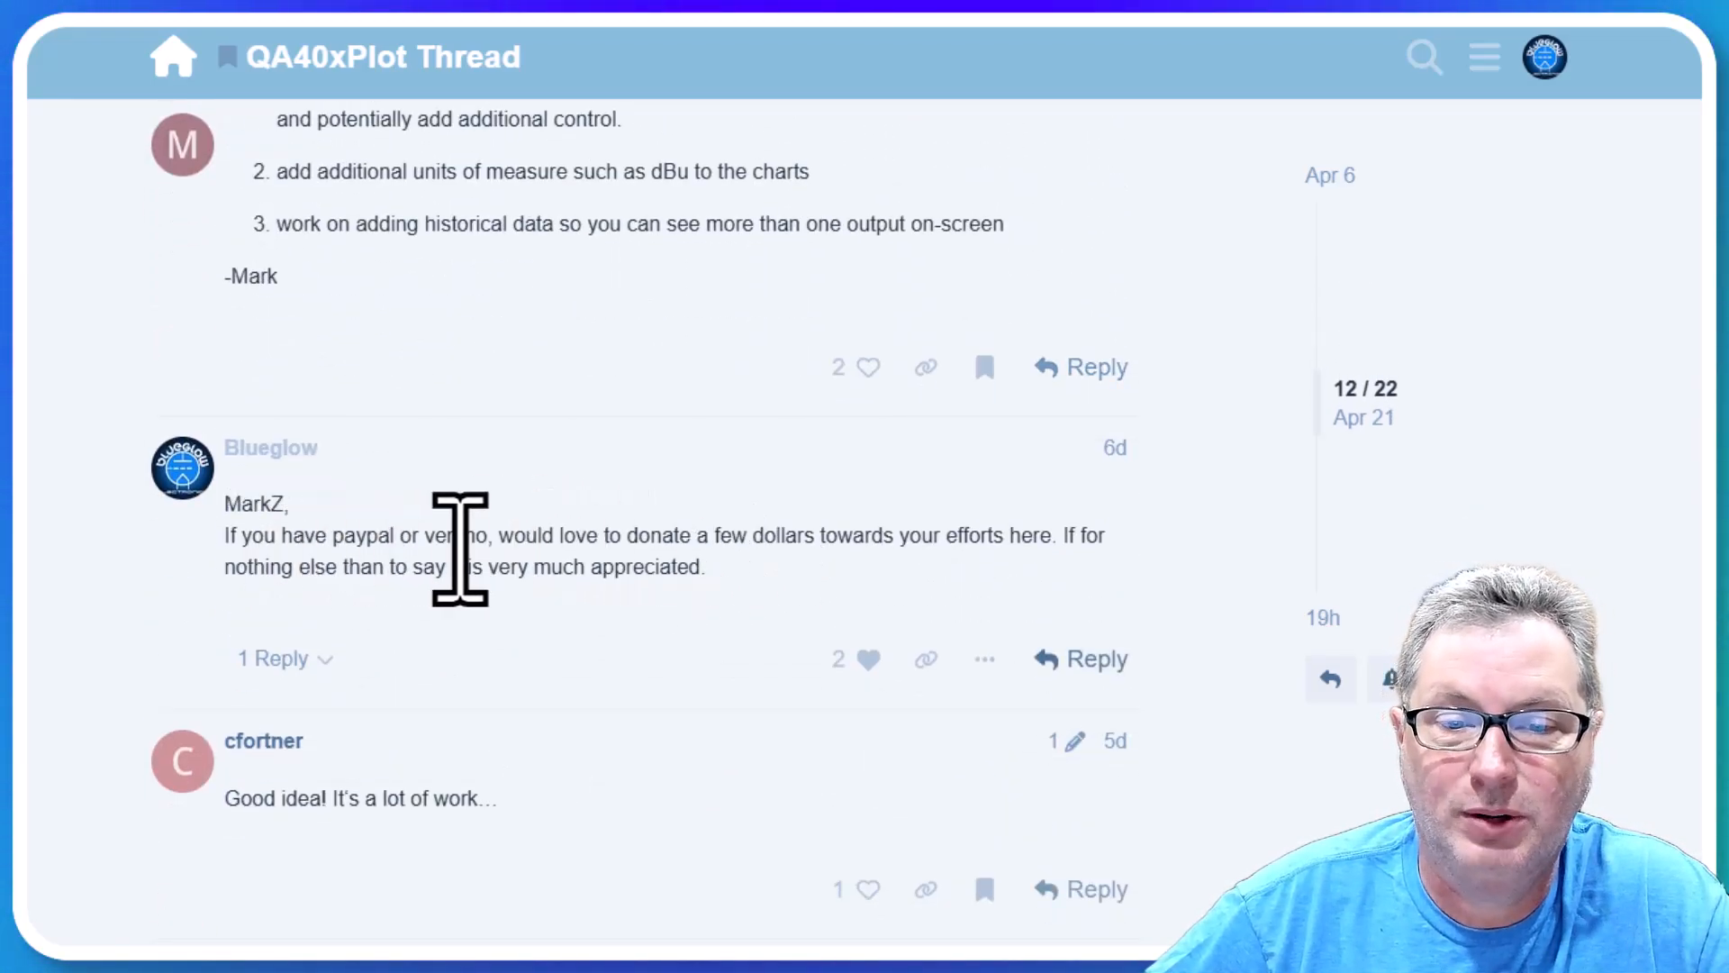
pyautogui.moveTo(771, 574)
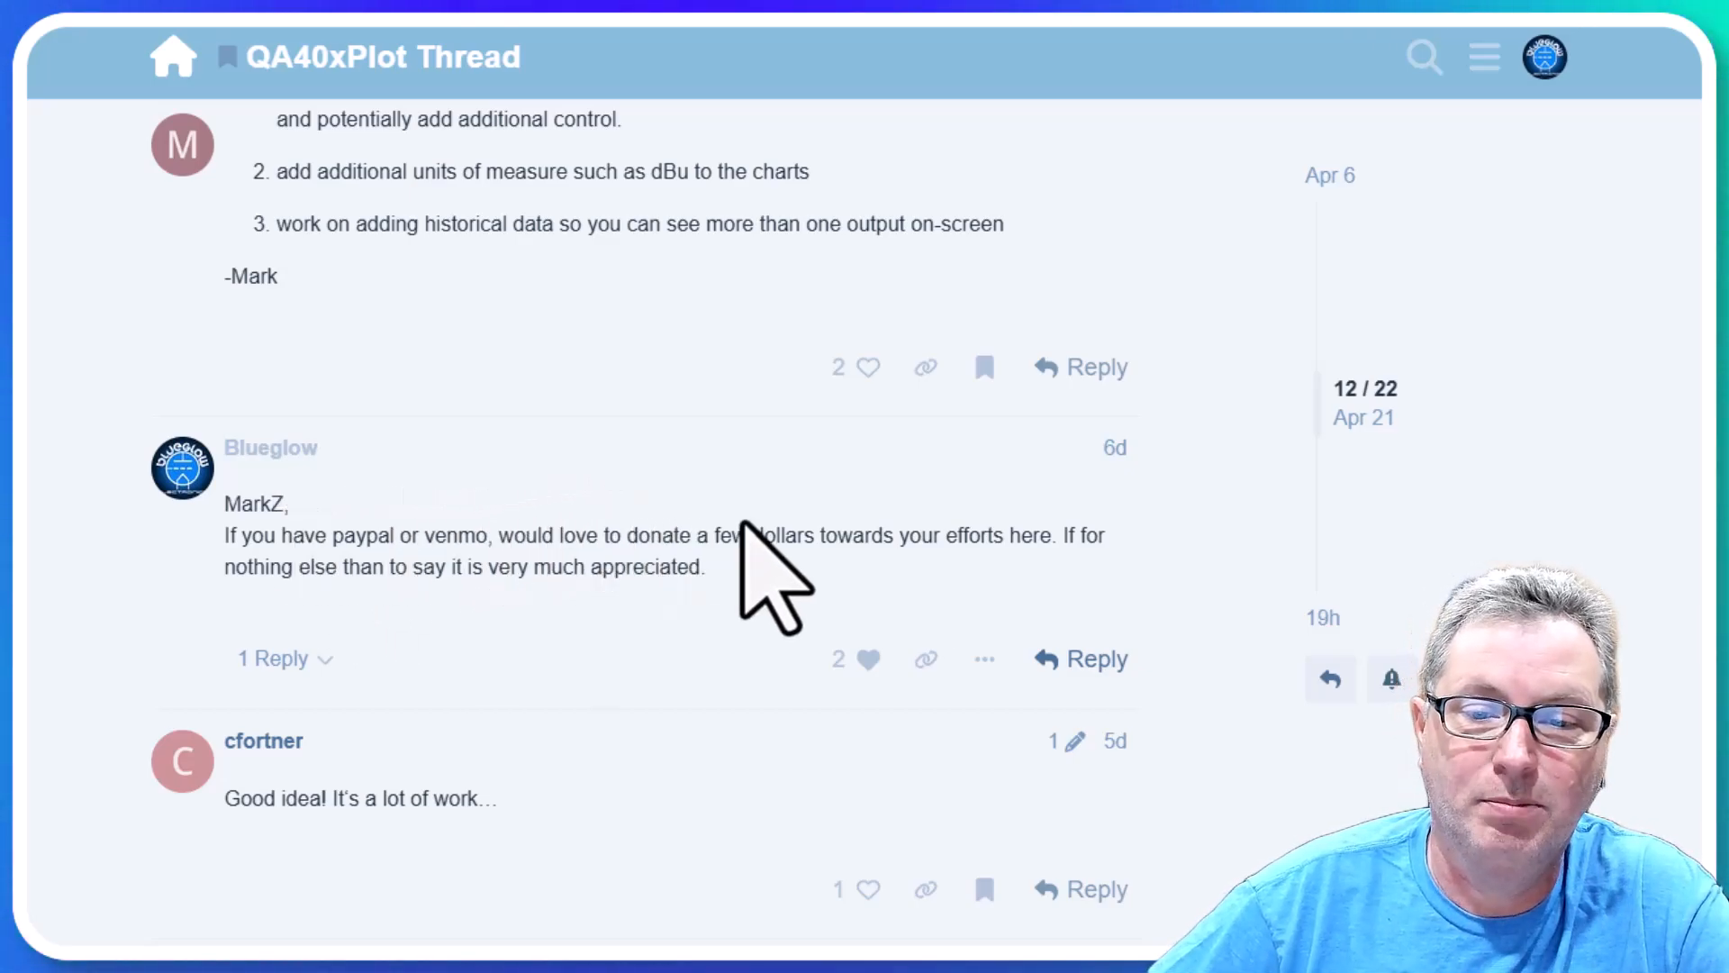
pyautogui.scroll(-3)
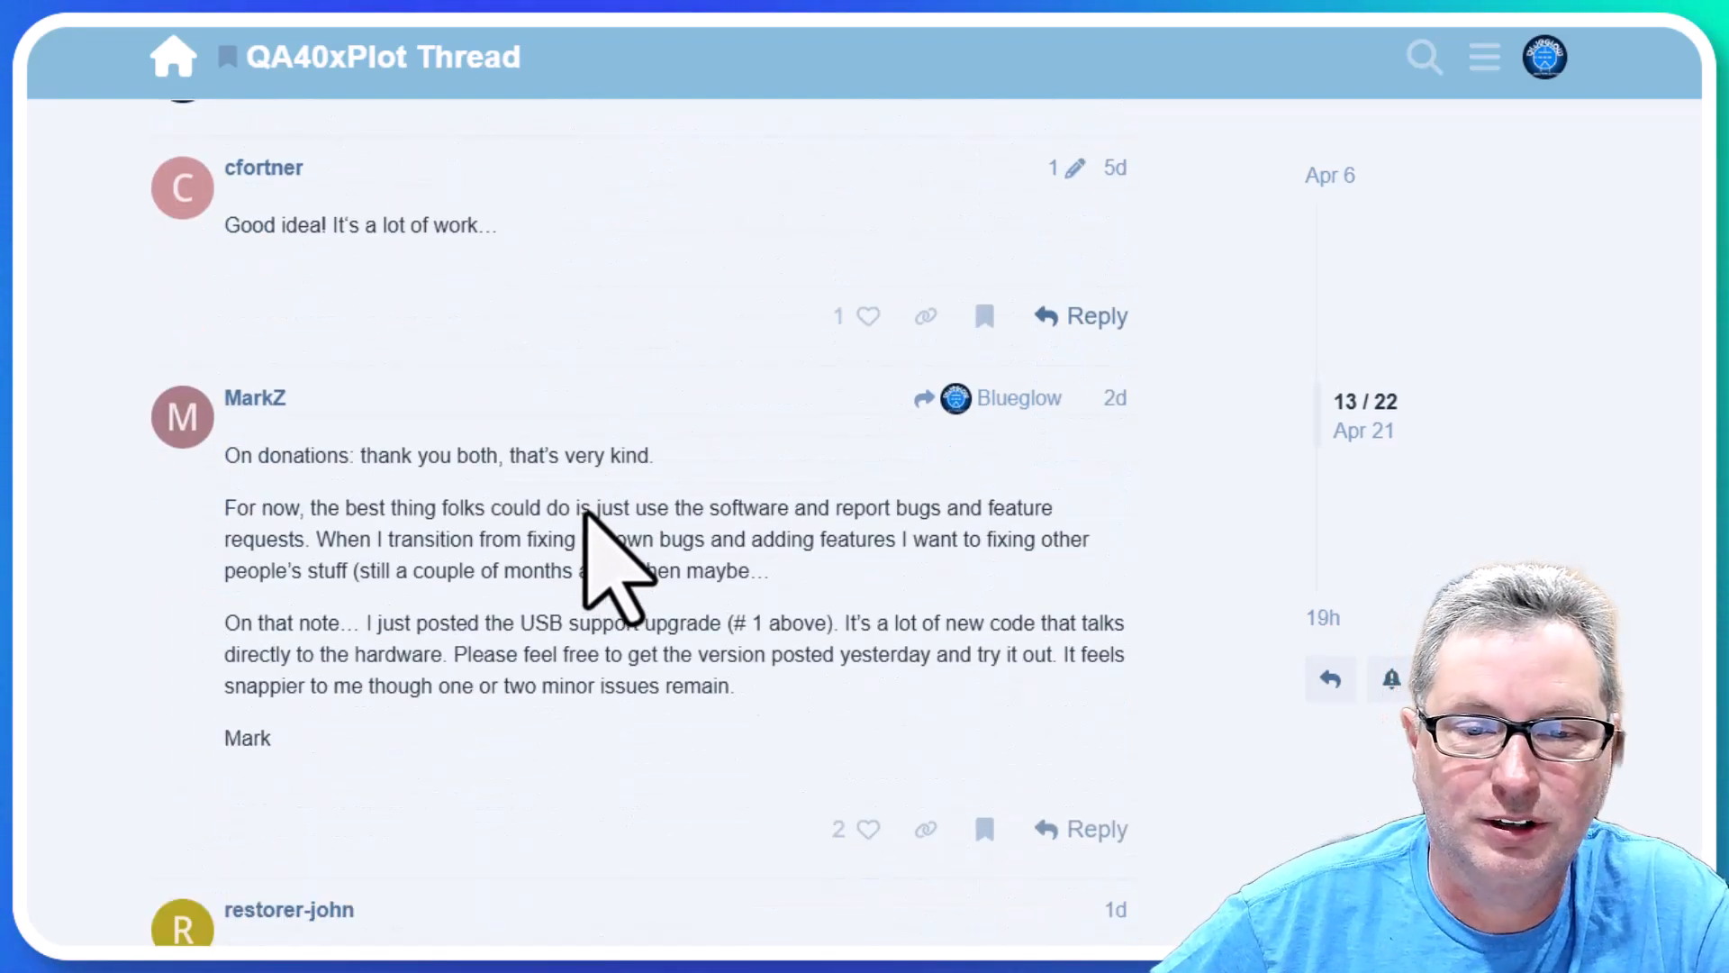
pyautogui.scroll(-3)
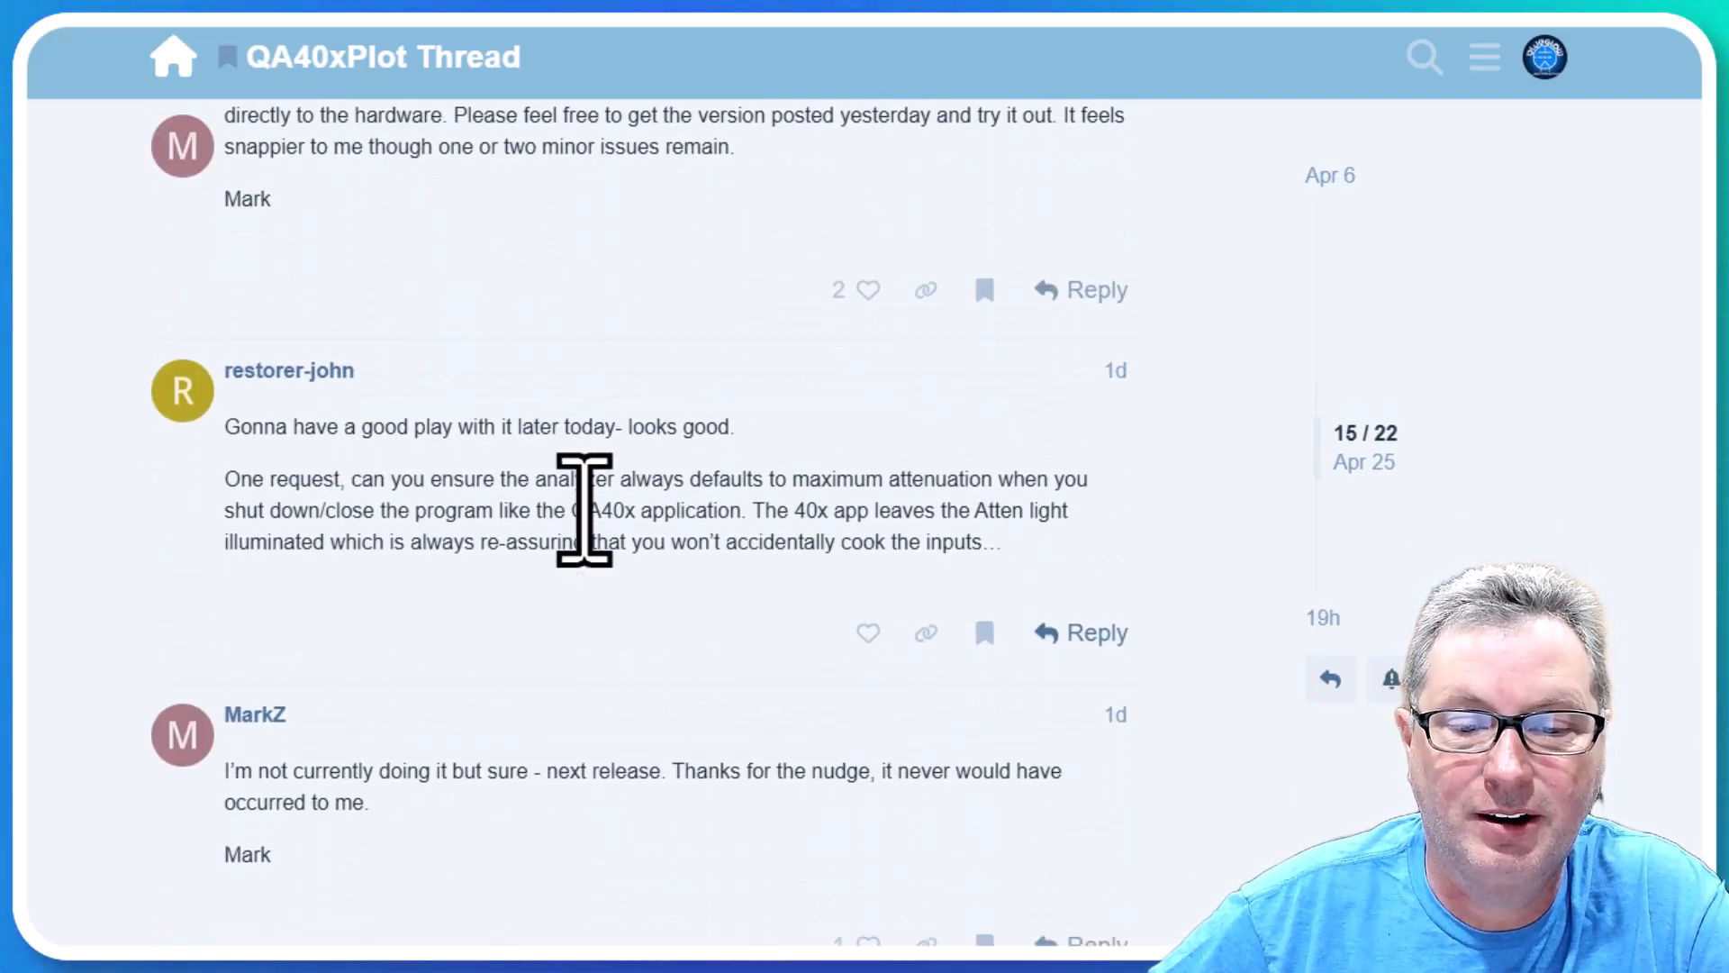
pyautogui.scroll(-3)
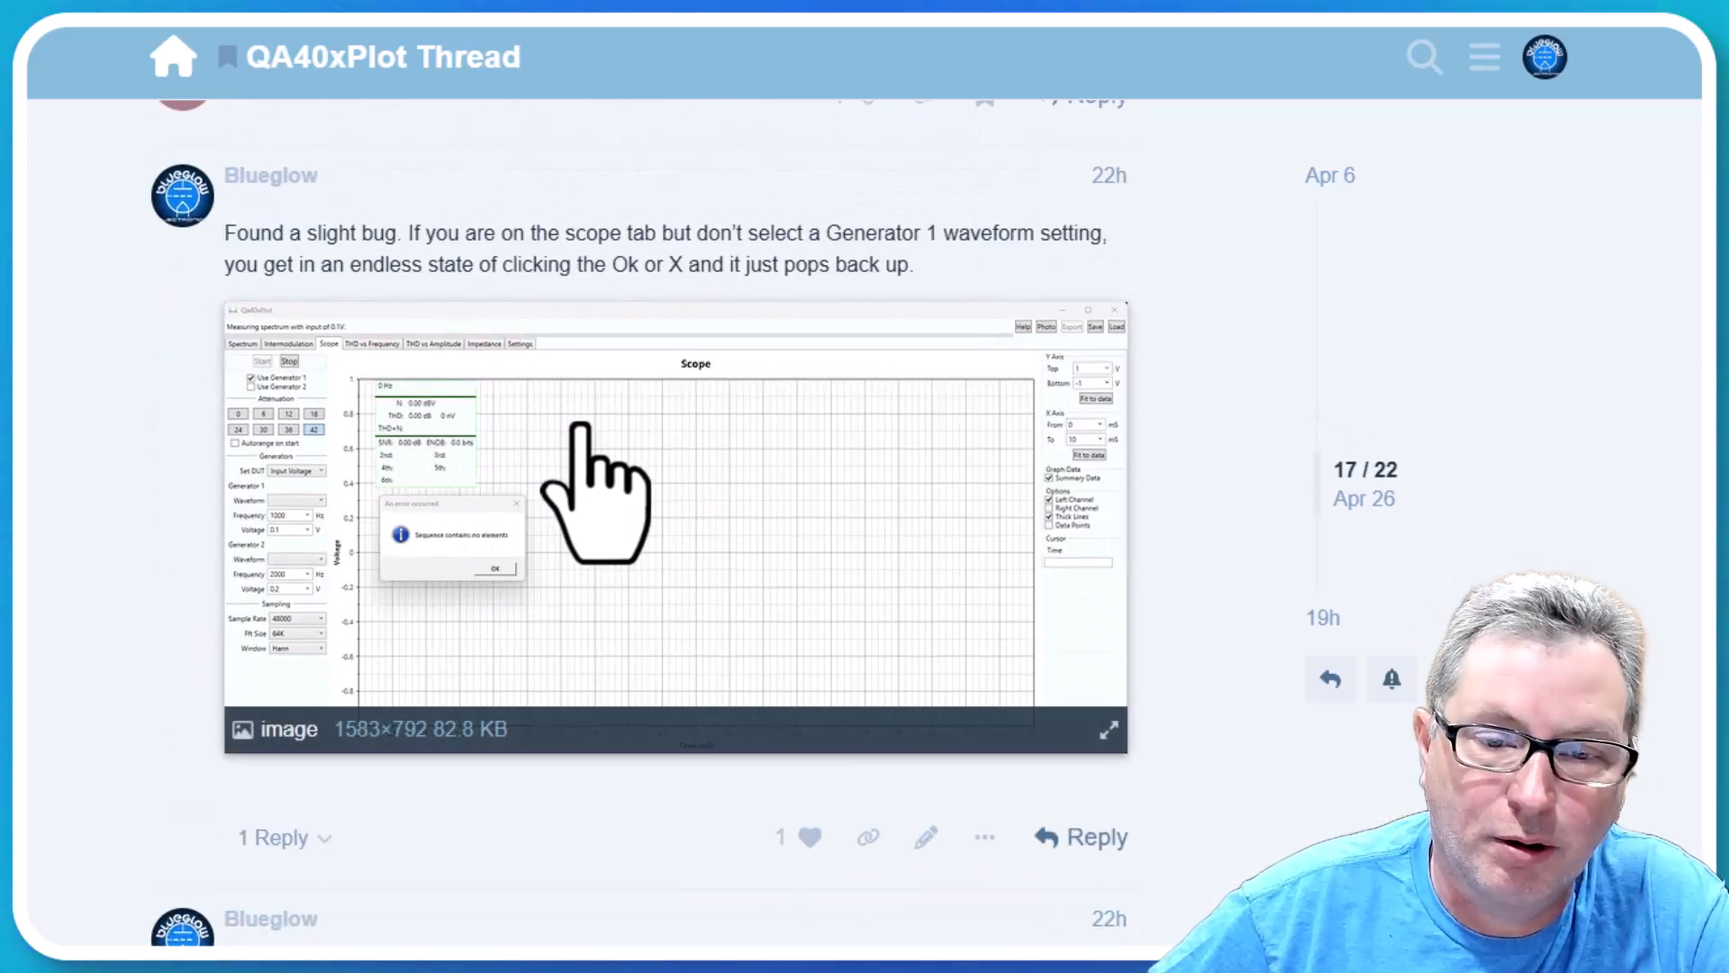
pyautogui.scroll(-3)
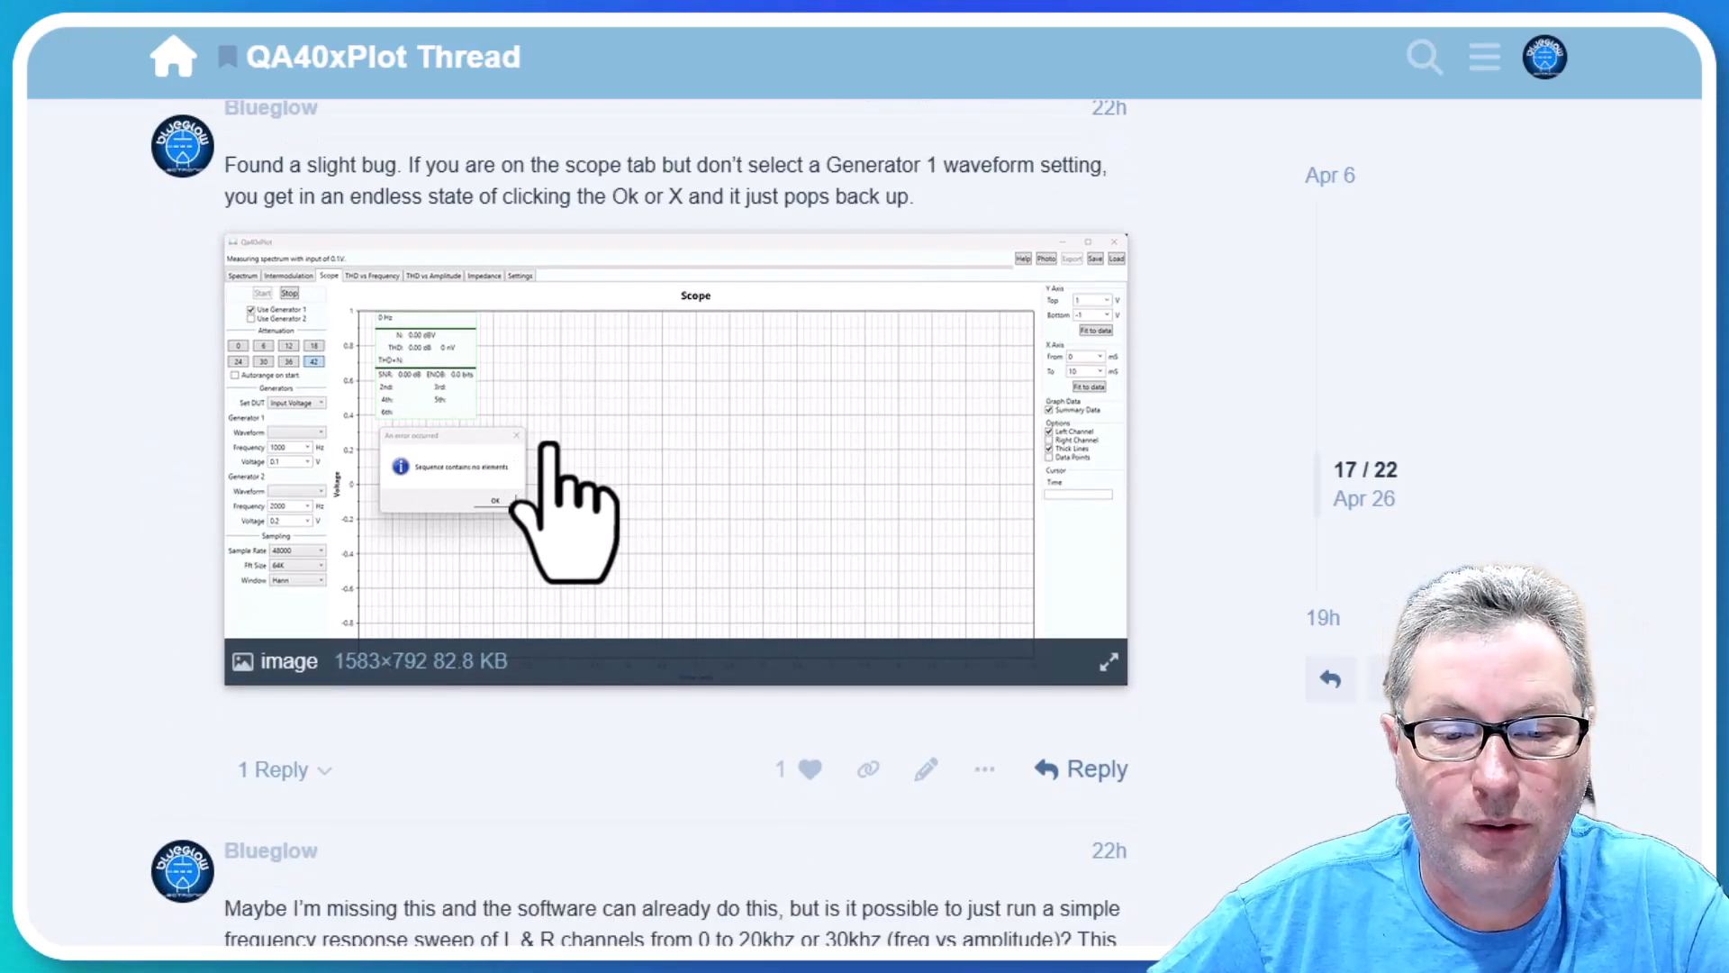
pyautogui.scroll(-3)
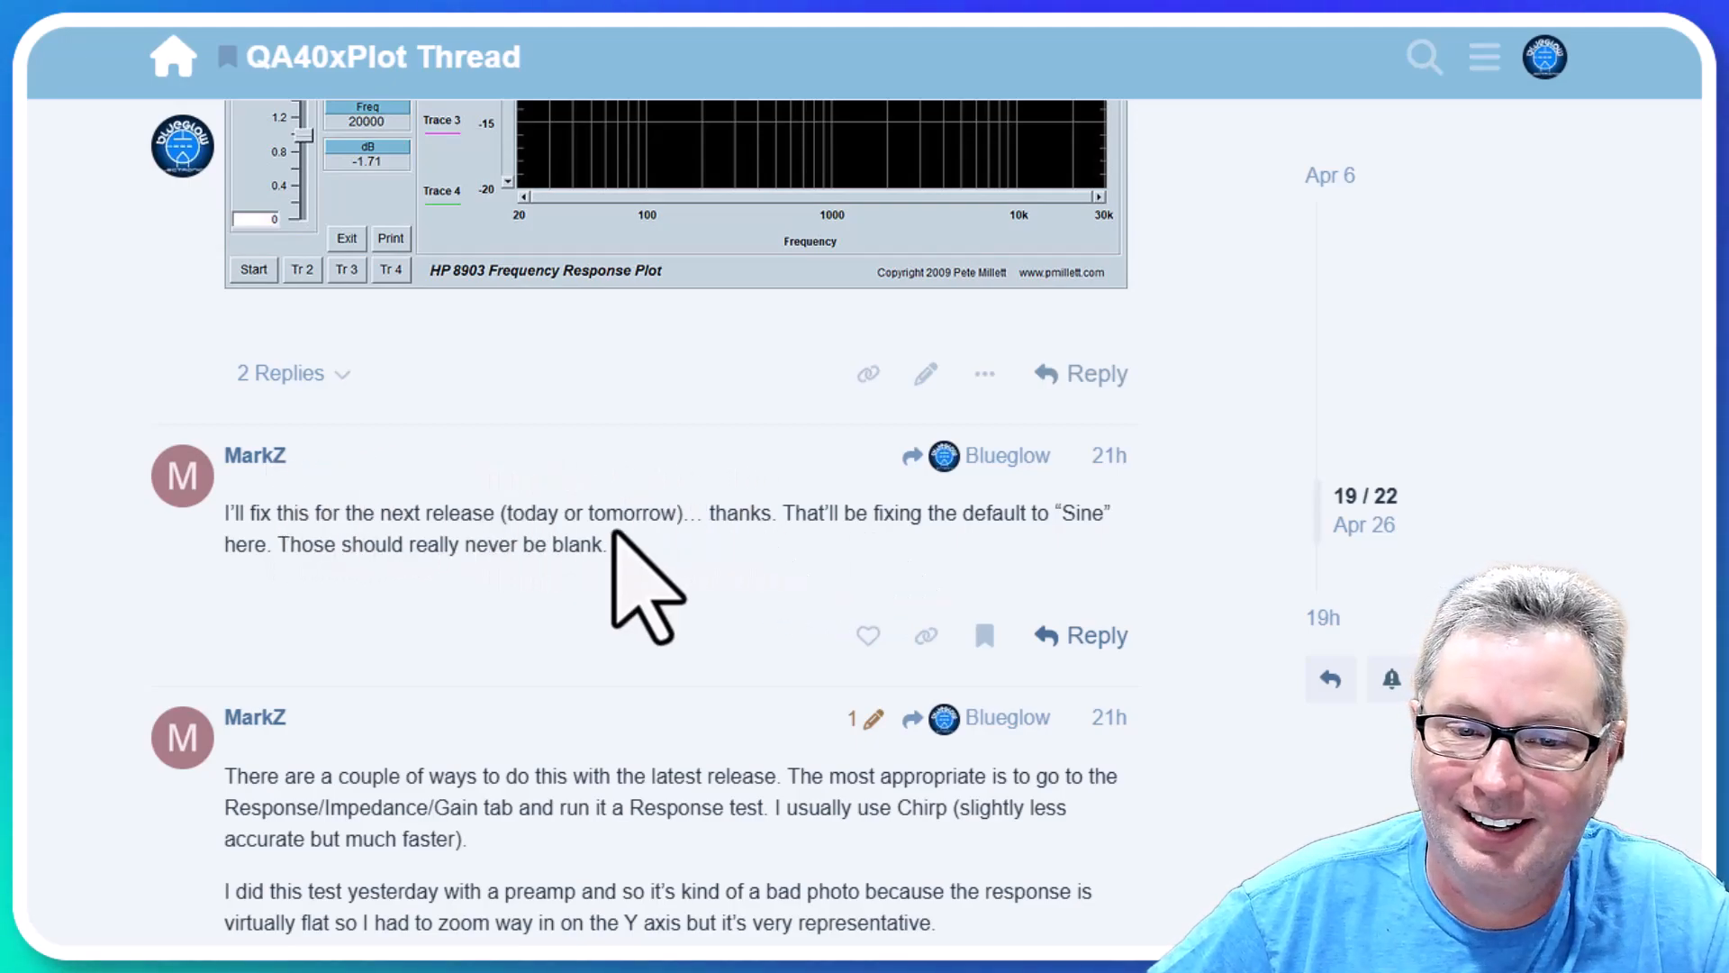
pyautogui.scroll(-3)
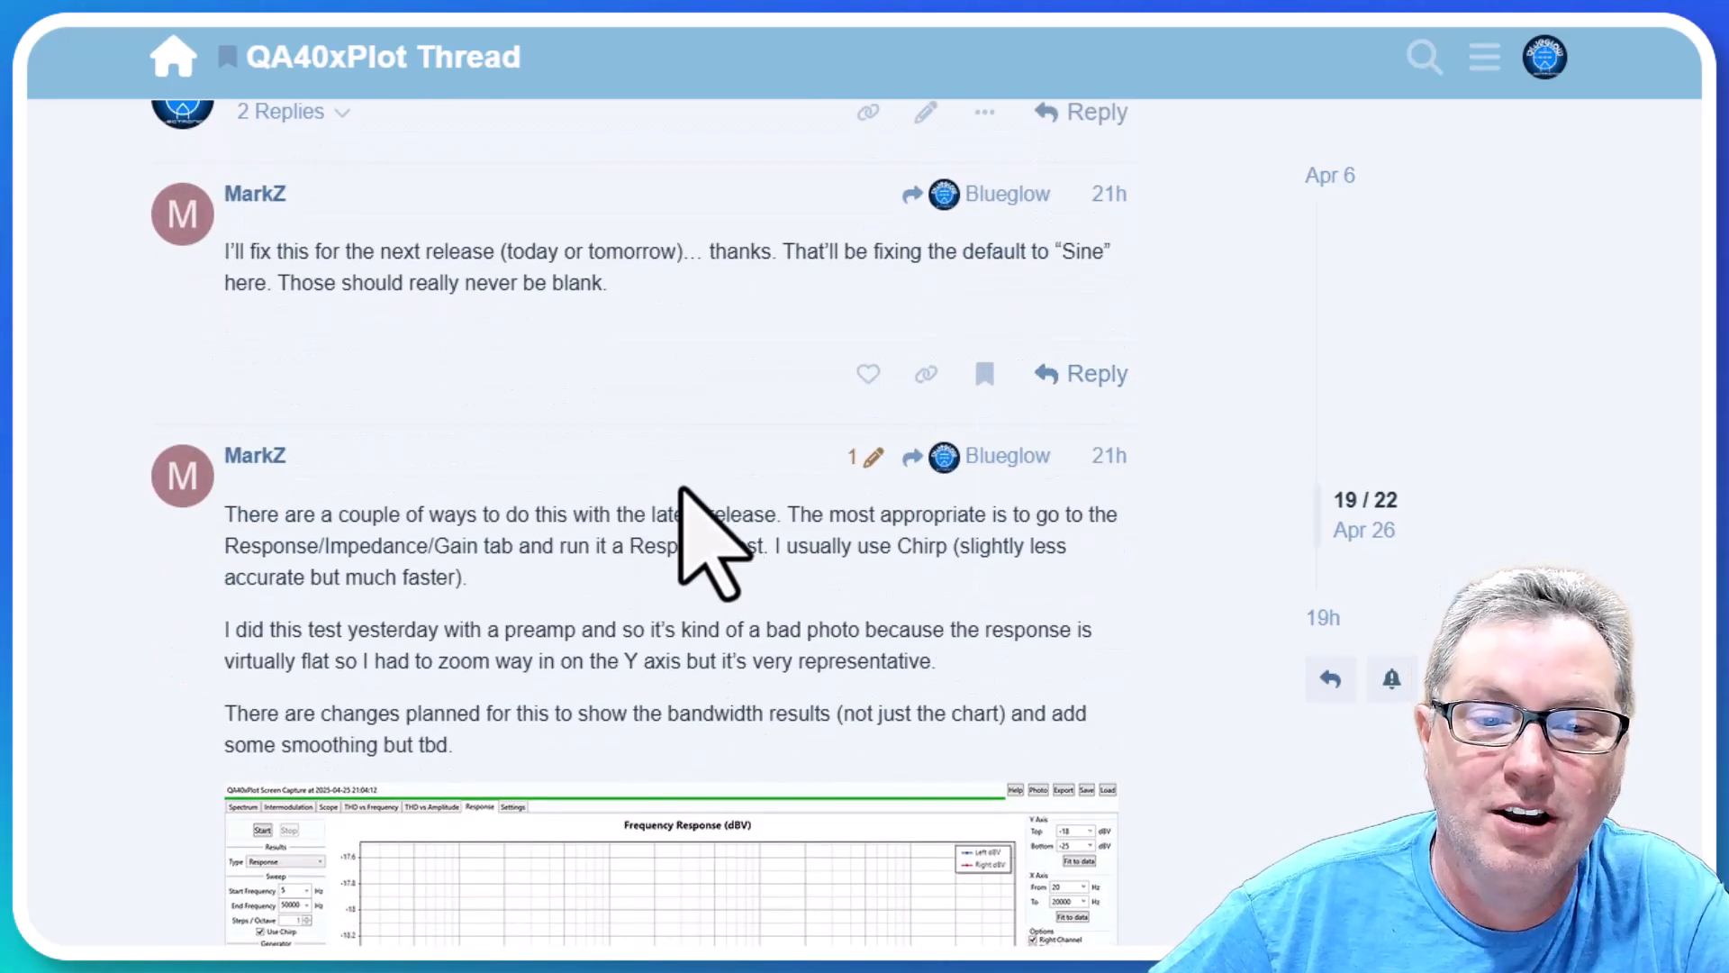
pyautogui.scroll(-3)
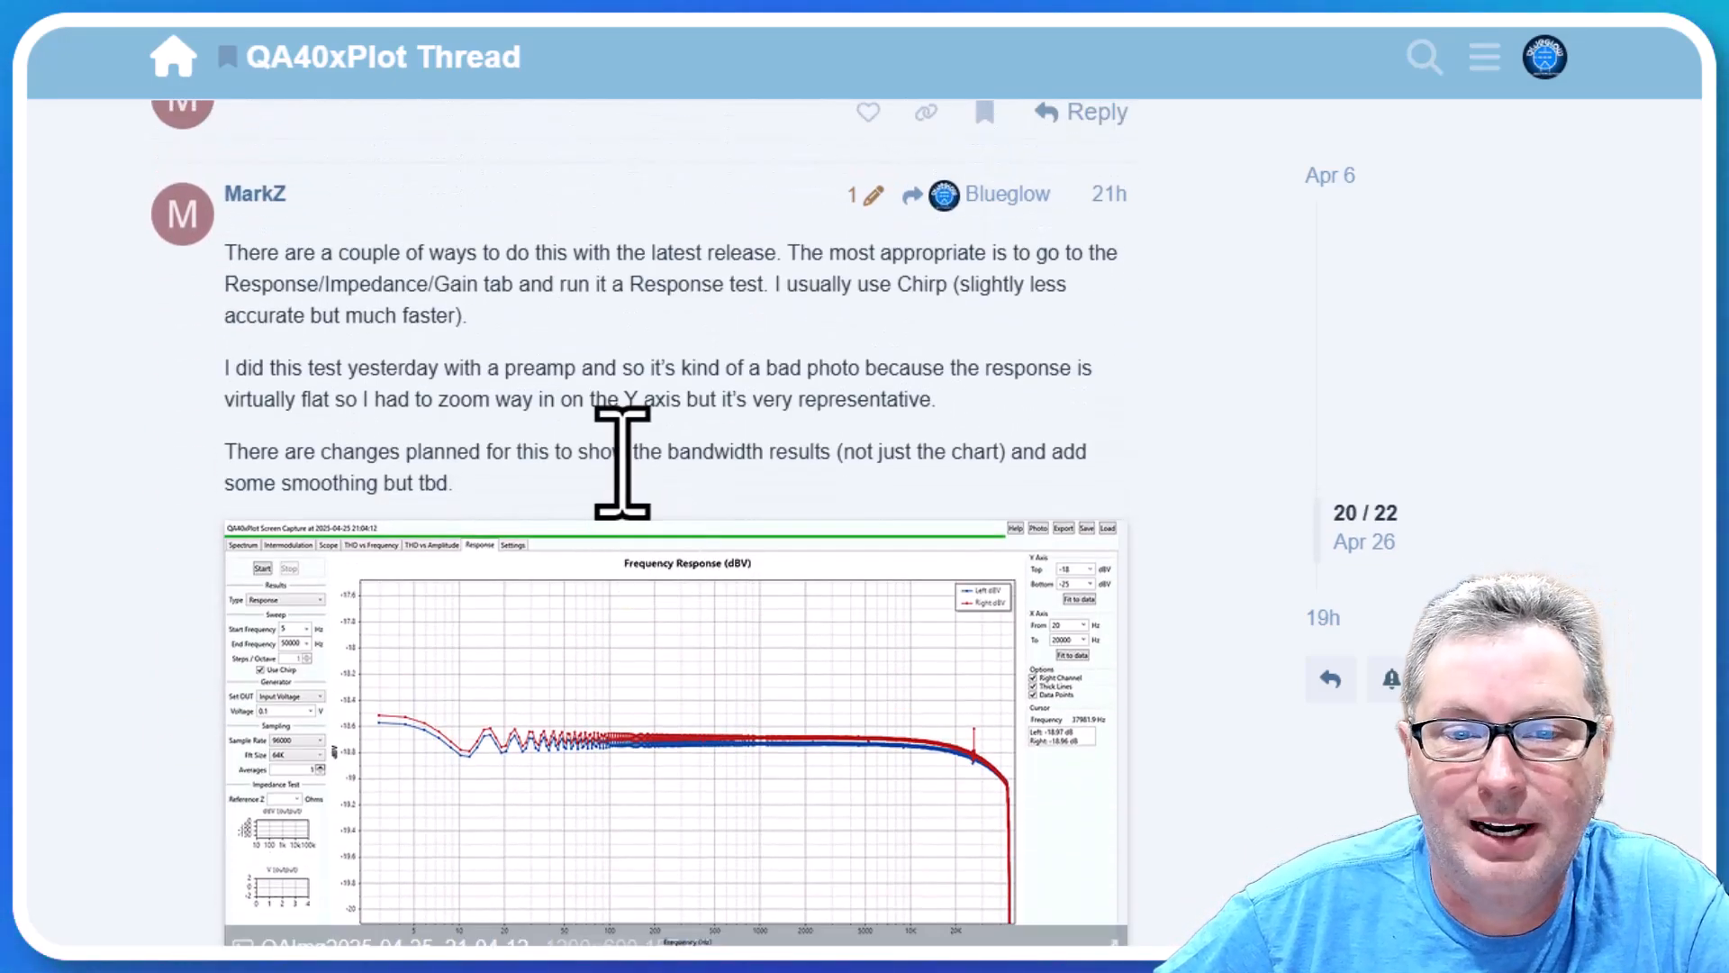
pyautogui.moveTo(800, 634)
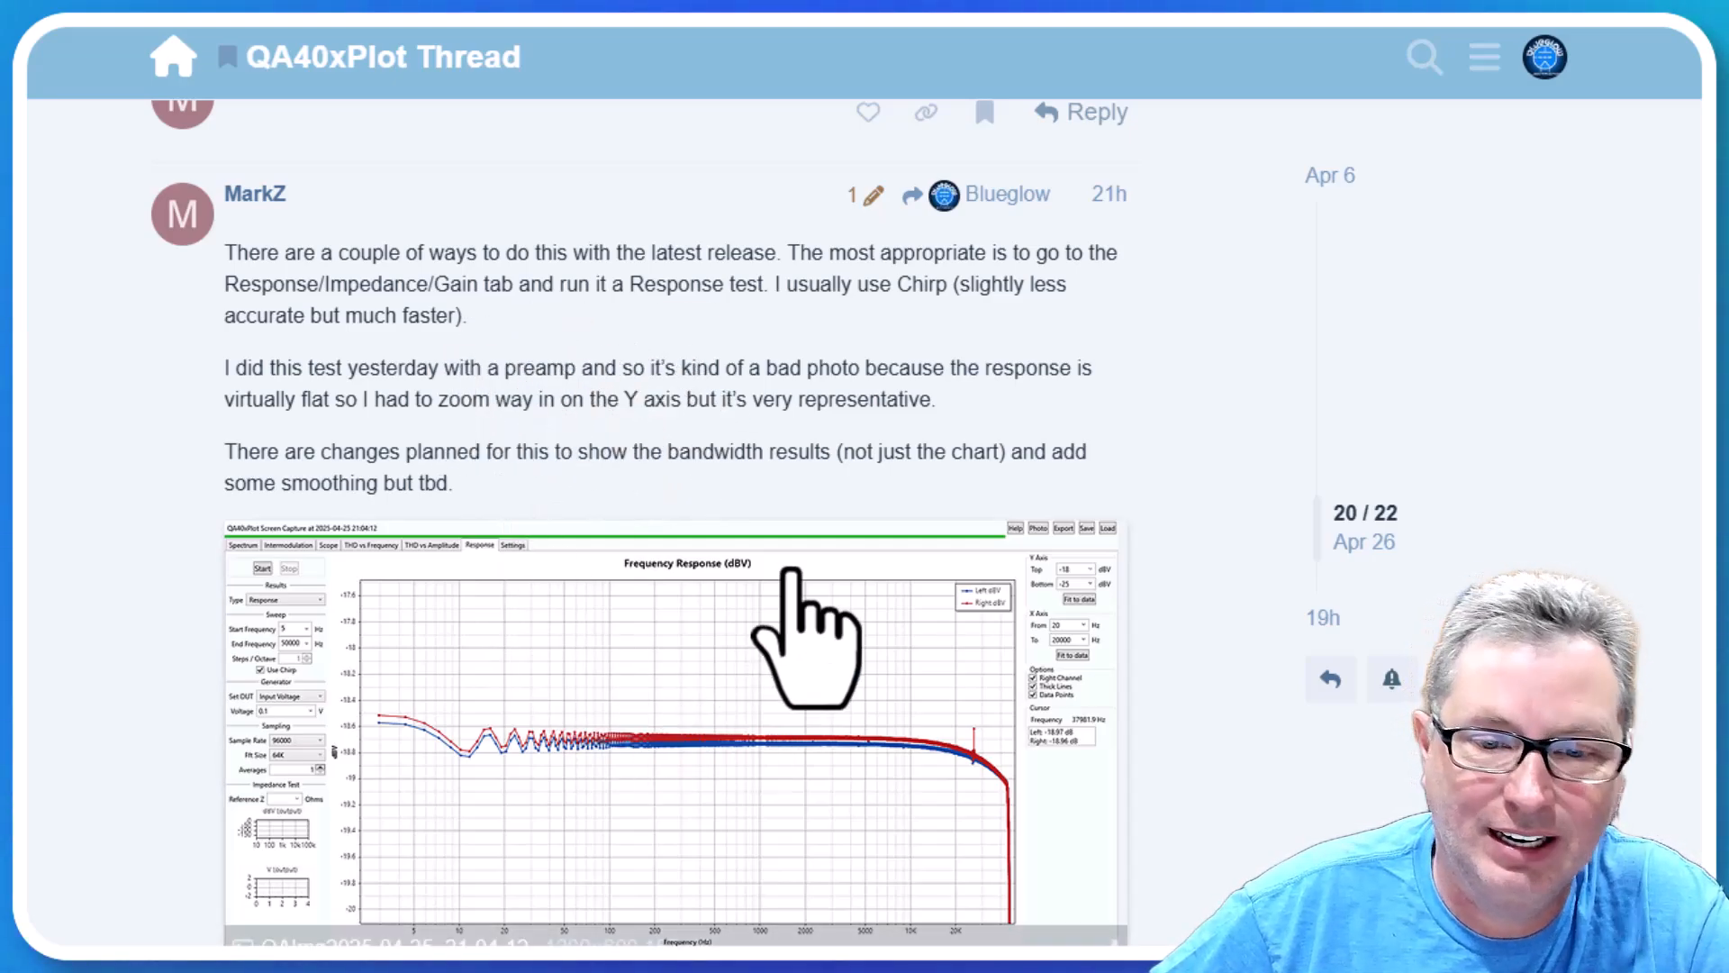
pyautogui.moveTo(634, 574)
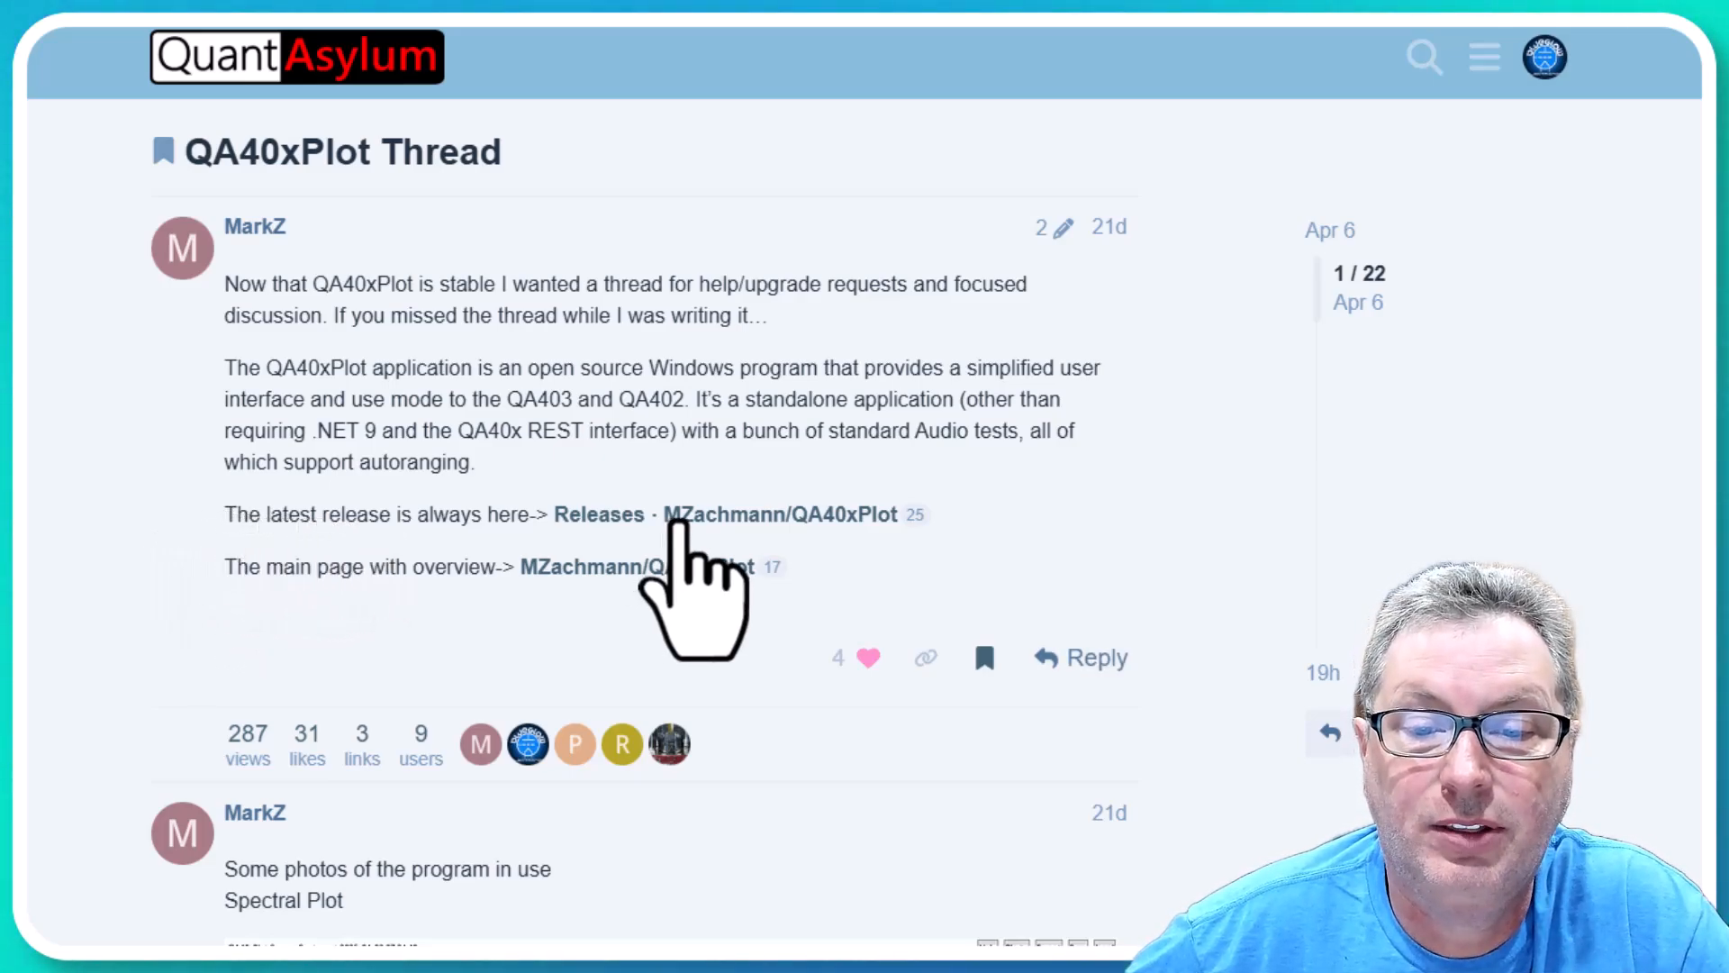
# Review the v1.1.2 release notes and assets on GitHub, then return to the forum thread
pyautogui.click(600, 514)
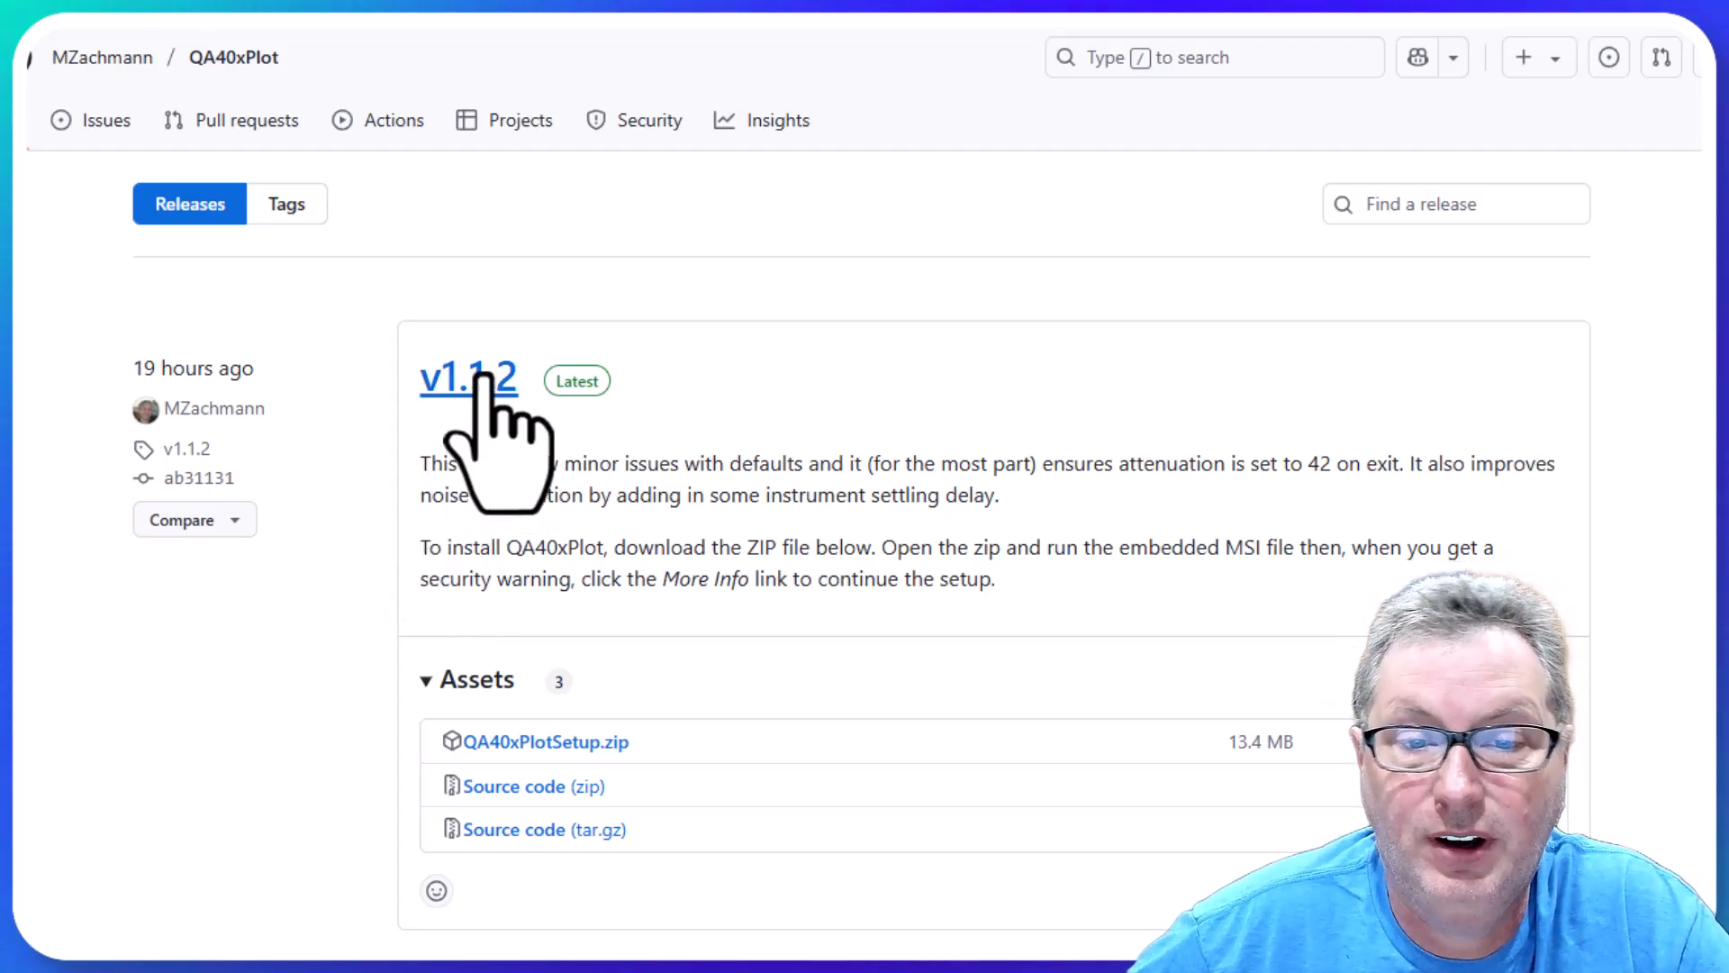
pyautogui.moveTo(574, 463)
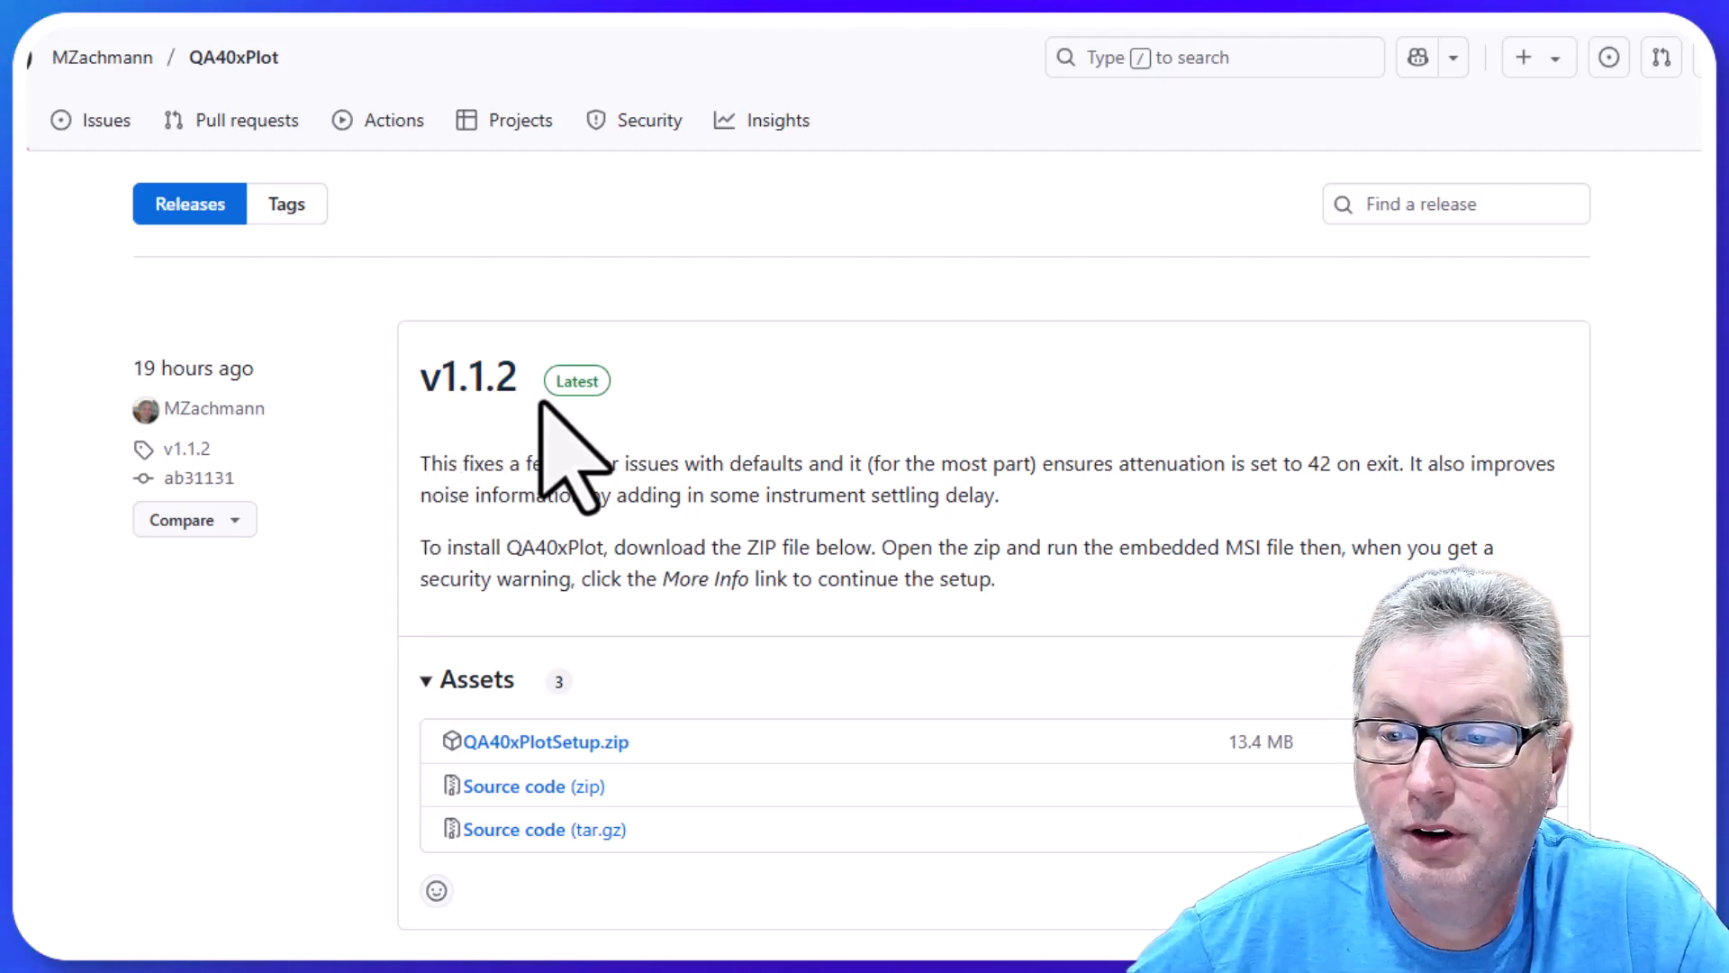
pyautogui.scroll(-3)
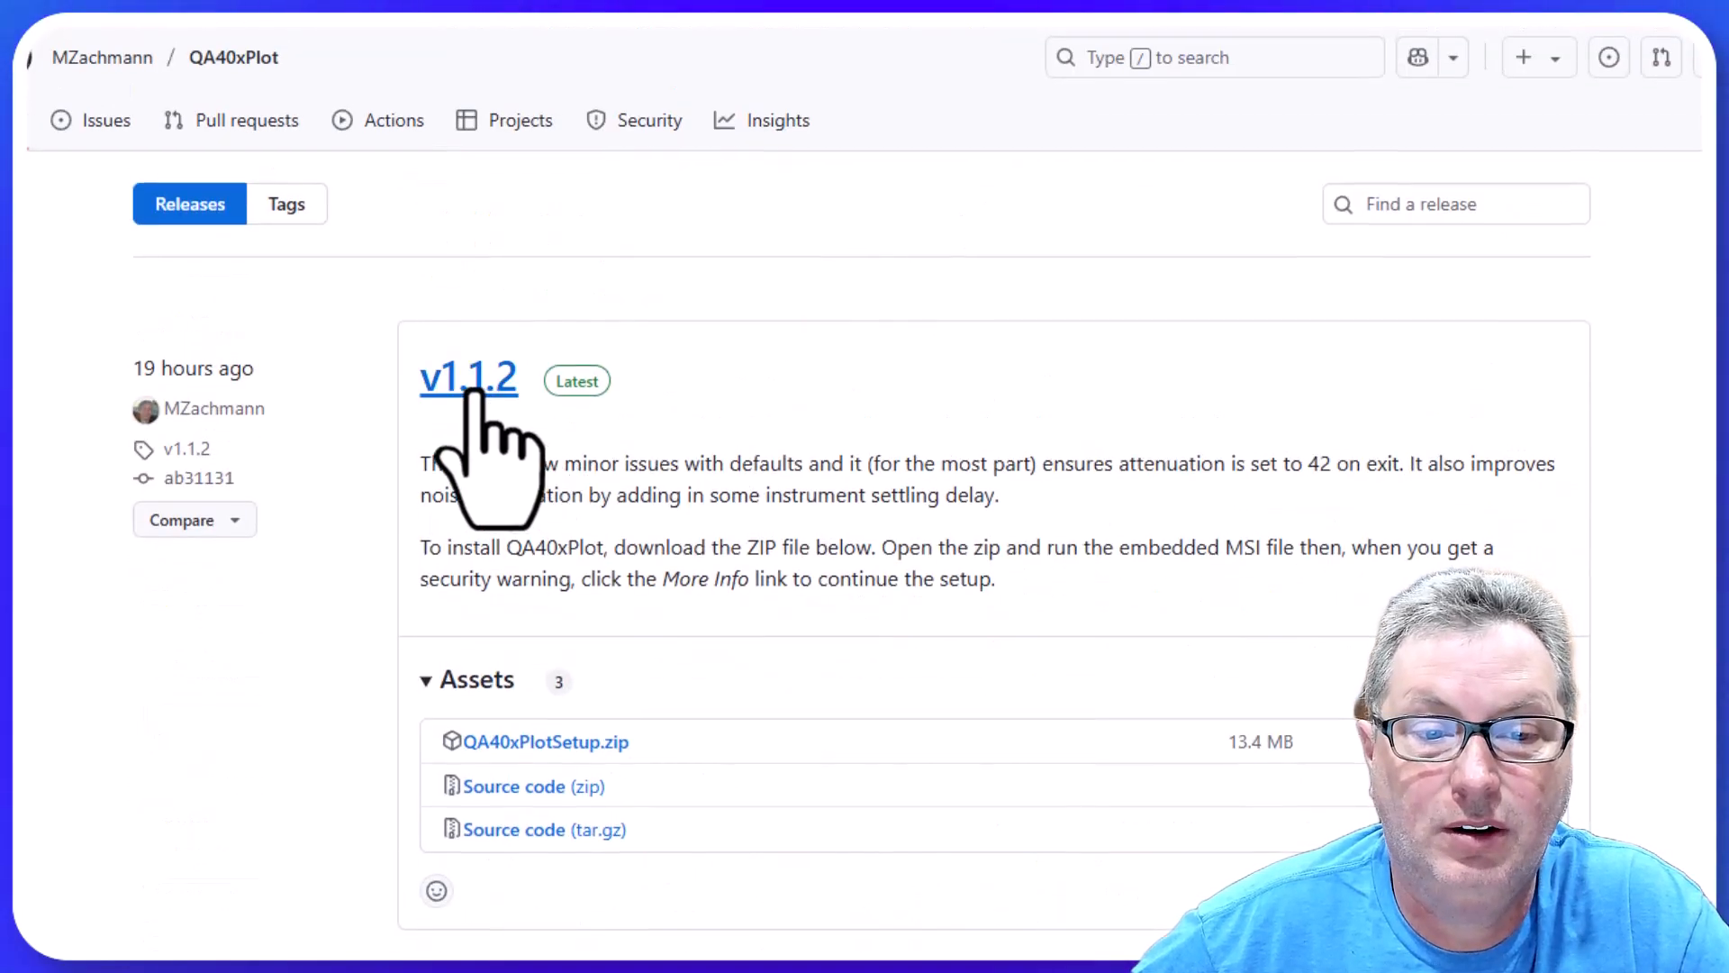
pyautogui.click(467, 378)
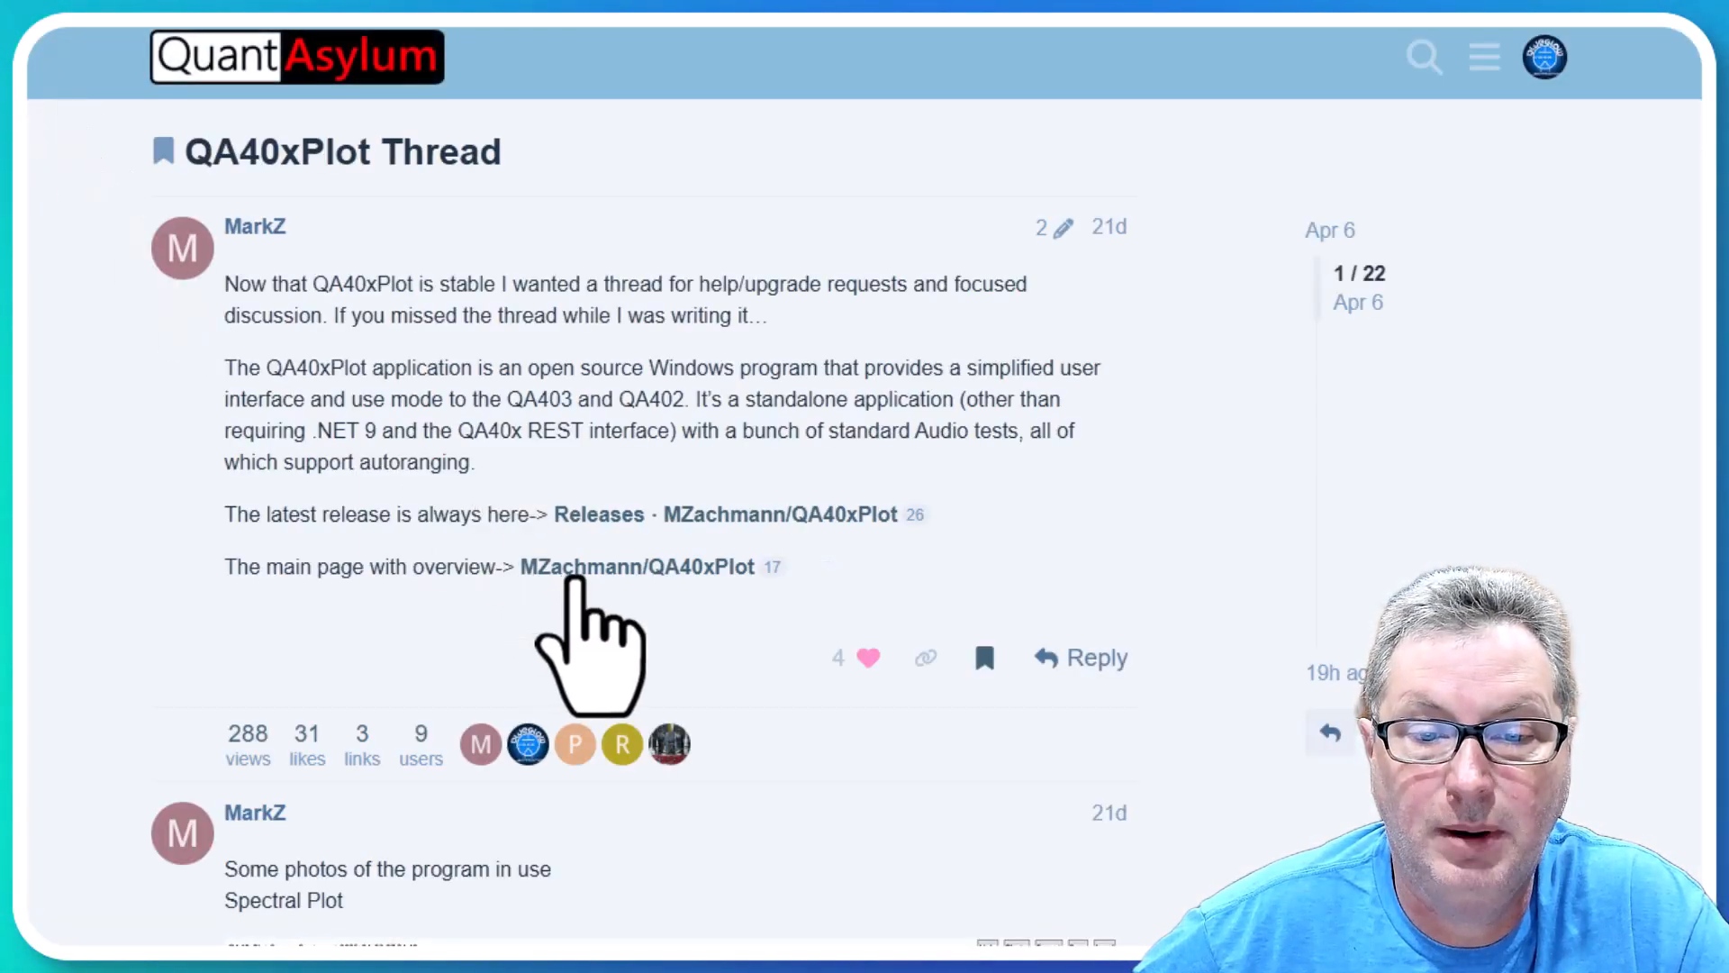
# Open the MZachmann/QA40xPlot repository and scroll through its README overview, tests and screenshots
pyautogui.click(637, 566)
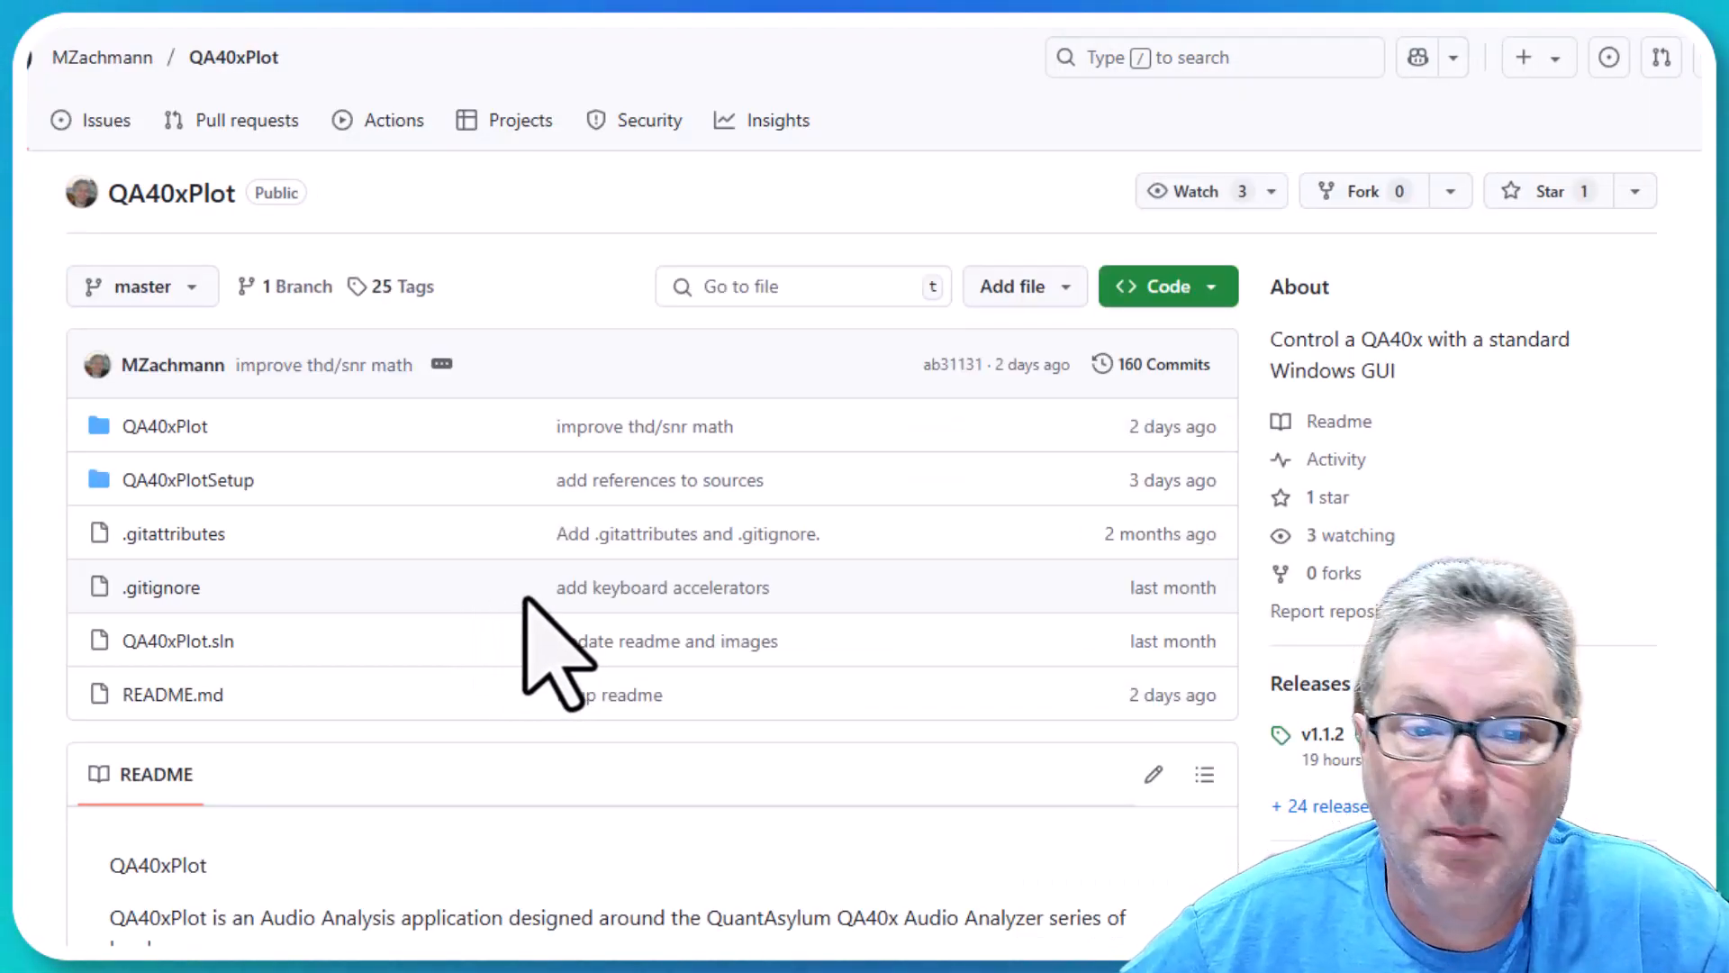
pyautogui.moveTo(609, 694)
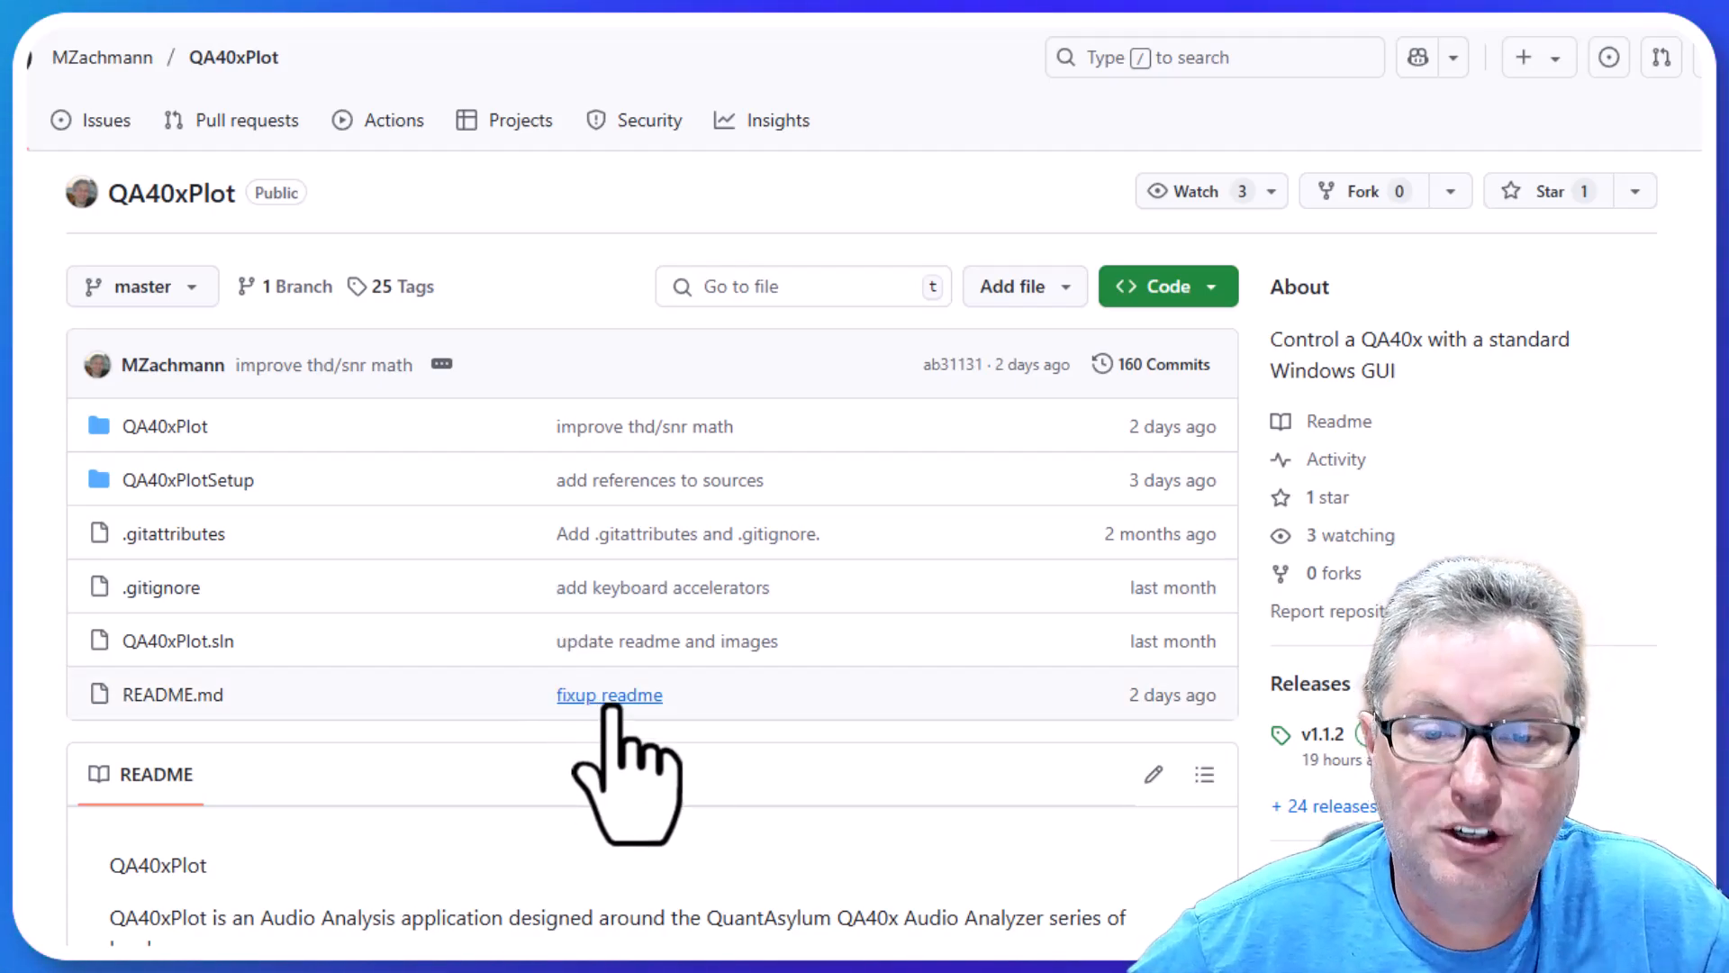
pyautogui.moveTo(468, 497)
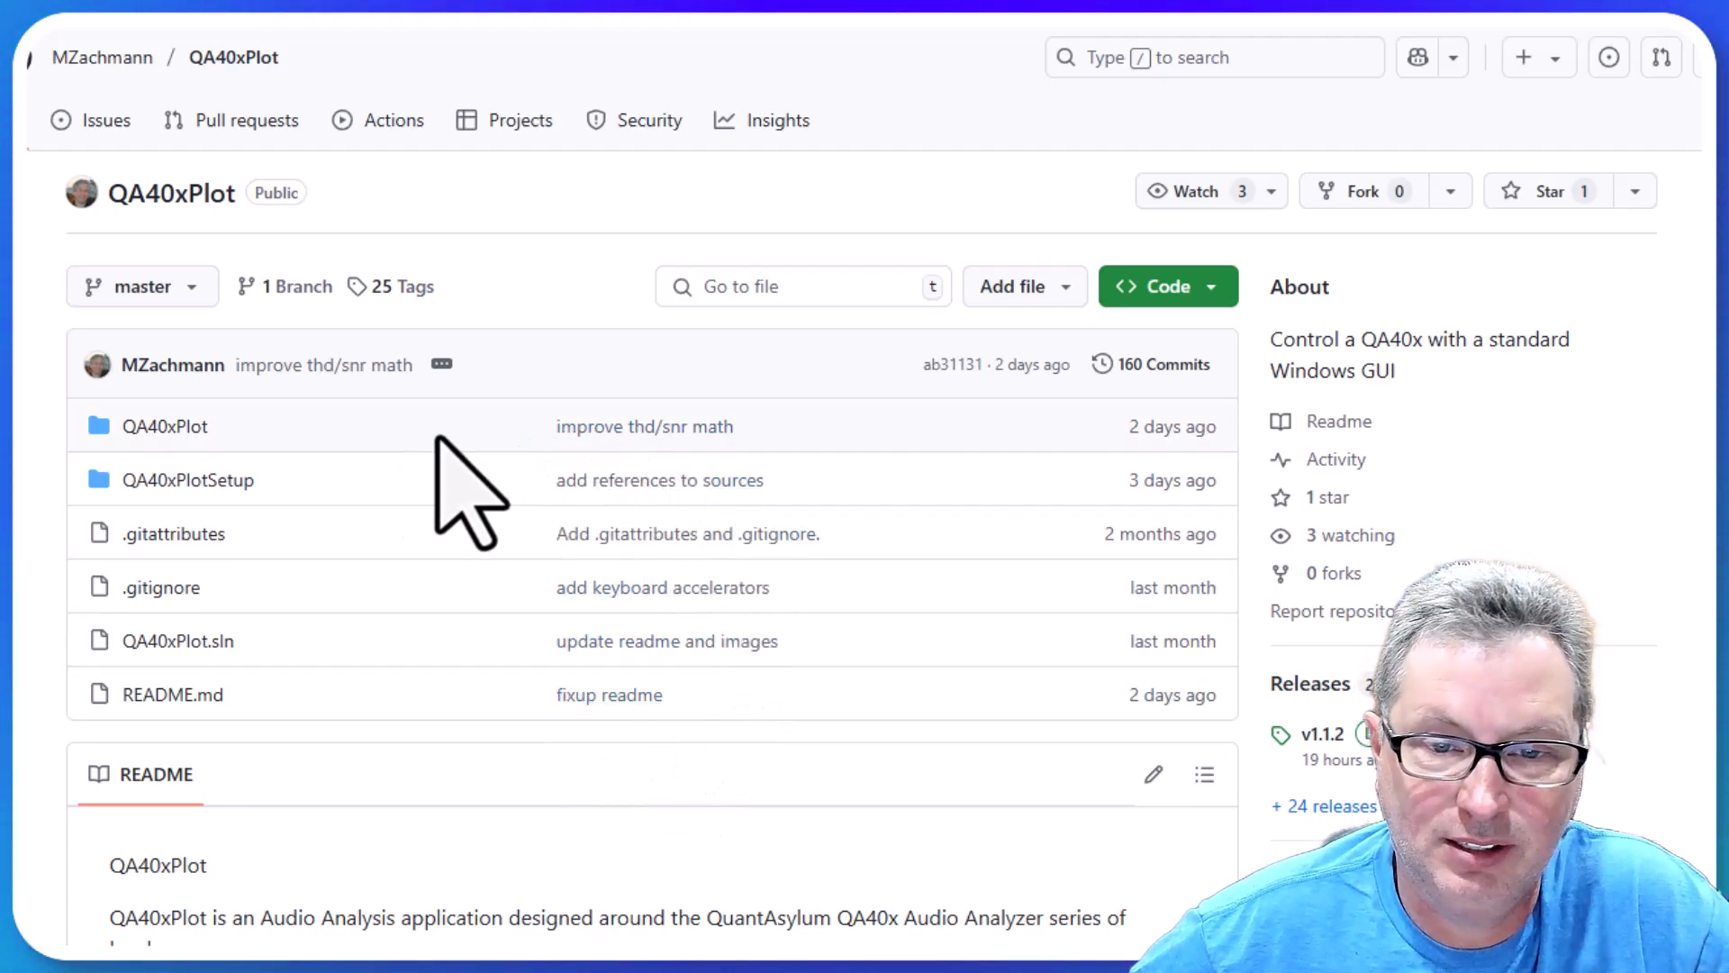
pyautogui.scroll(-3)
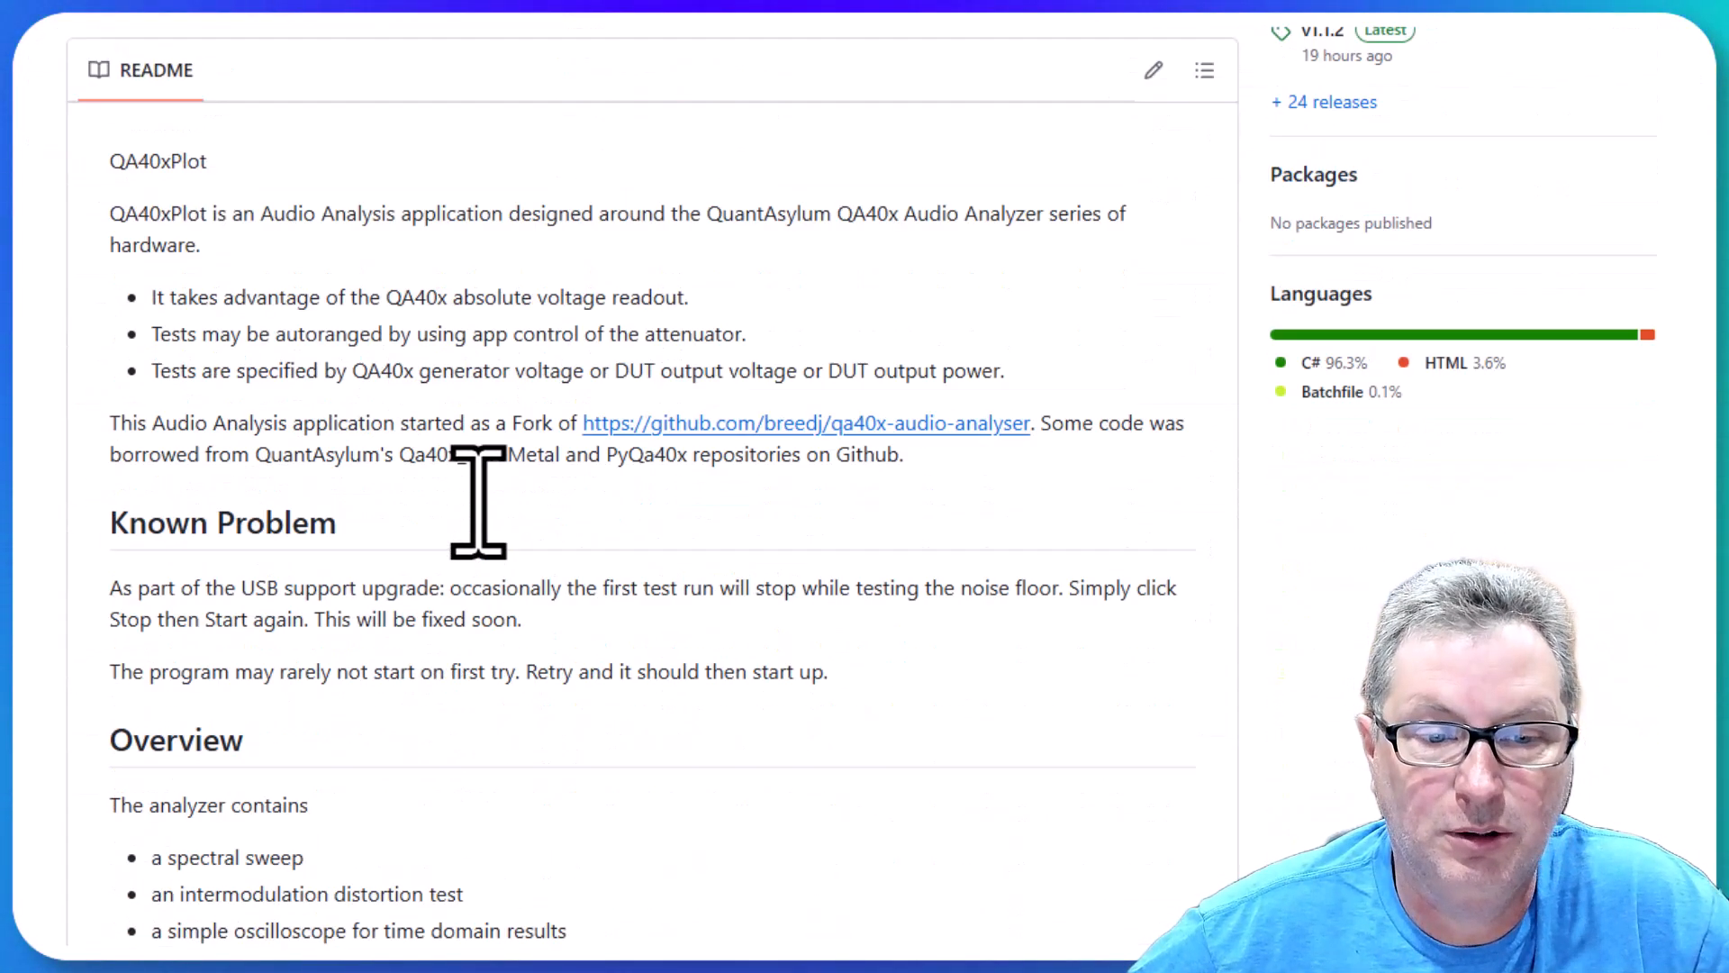
pyautogui.scroll(-3)
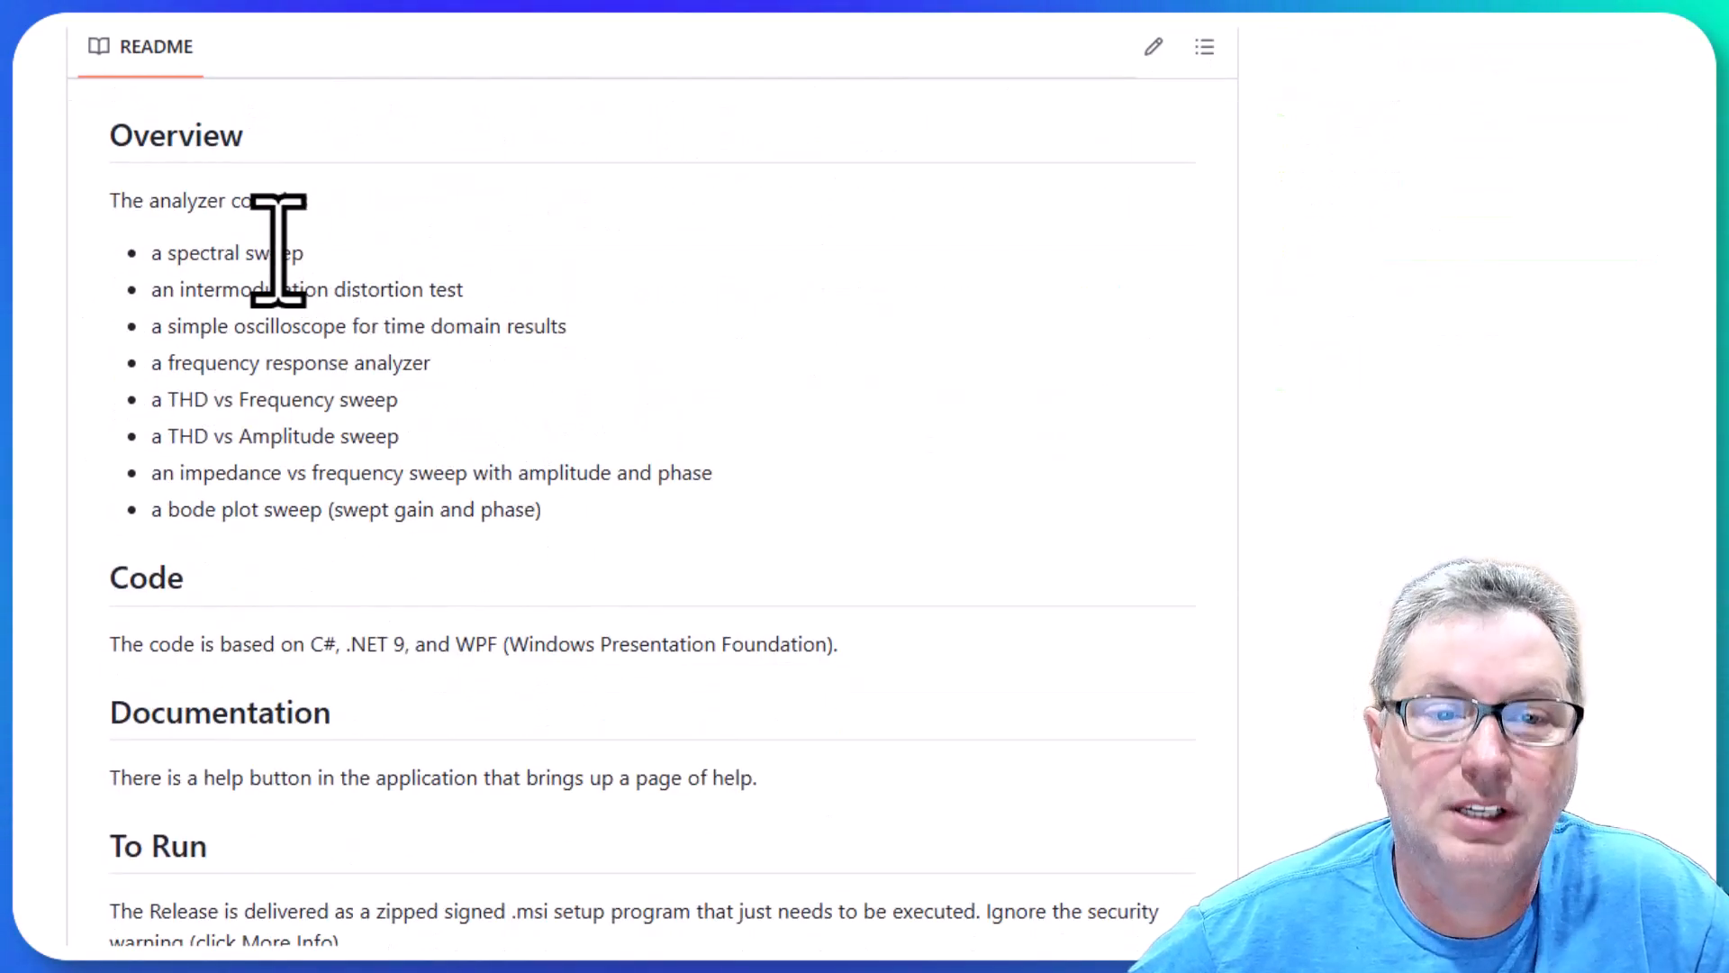
pyautogui.scroll(-3)
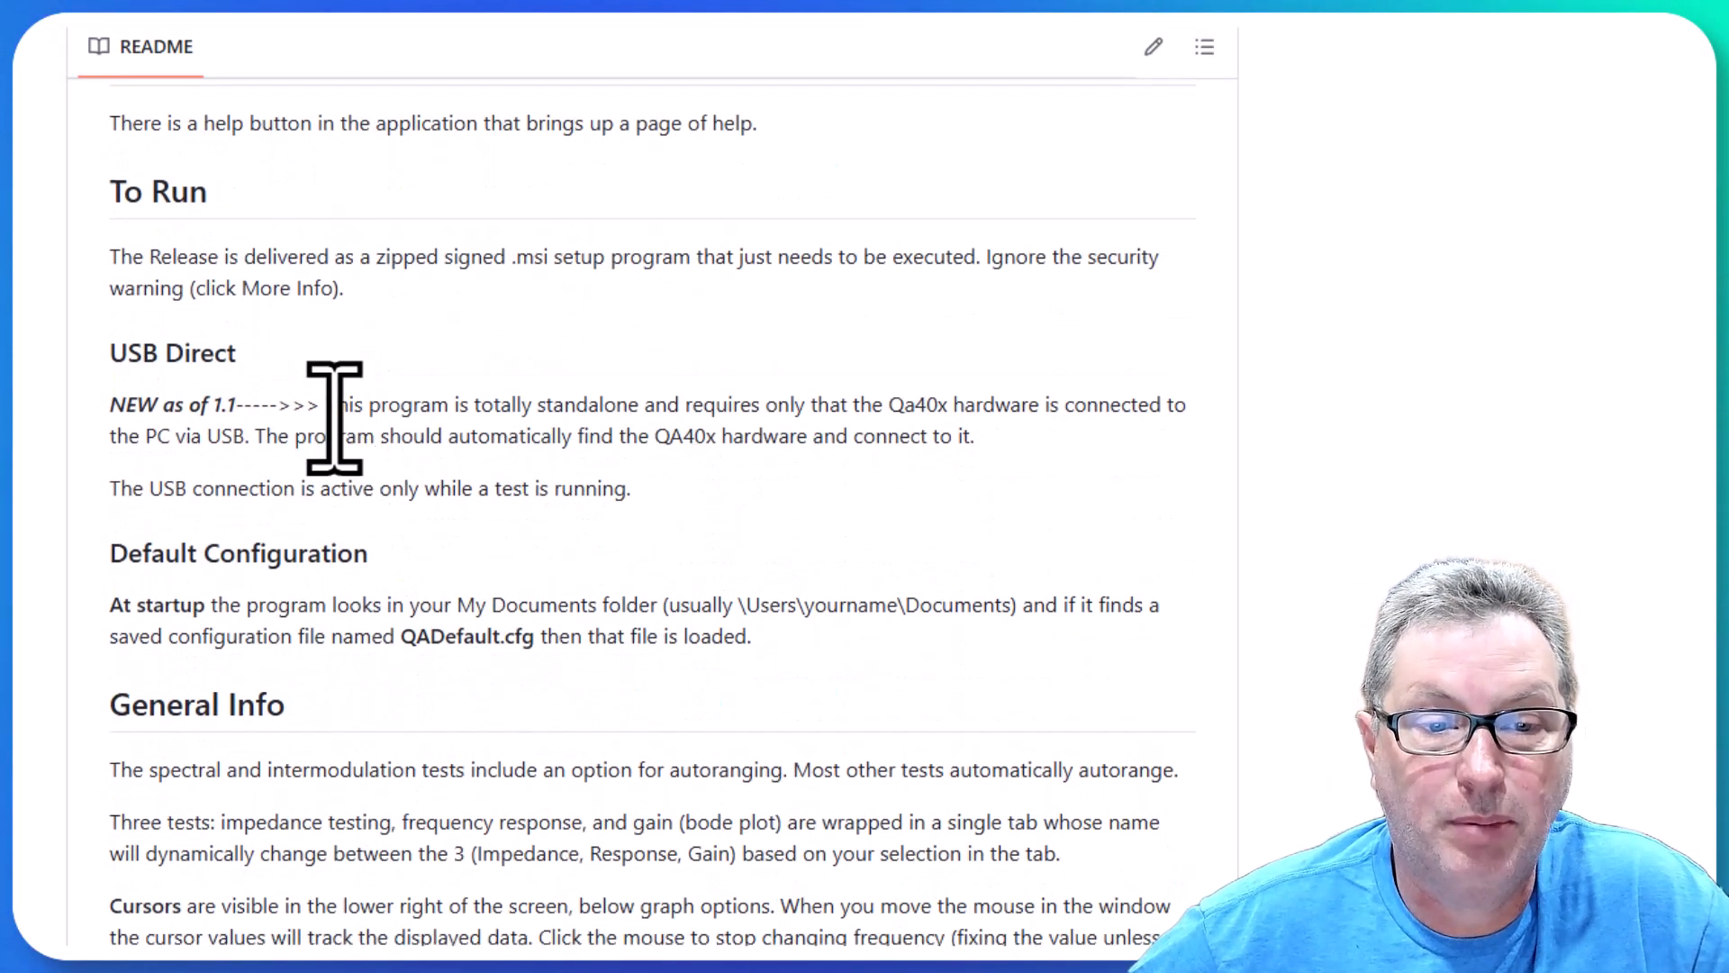
pyautogui.scroll(-3)
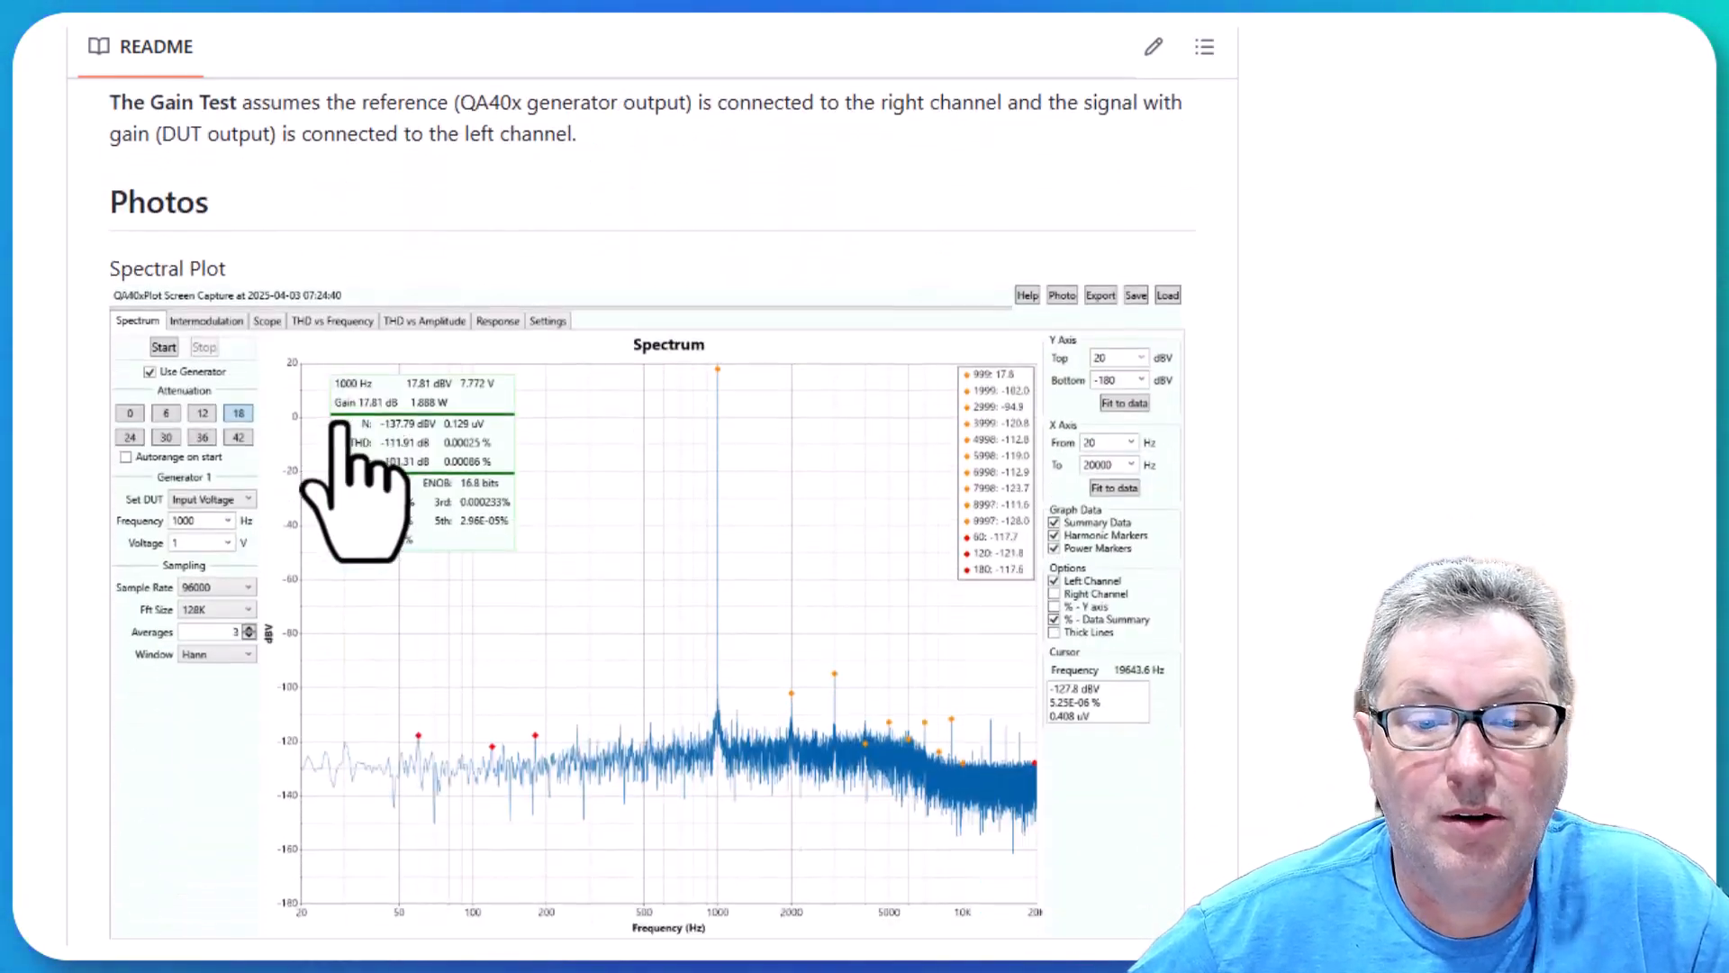
pyautogui.scroll(-3)
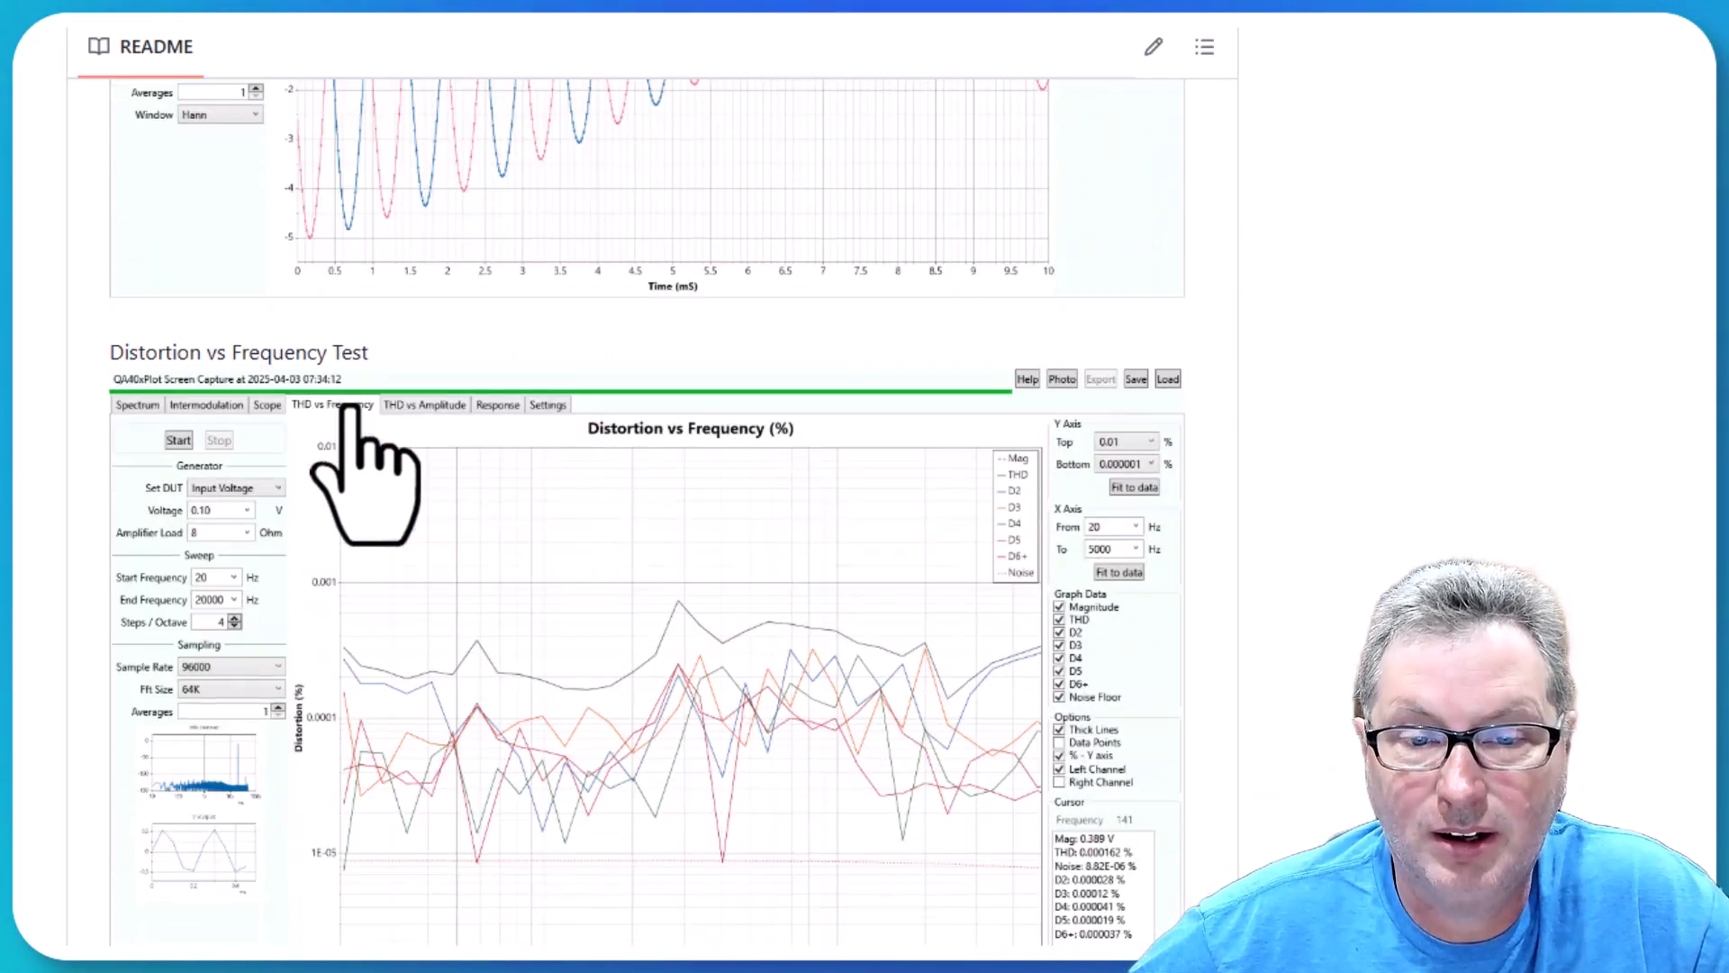
pyautogui.scroll(-3)
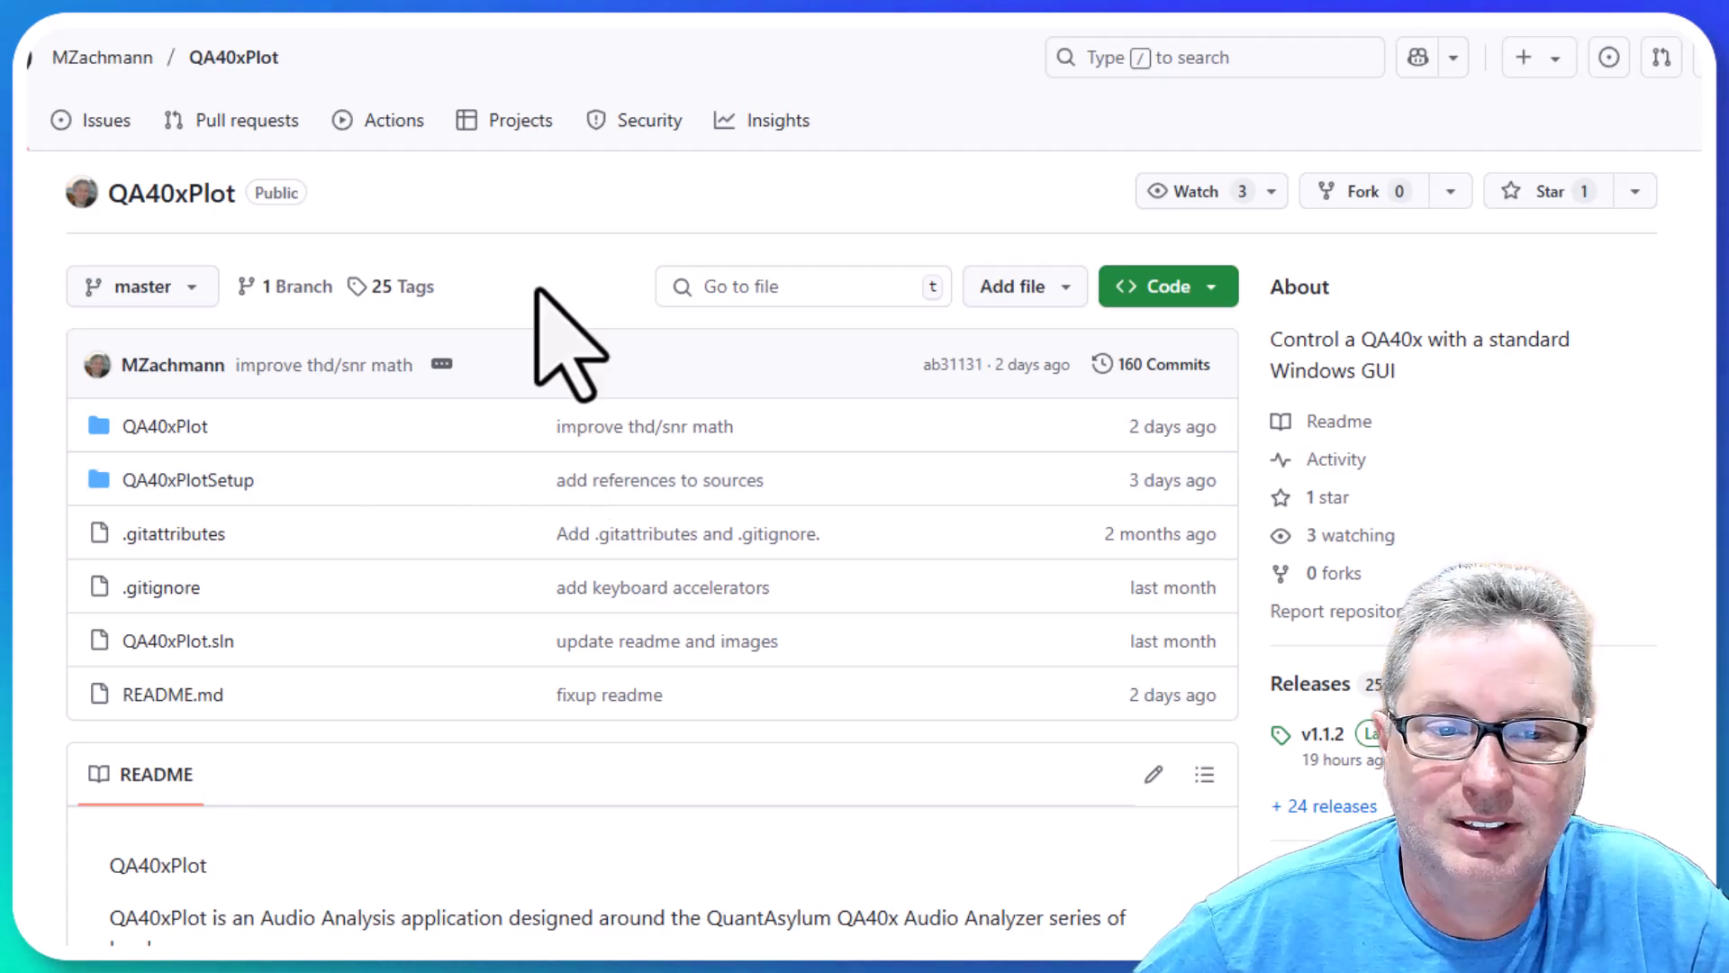
pyautogui.moveTo(551, 342)
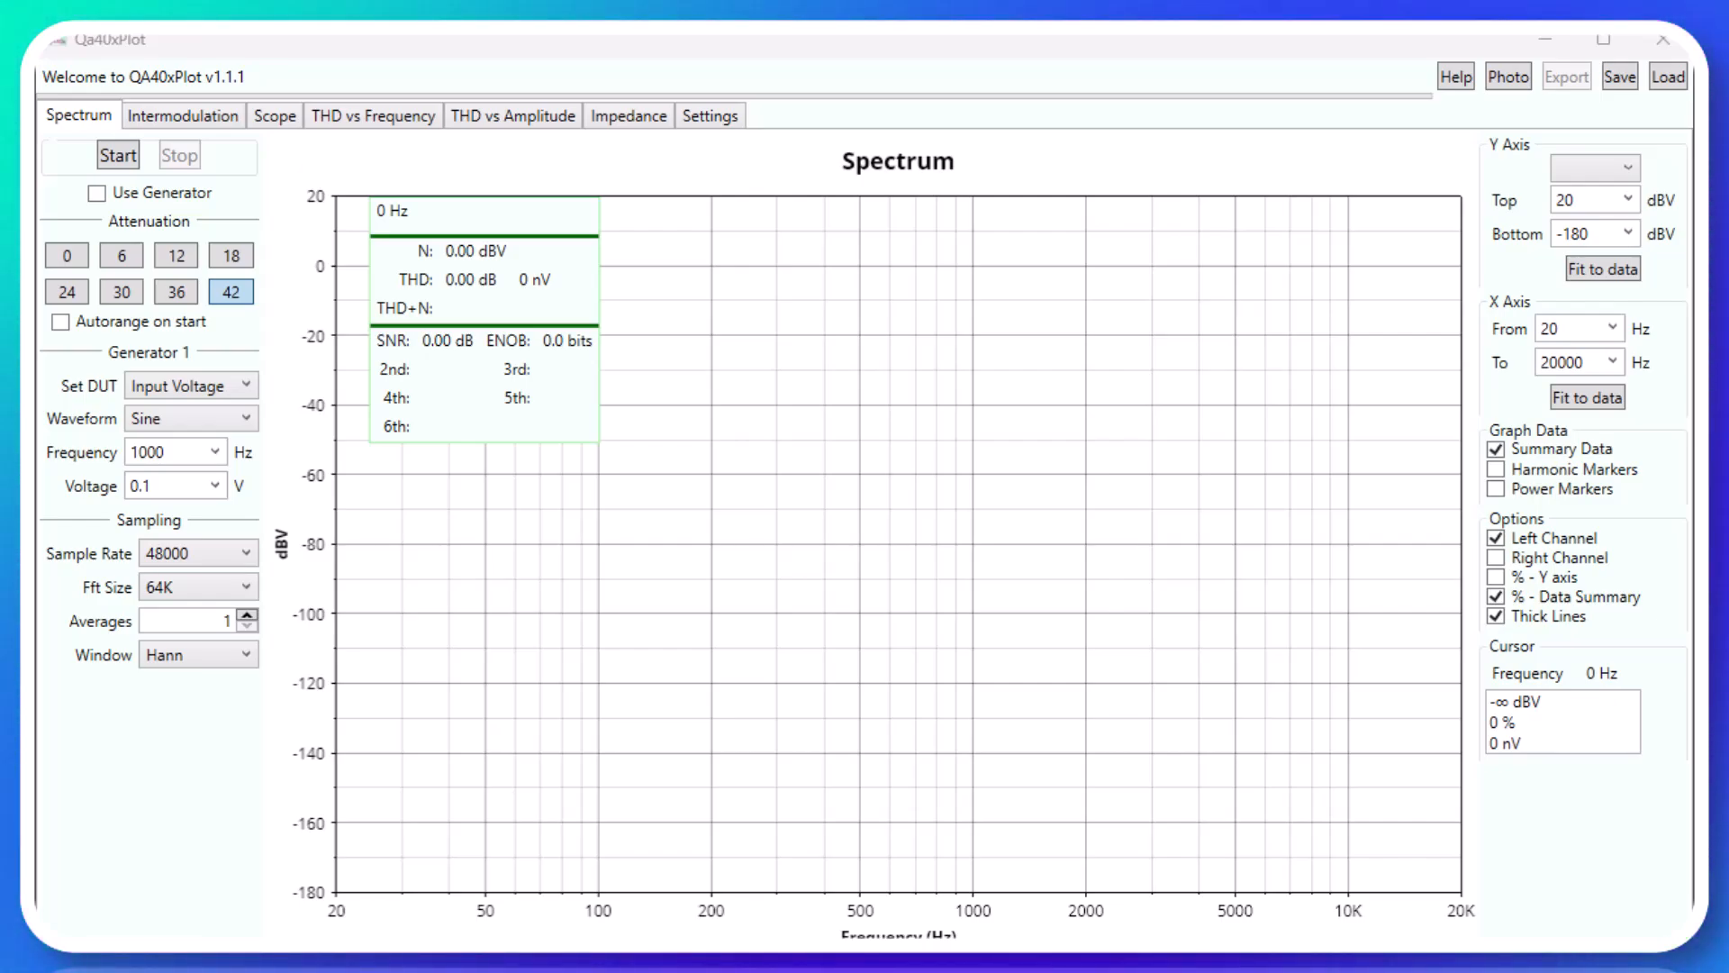
pyautogui.click(711, 115)
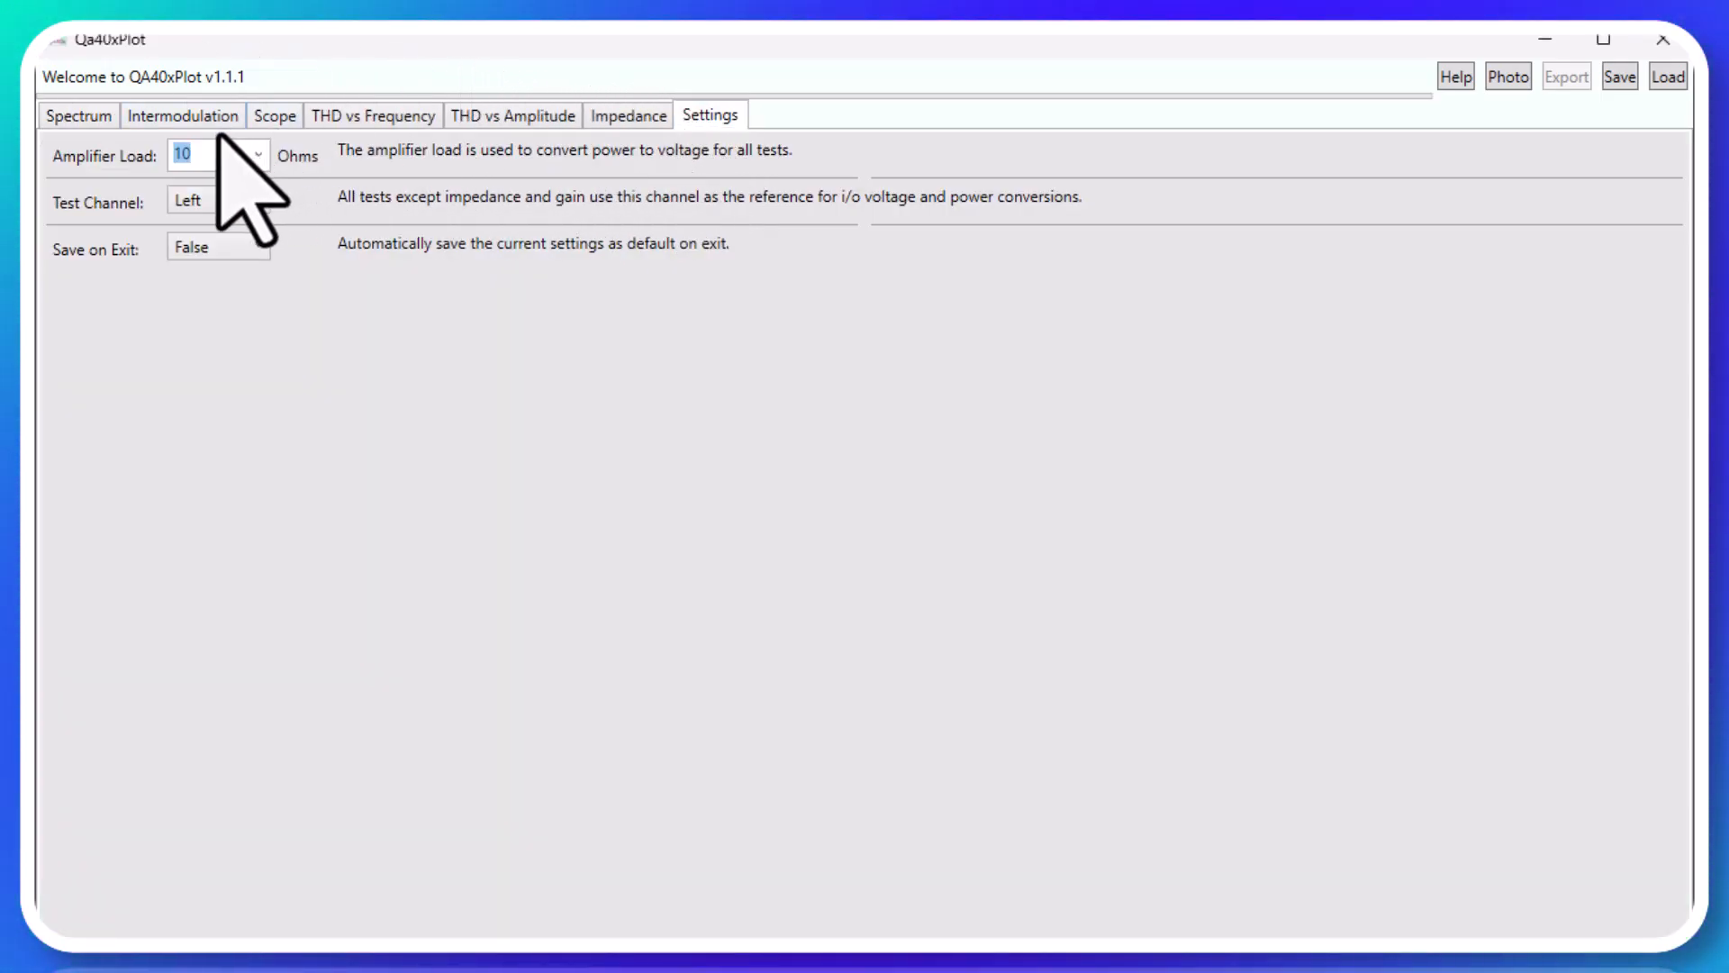
pyautogui.click(217, 153)
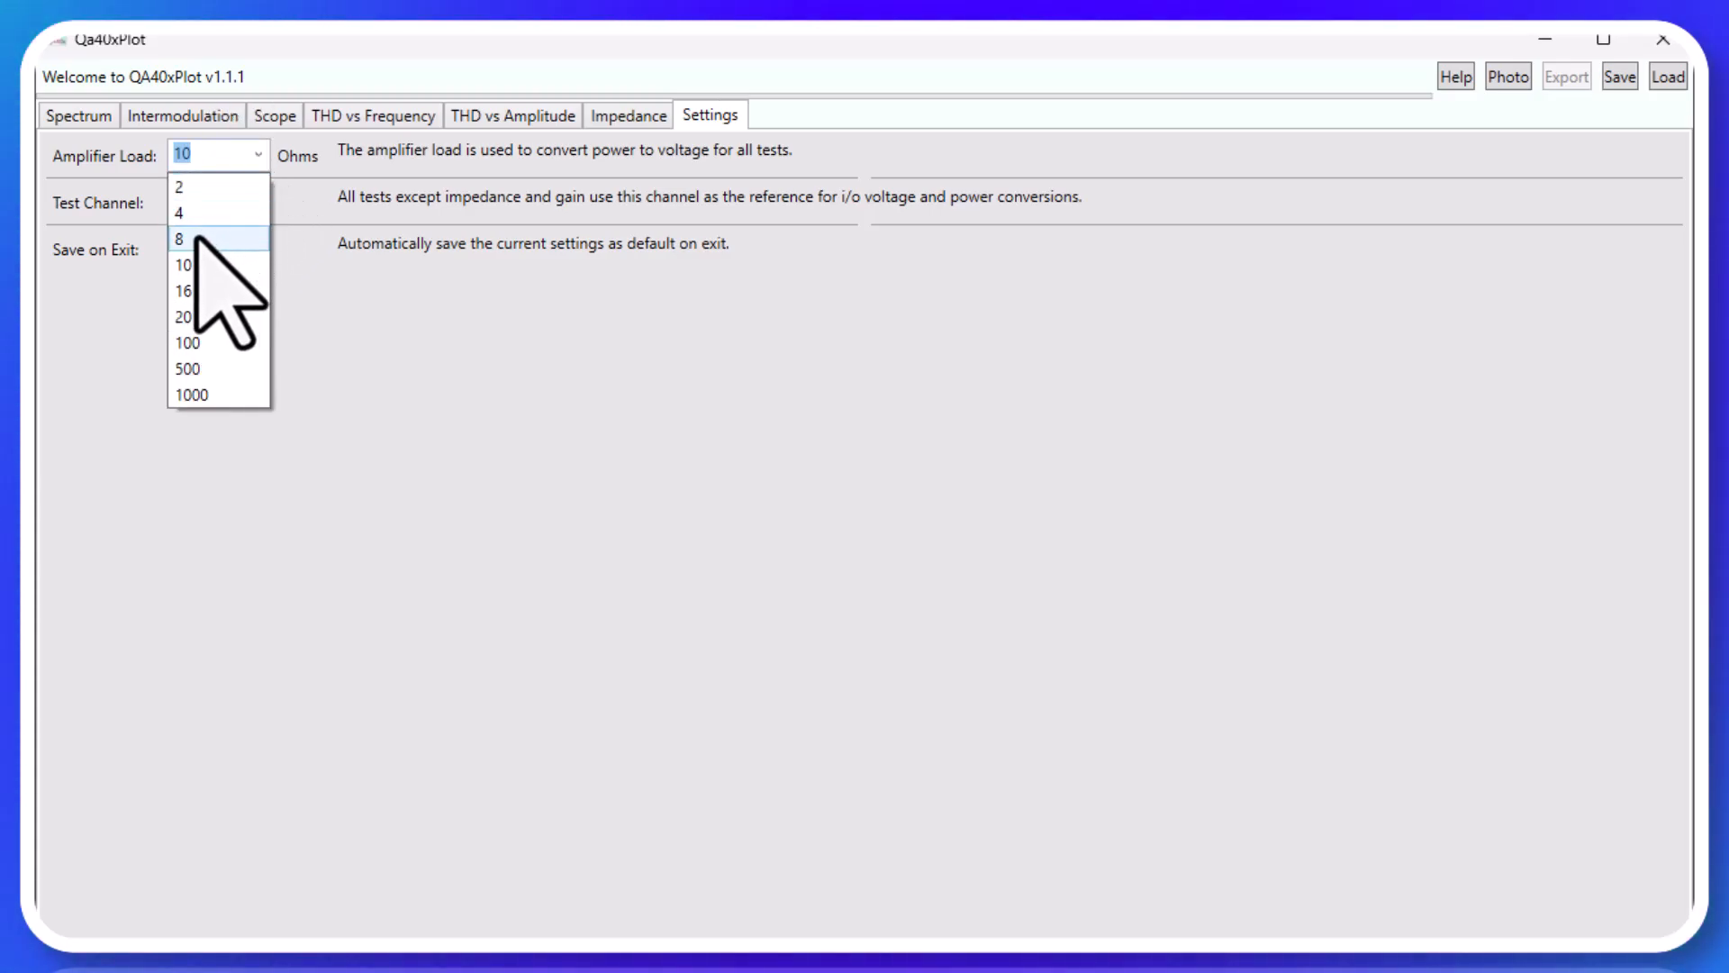
pyautogui.click(77, 115)
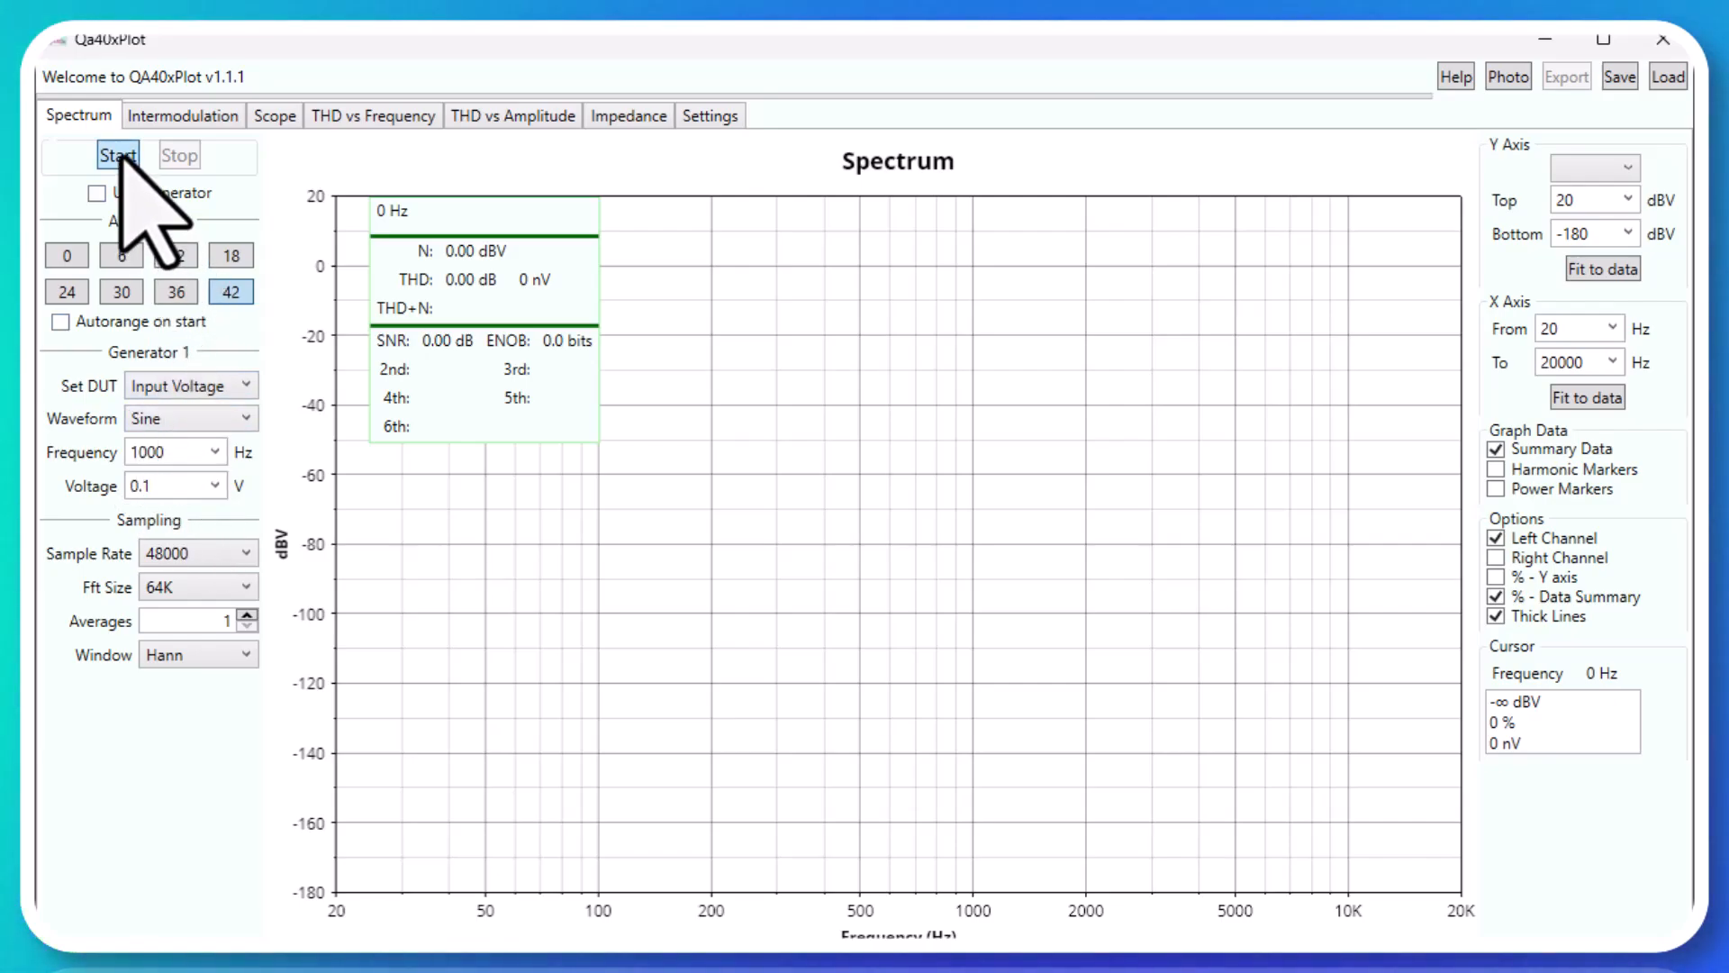
# Start the spectrum measurement, hide Summary Data, and enable Power Markers for the 60/120/180 Hz peaks
pyautogui.click(117, 154)
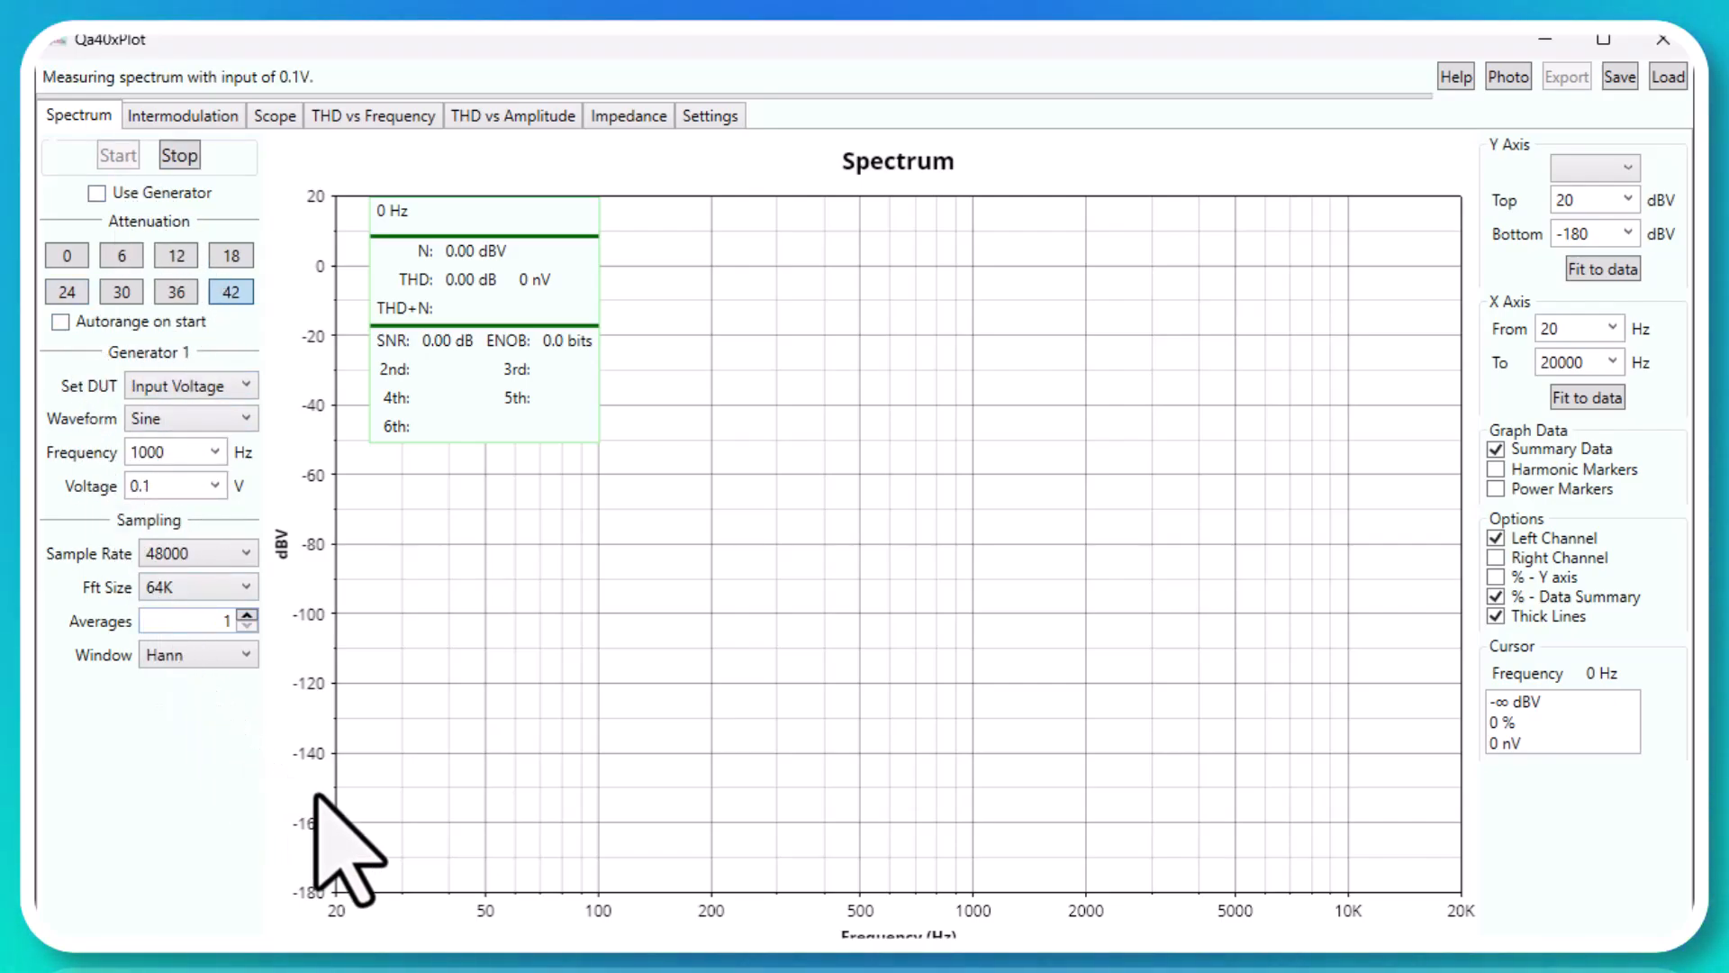
pyautogui.click(117, 154)
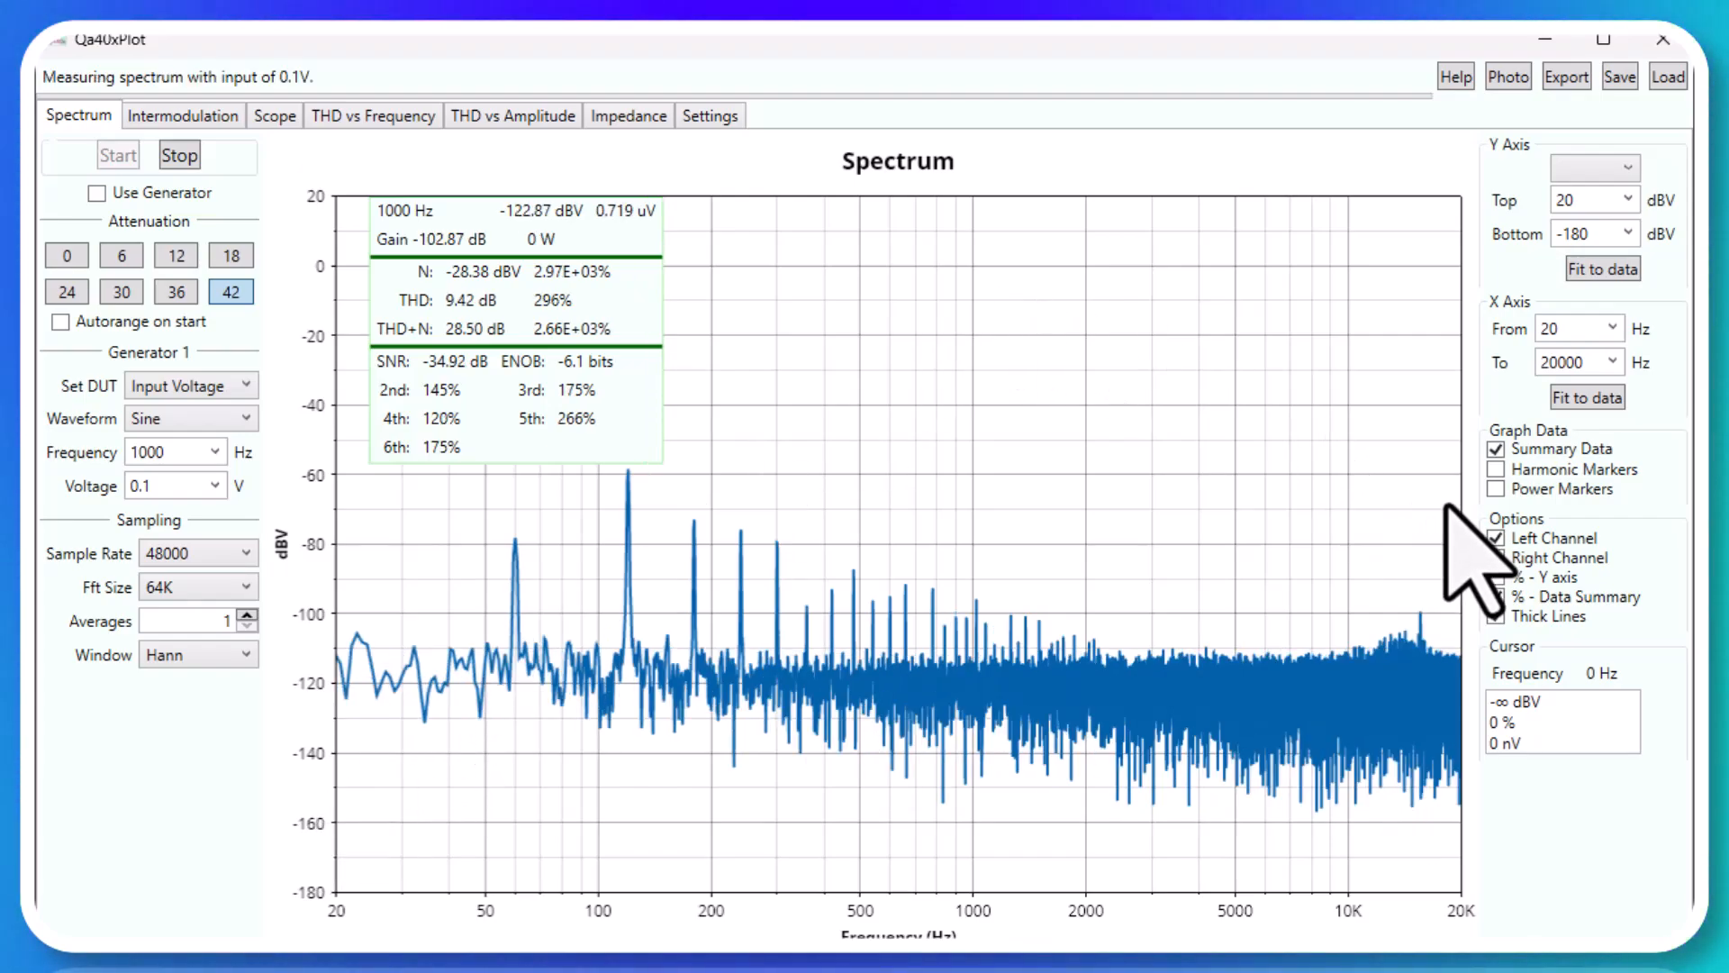
pyautogui.click(1496, 447)
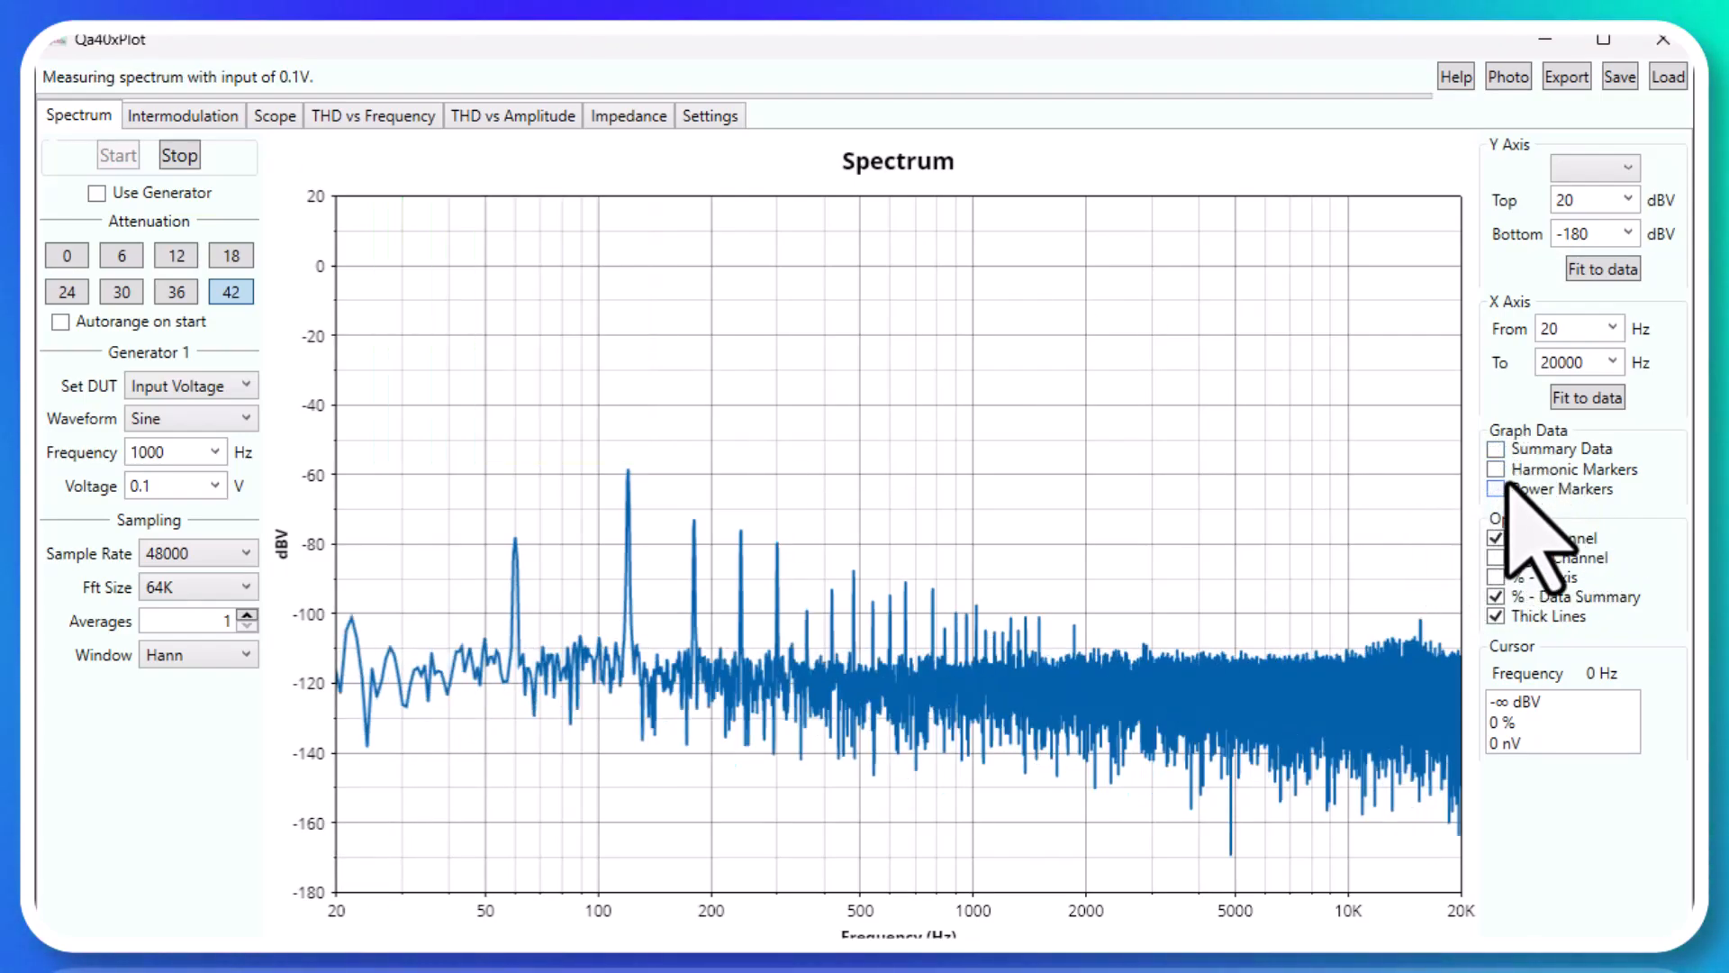
pyautogui.click(1496, 488)
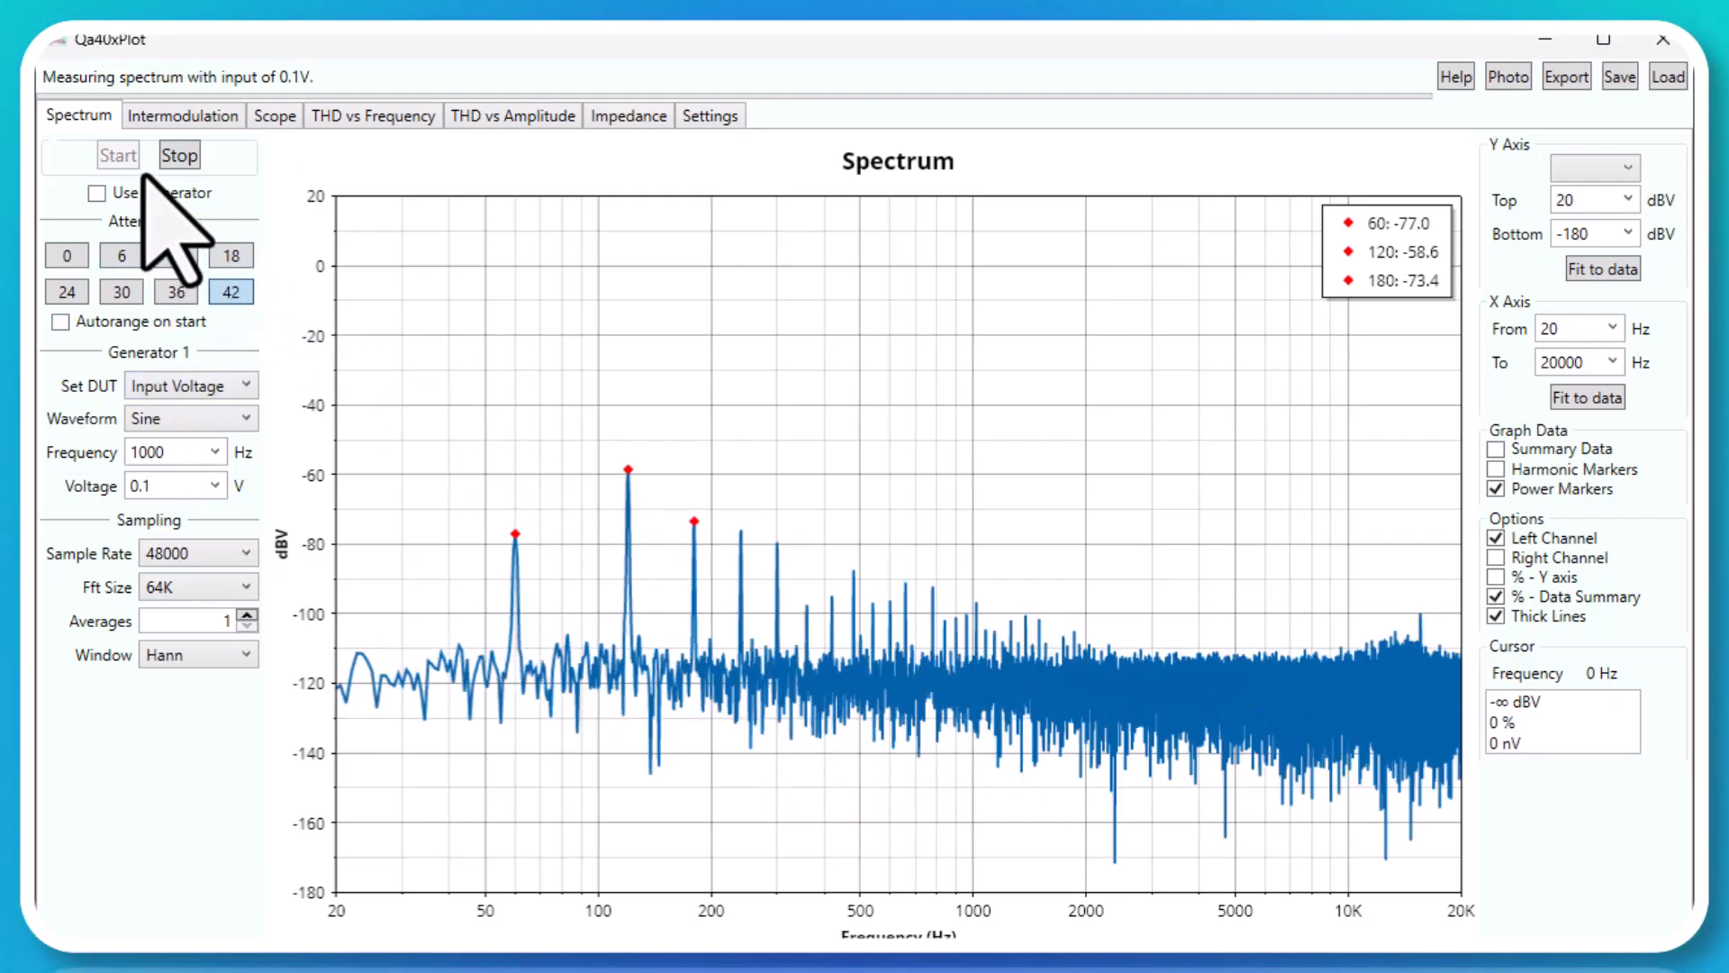
# Enable the 1 kHz generator, restart the spectrum, toggle Harmonic Markers, and show Summary Data
pyautogui.click(97, 193)
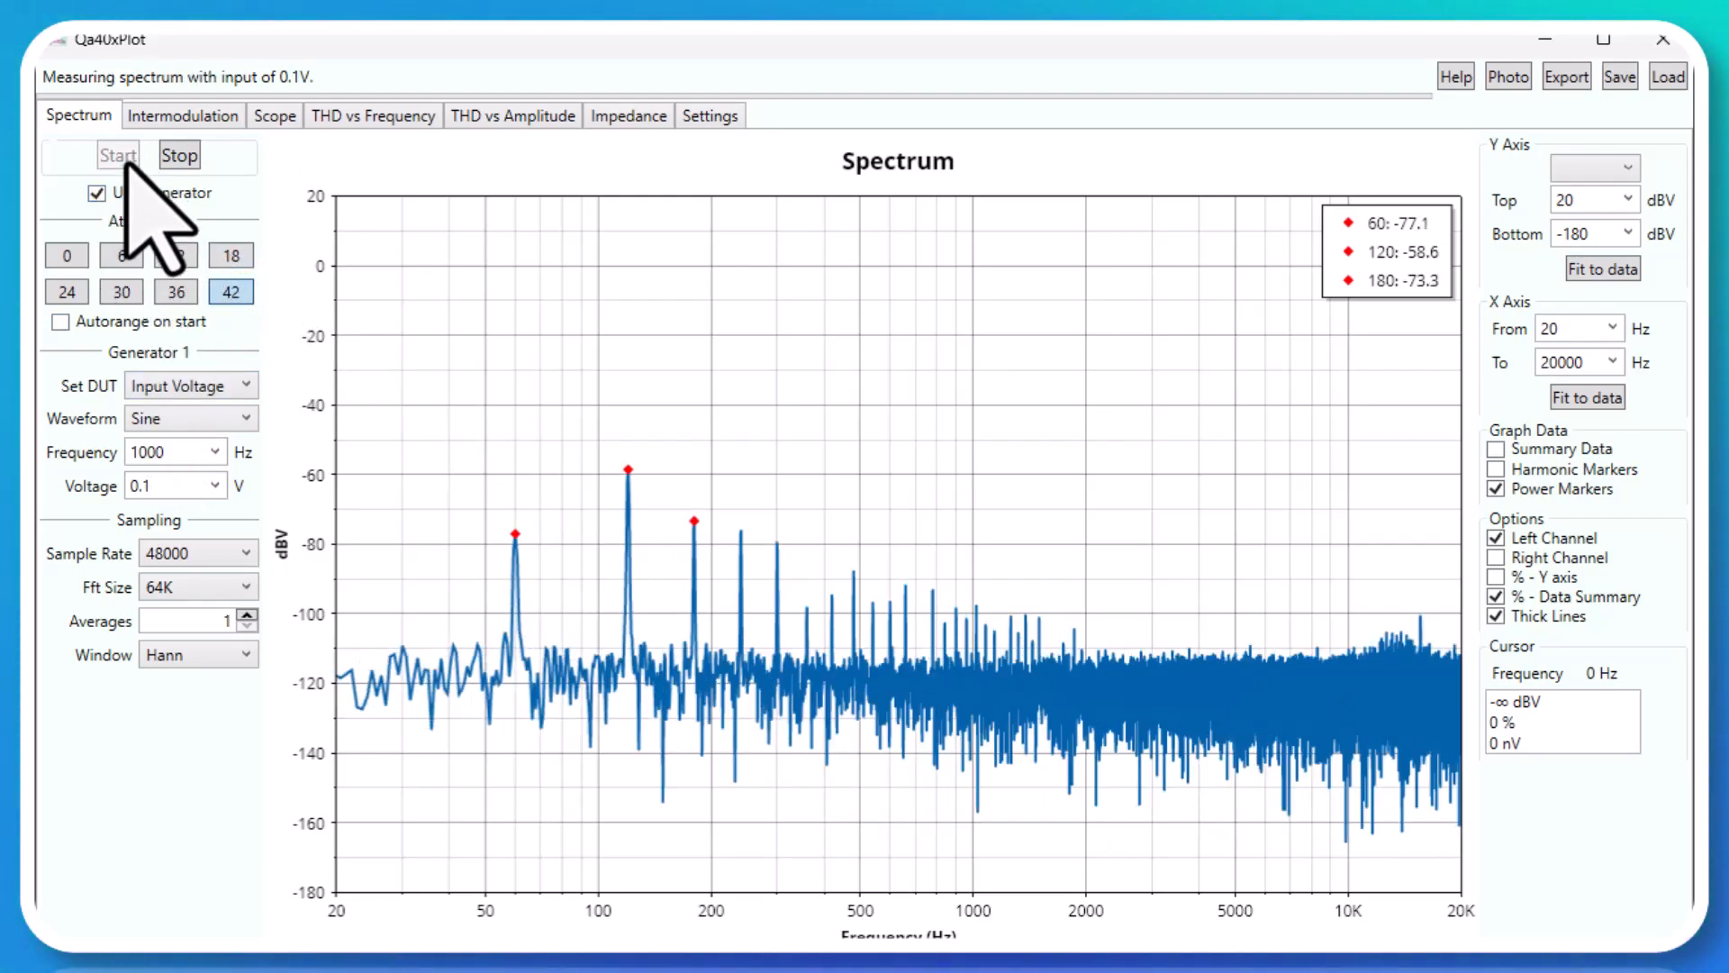
pyautogui.click(179, 154)
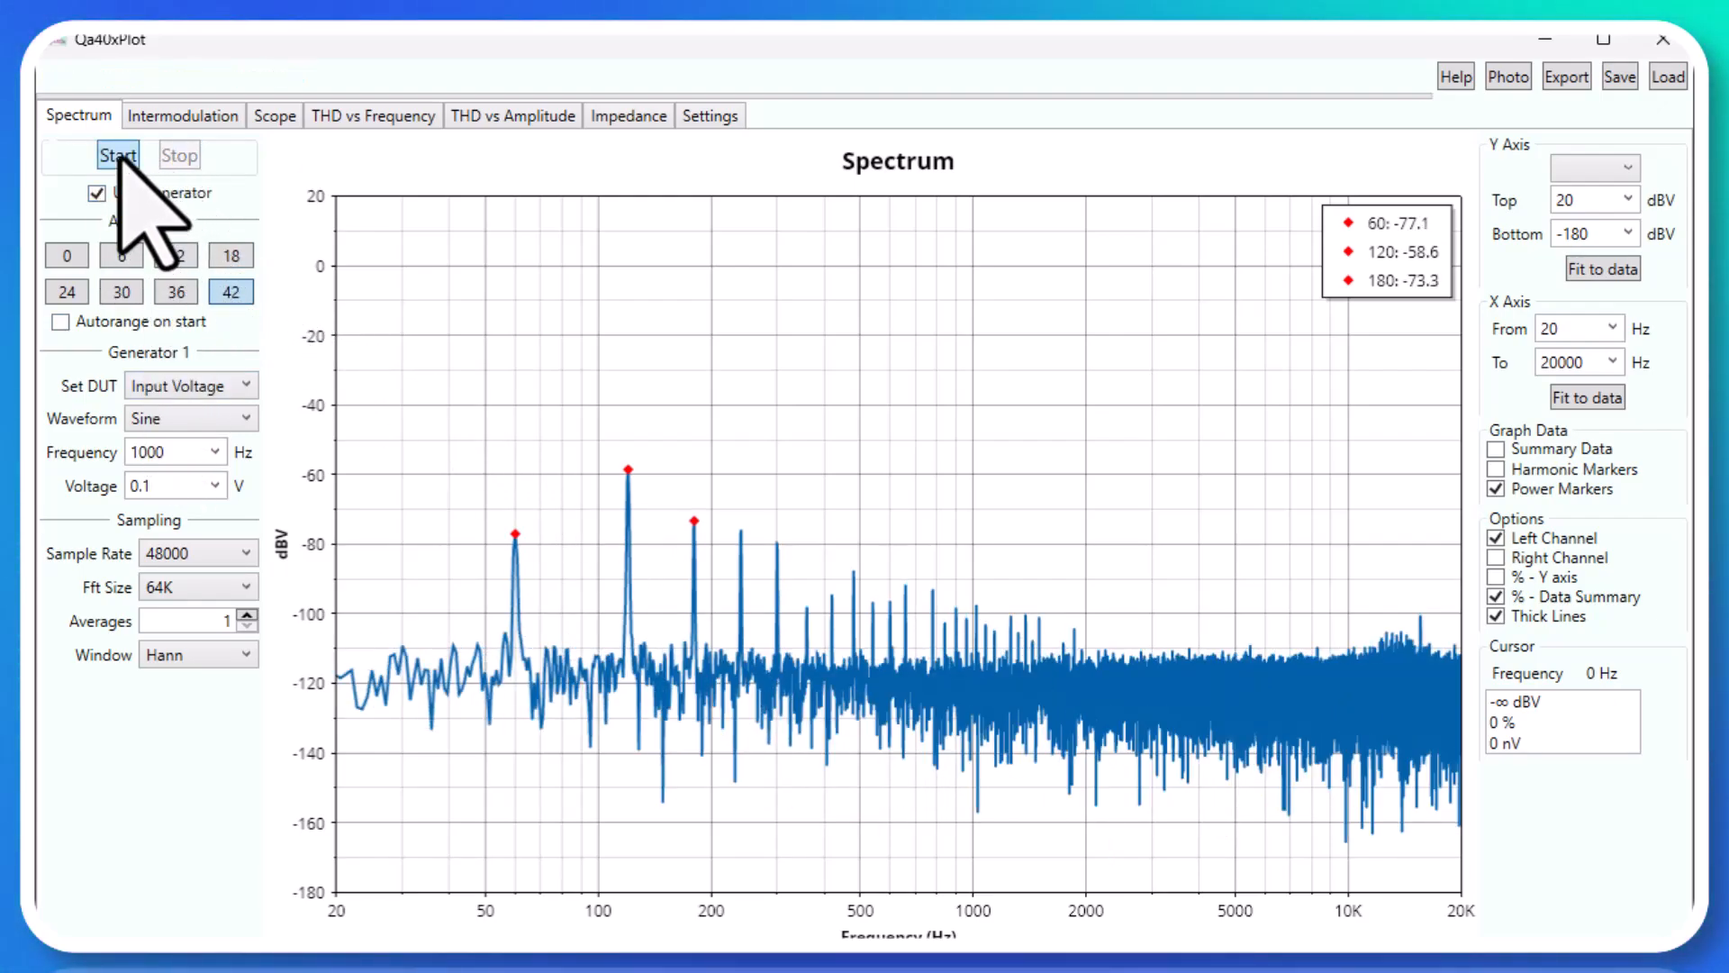
pyautogui.click(117, 154)
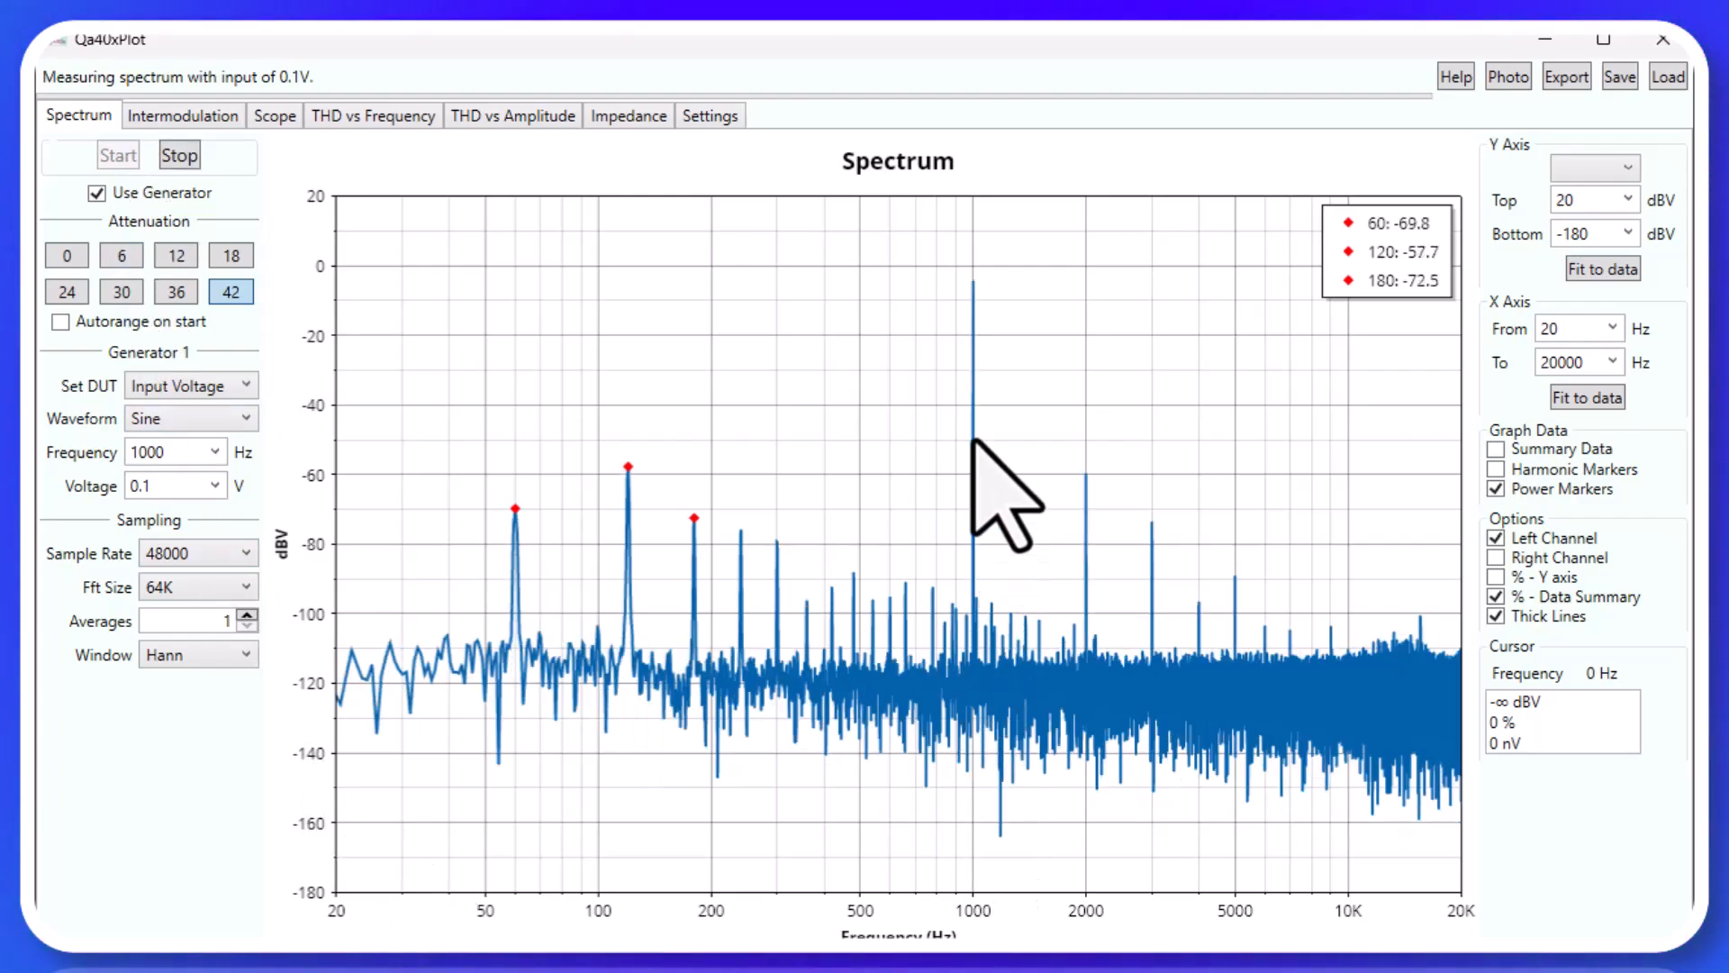
pyautogui.moveTo(998, 375)
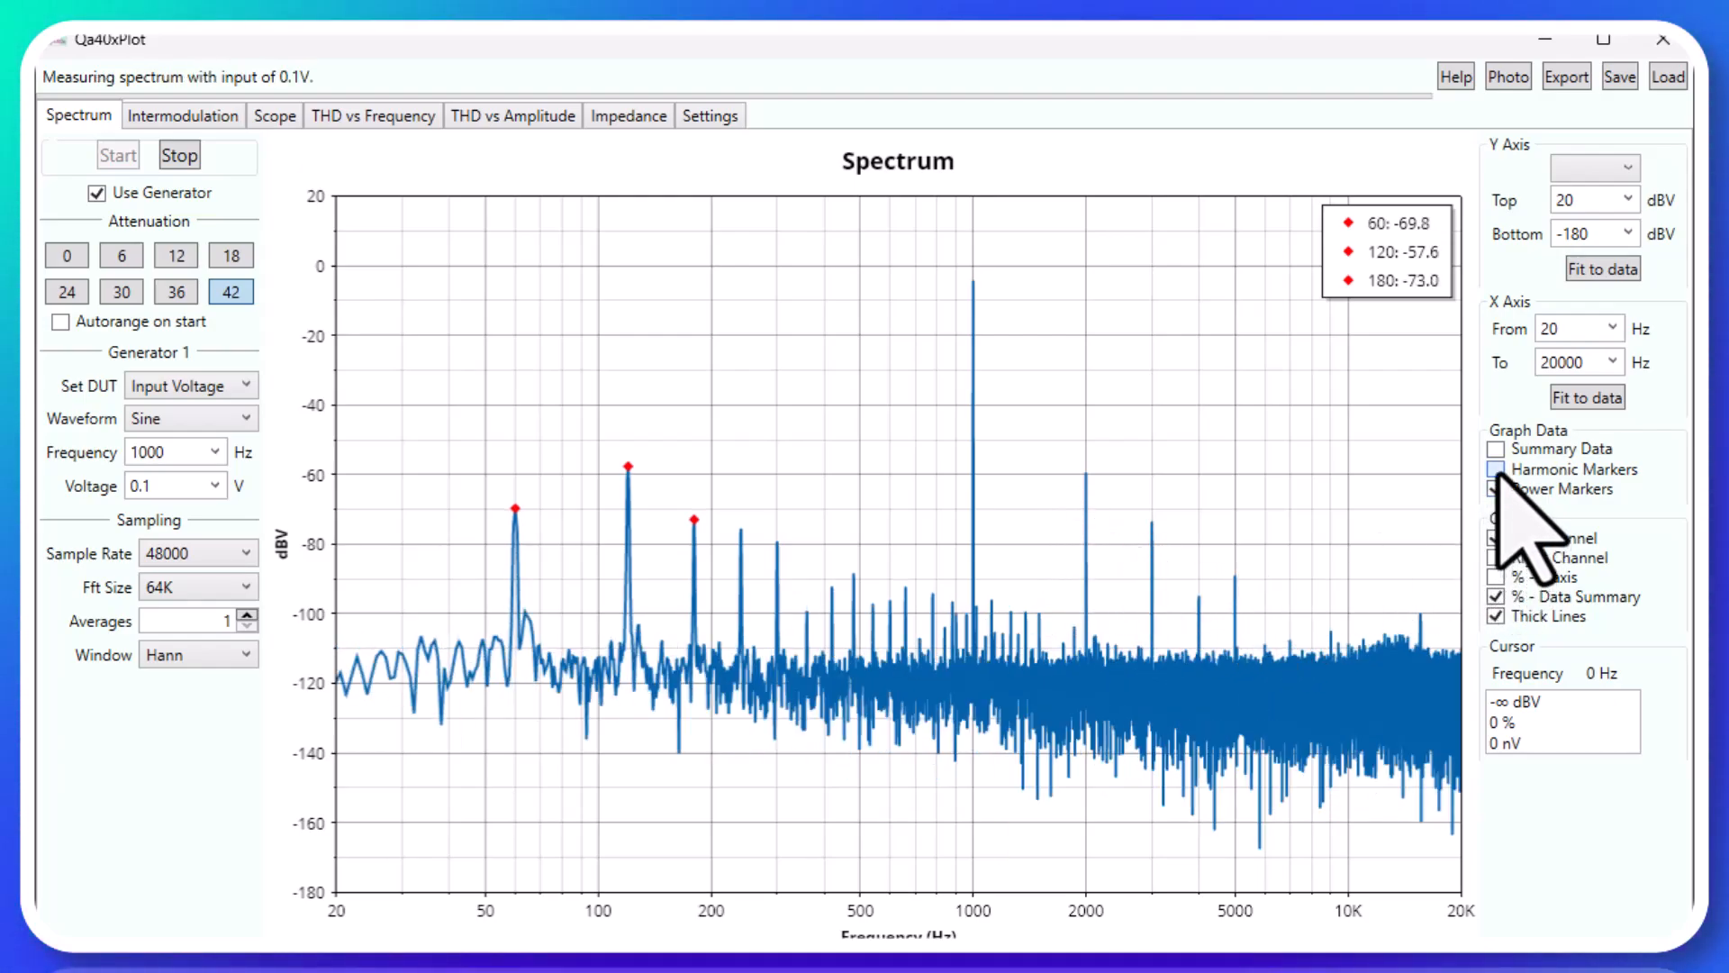
pyautogui.click(1497, 469)
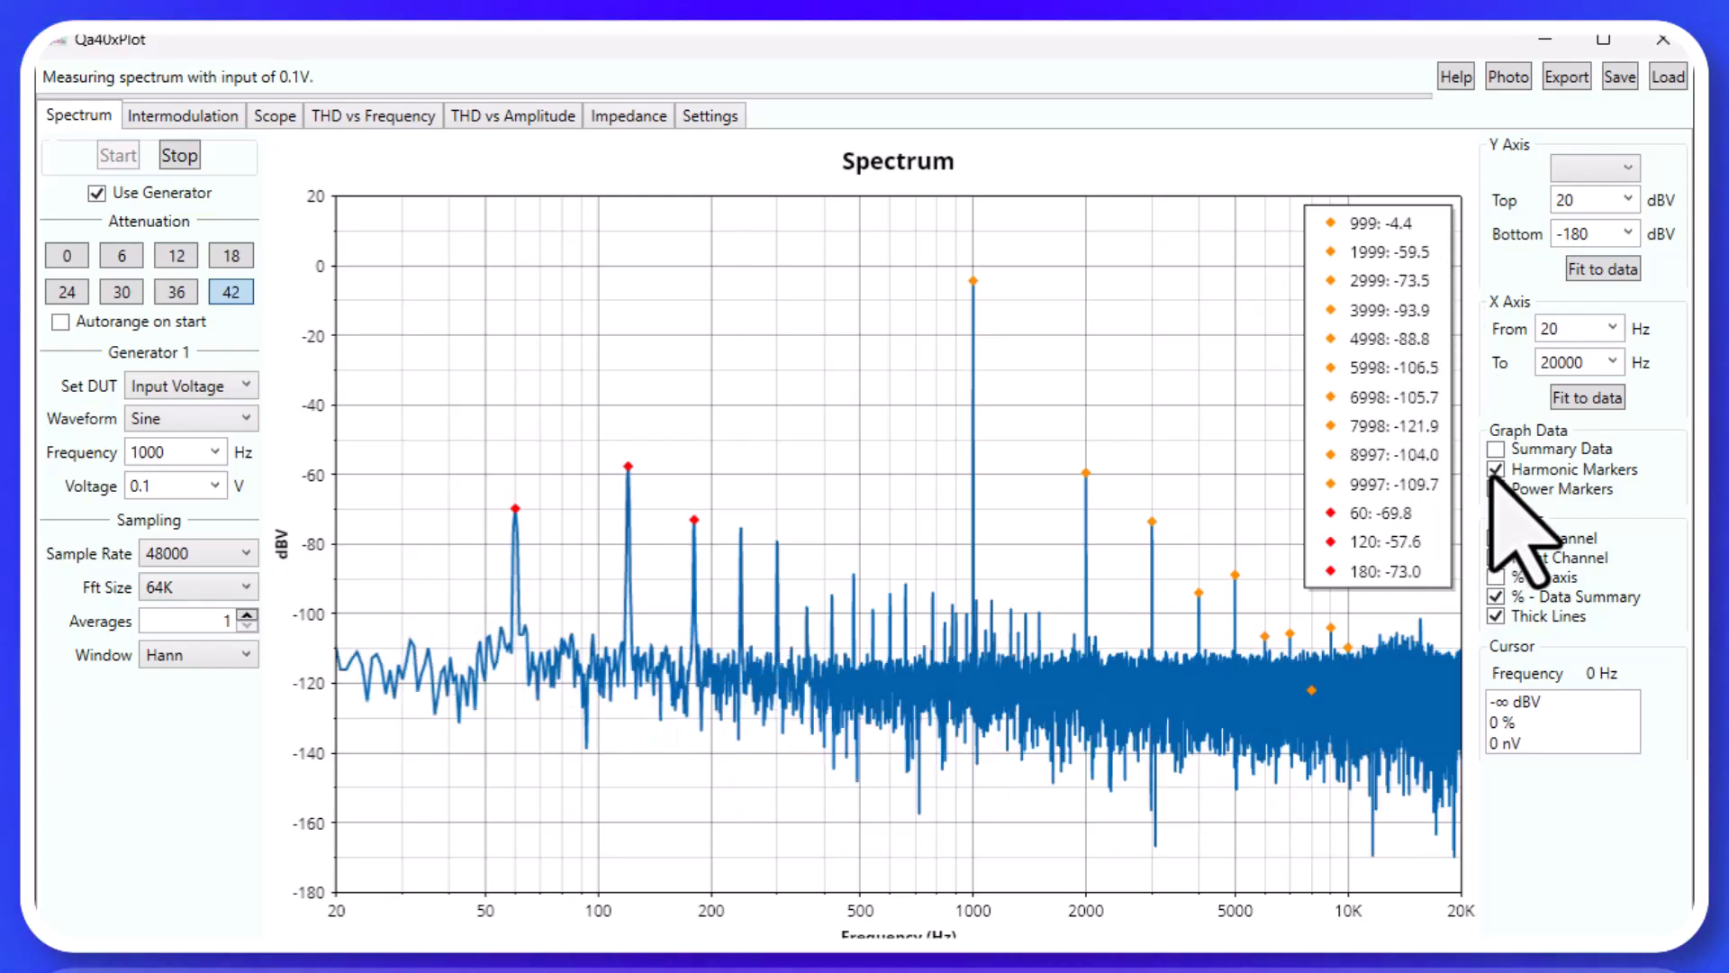
pyautogui.click(1496, 468)
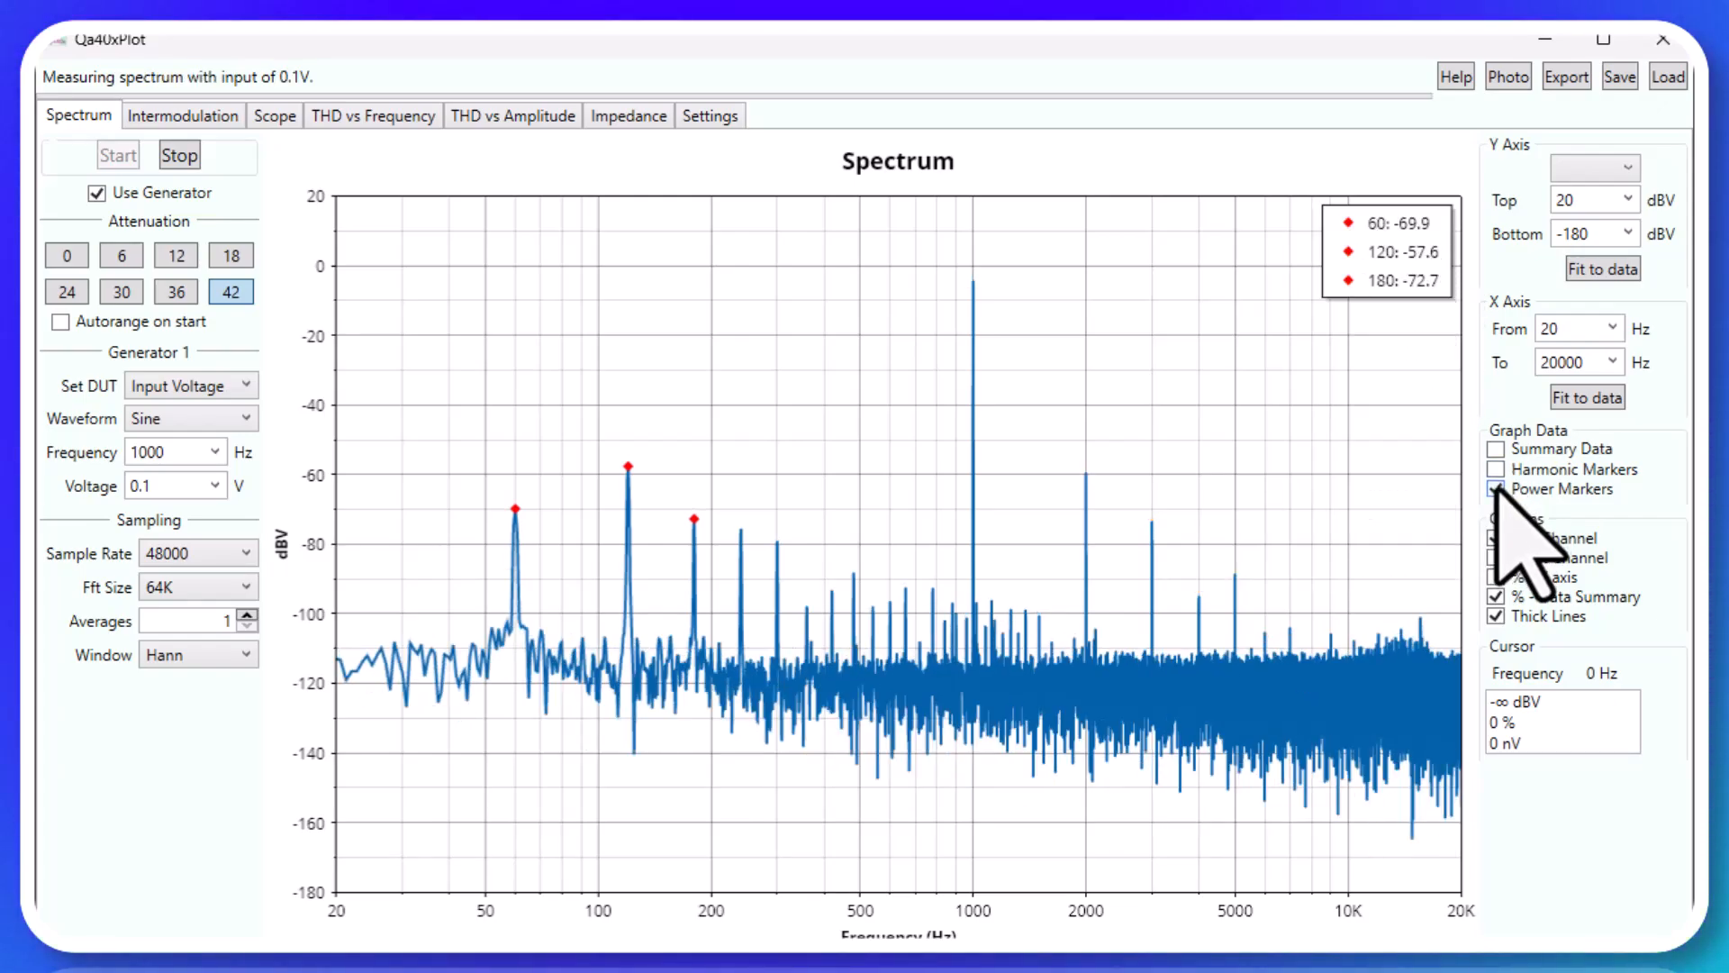
pyautogui.click(1497, 447)
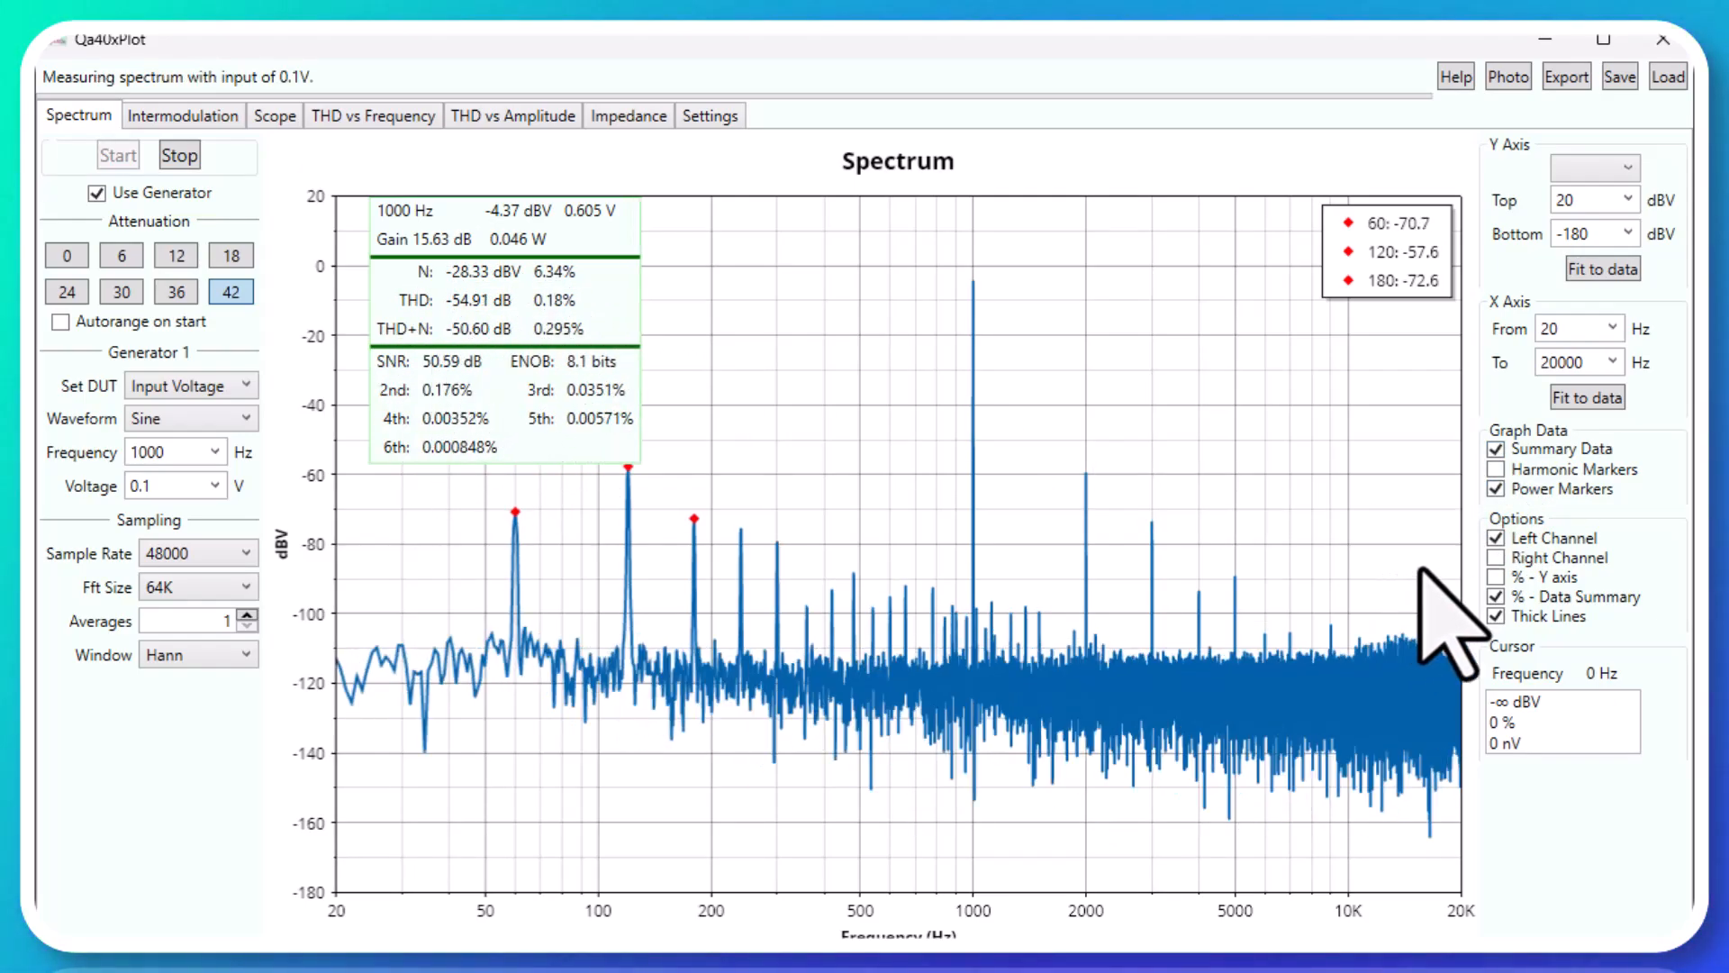
pyautogui.click(1497, 556)
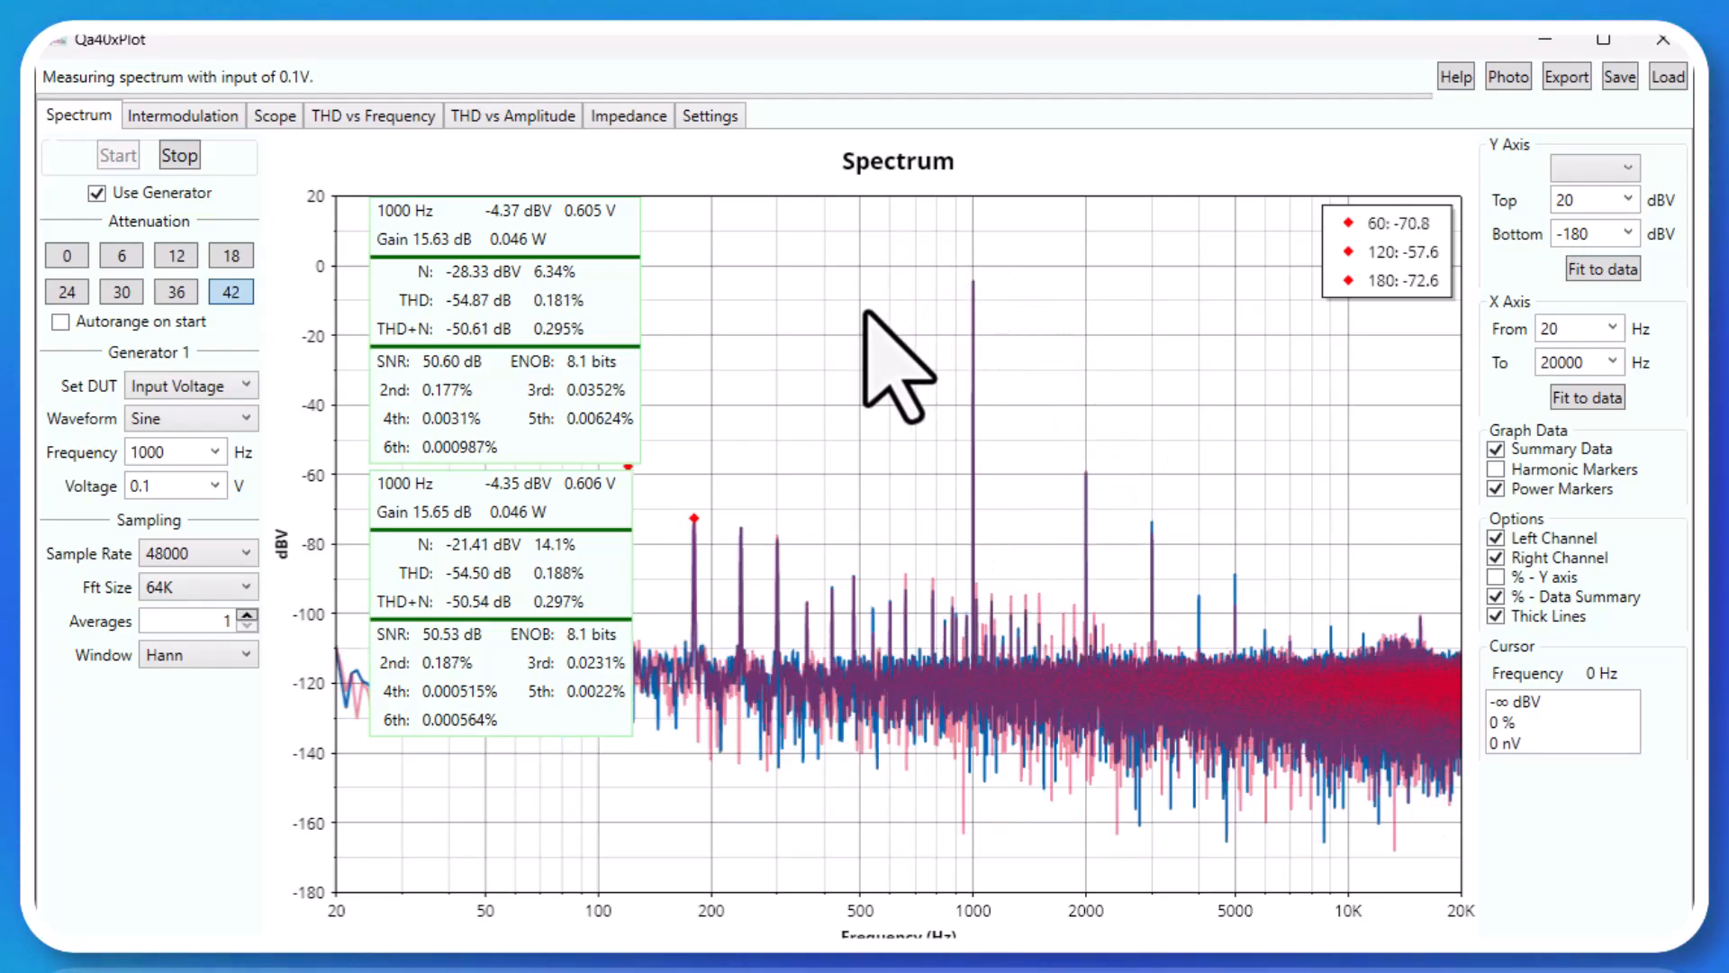
pyautogui.moveTo(475, 783)
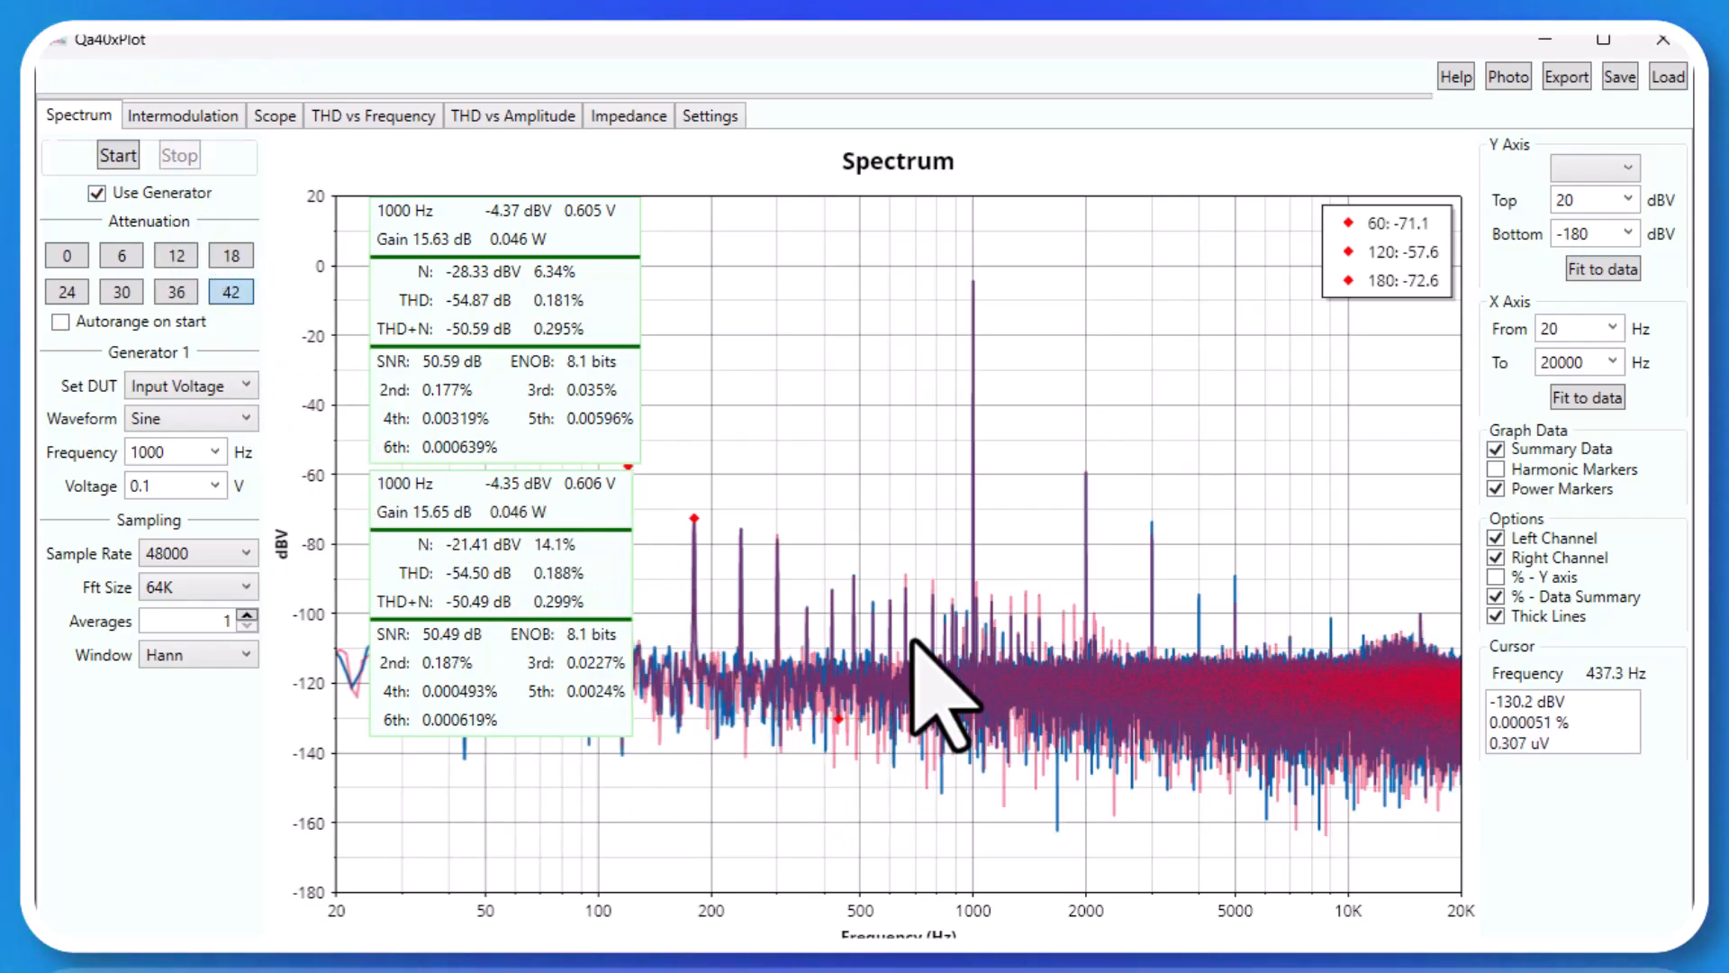
pyautogui.moveTo(1323, 650)
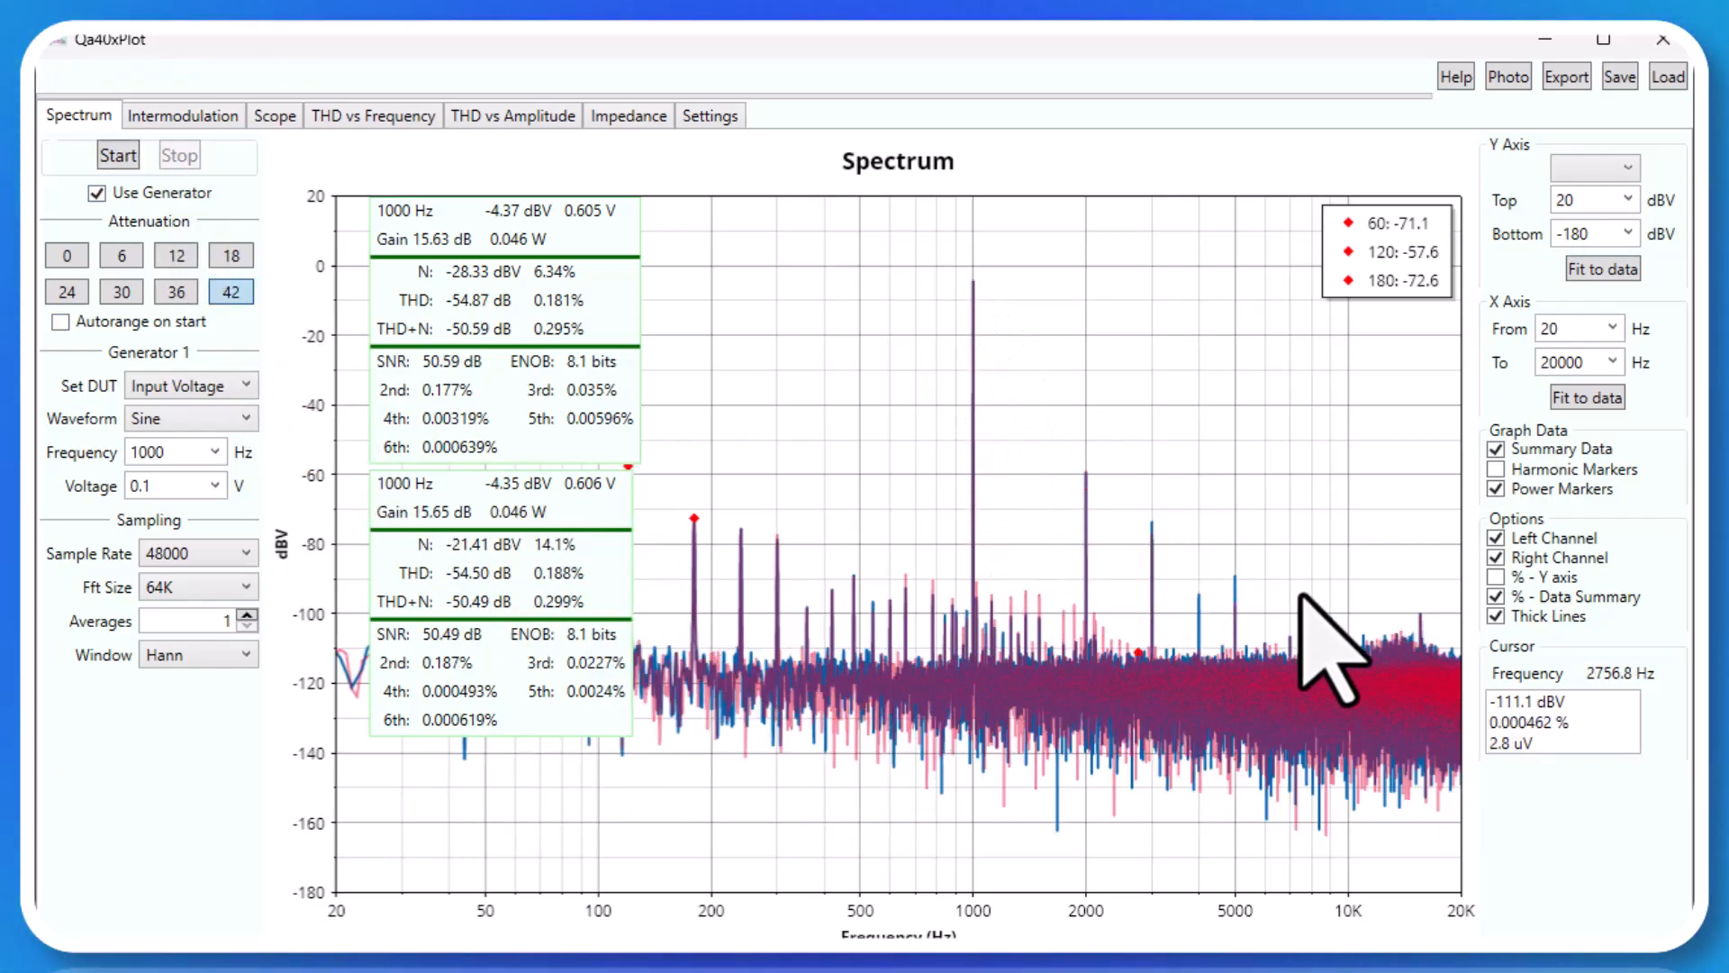
pyautogui.moveTo(1373, 628)
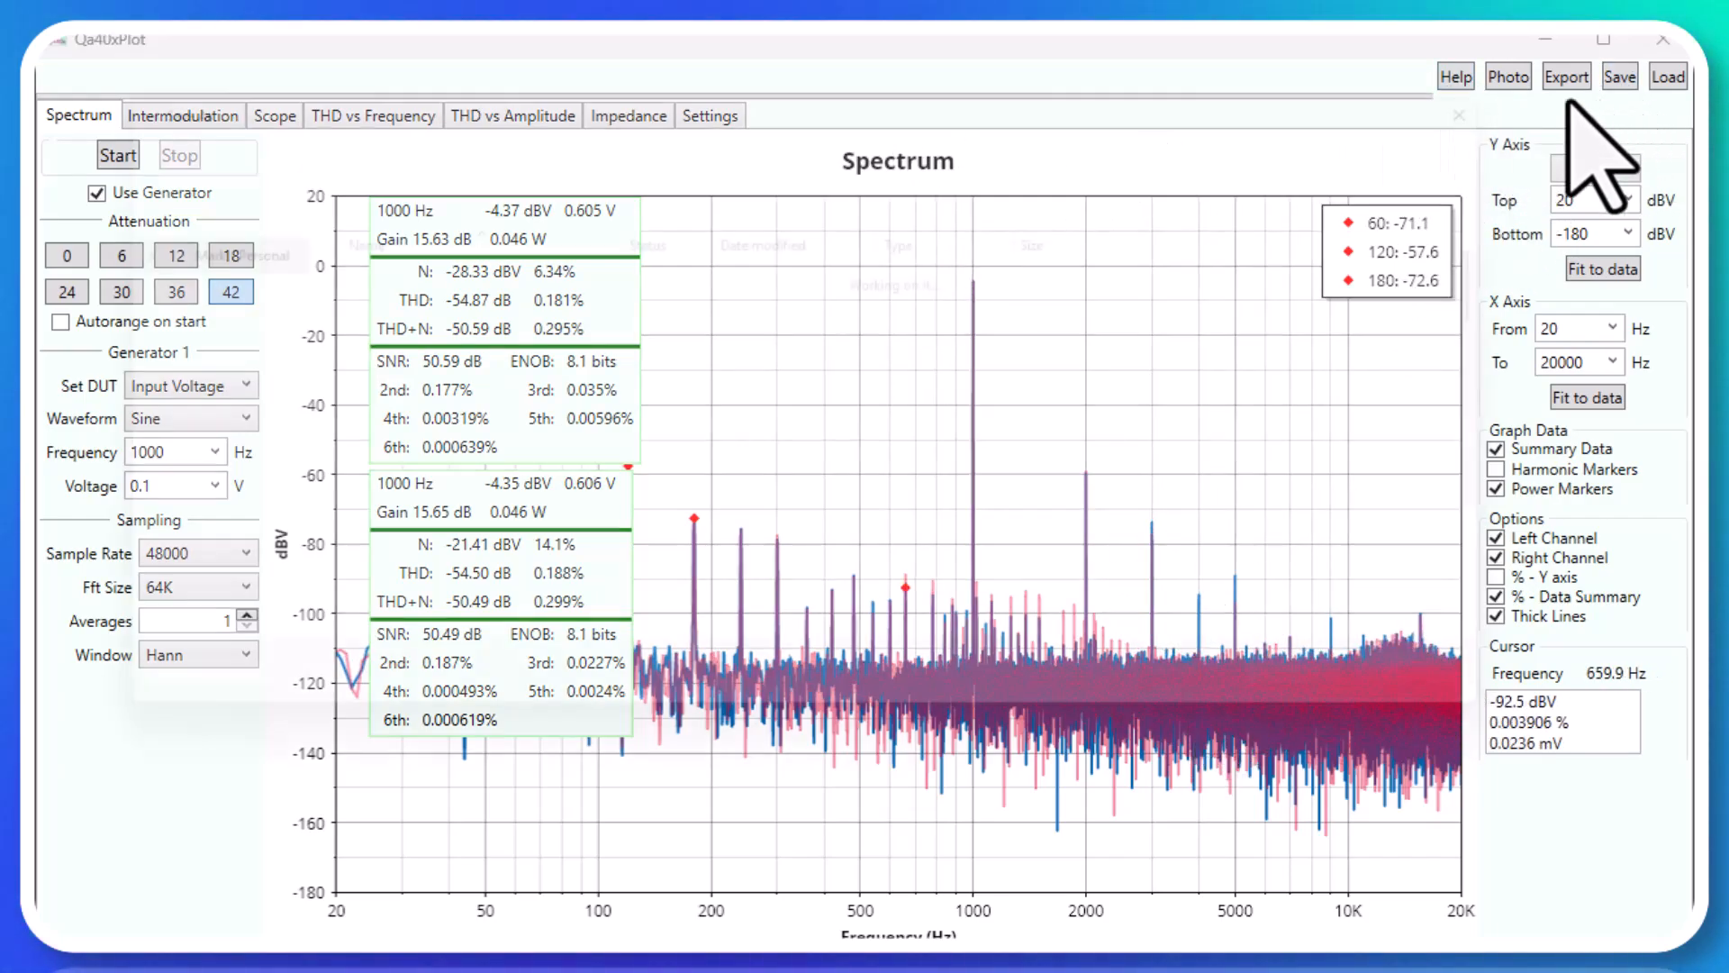
# Open and dismiss the settings Save and Load dialogs, then switch to the Scope test
pyautogui.click(1619, 75)
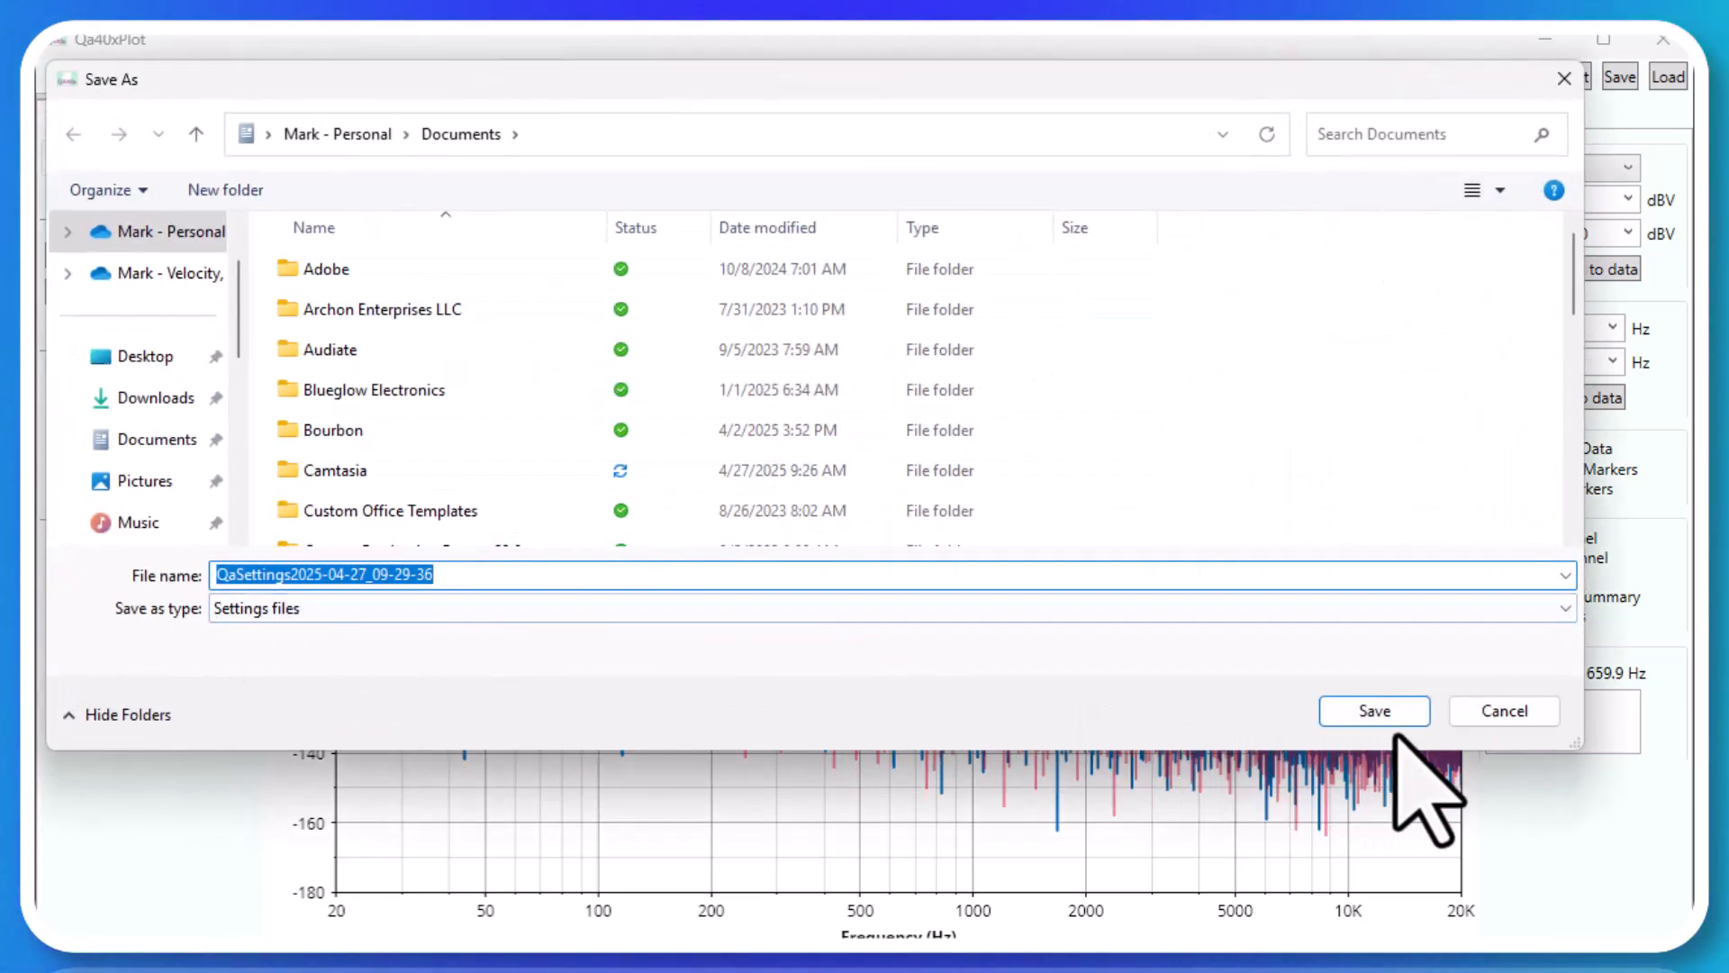
pyautogui.click(1372, 710)
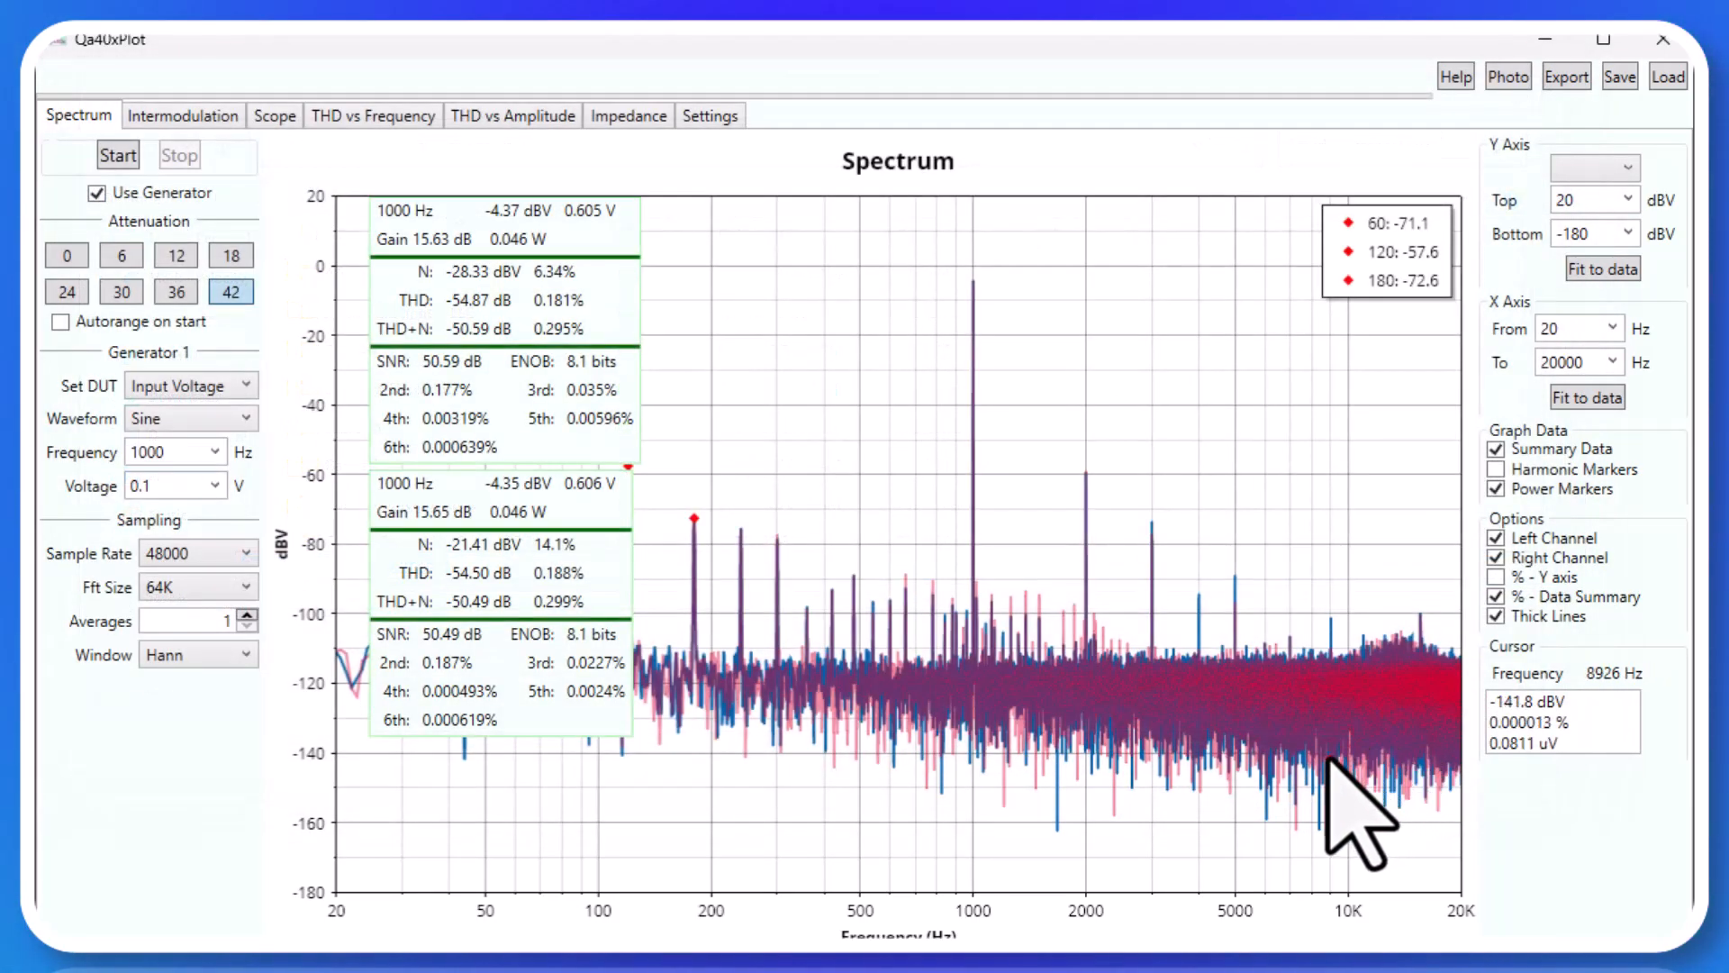
pyautogui.moveTo(794, 672)
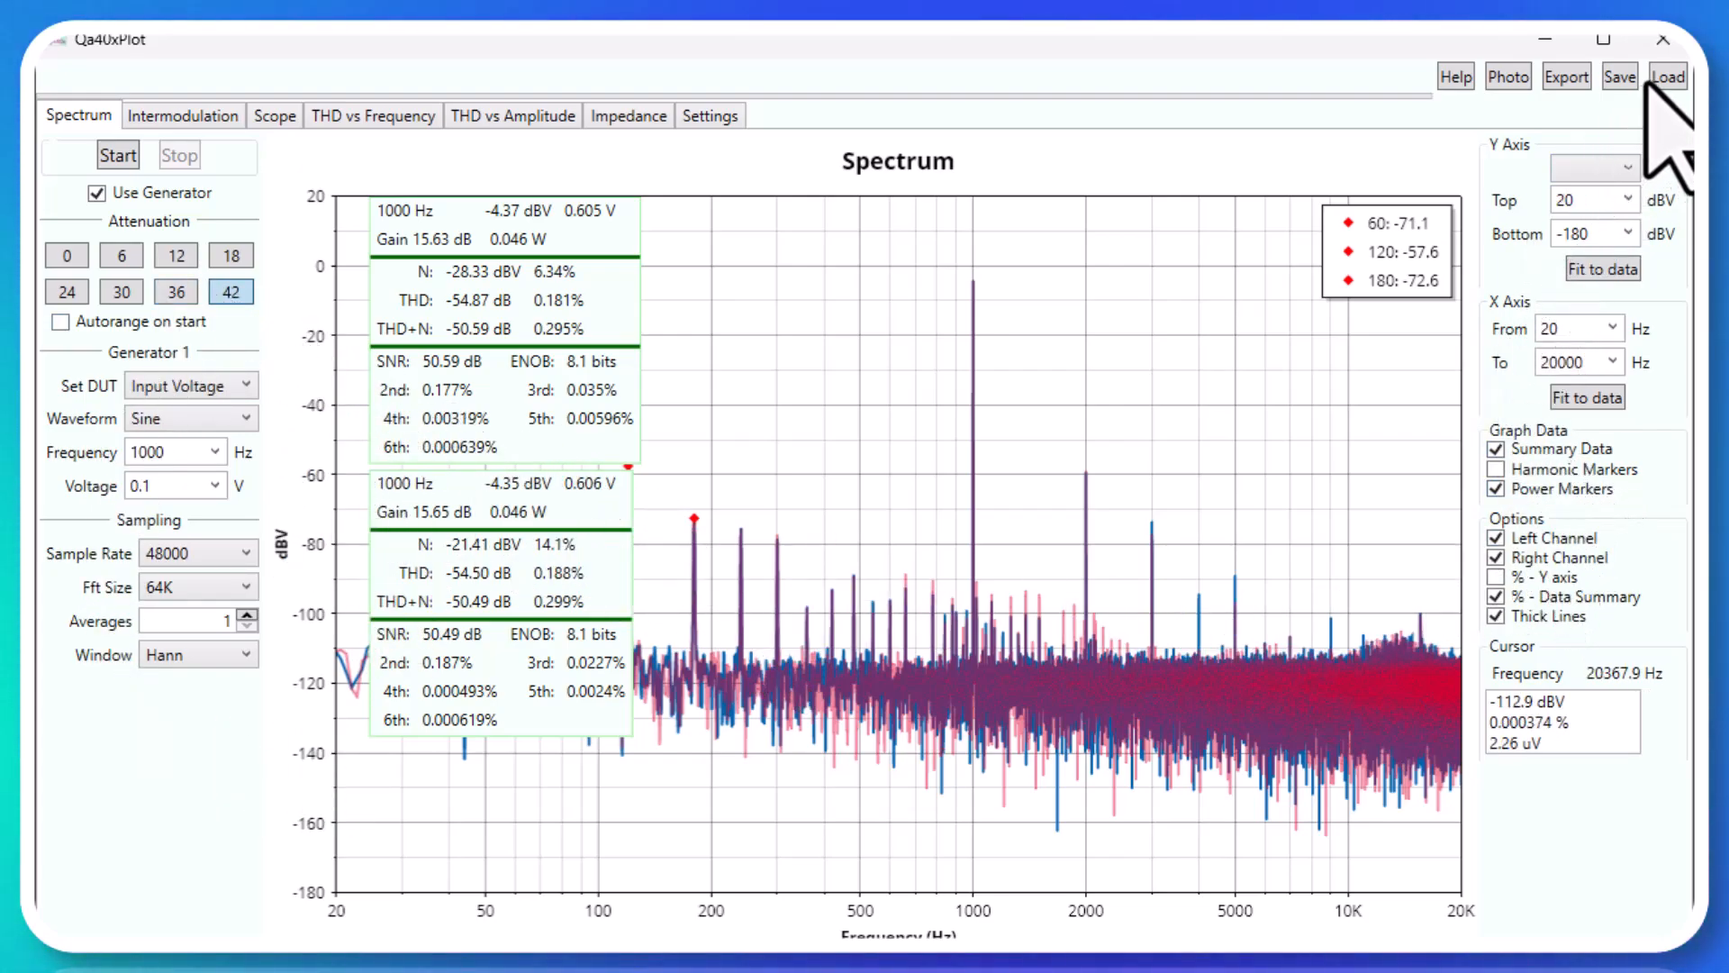
pyautogui.click(1669, 76)
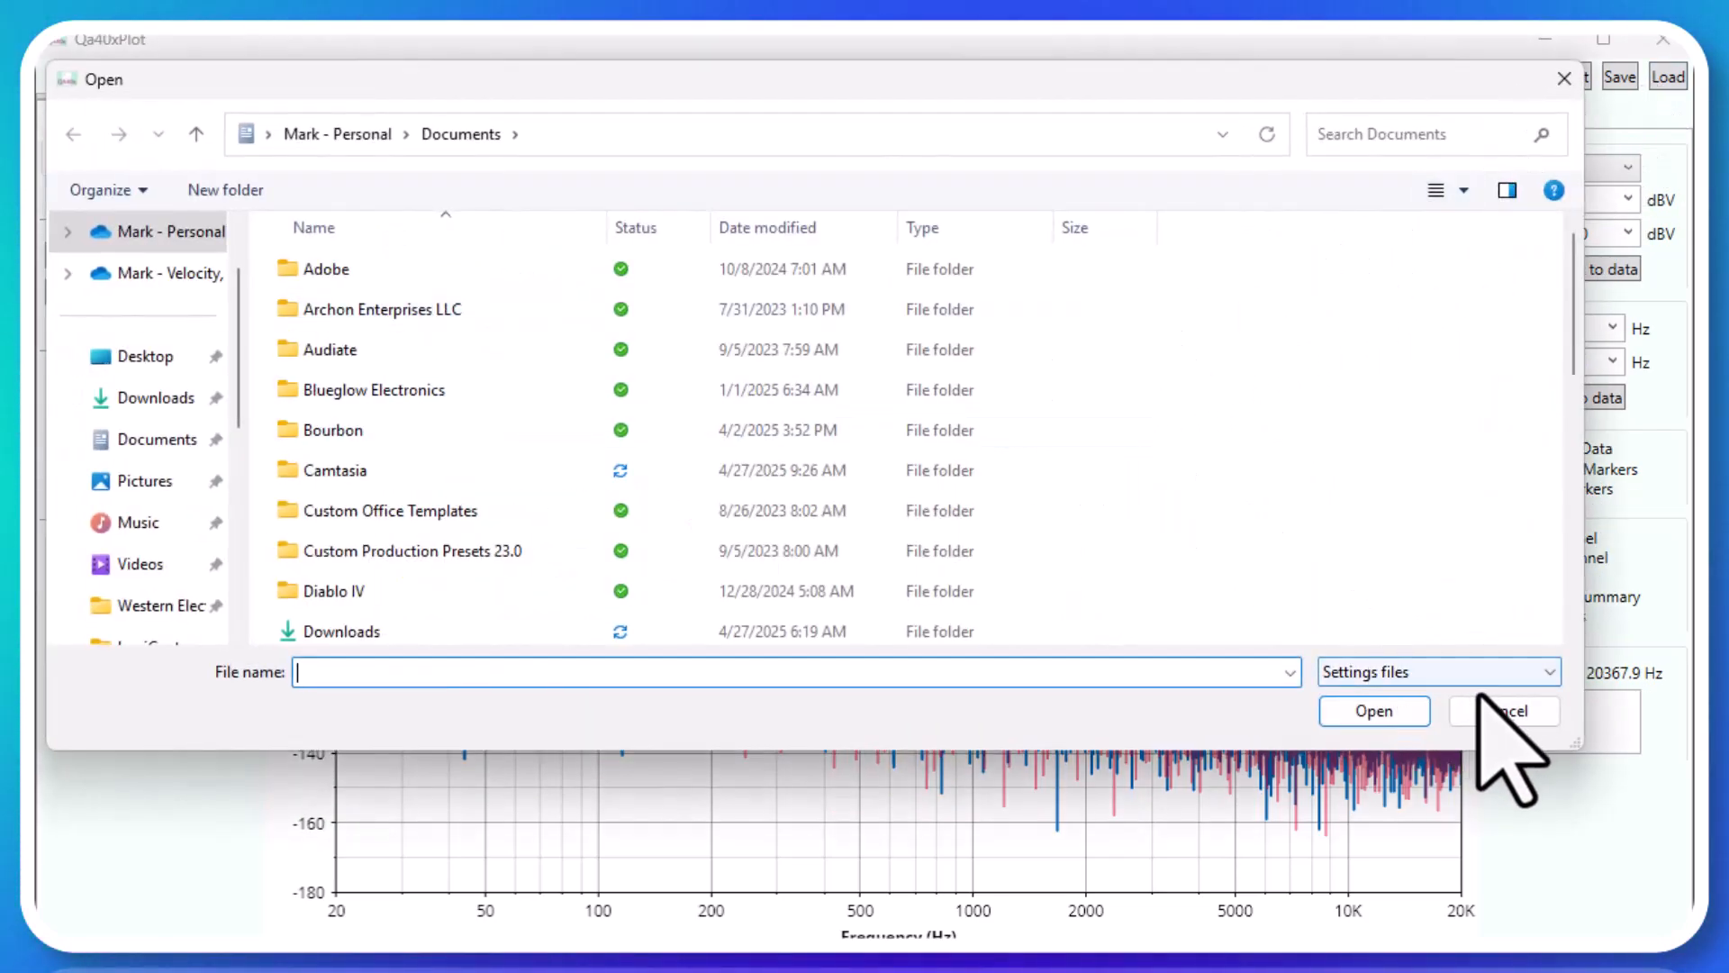
pyautogui.click(1503, 710)
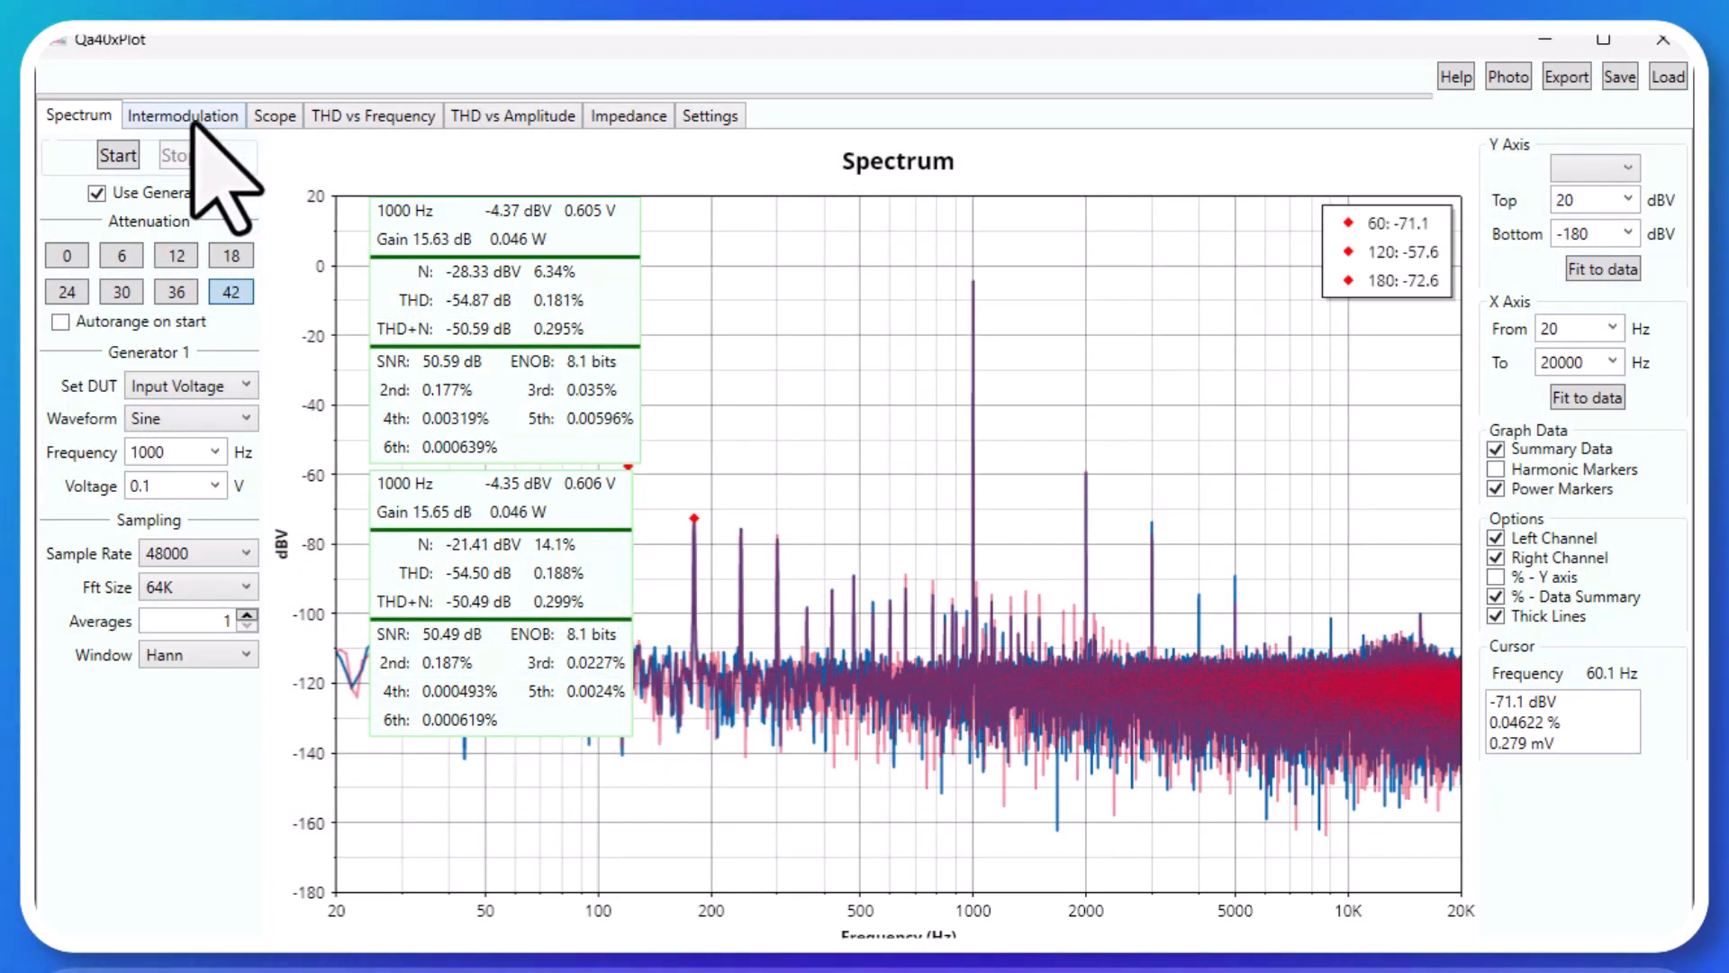
pyautogui.click(182, 114)
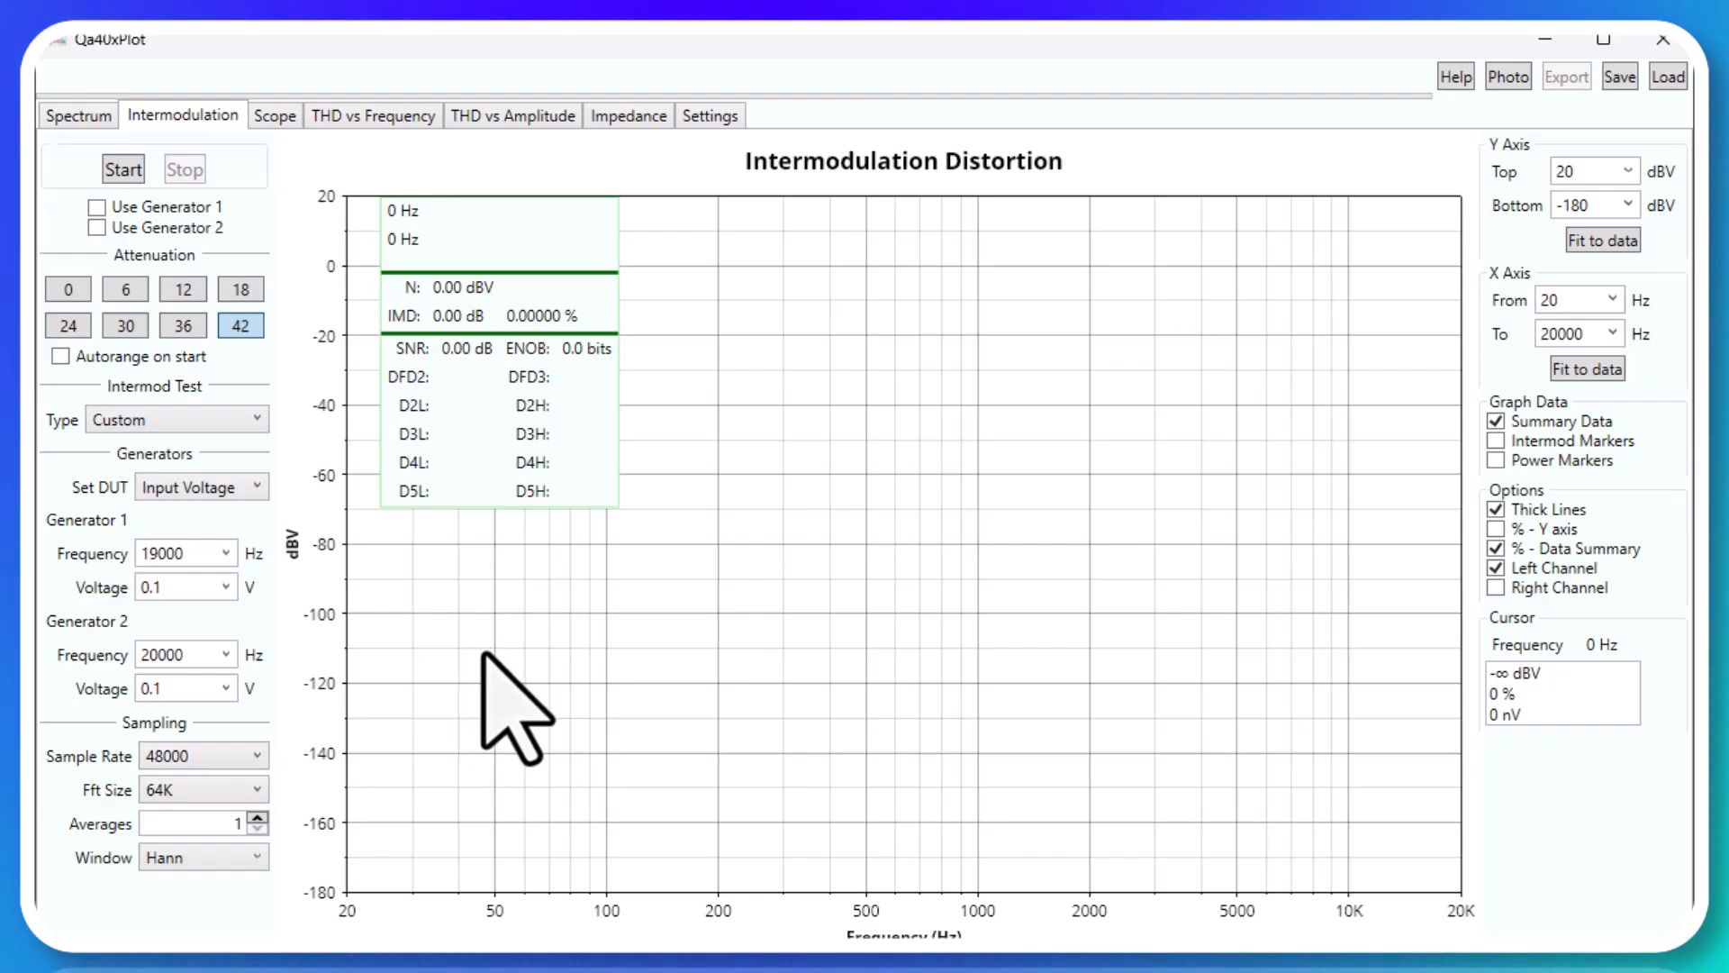
pyautogui.moveTo(623, 595)
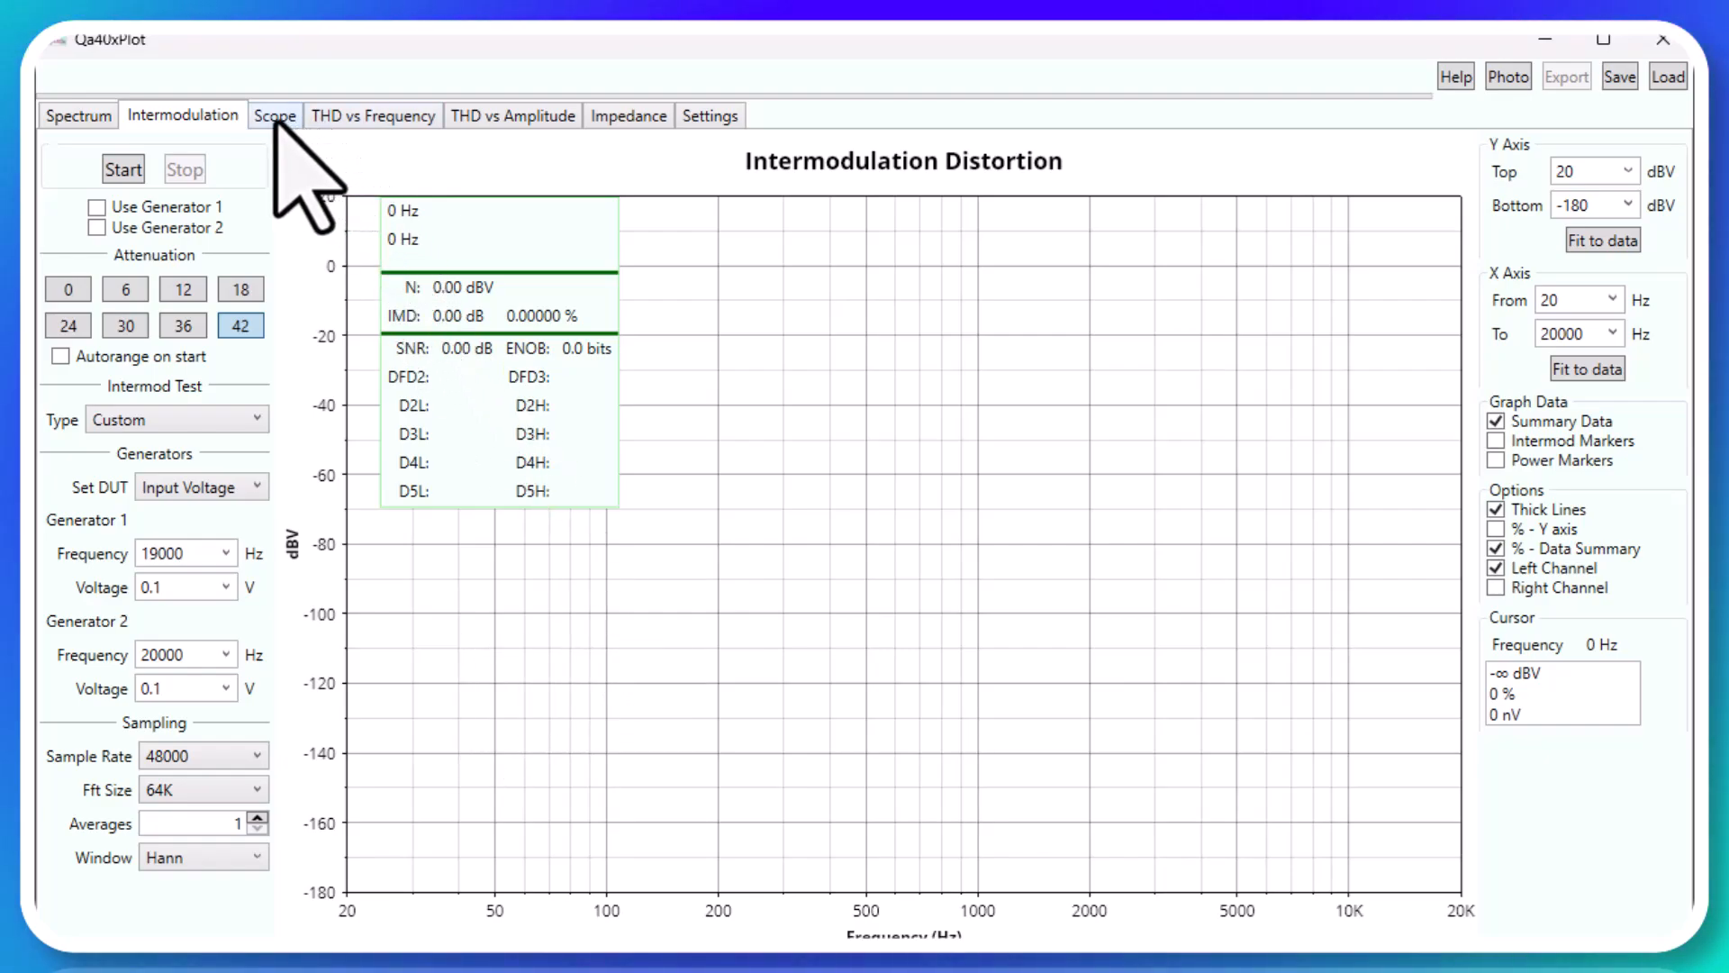
pyautogui.click(274, 114)
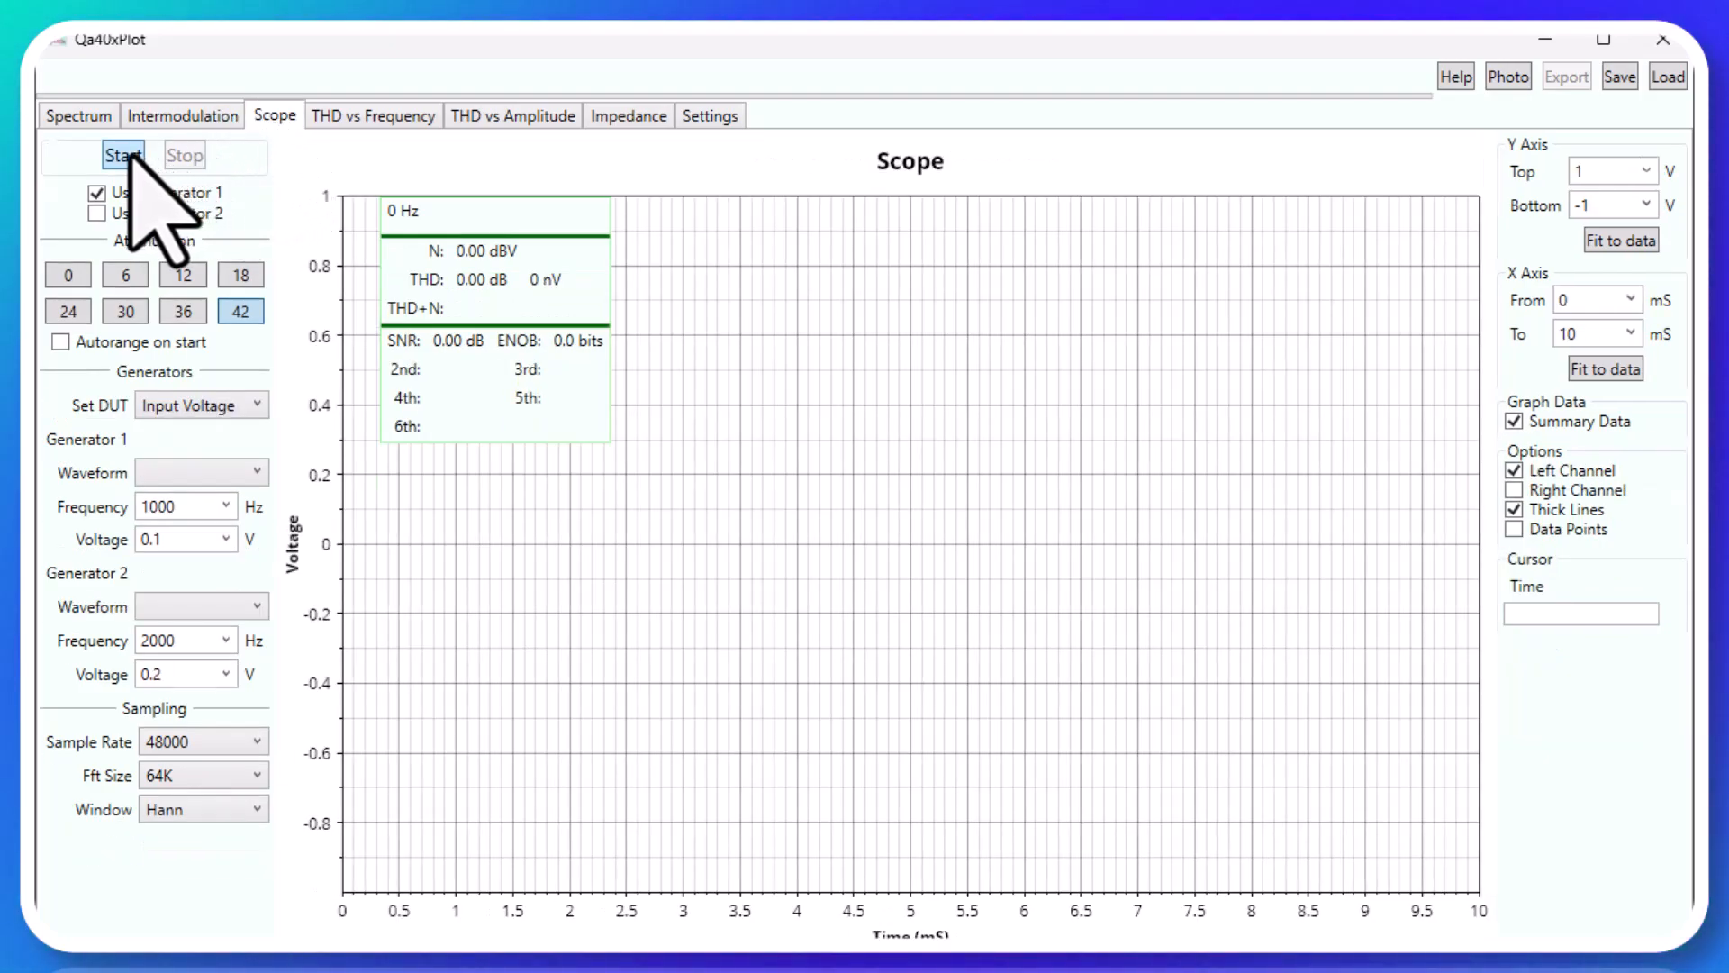
pyautogui.moveTo(161, 226)
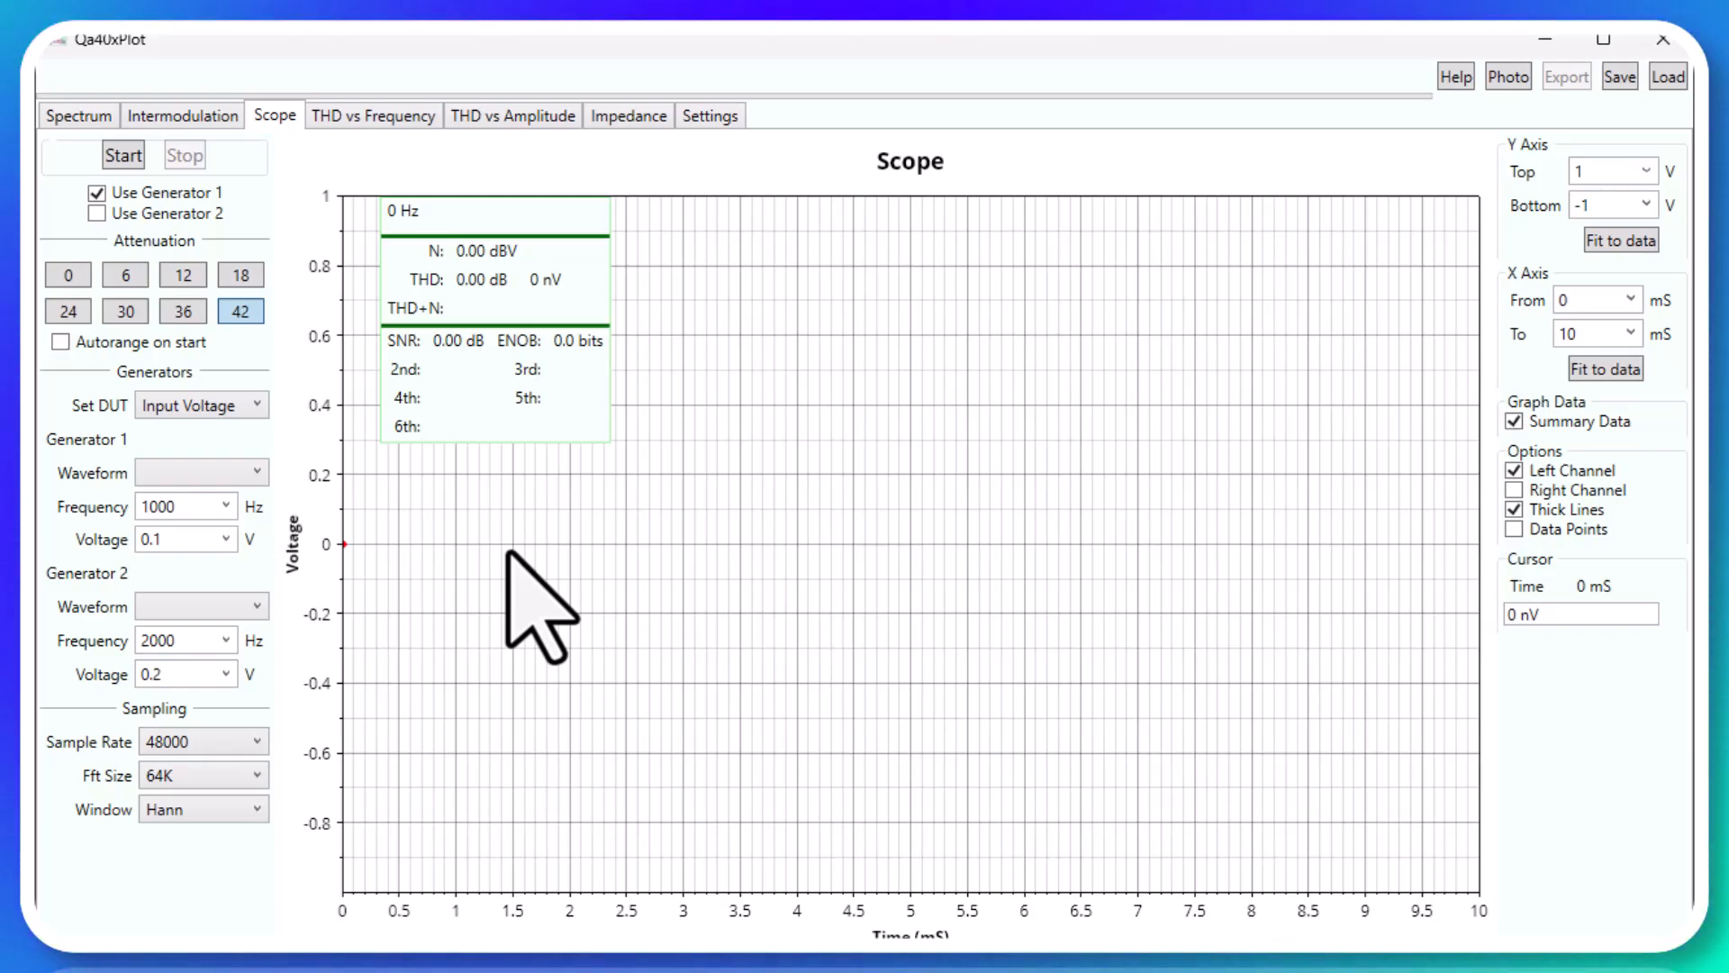
pyautogui.moveTo(722, 353)
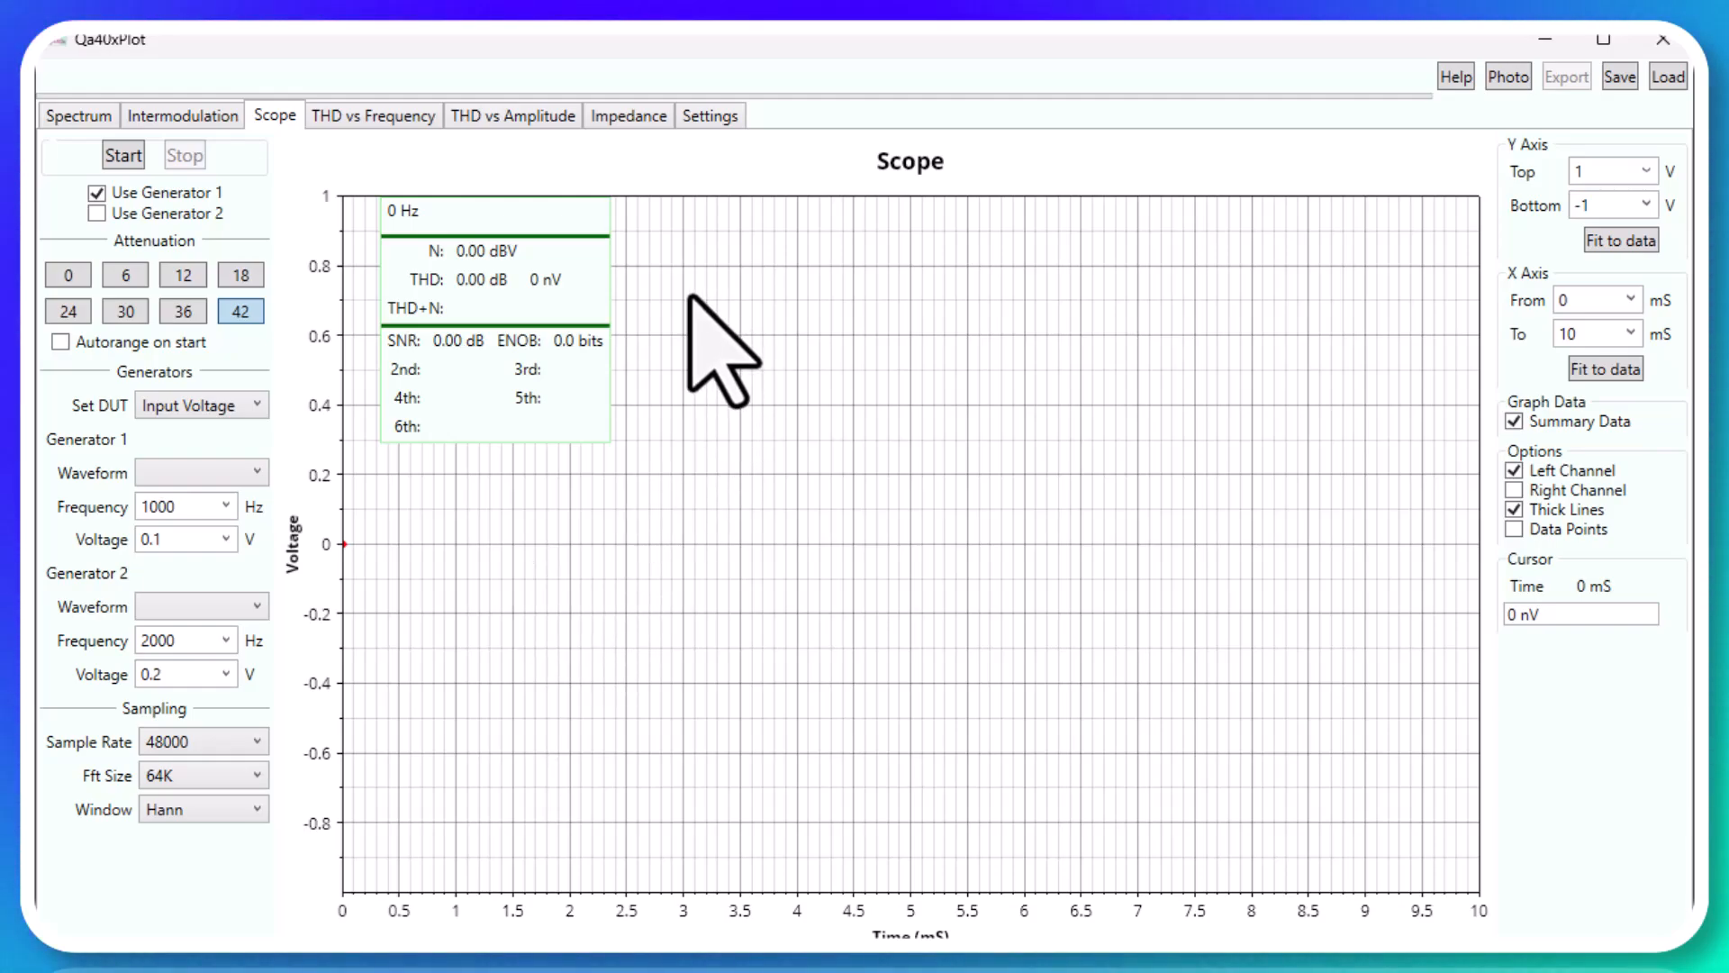
pyautogui.moveTo(1350, 601)
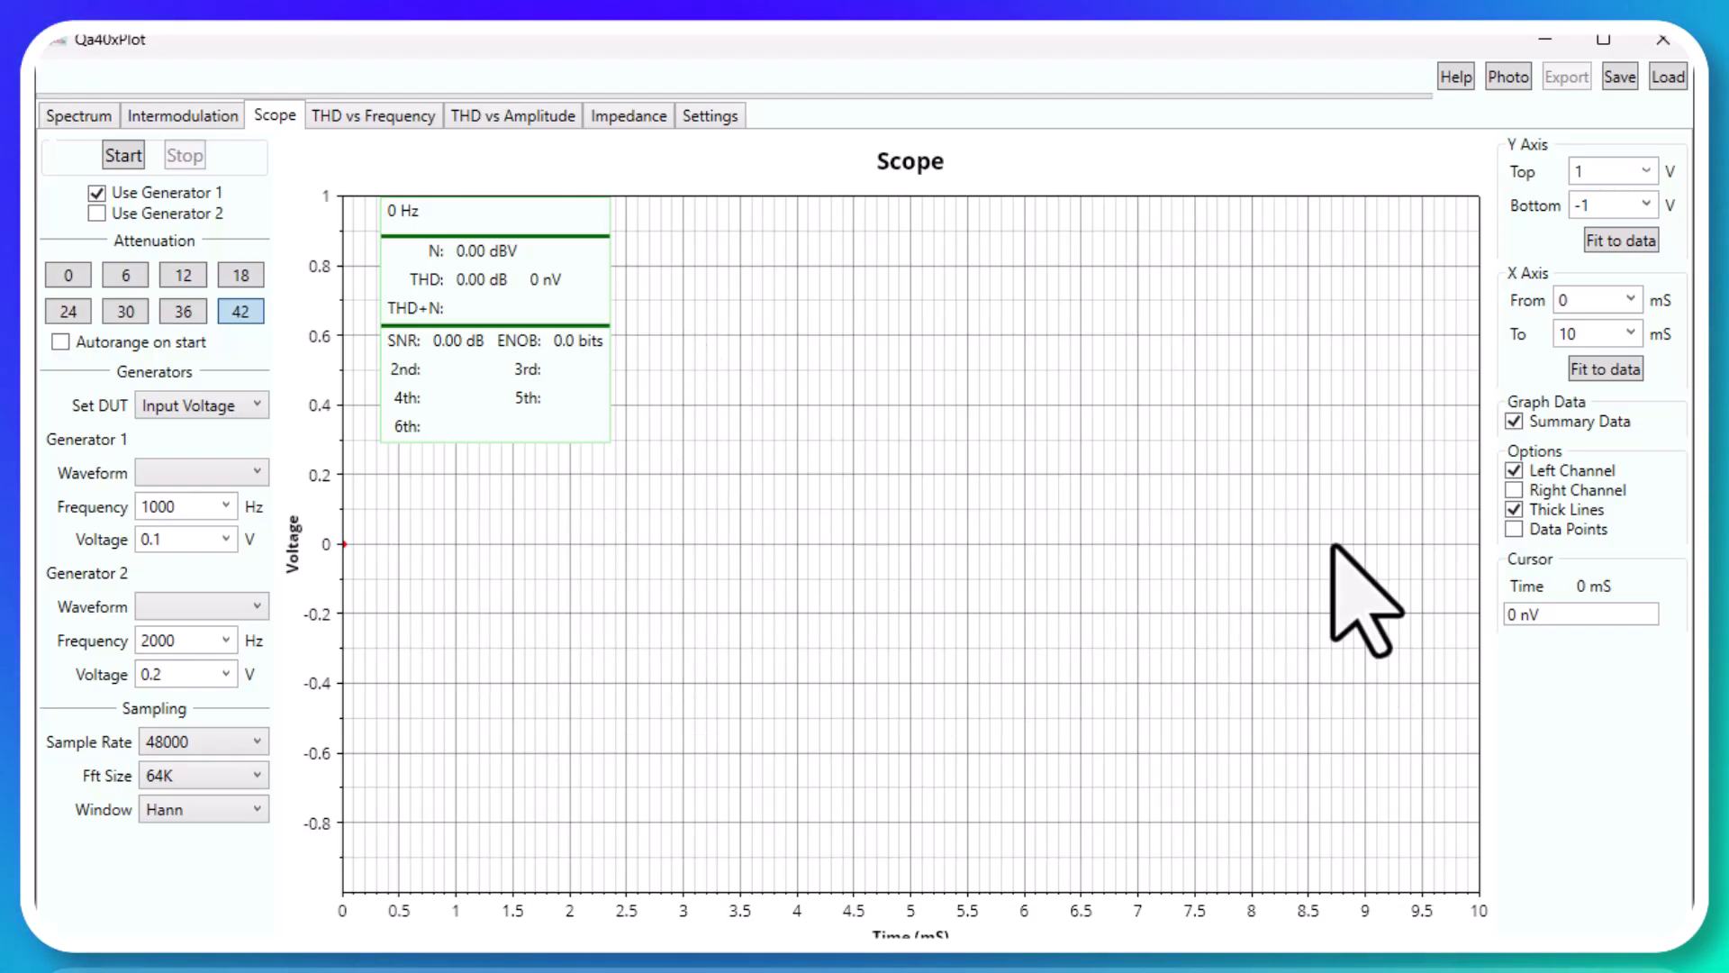
# Switch to the THD vs Frequency test with its empty distortion-versus-frequency graph
pyautogui.click(373, 114)
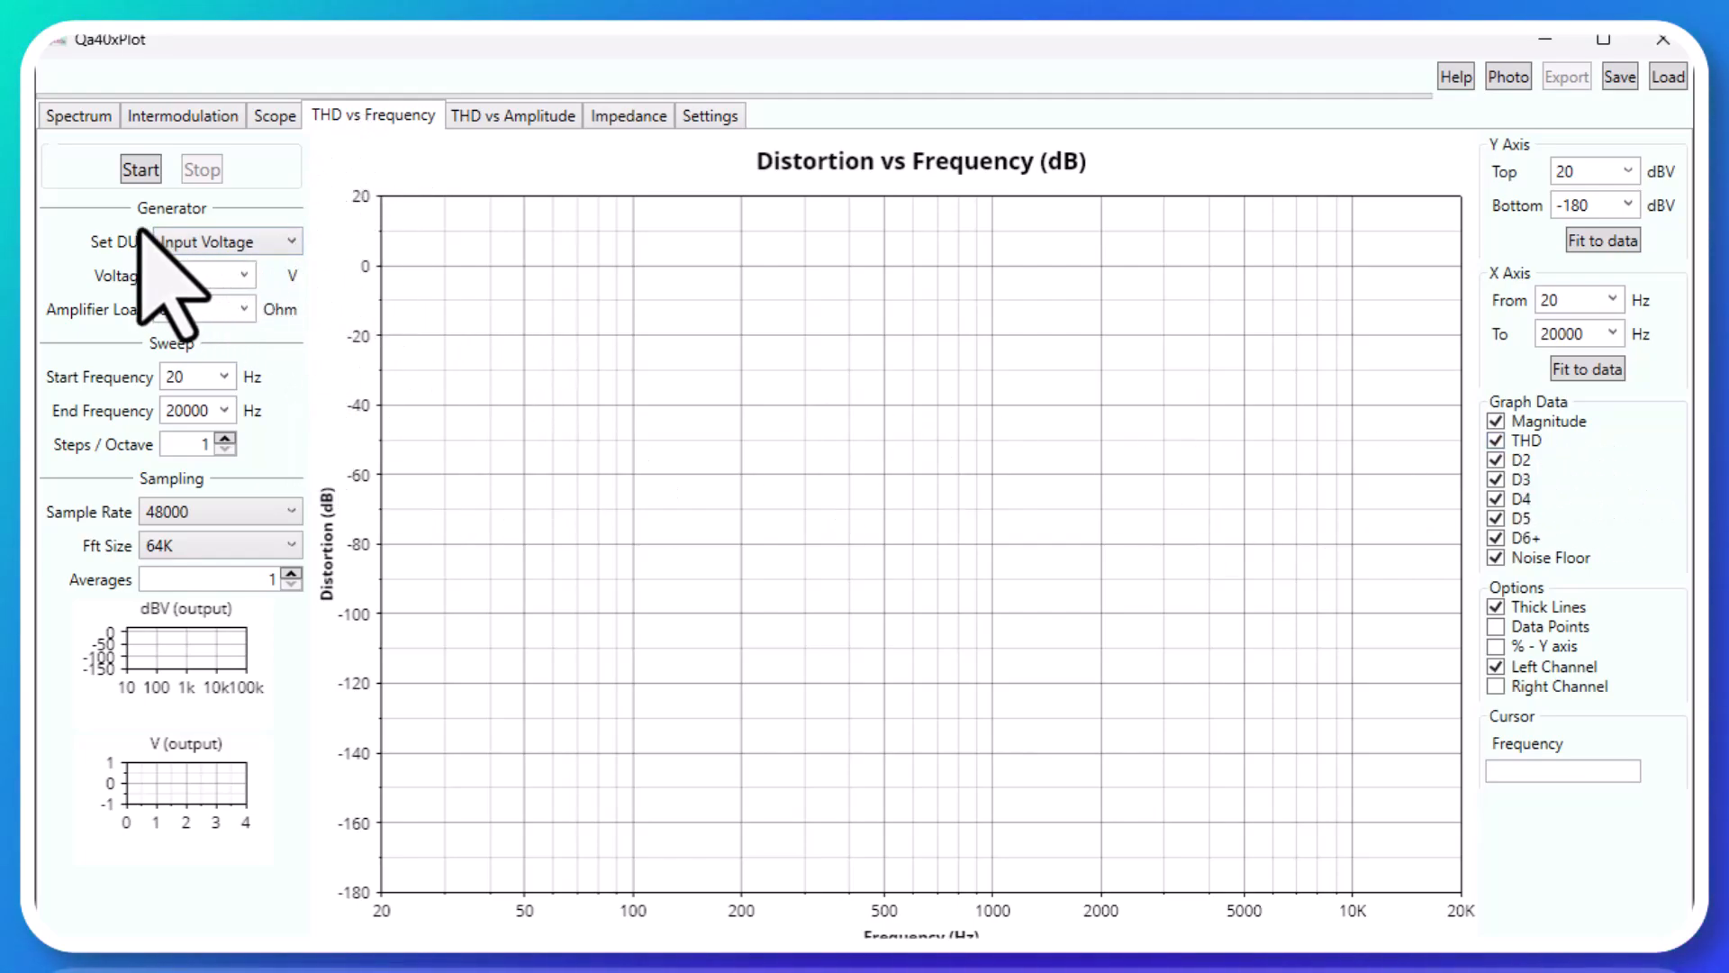
# Run the 20 Hz–20 kHz THD vs Frequency sweep with the D2–D6+ harmonic curves hidden
pyautogui.click(141, 168)
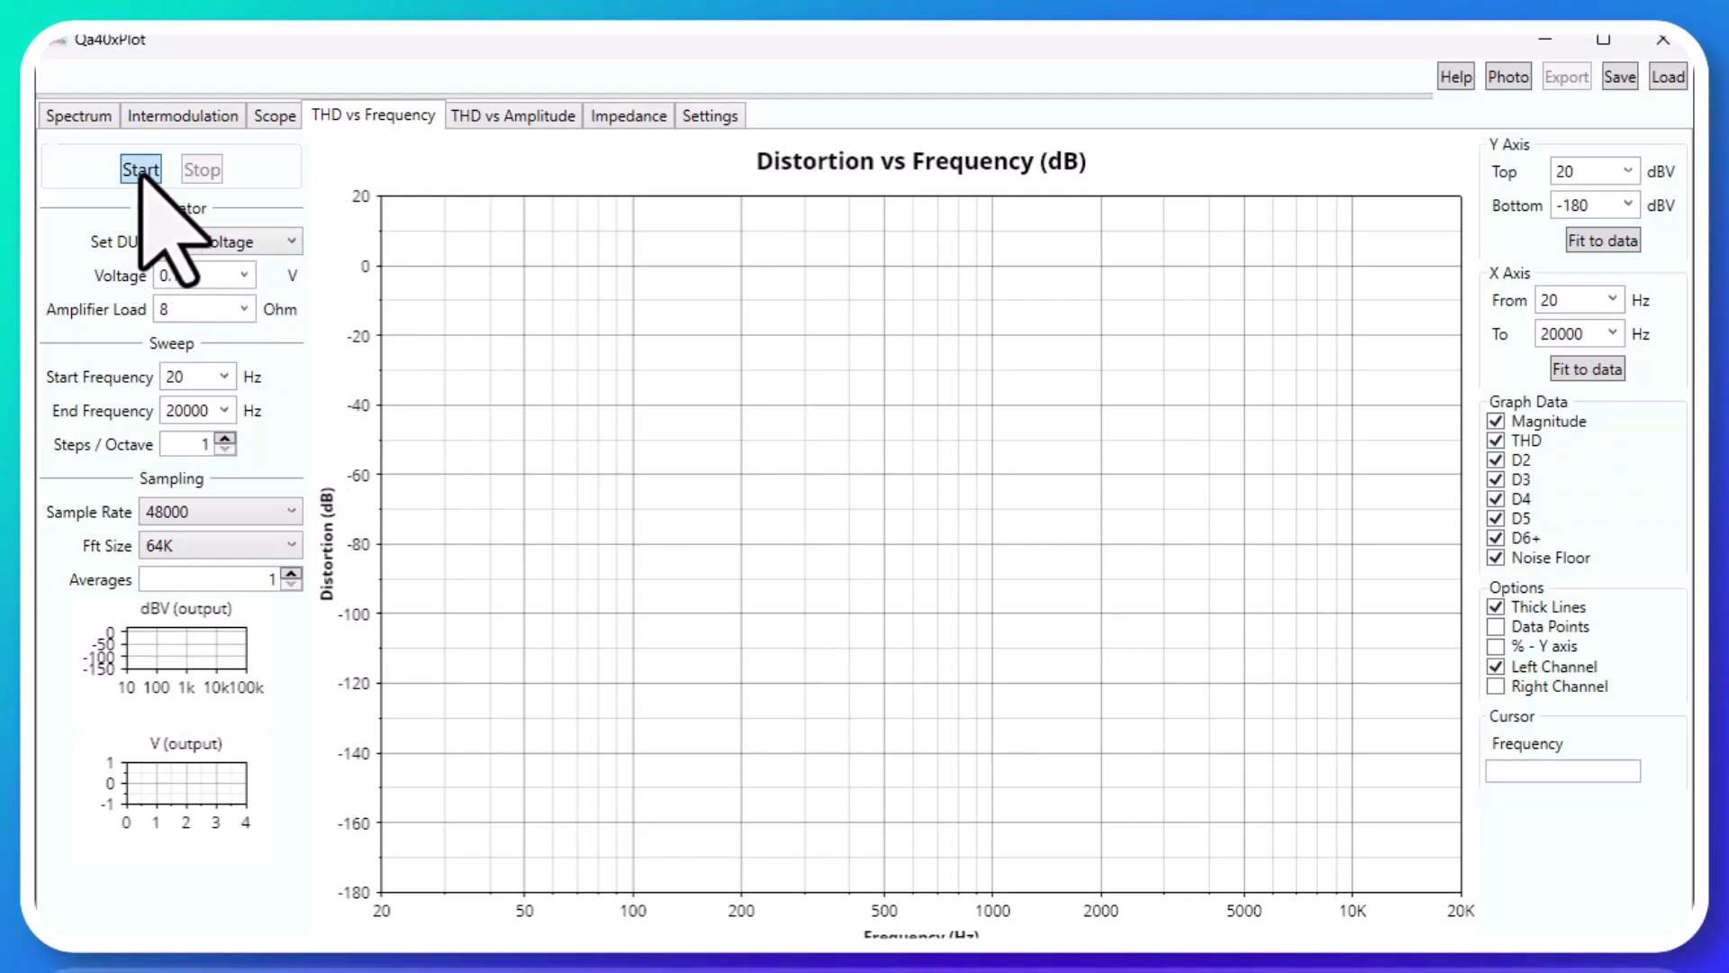
pyautogui.click(140, 168)
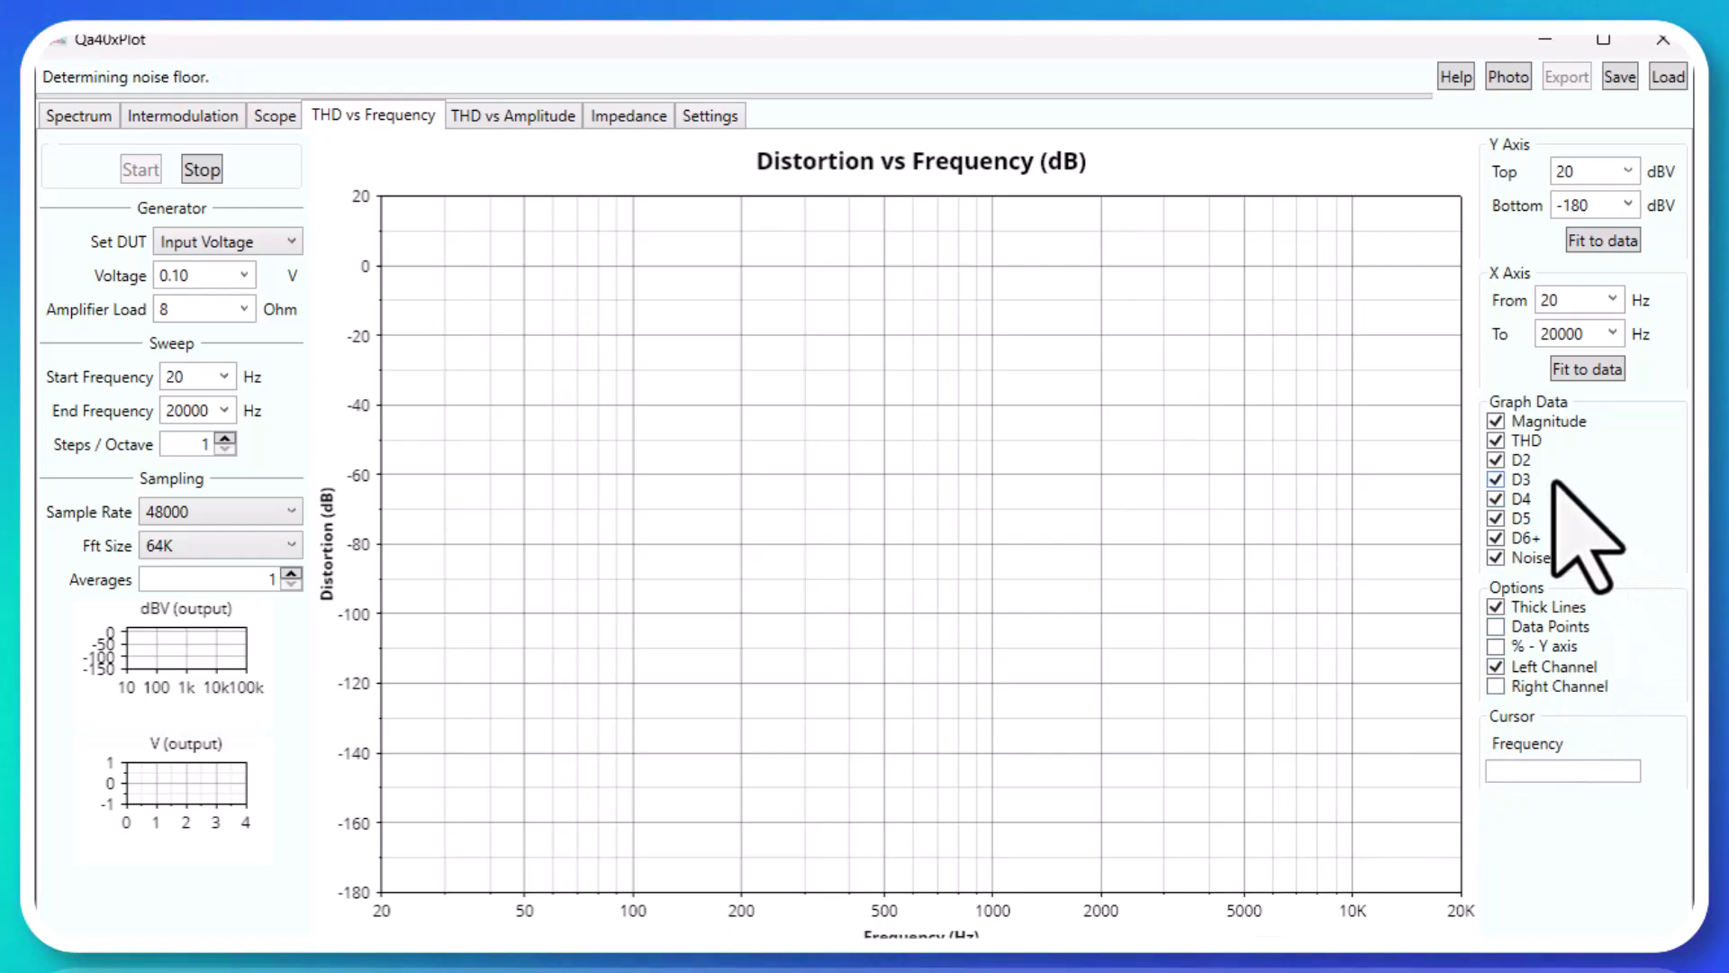
pyautogui.click(139, 168)
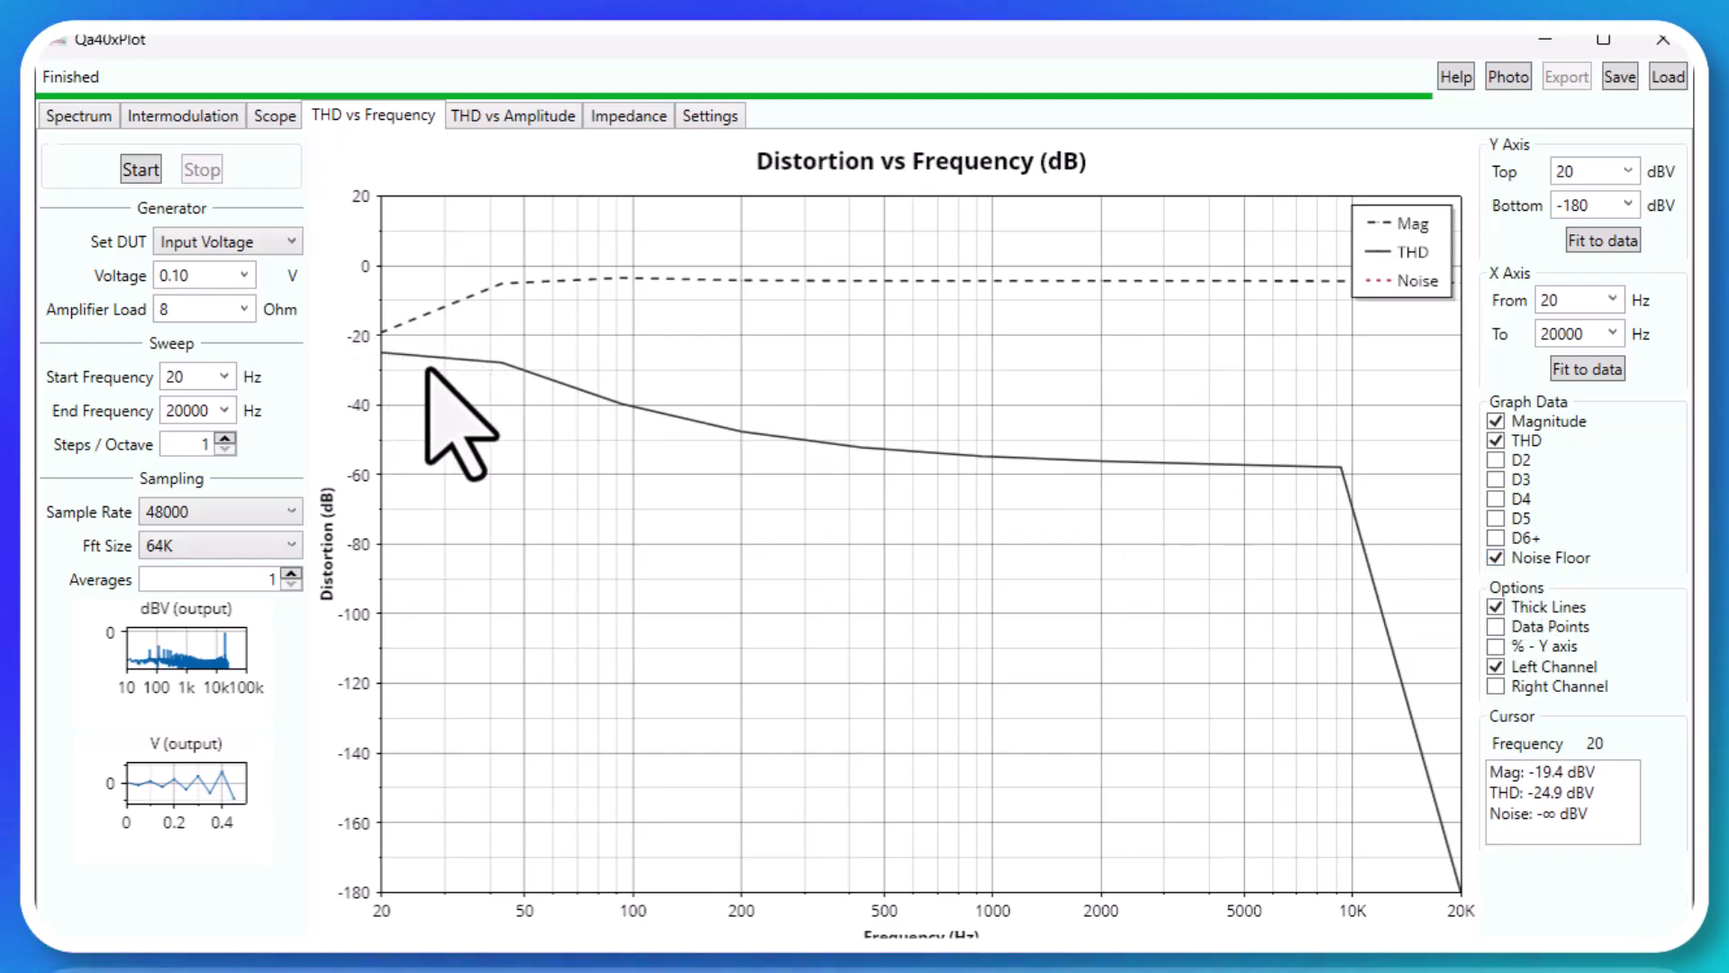
pyautogui.moveTo(1372, 486)
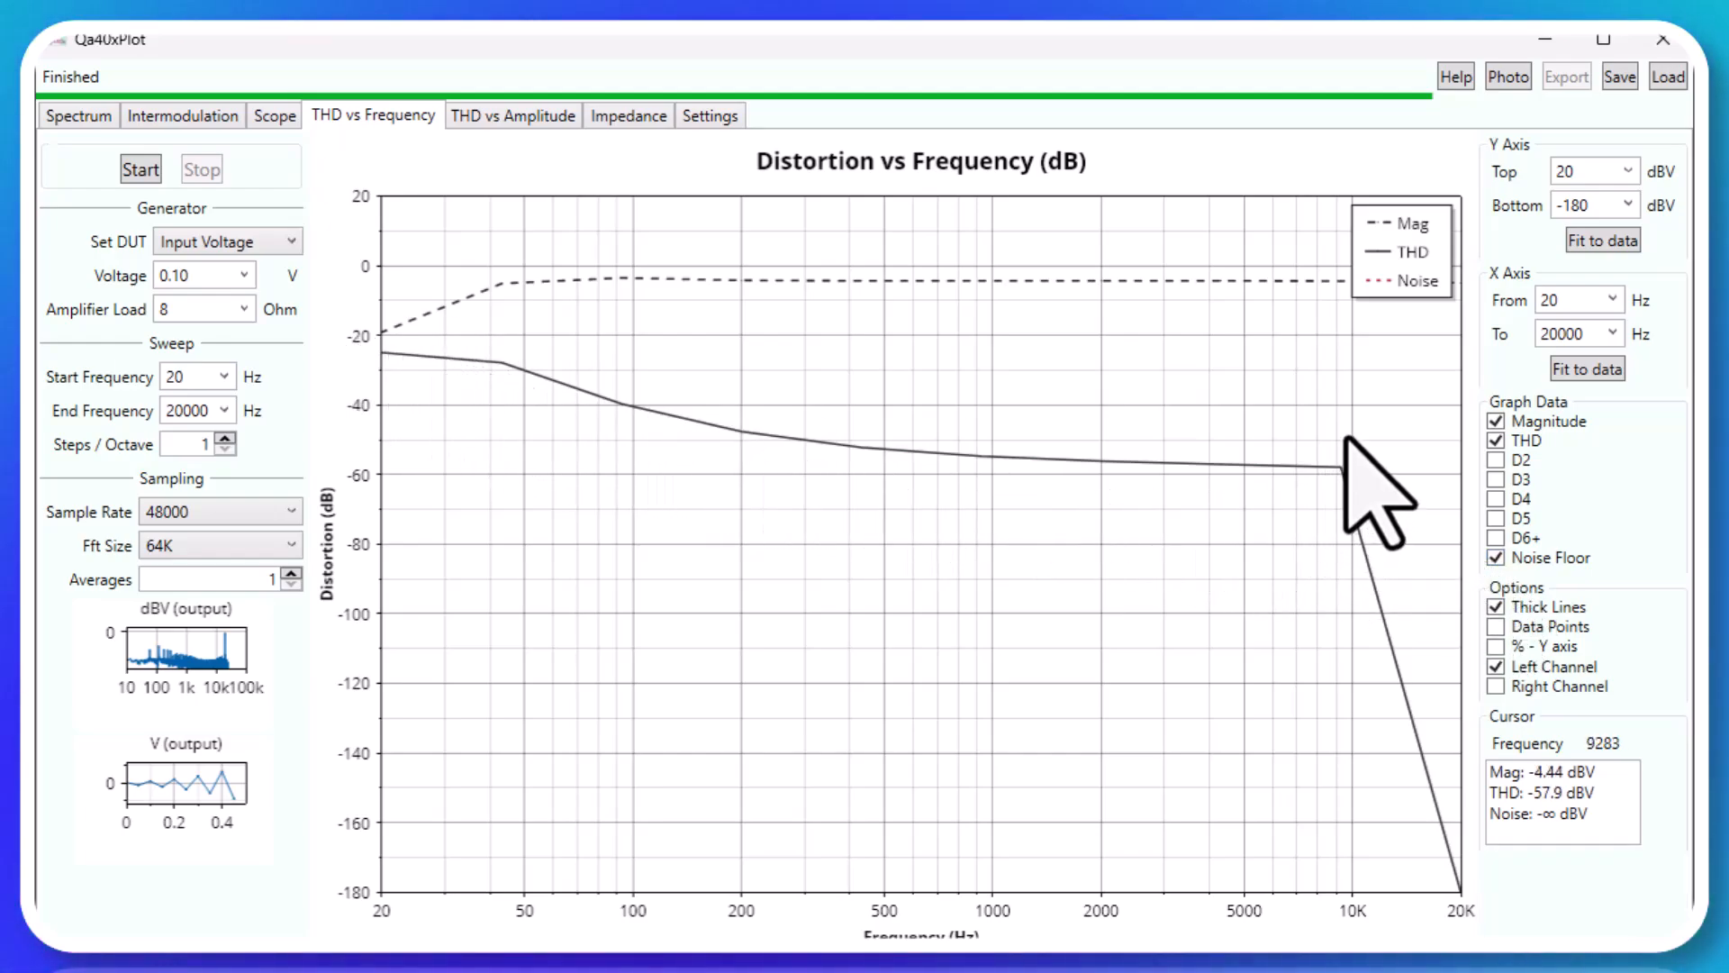
pyautogui.moveTo(1467, 618)
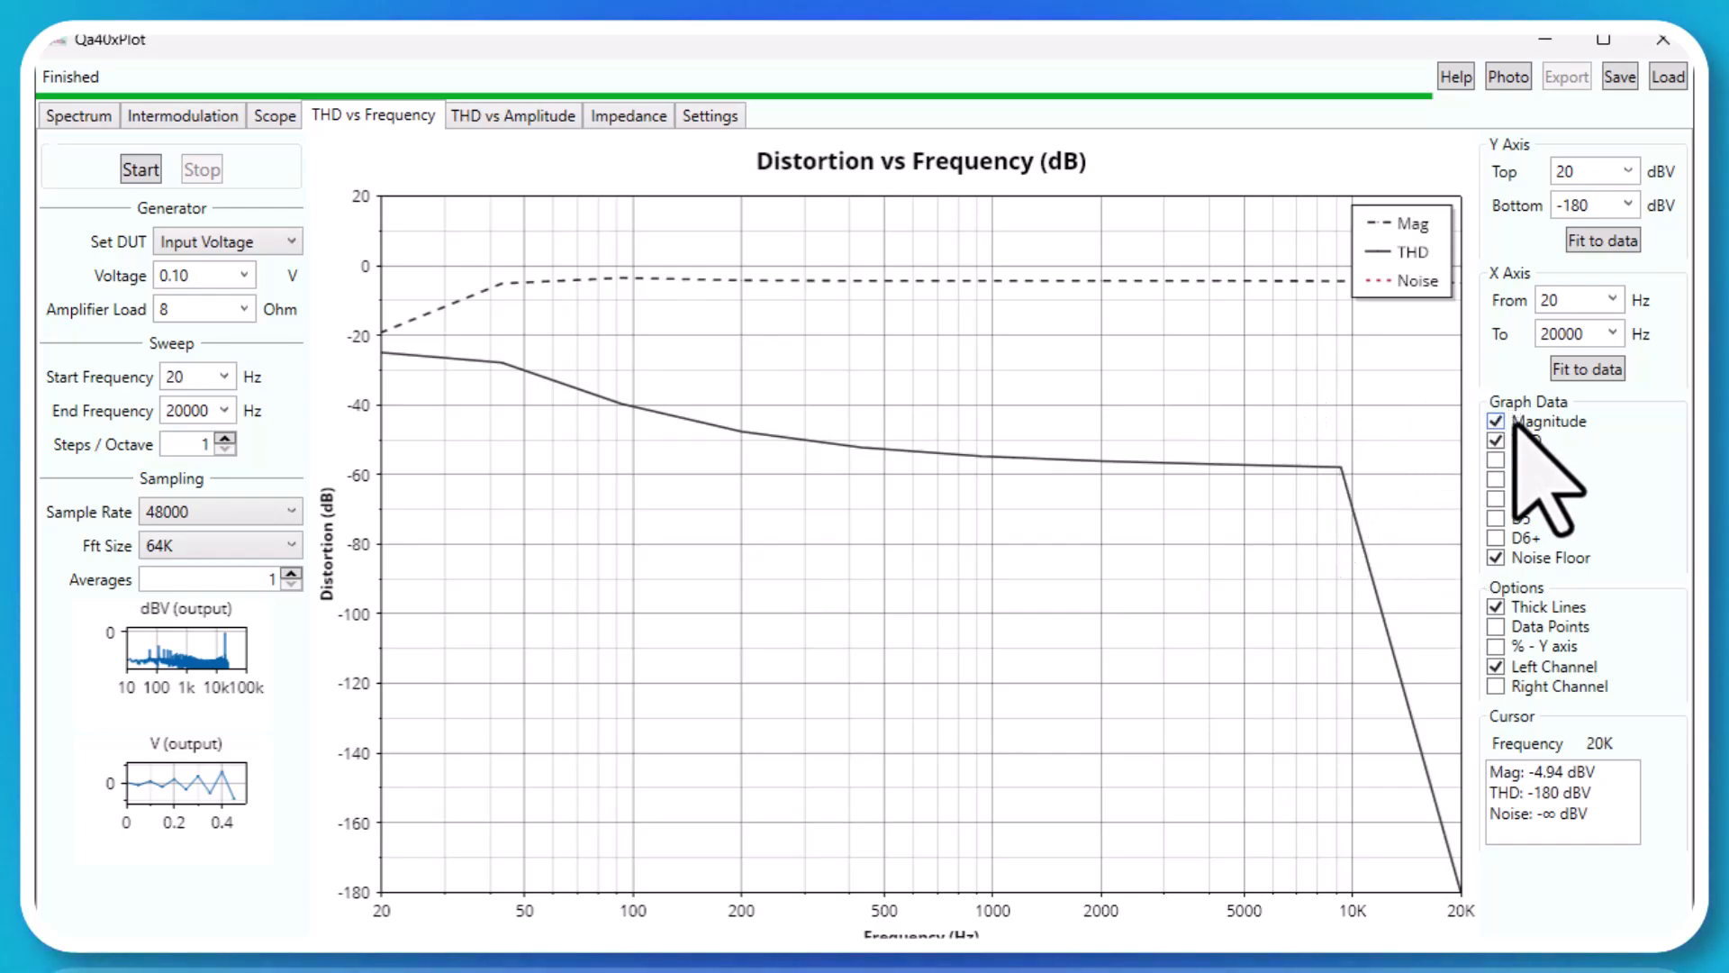
# Show the D2–D5 harmonic curves and Right Channel traces, then switch to THD vs Amplitude
pyautogui.click(1497, 498)
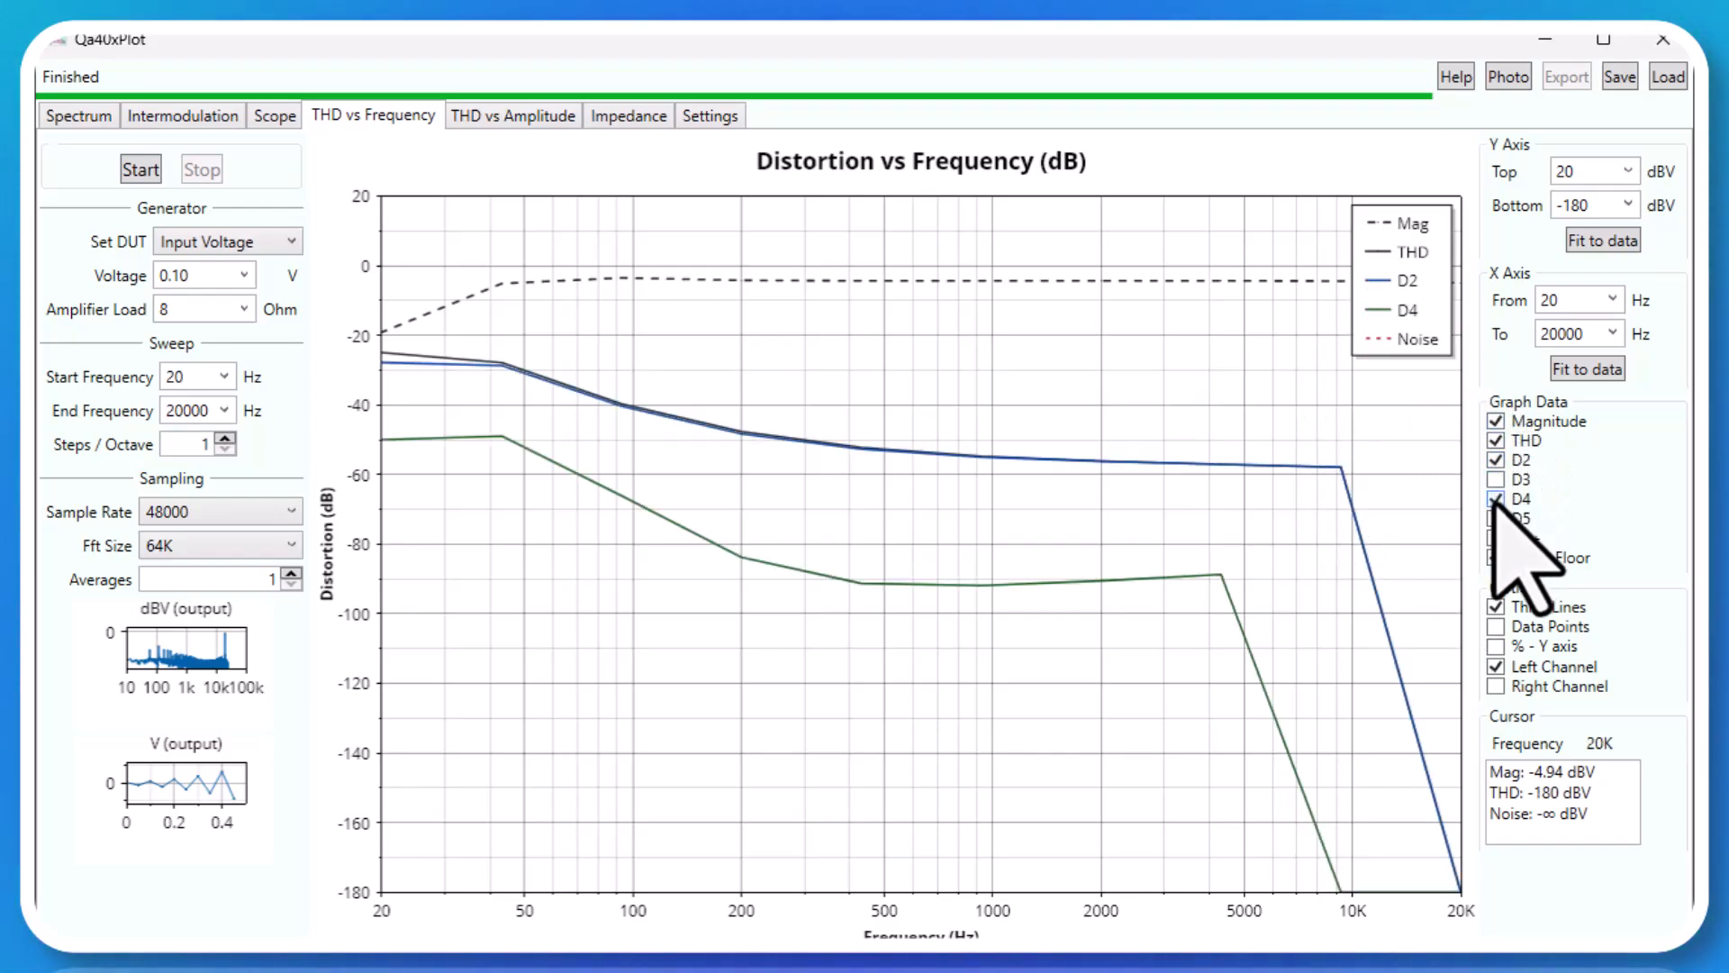
pyautogui.click(1497, 478)
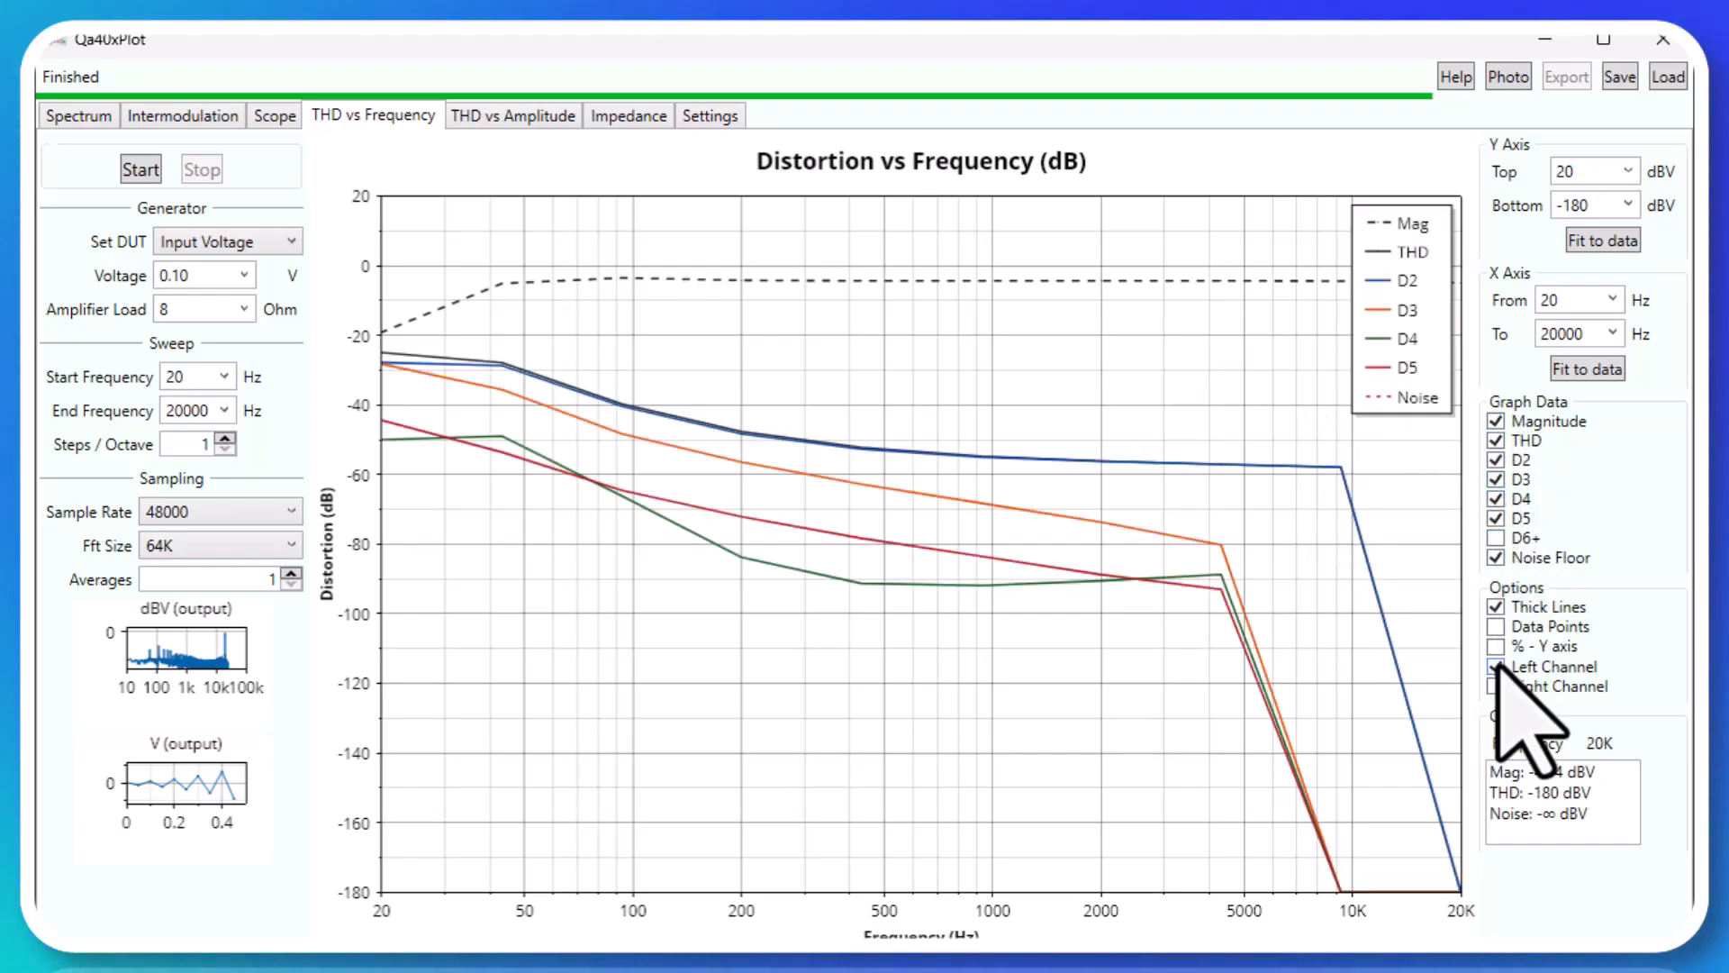
pyautogui.click(1497, 686)
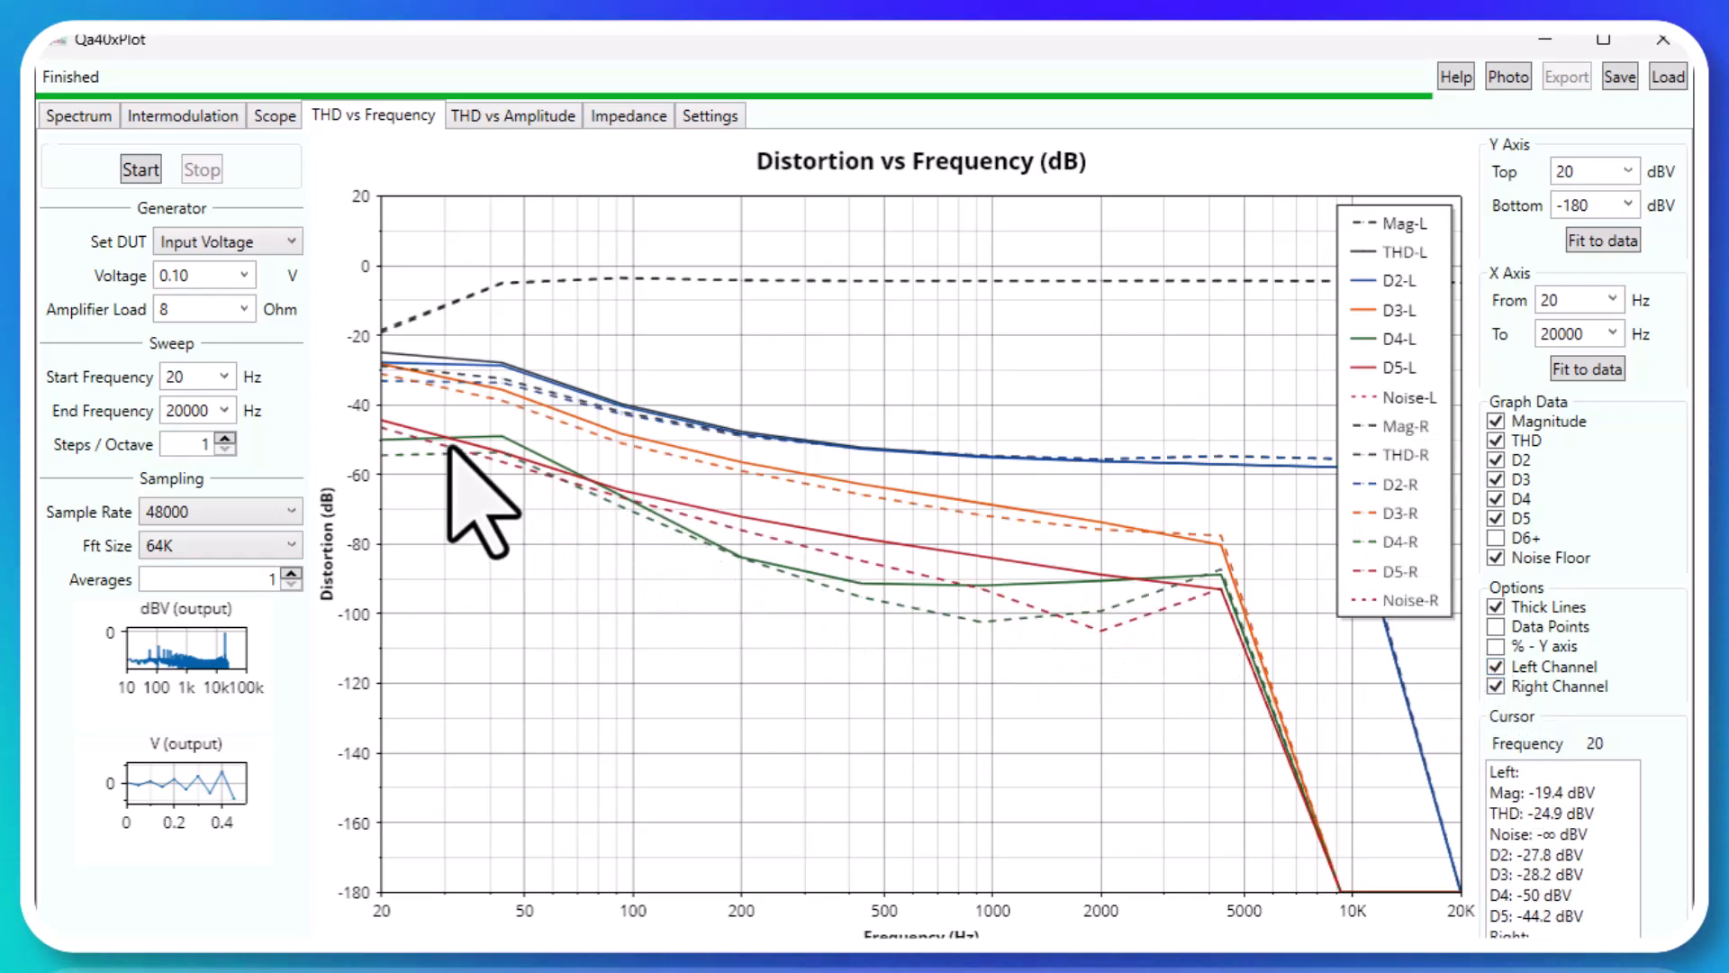
pyautogui.moveTo(1136, 650)
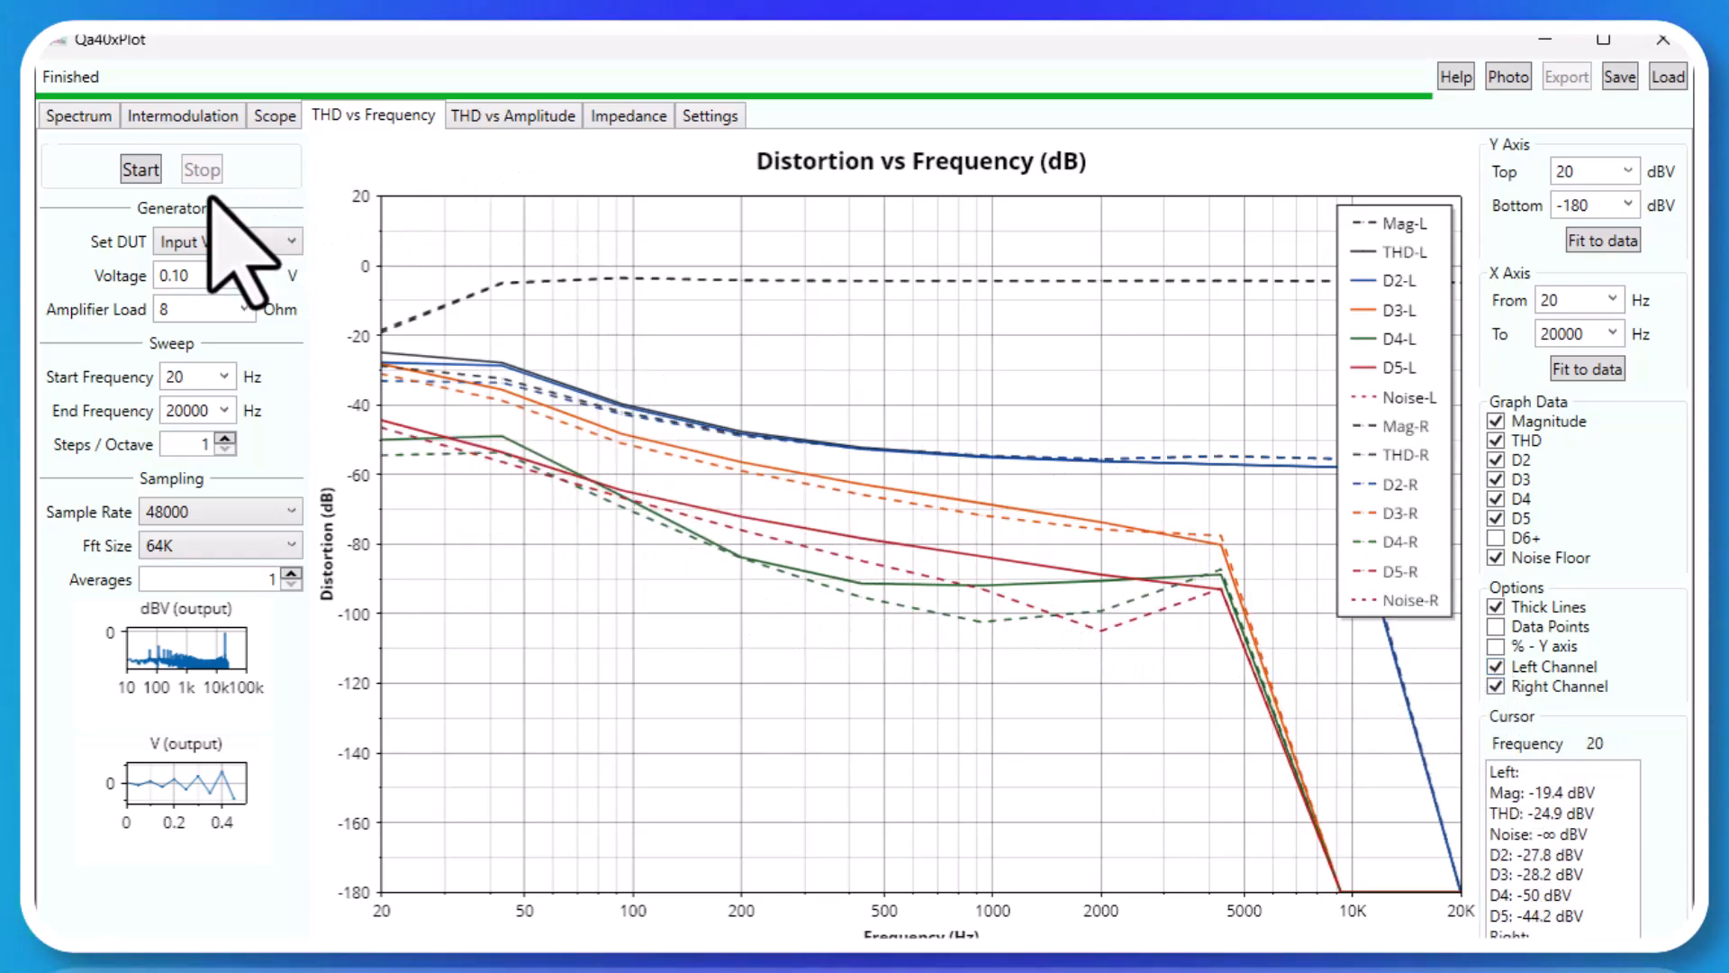
pyautogui.click(512, 114)
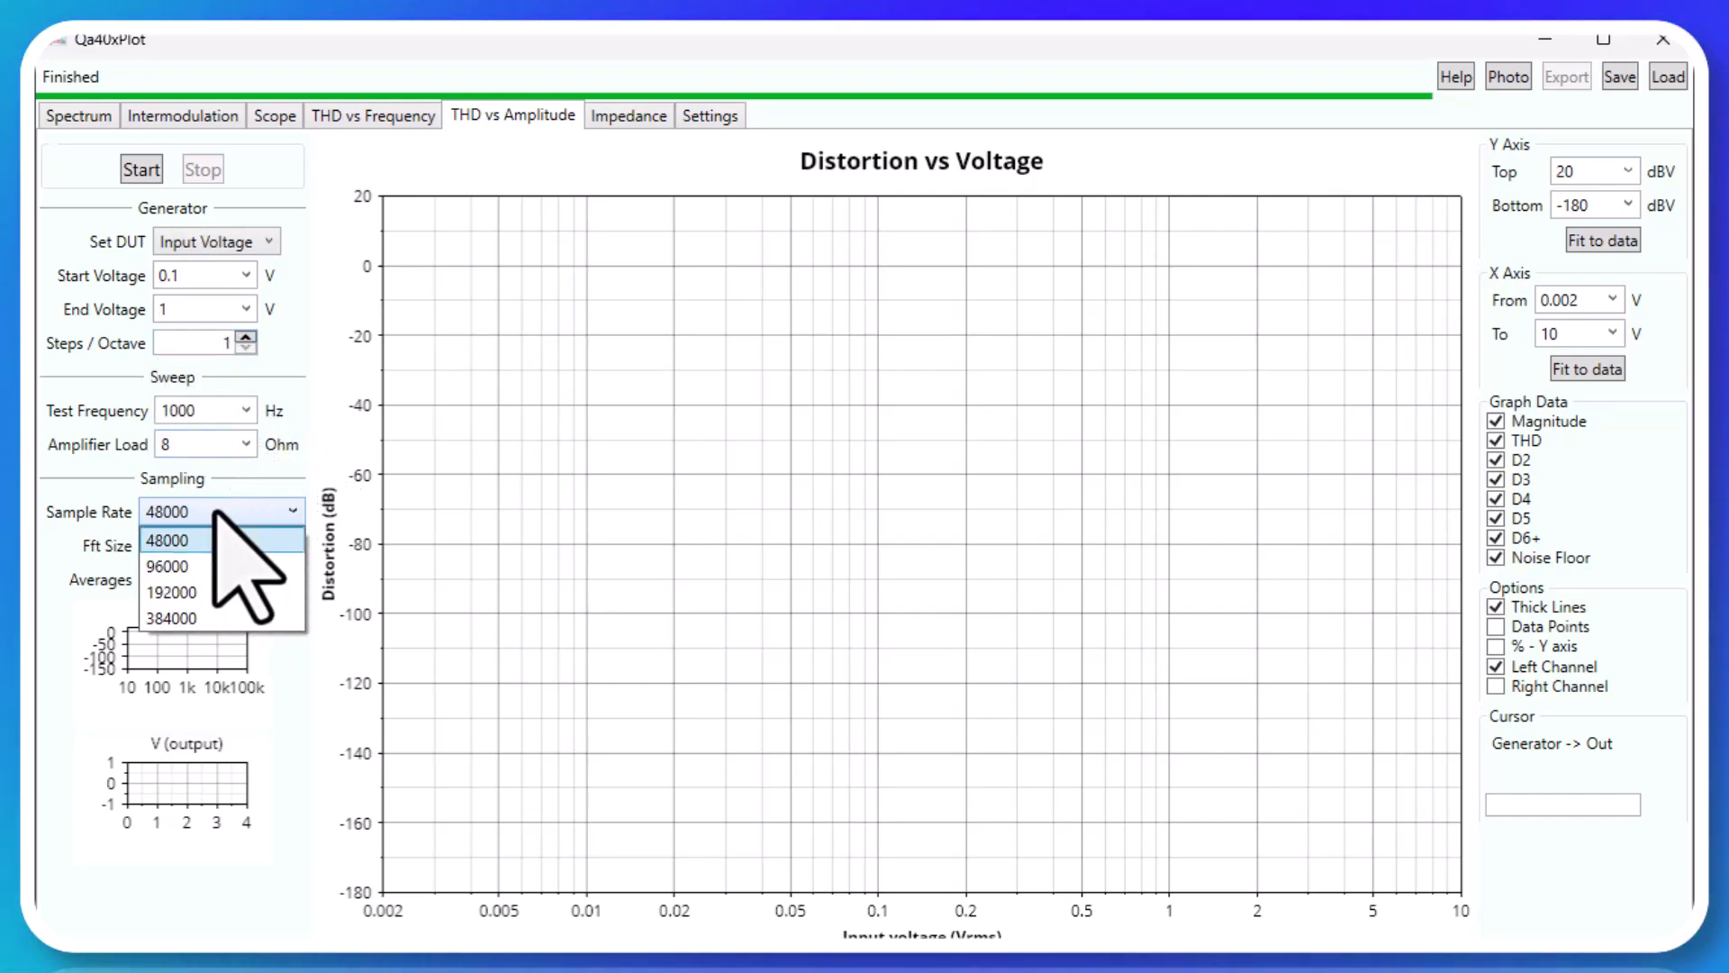
# Set sample rate 96000, run the 0.1–1 V amplitude sweep, and fit the voltage axis
pyautogui.click(167, 566)
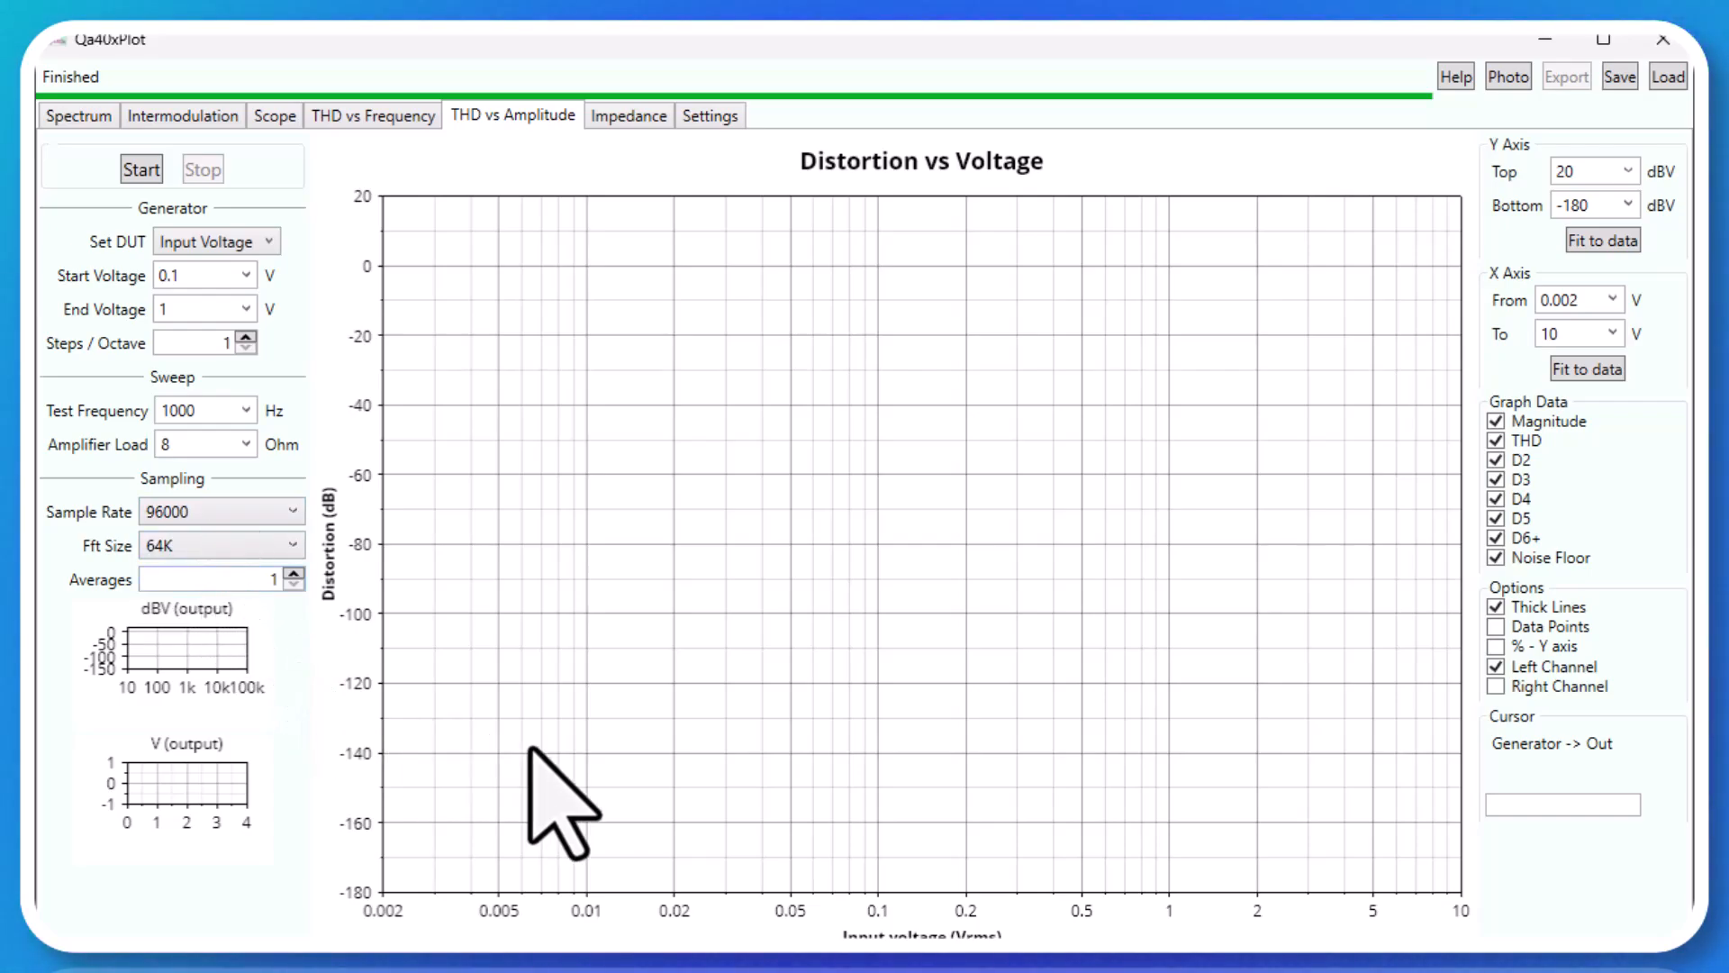
pyautogui.click(140, 168)
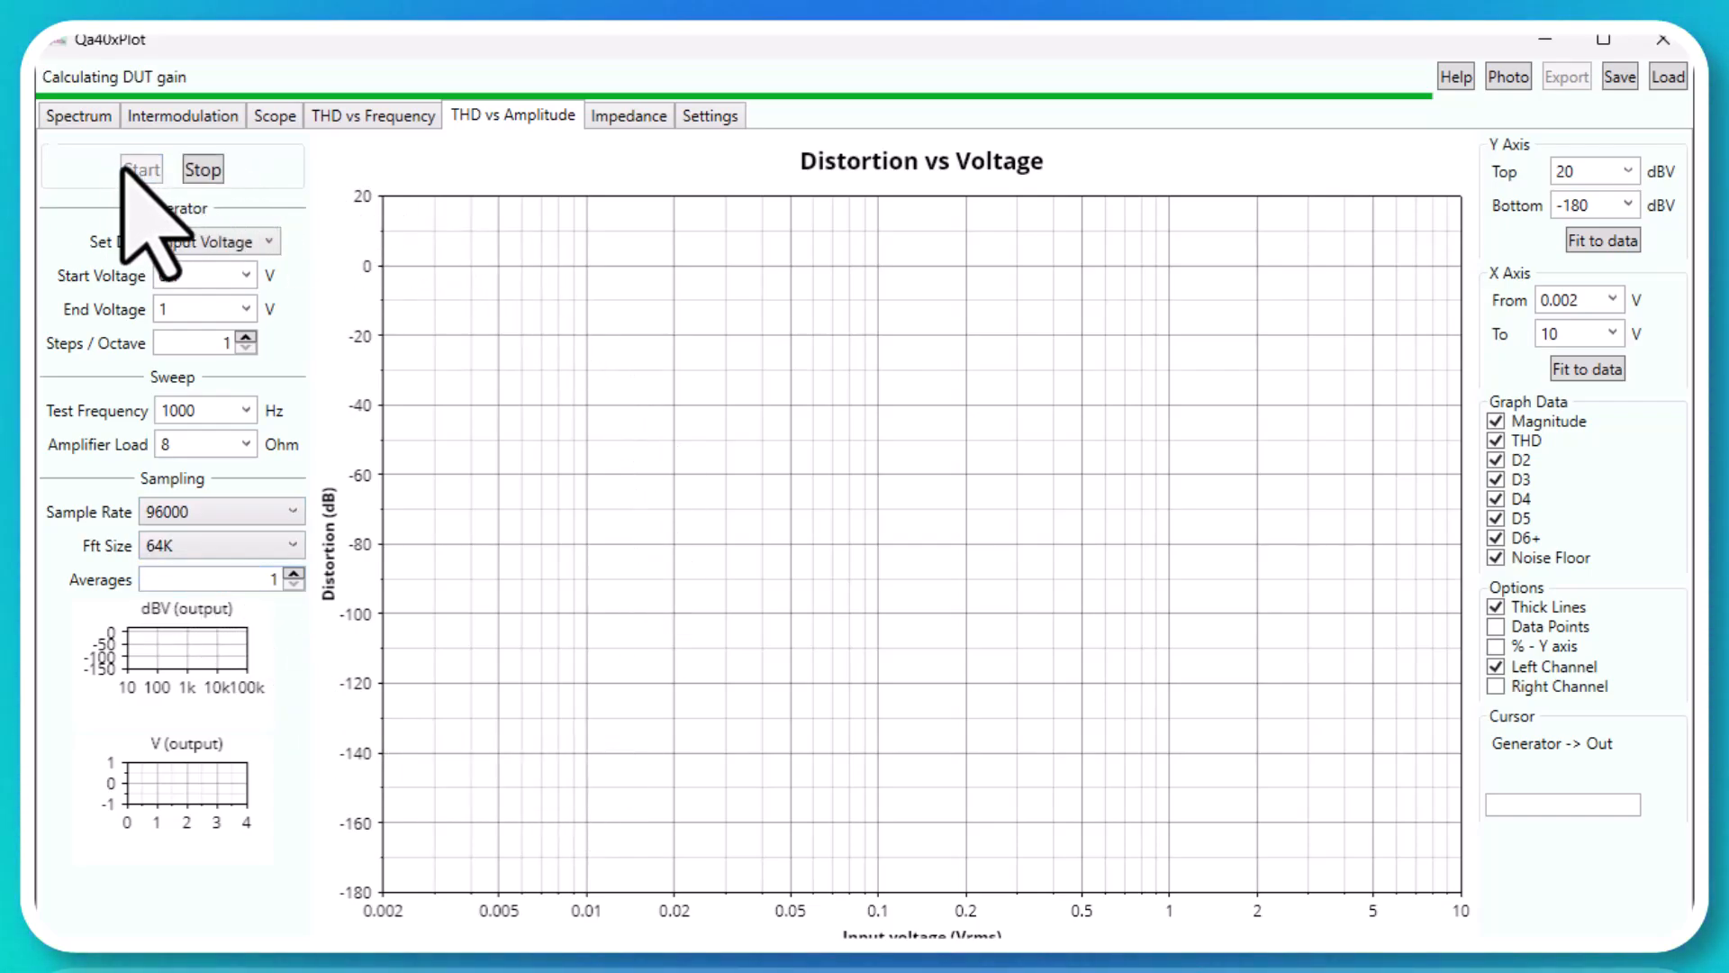
pyautogui.click(141, 168)
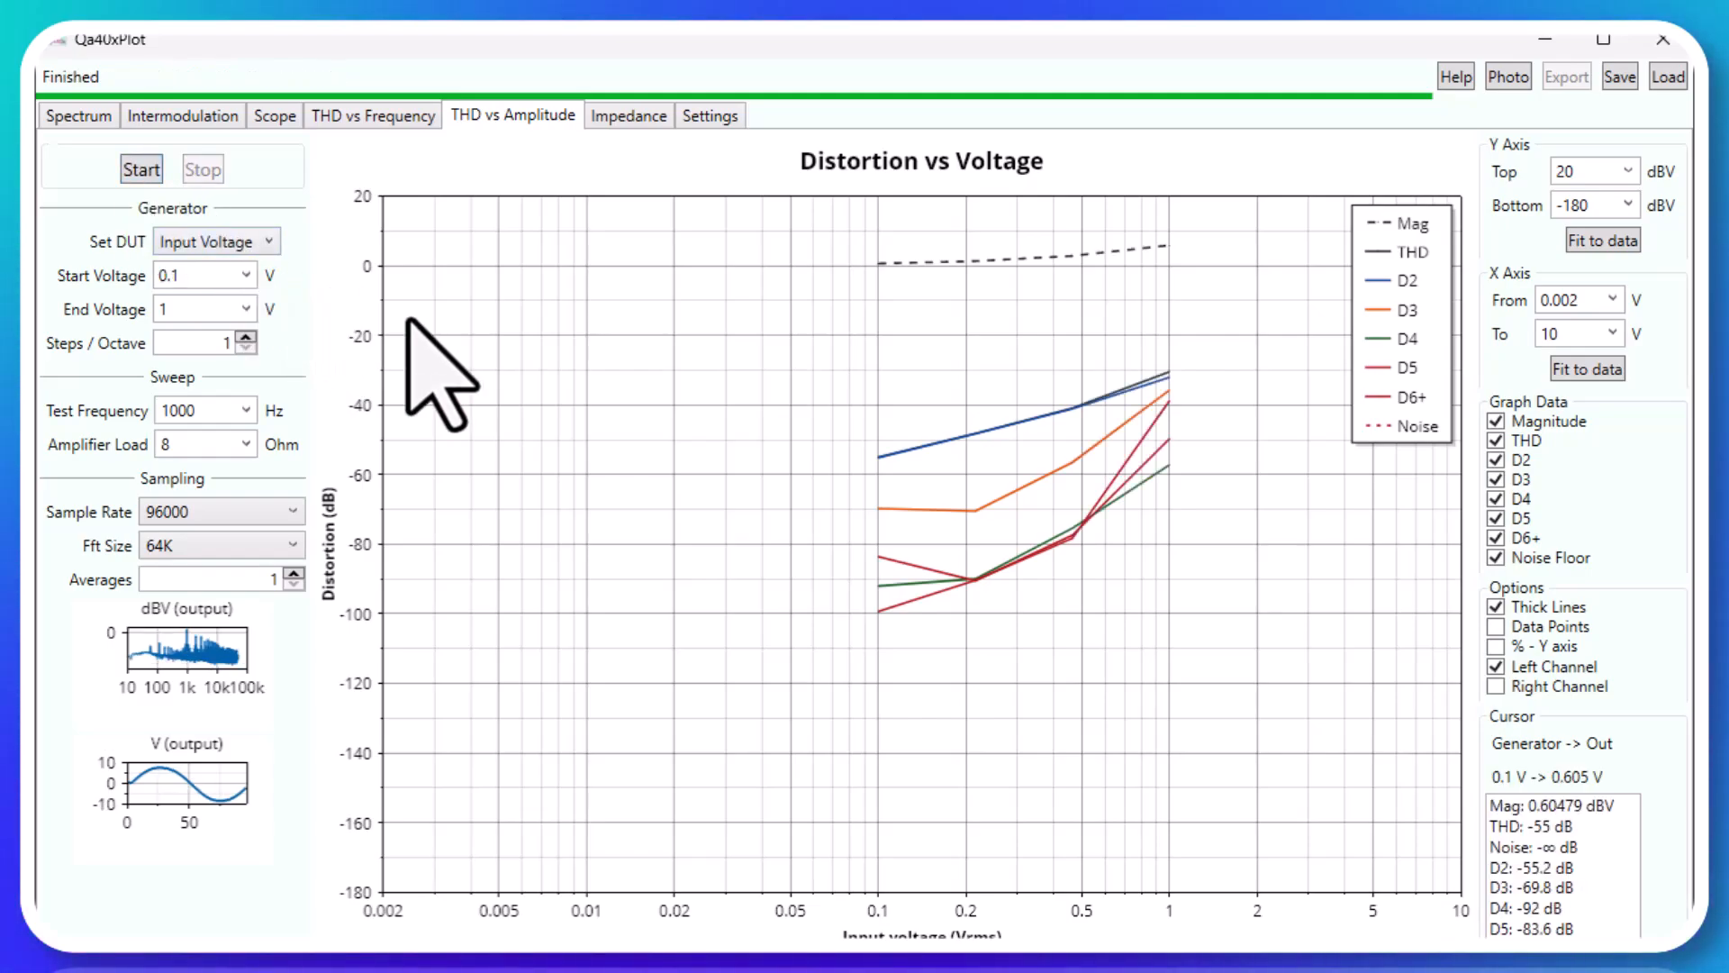
pyautogui.moveTo(1009, 921)
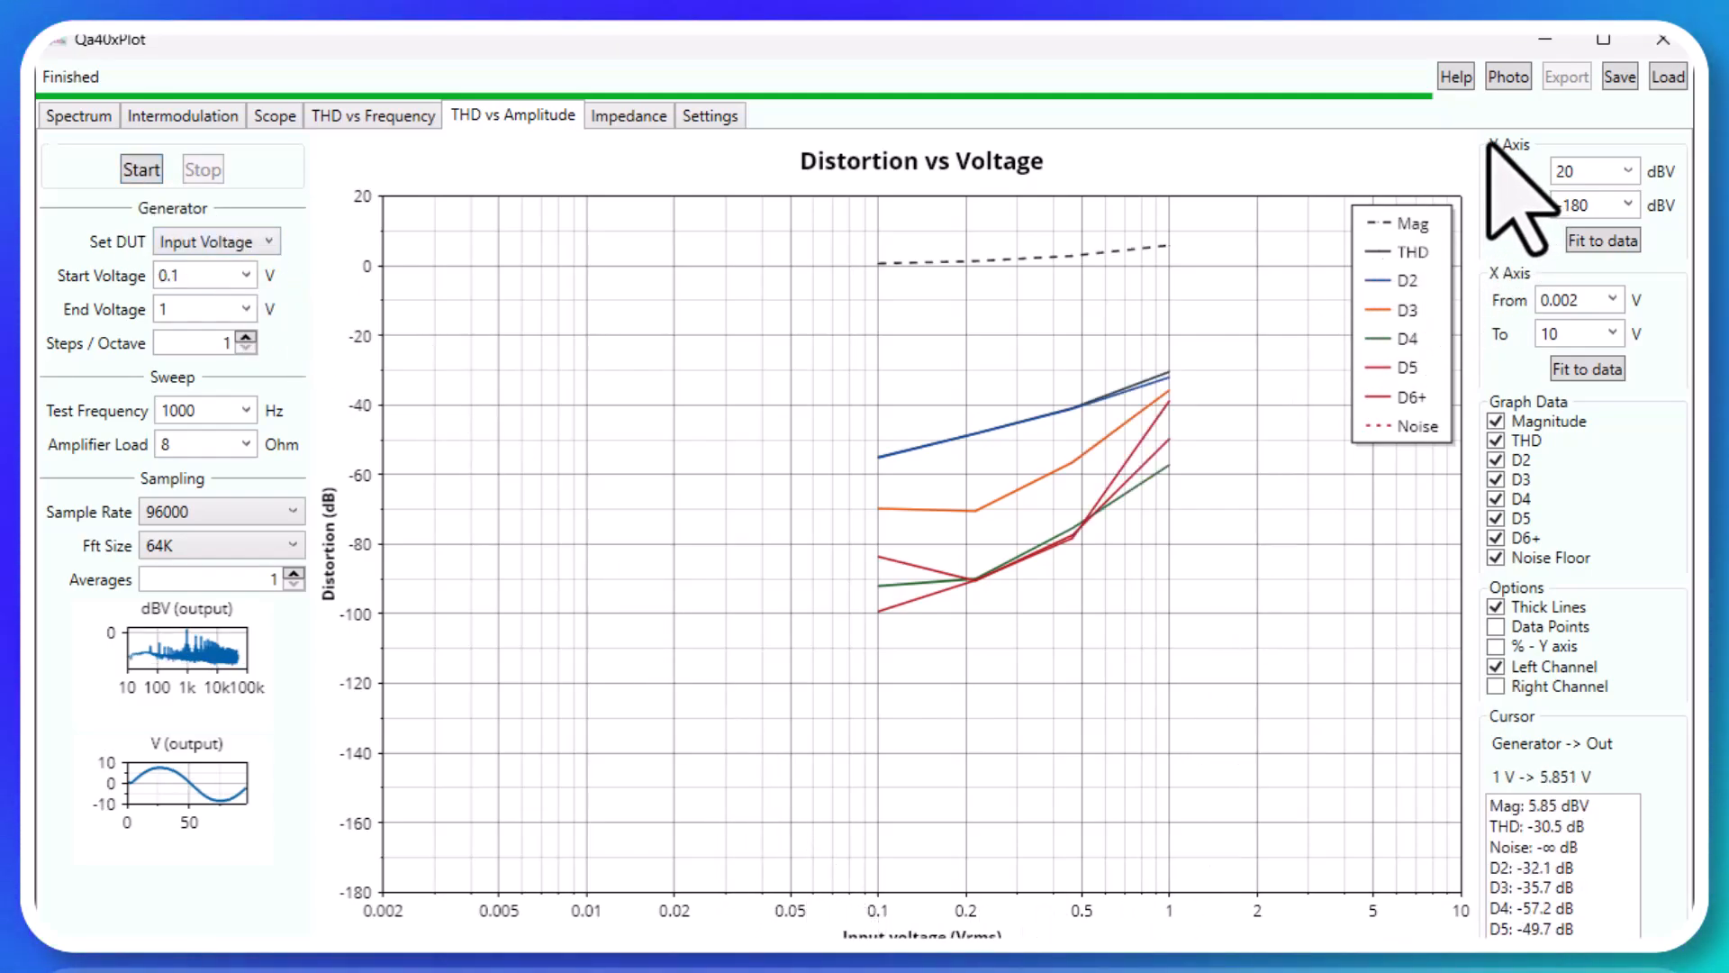
pyautogui.click(1587, 368)
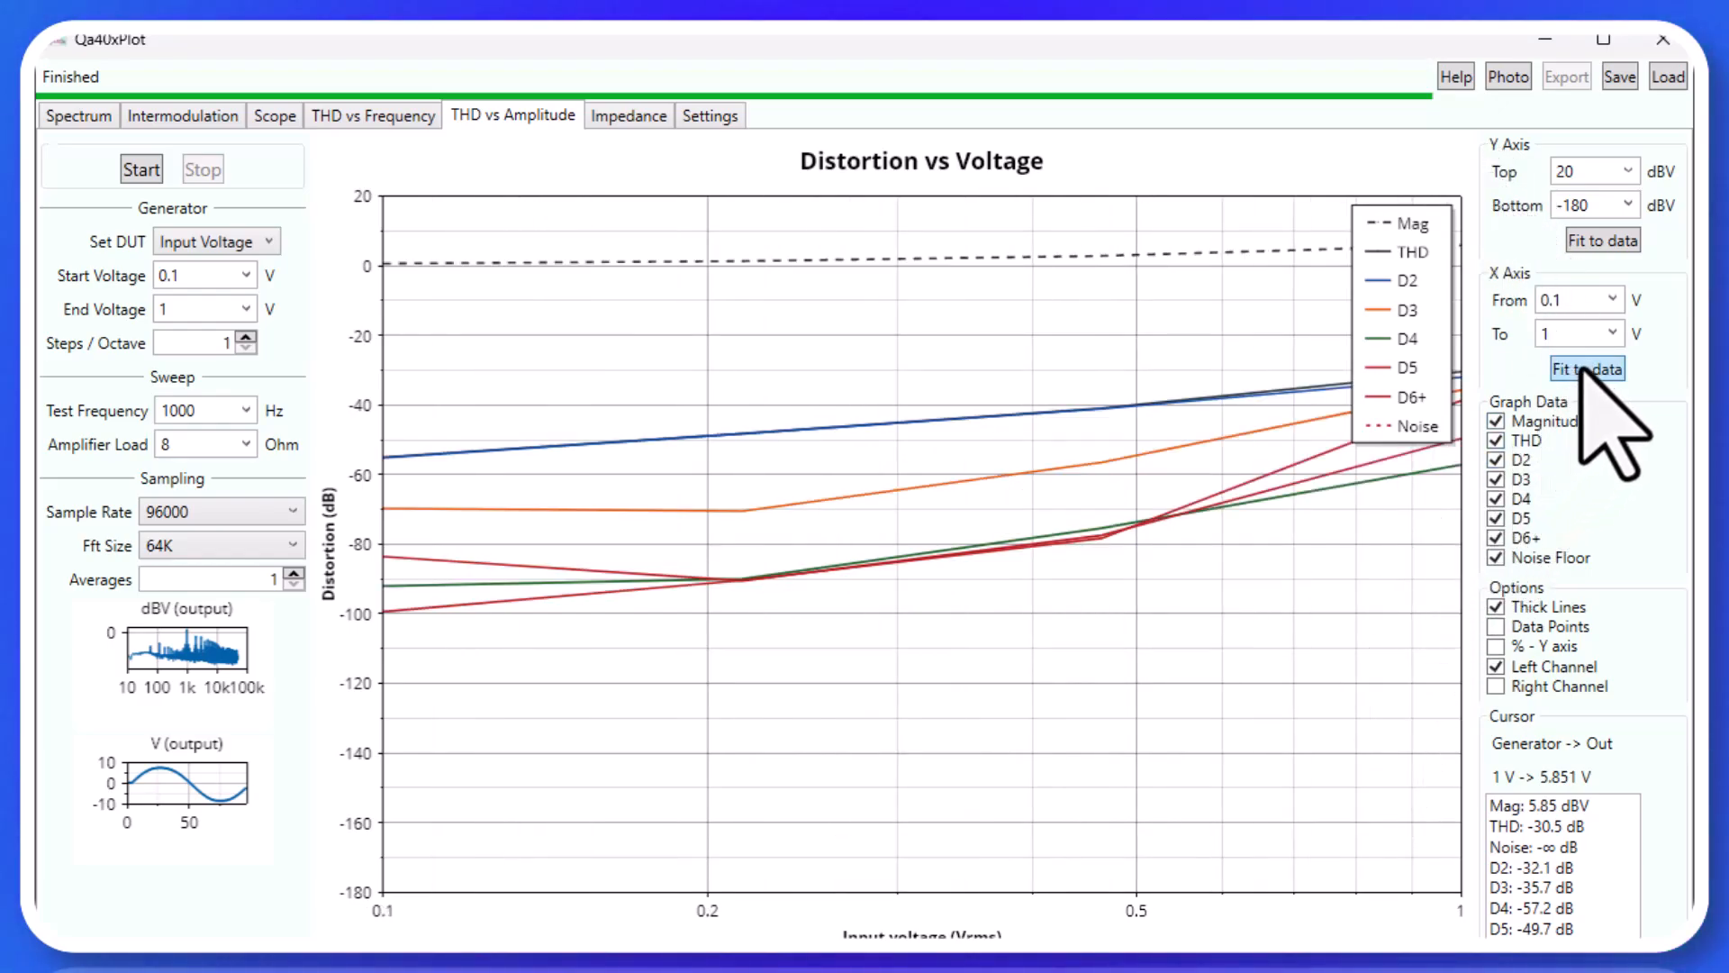
pyautogui.moveTo(1423, 540)
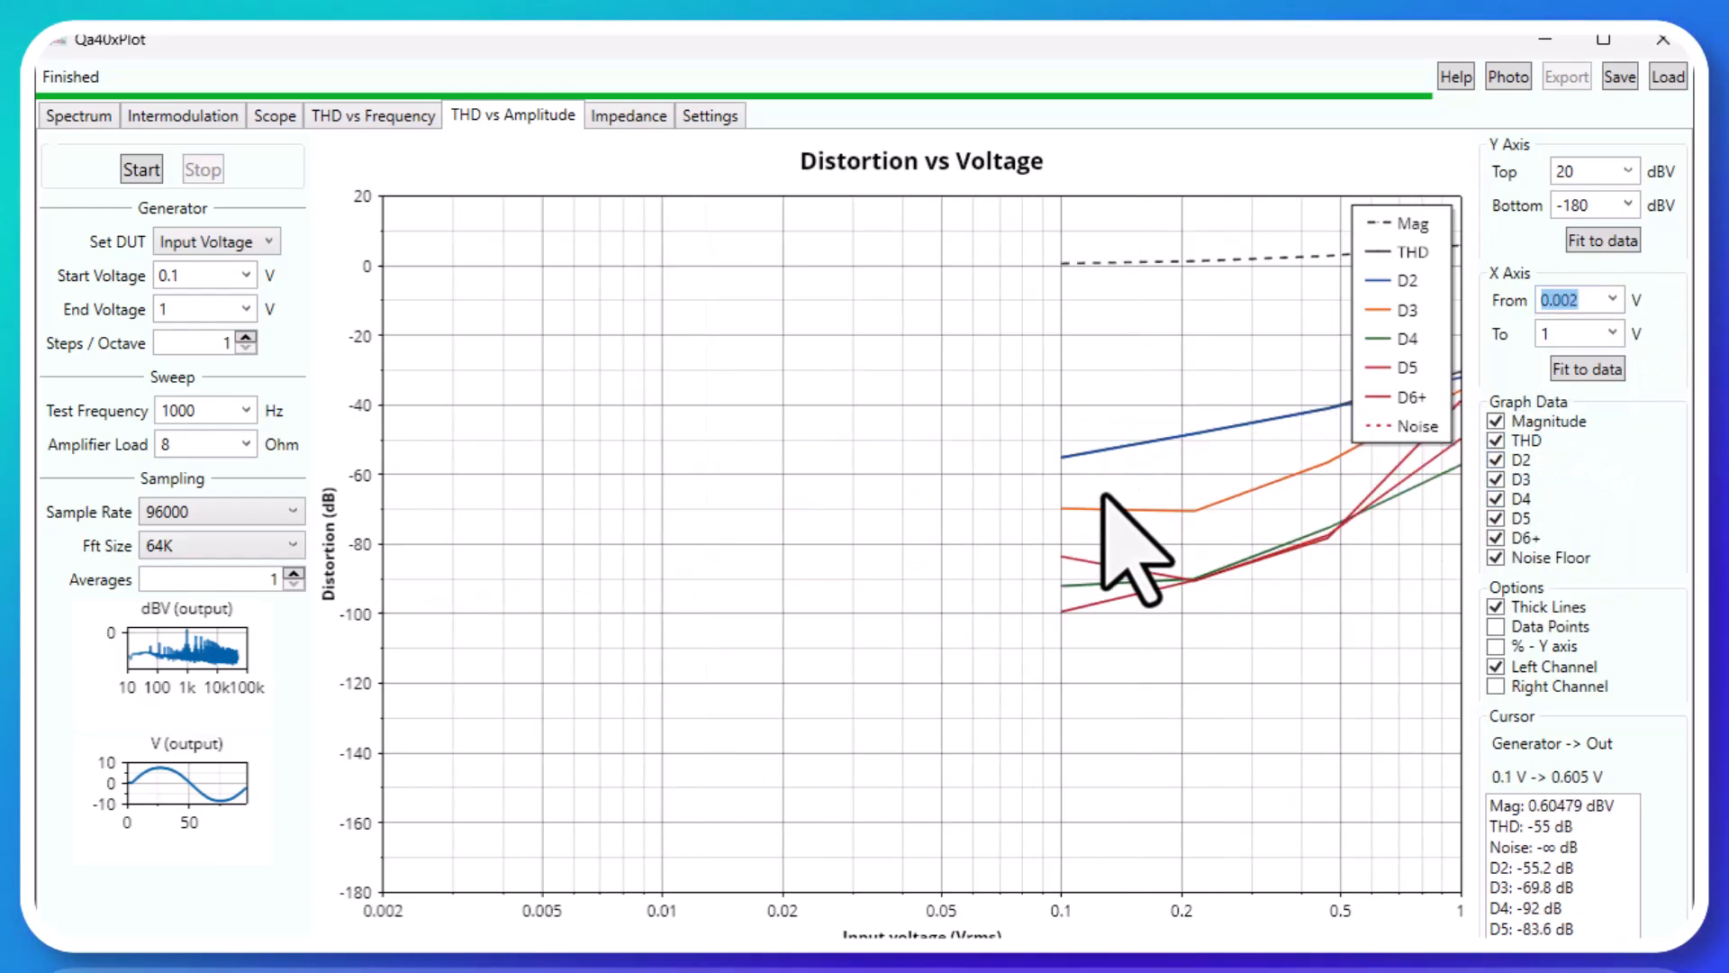
pyautogui.write('0.1')
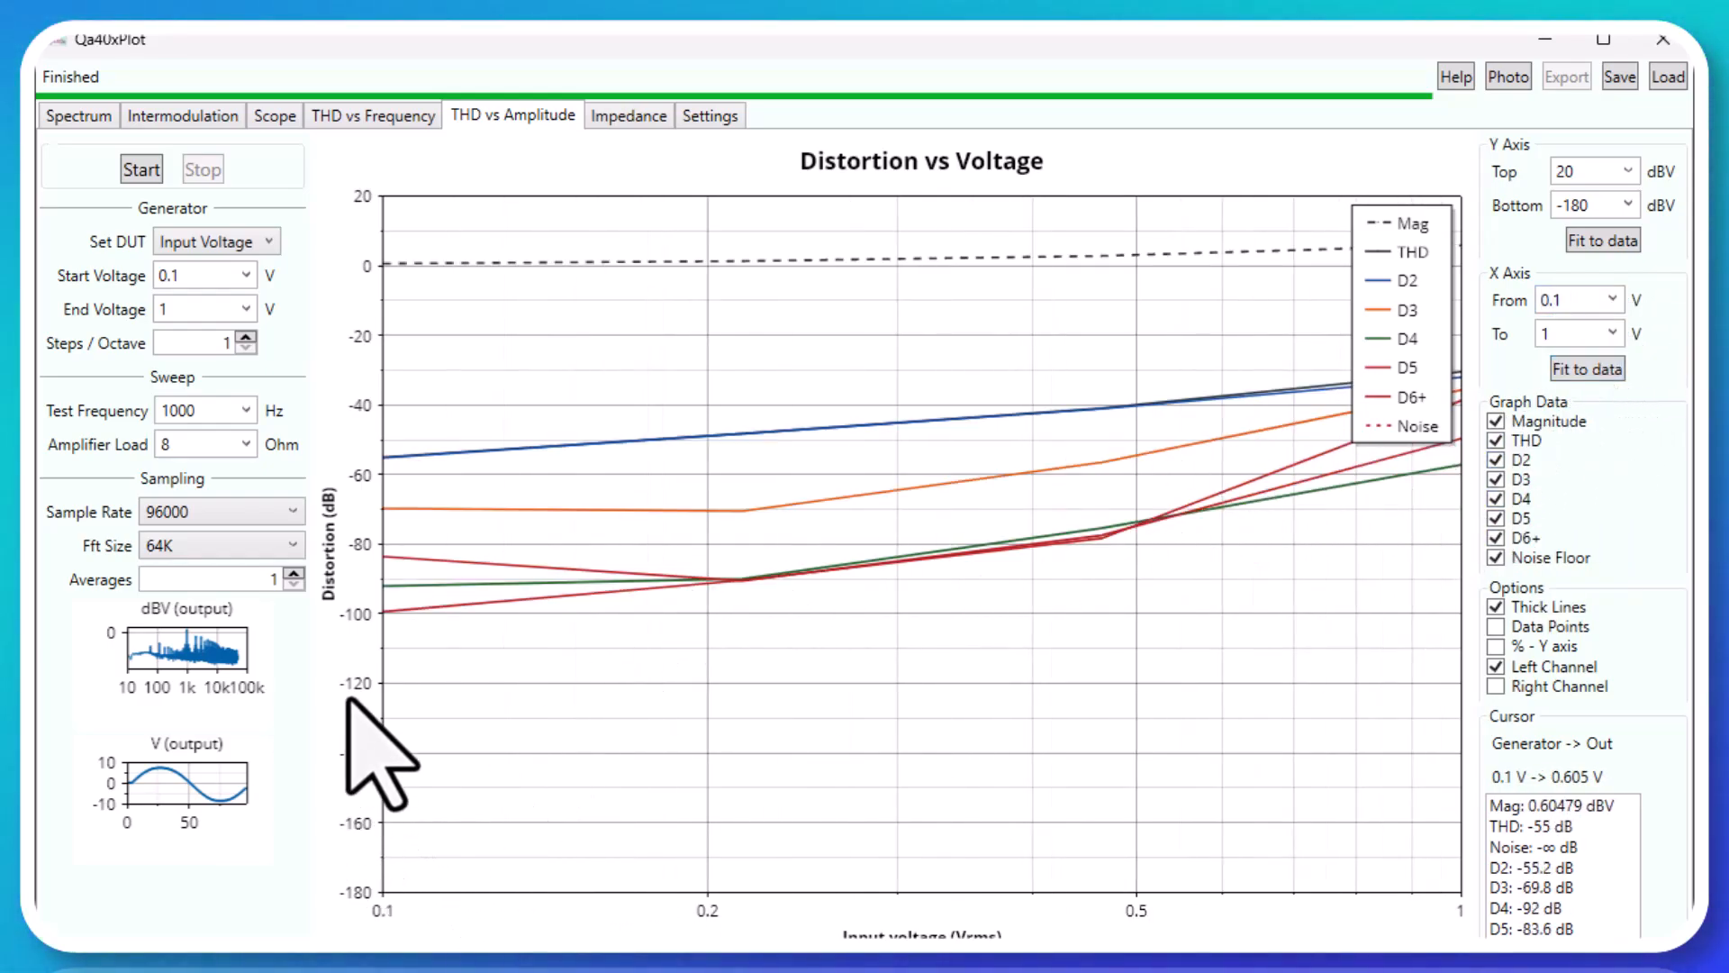
pyautogui.moveTo(431, 672)
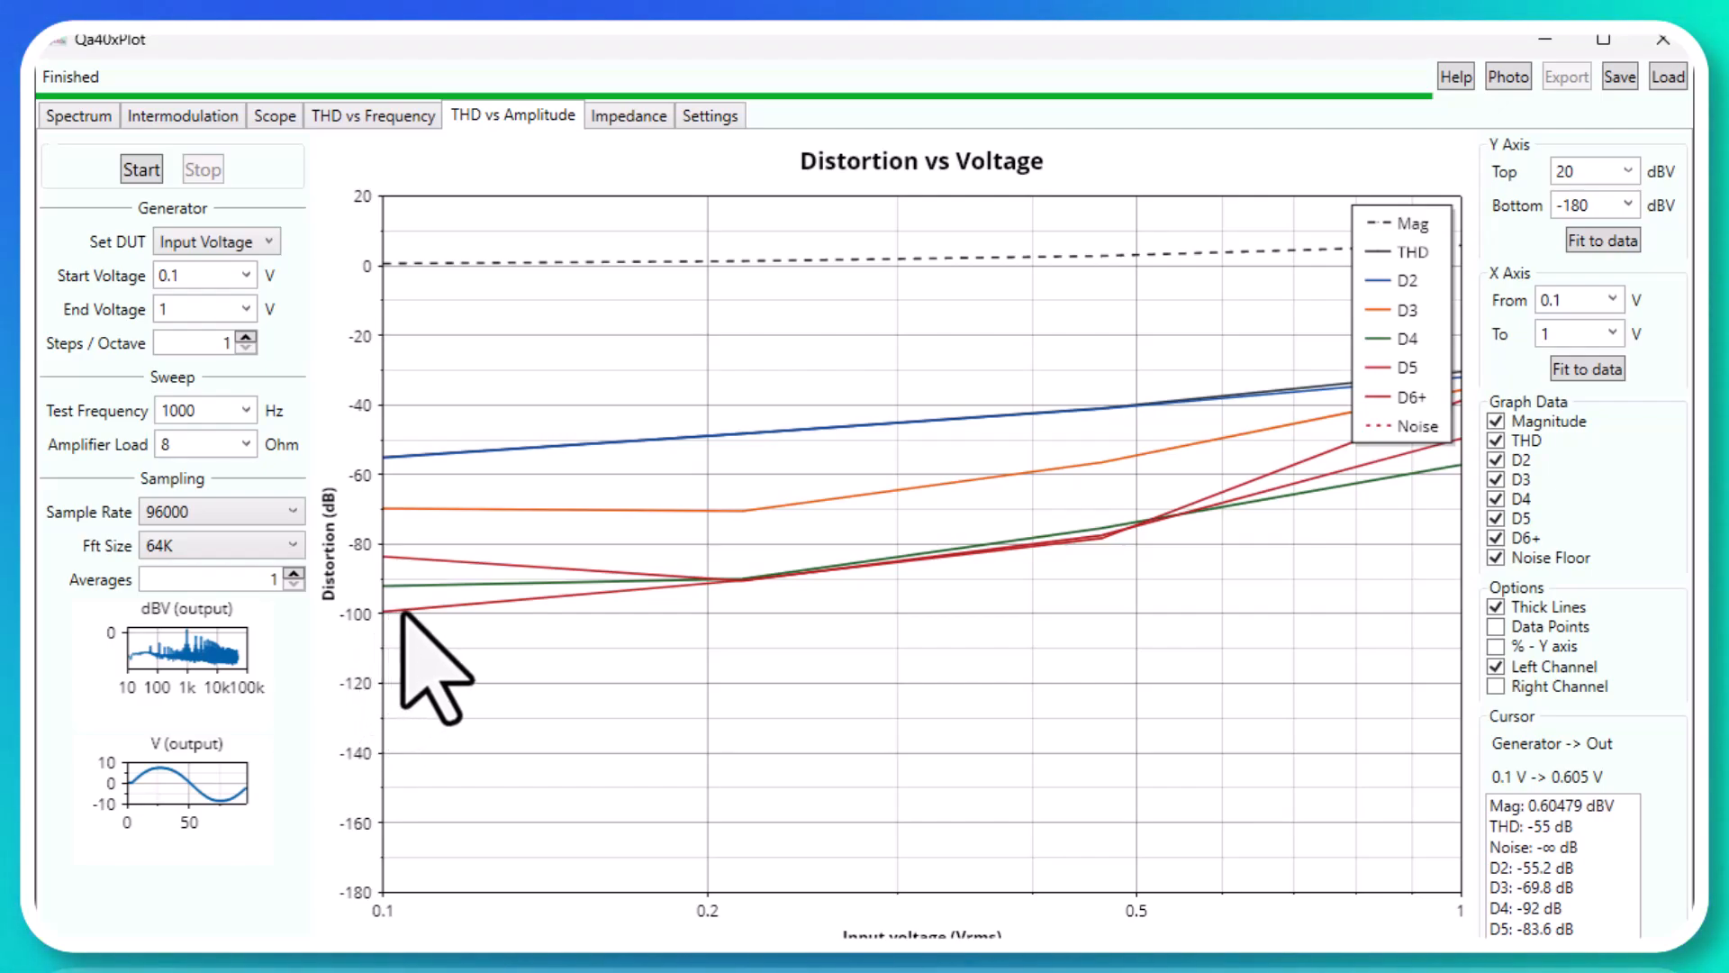
pyautogui.moveTo(613, 595)
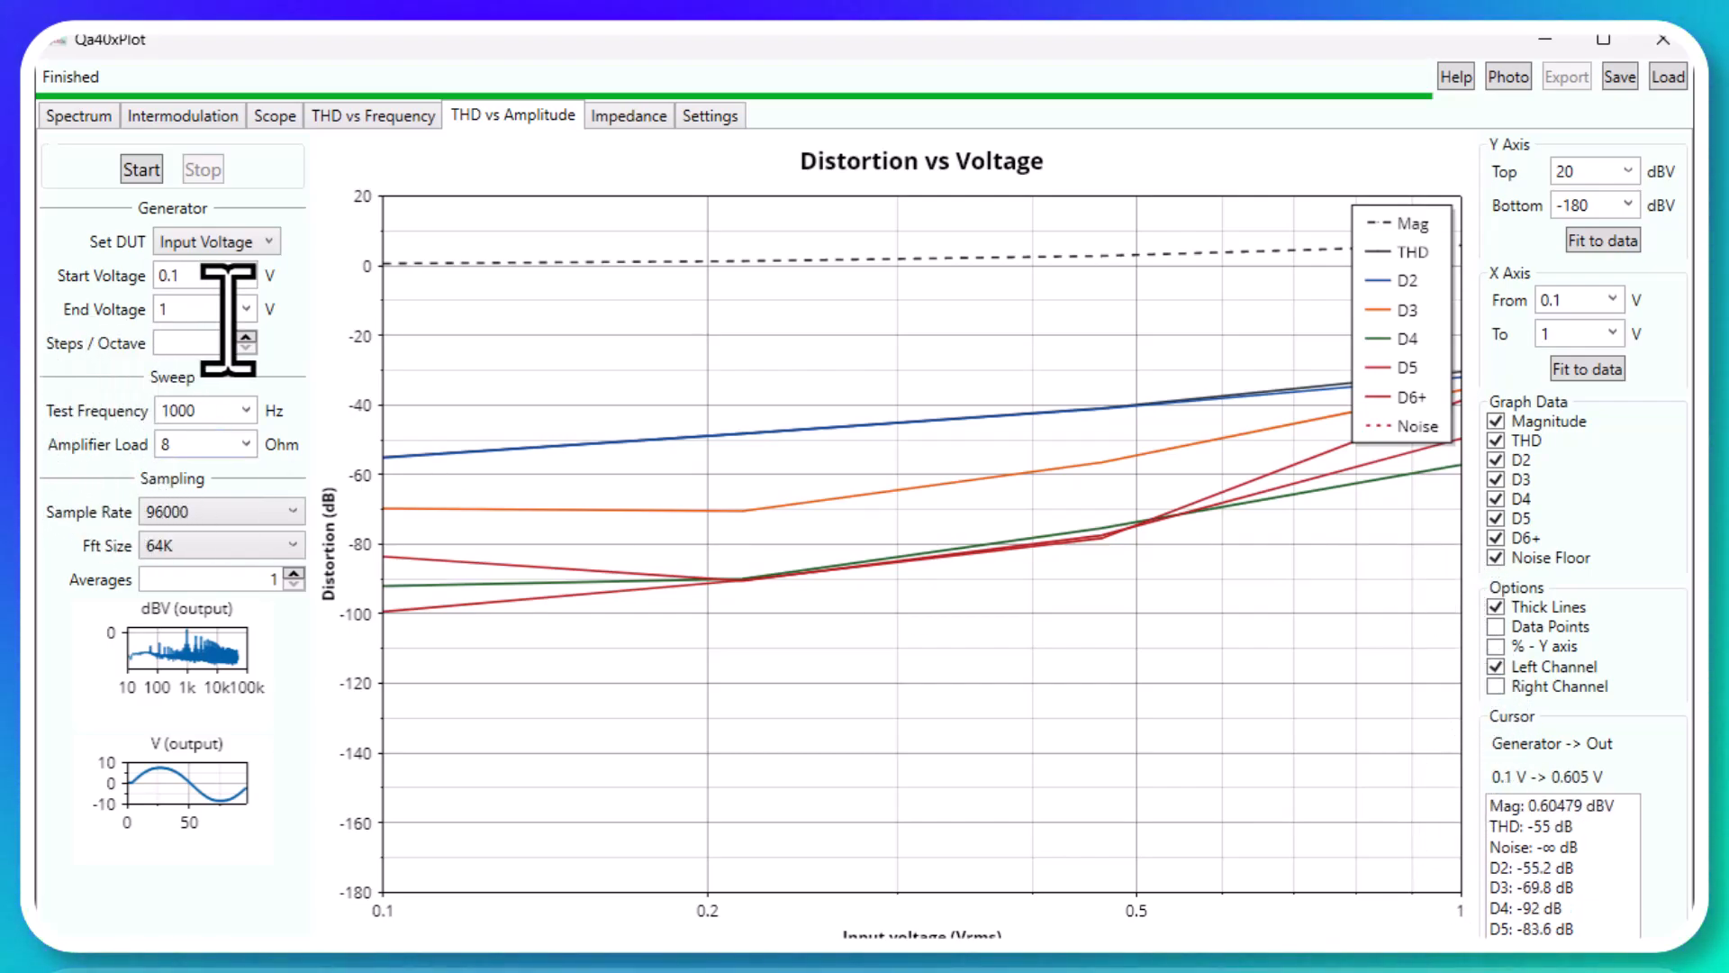
# Set End Voltage to 2 V, rerun the amplitude sweep, then switch to the Impedance test
pyautogui.click(260, 309)
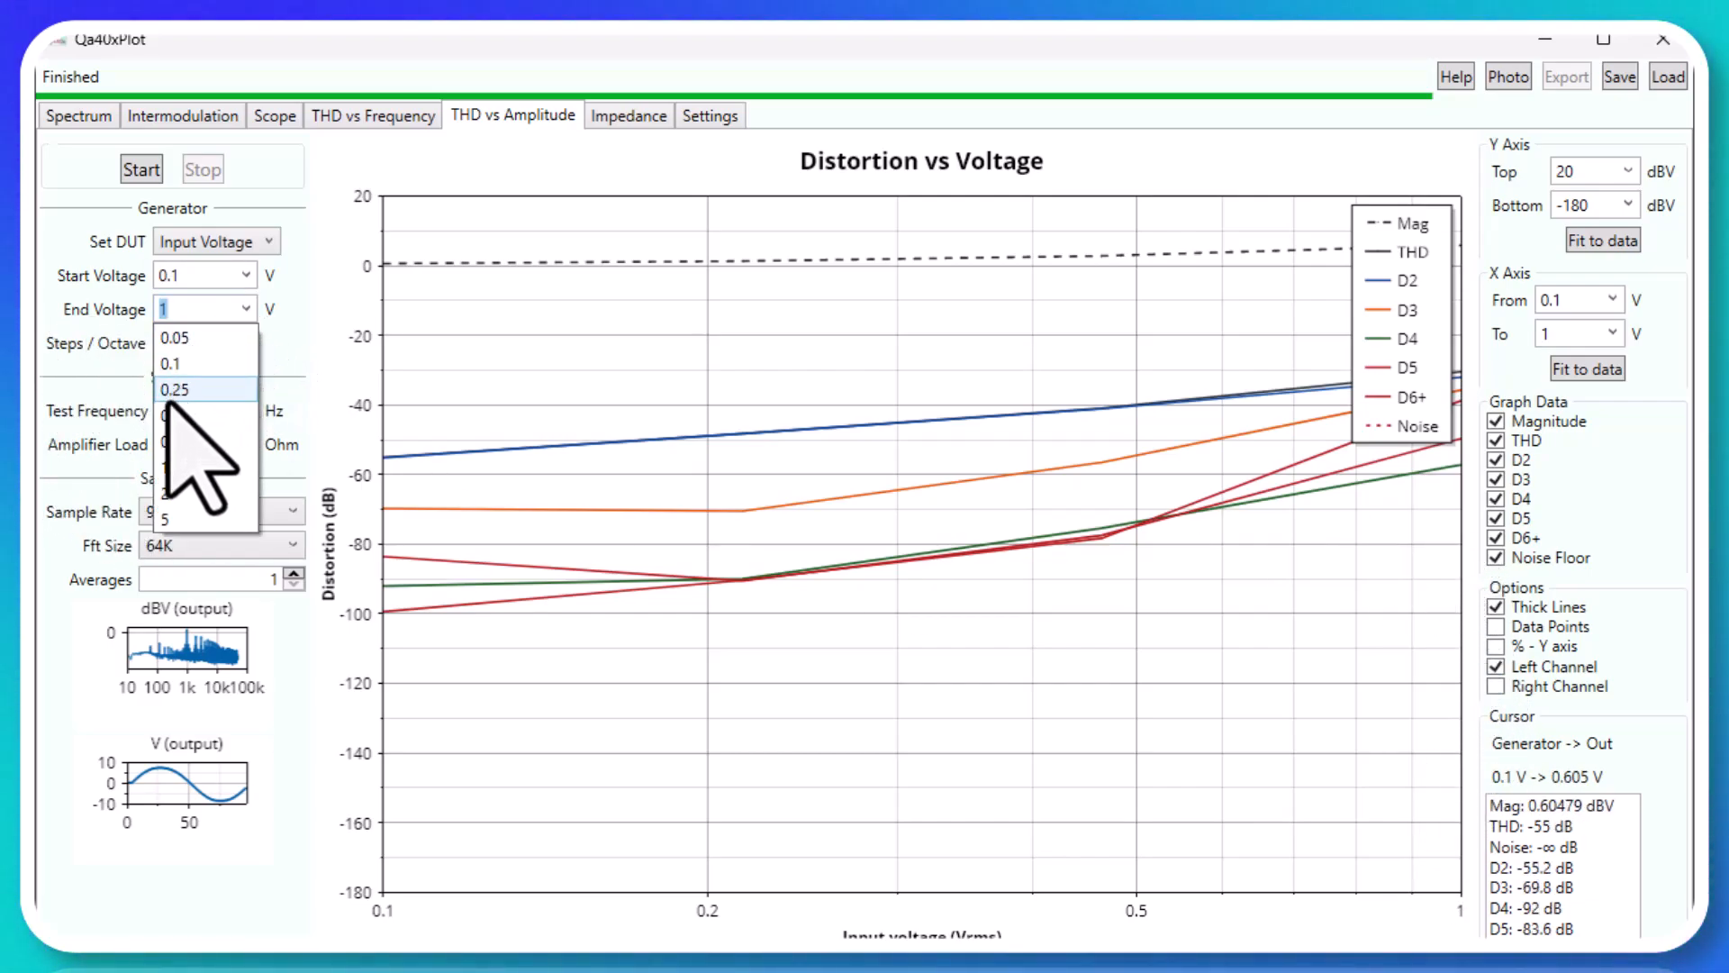
pyautogui.click(173, 413)
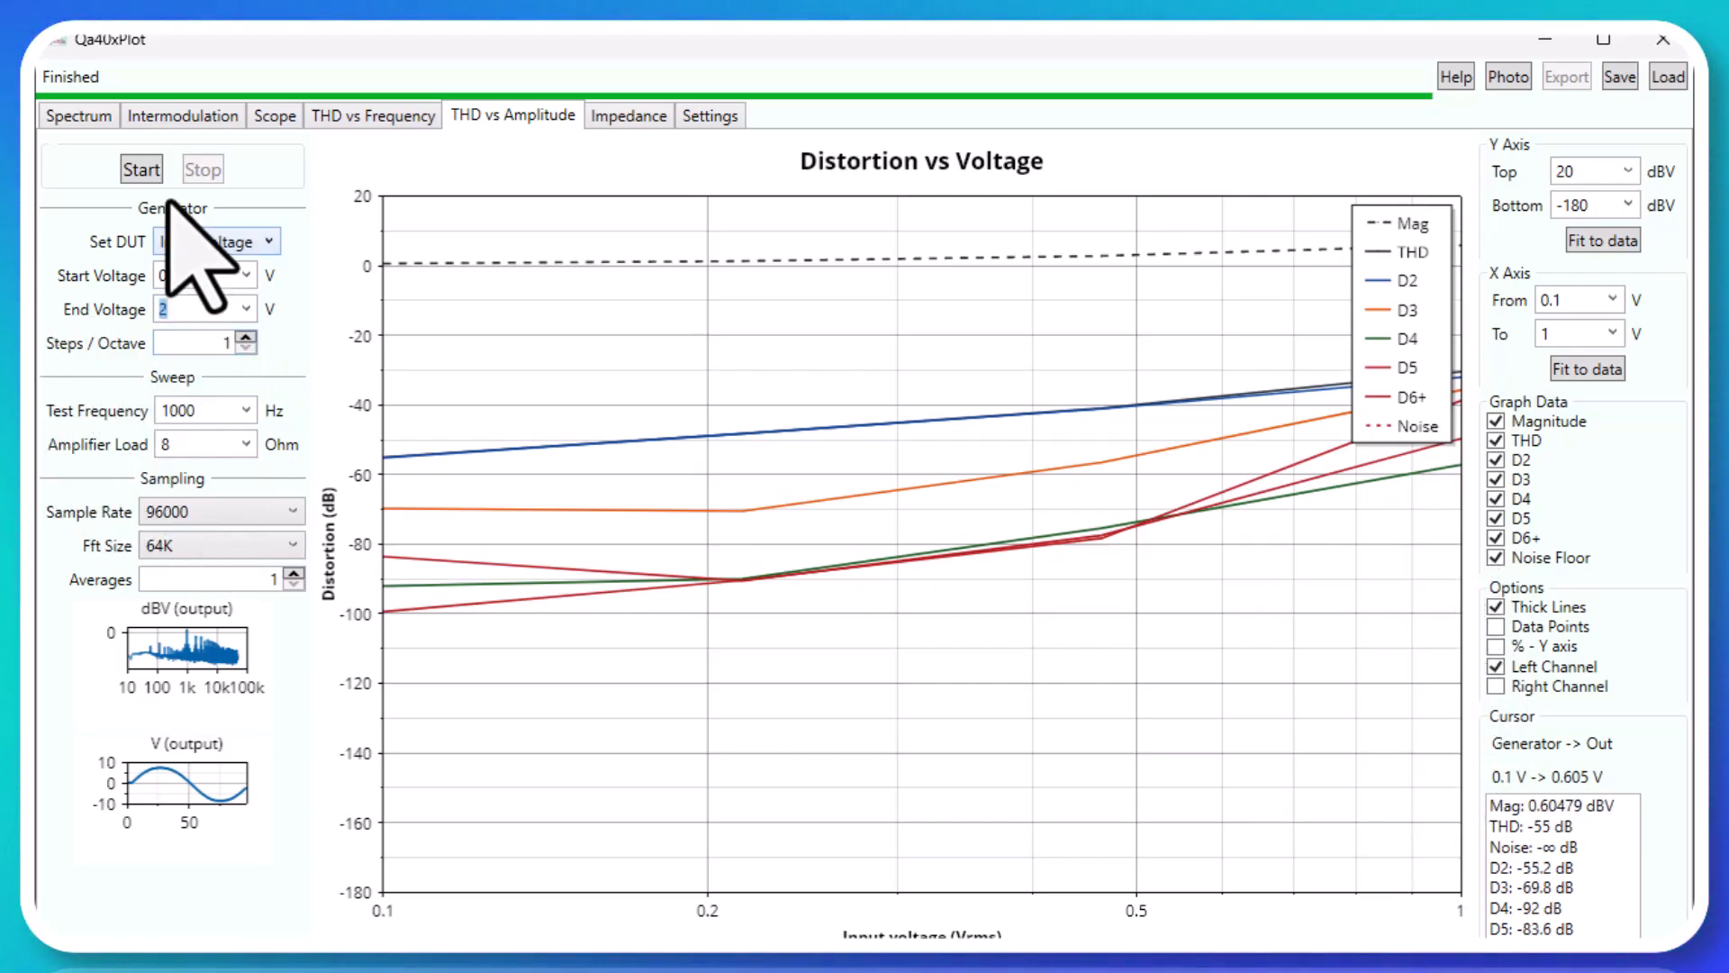
pyautogui.click(140, 168)
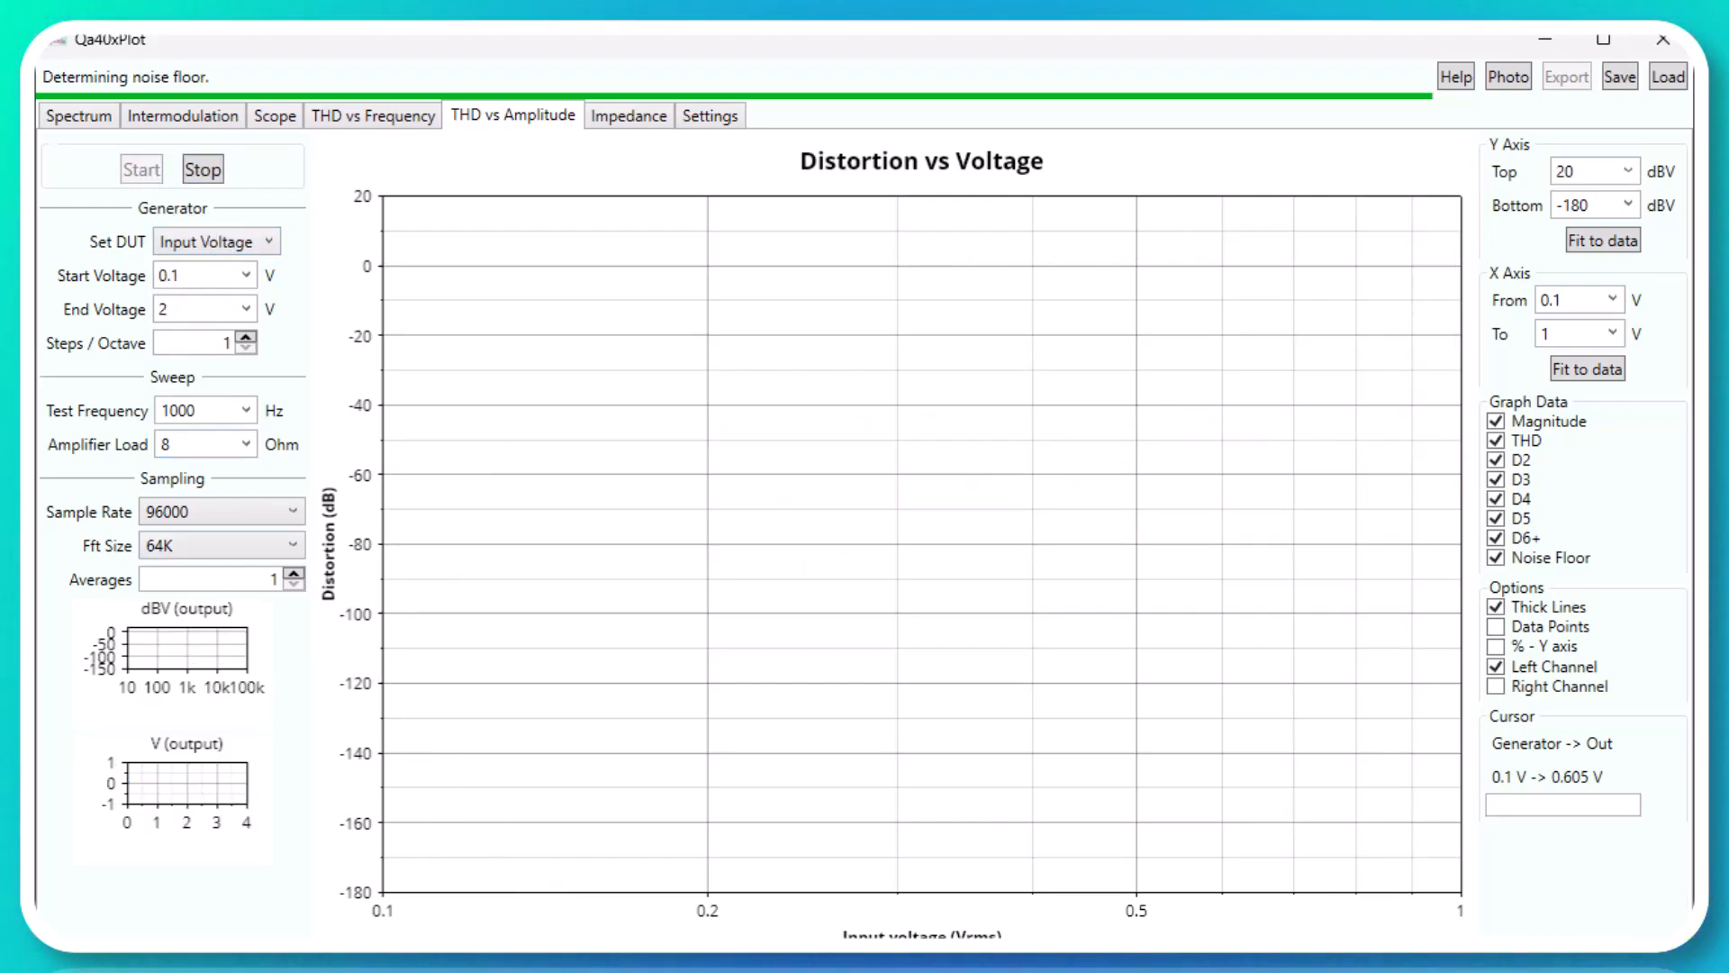
pyautogui.click(140, 169)
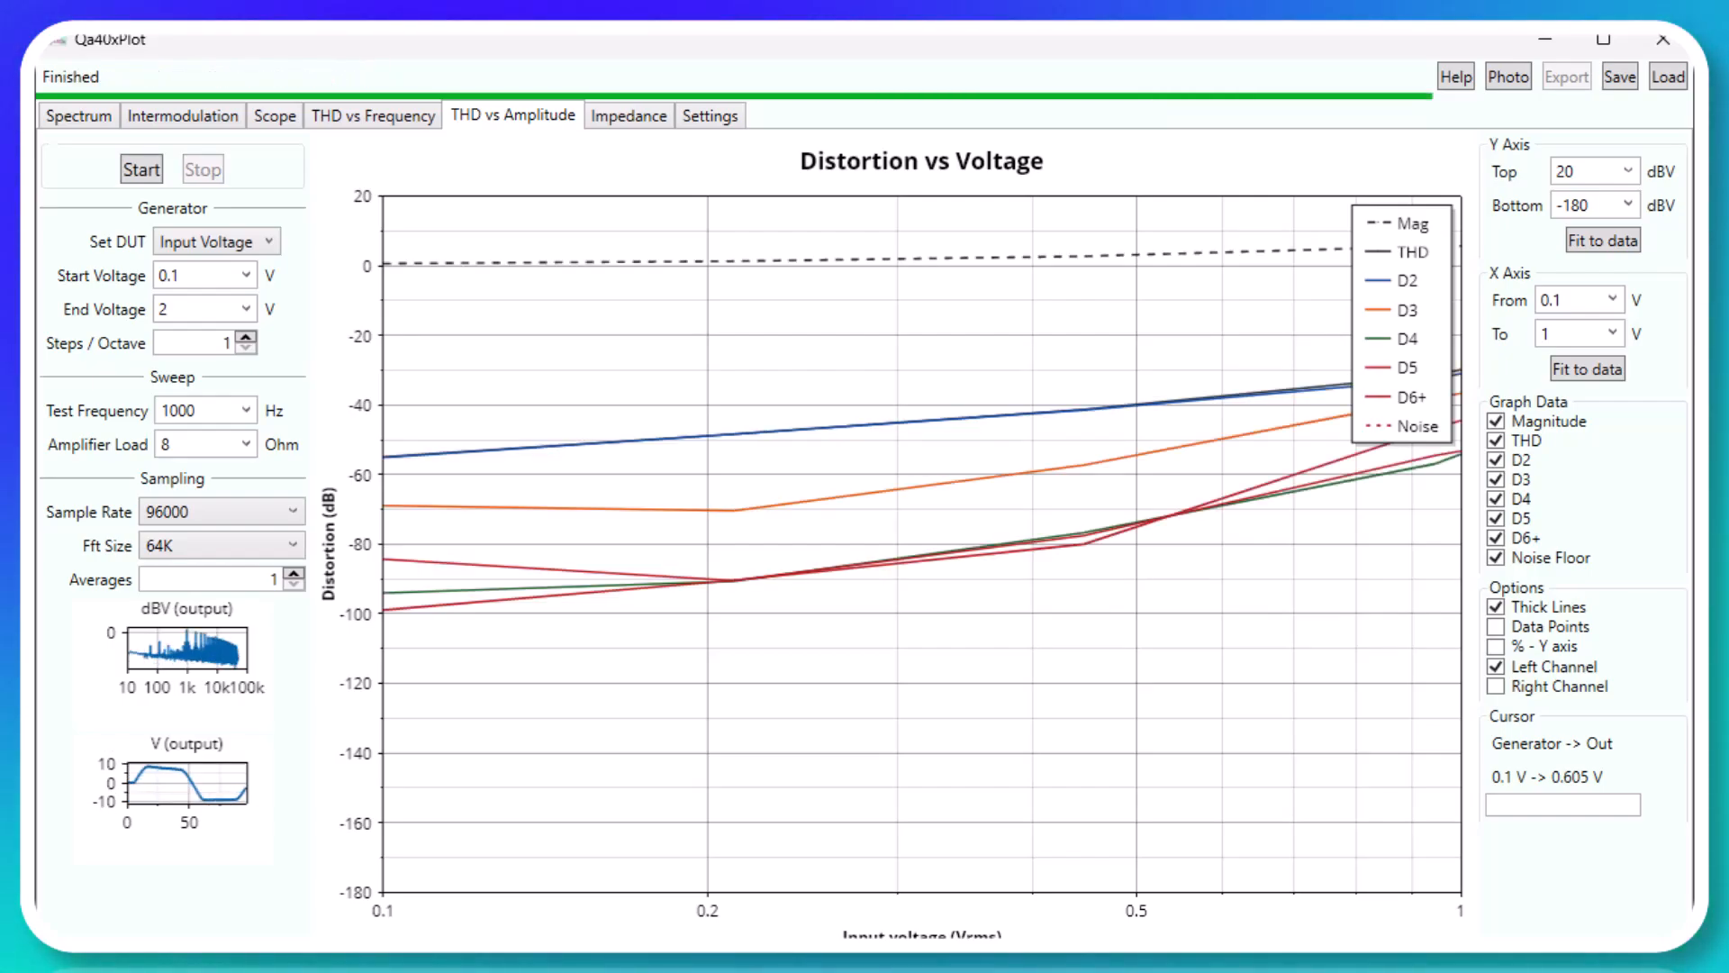
pyautogui.click(627, 115)
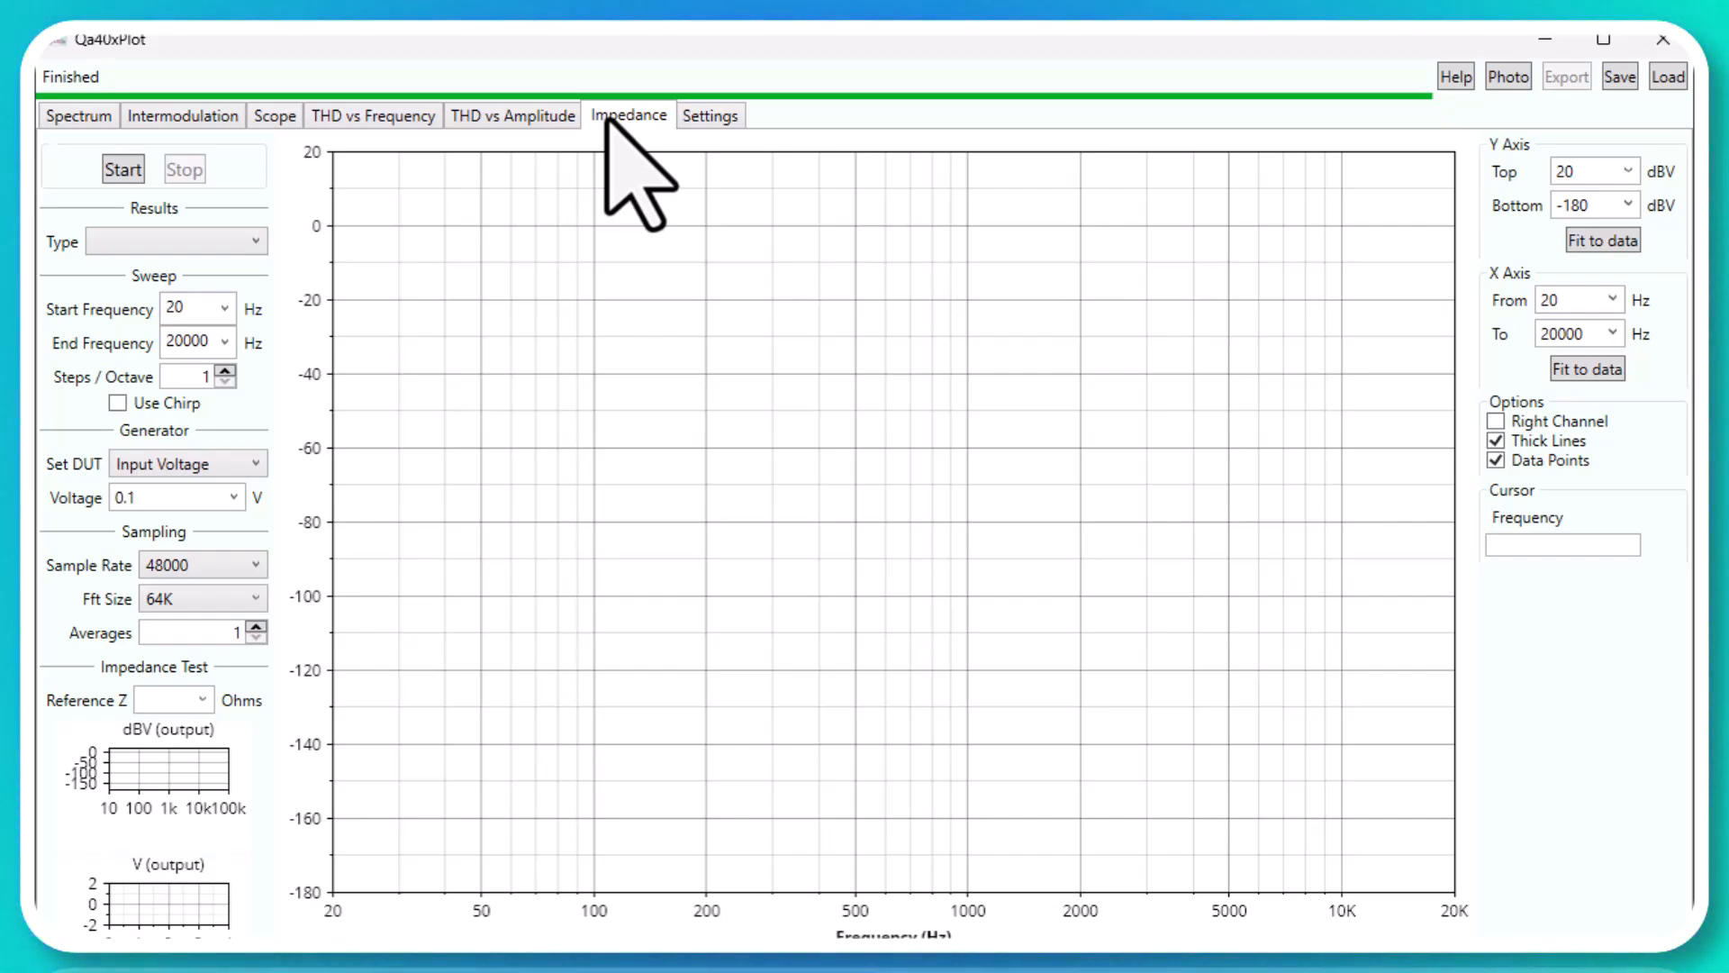
pyautogui.moveTo(634, 176)
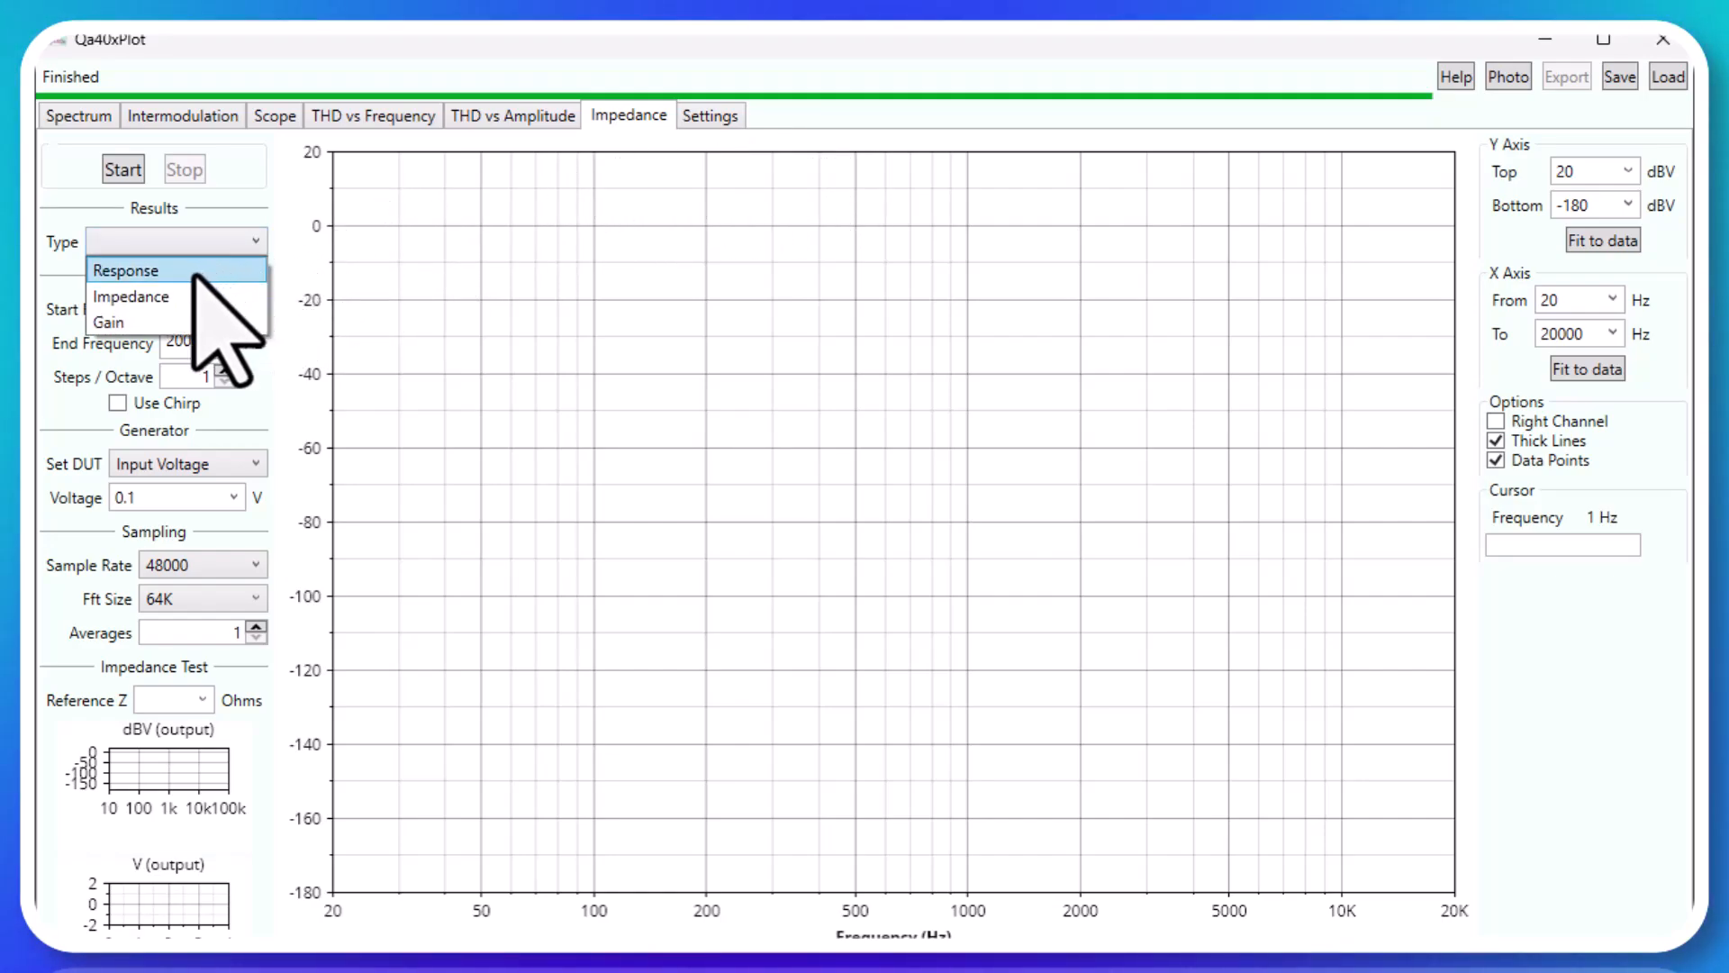
# Run a chirp Response sweep on the Impedance tab, plotting left and right channels with thin lines
pyautogui.click(126, 269)
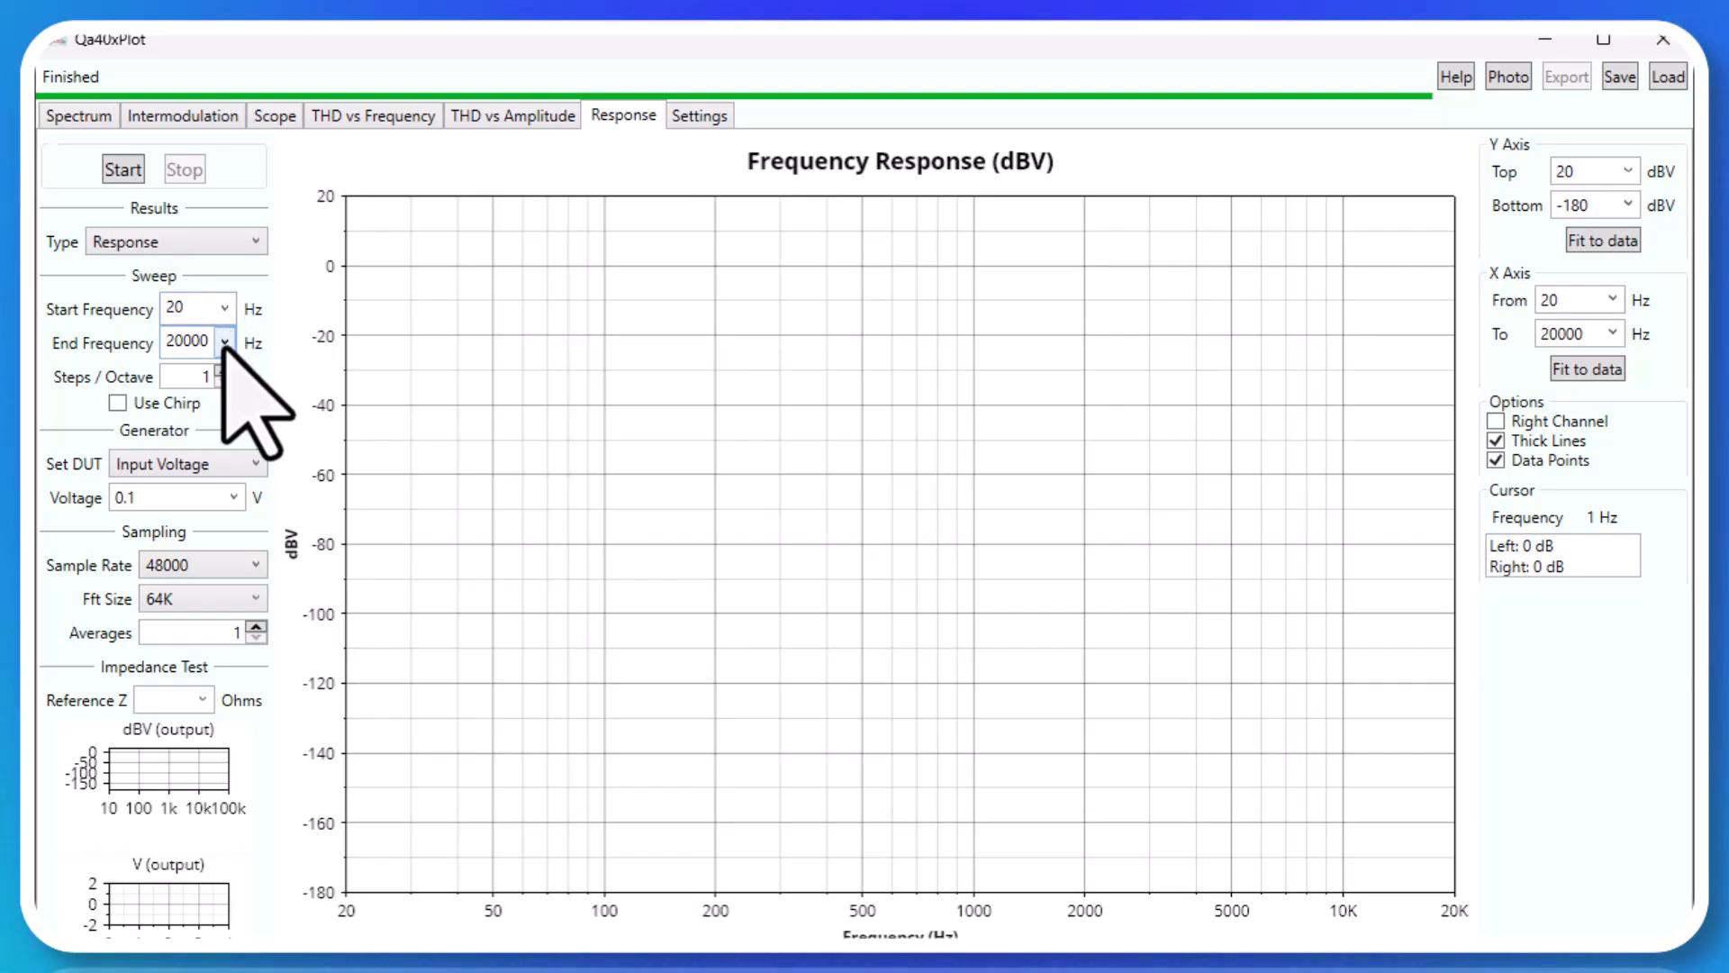
pyautogui.click(118, 403)
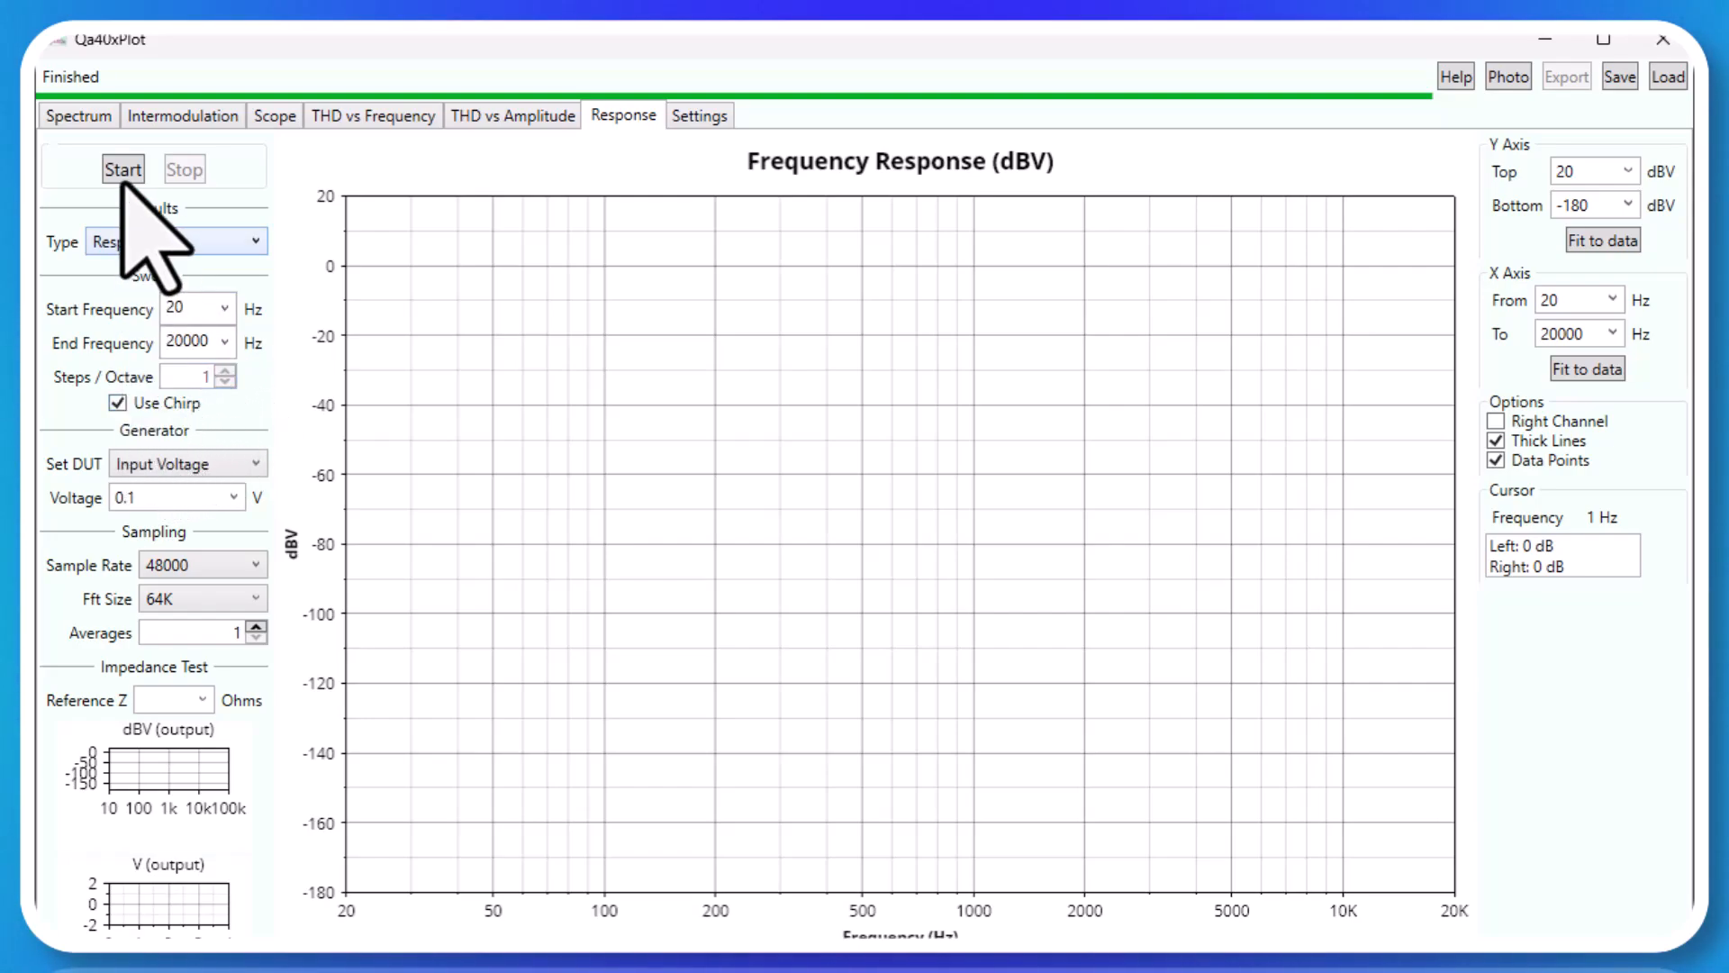
pyautogui.click(122, 169)
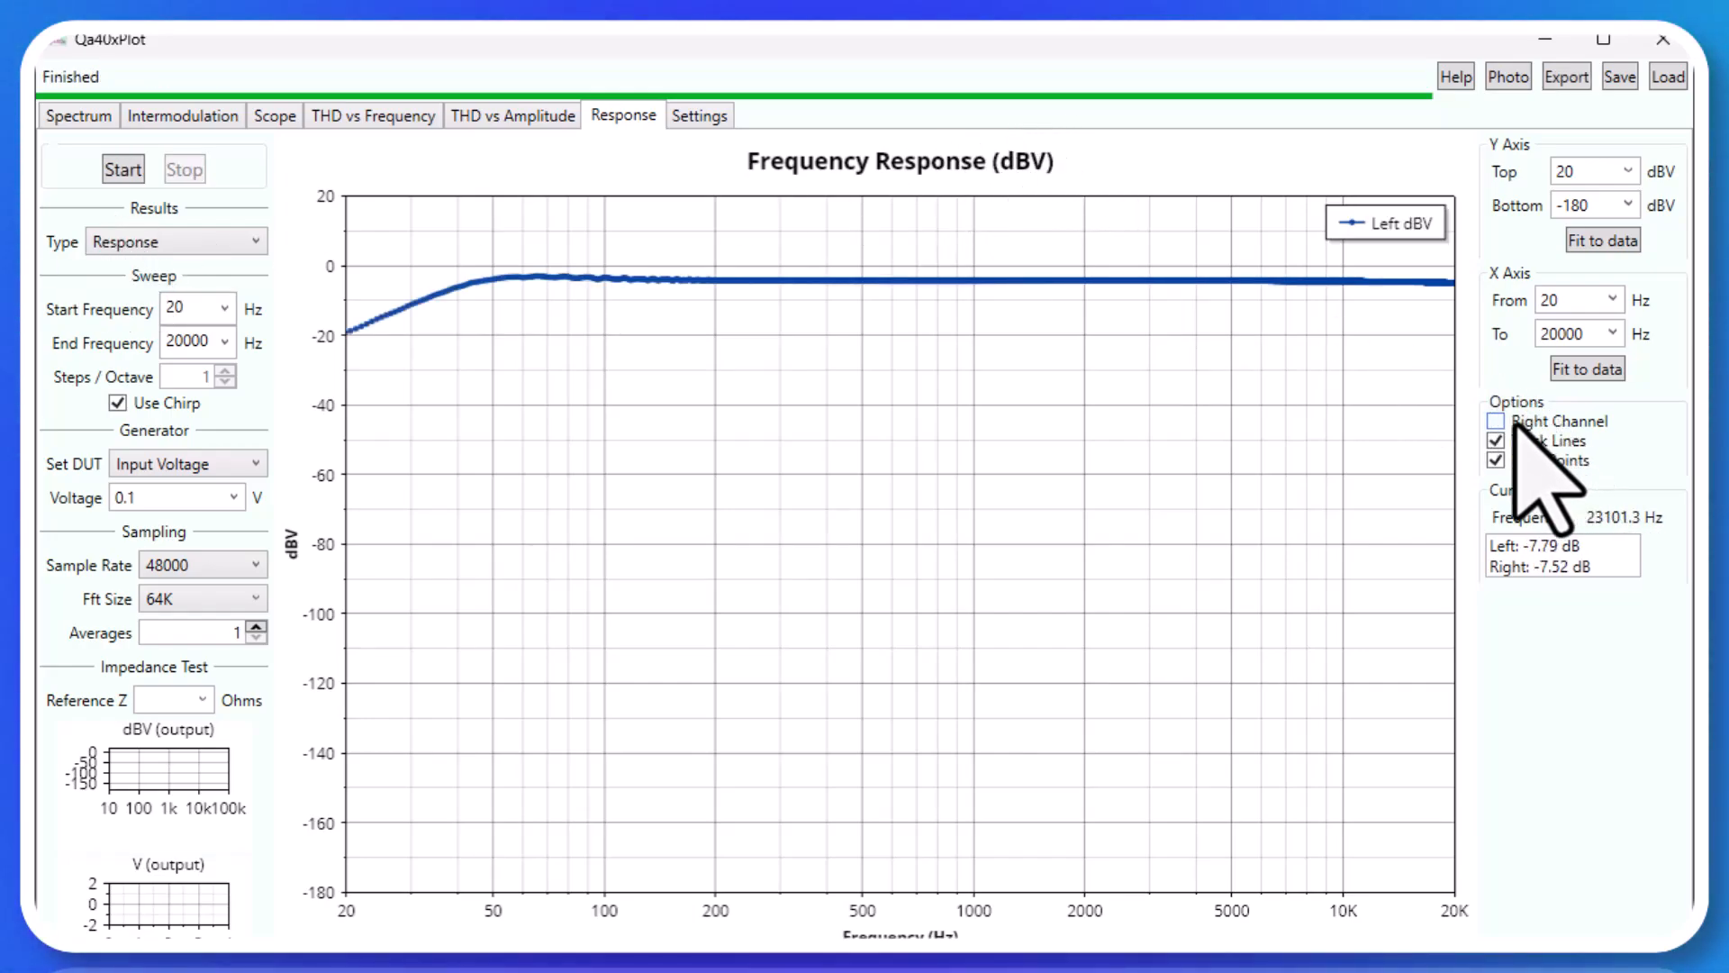
pyautogui.click(1497, 420)
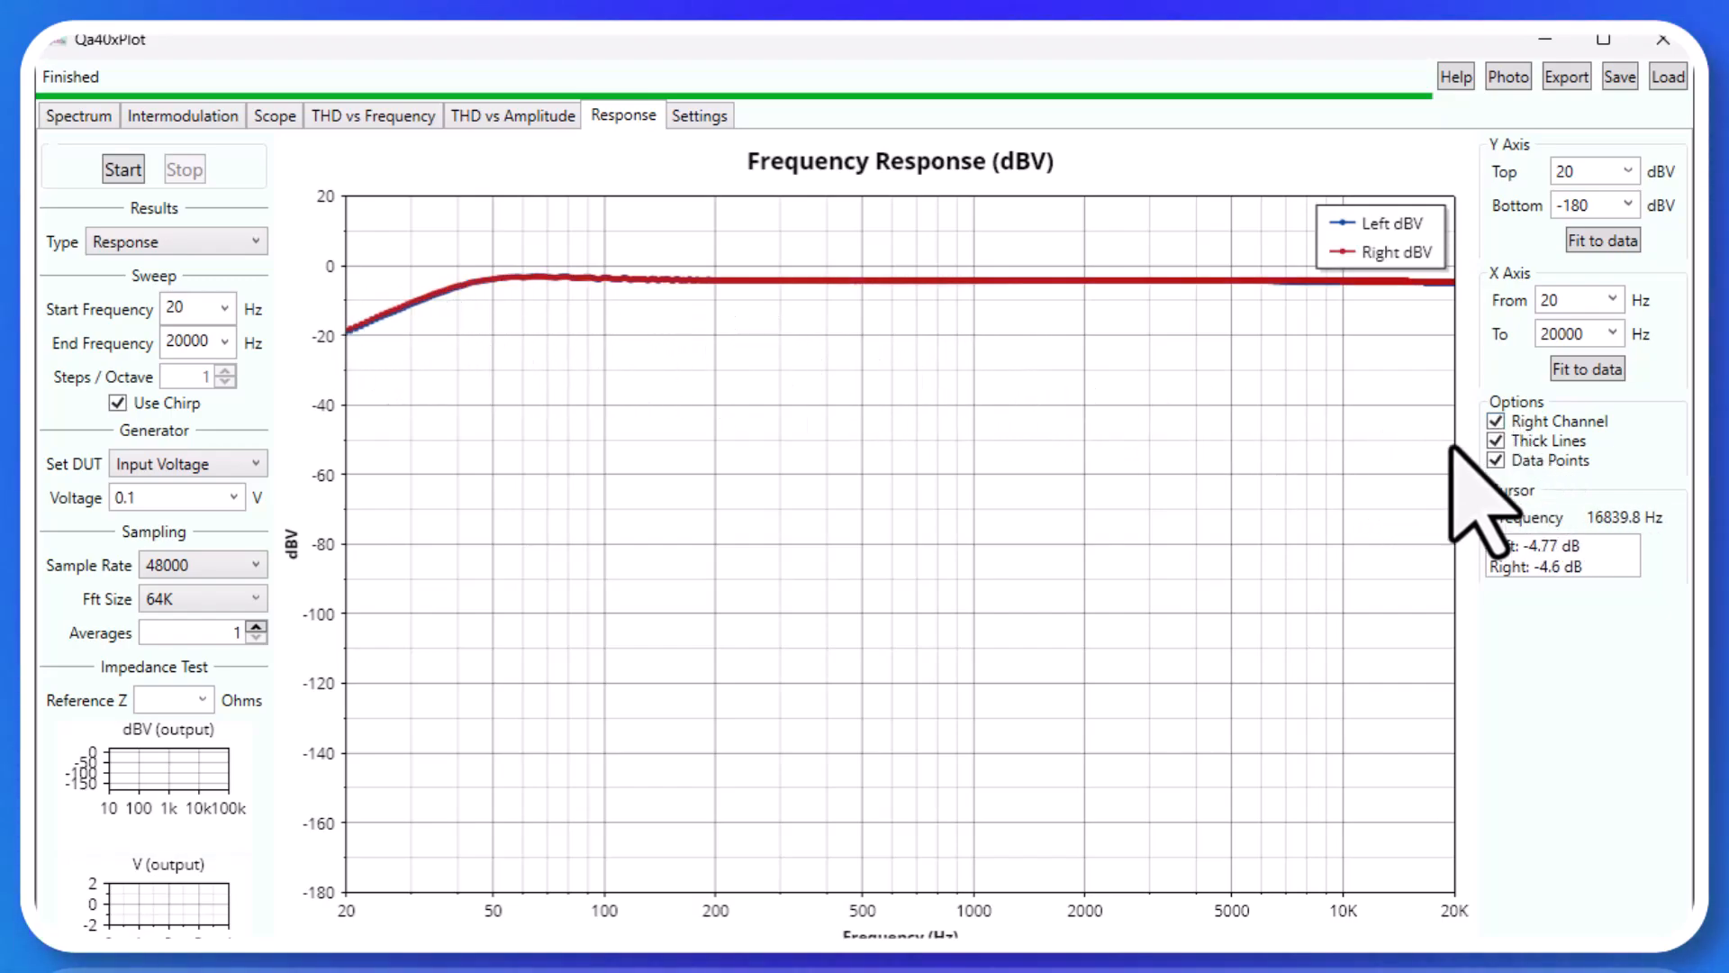
pyautogui.click(1495, 460)
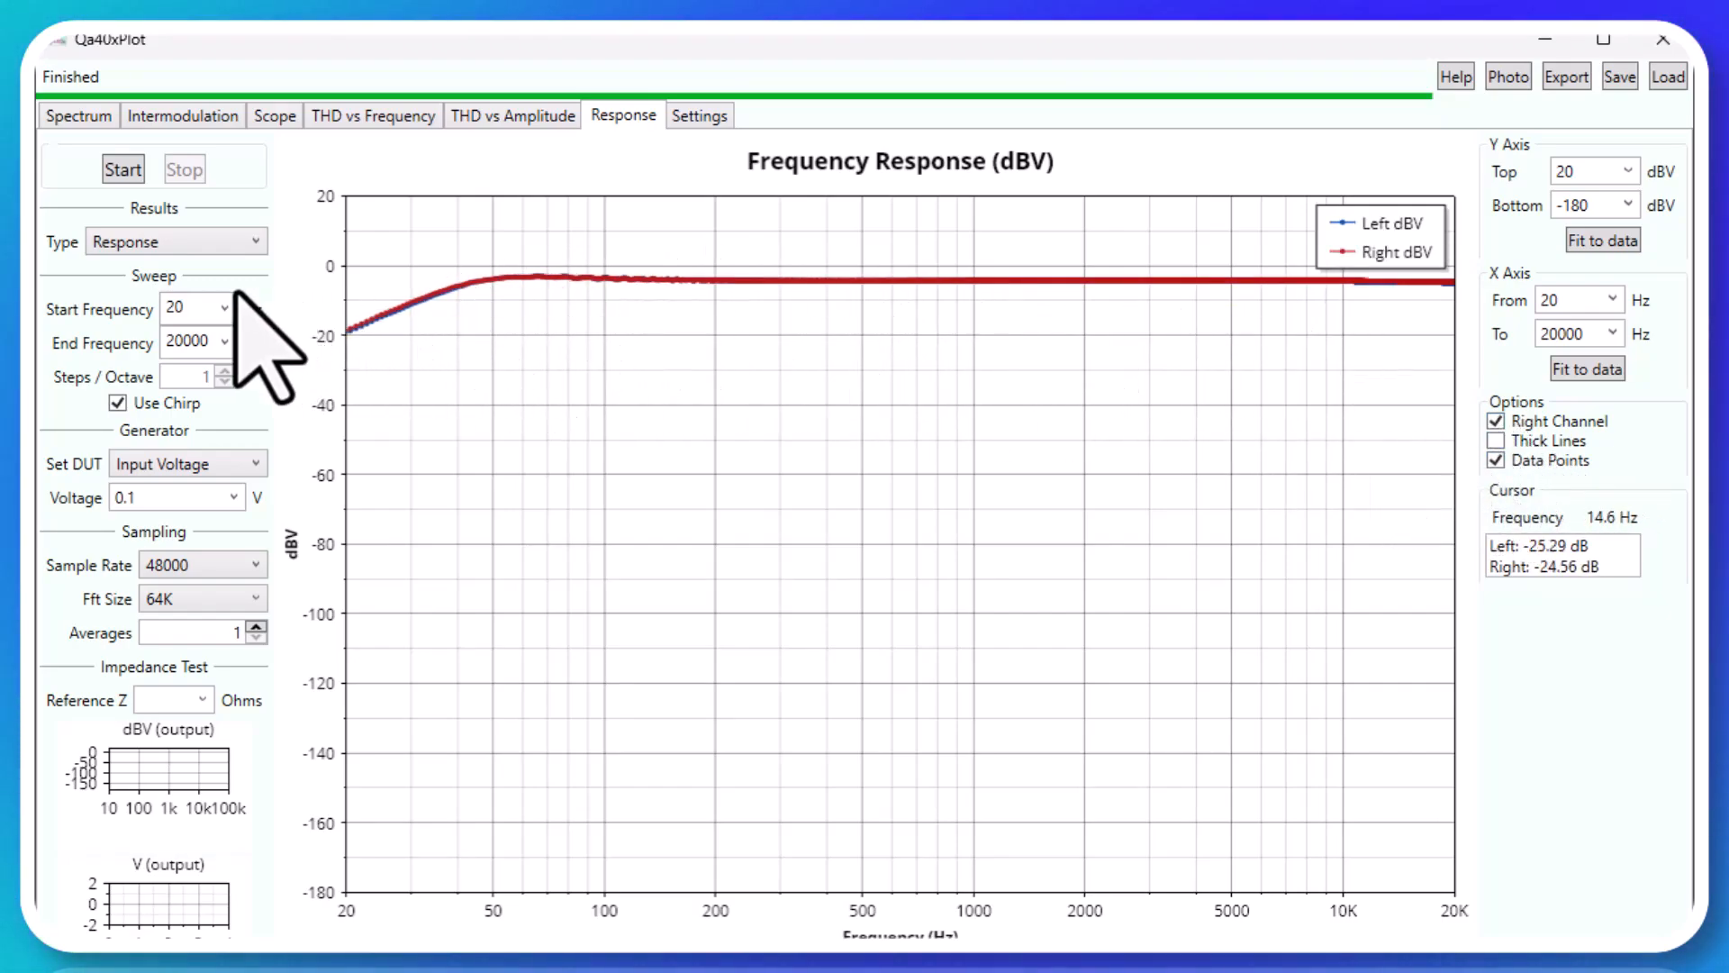
# Turn off Use Chirp and set the sample rate to 96000 for a stepped sweep
pyautogui.click(117, 403)
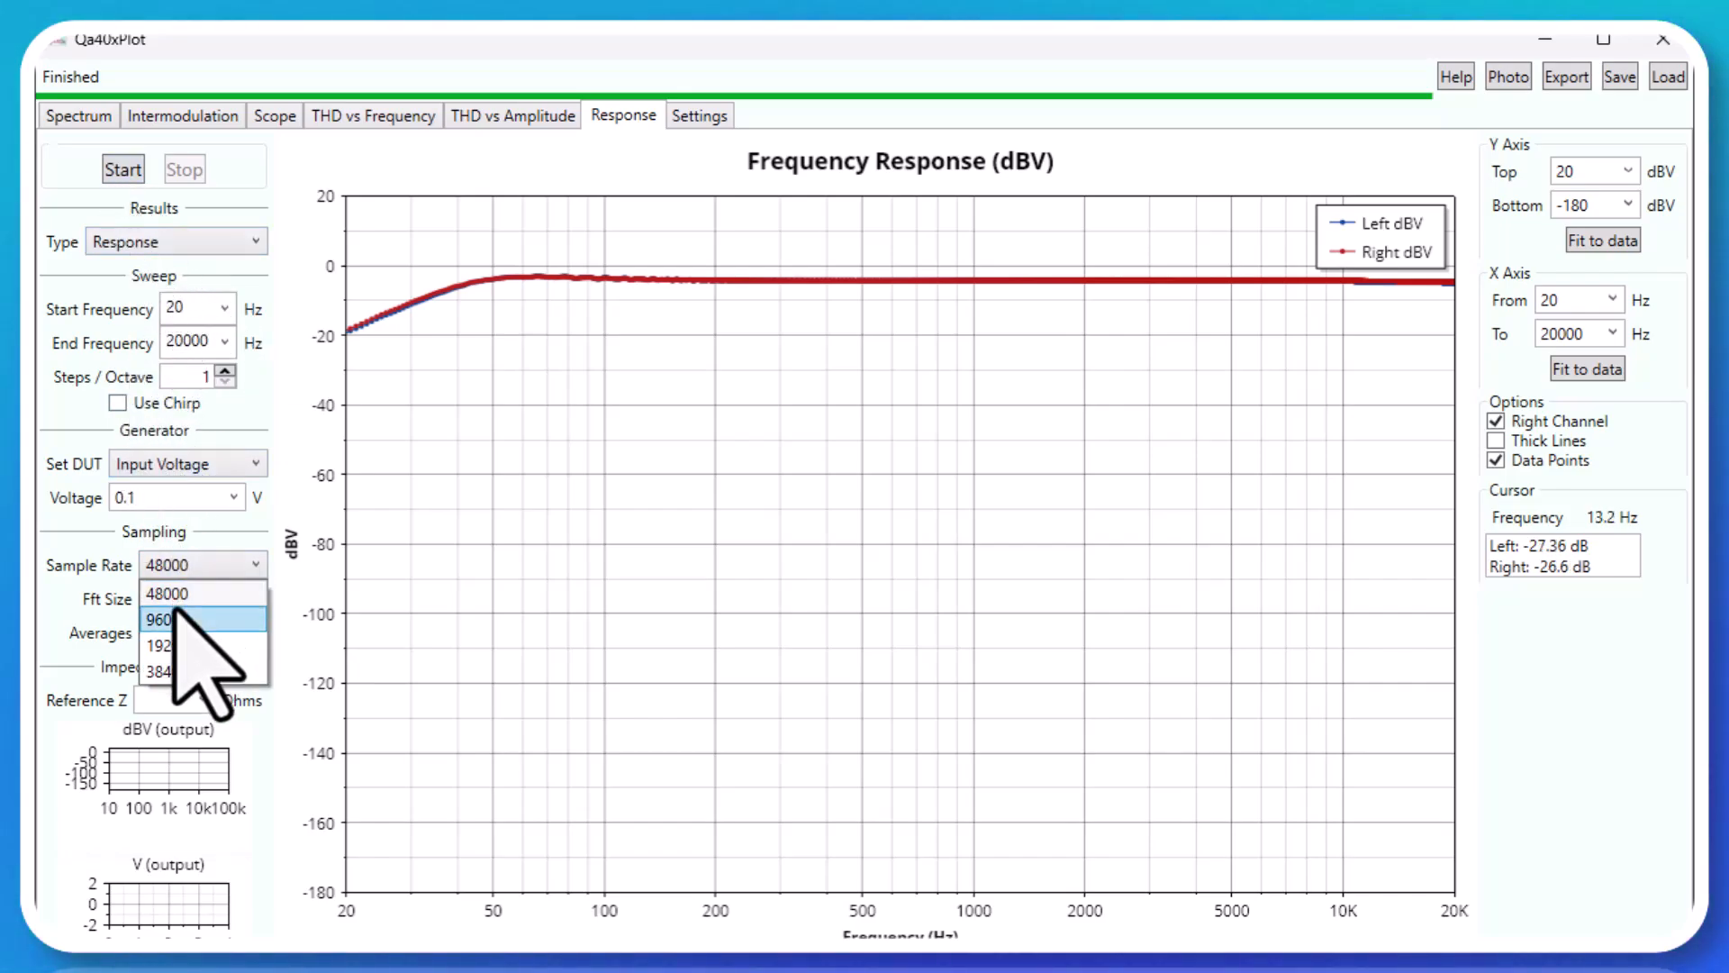
pyautogui.click(158, 619)
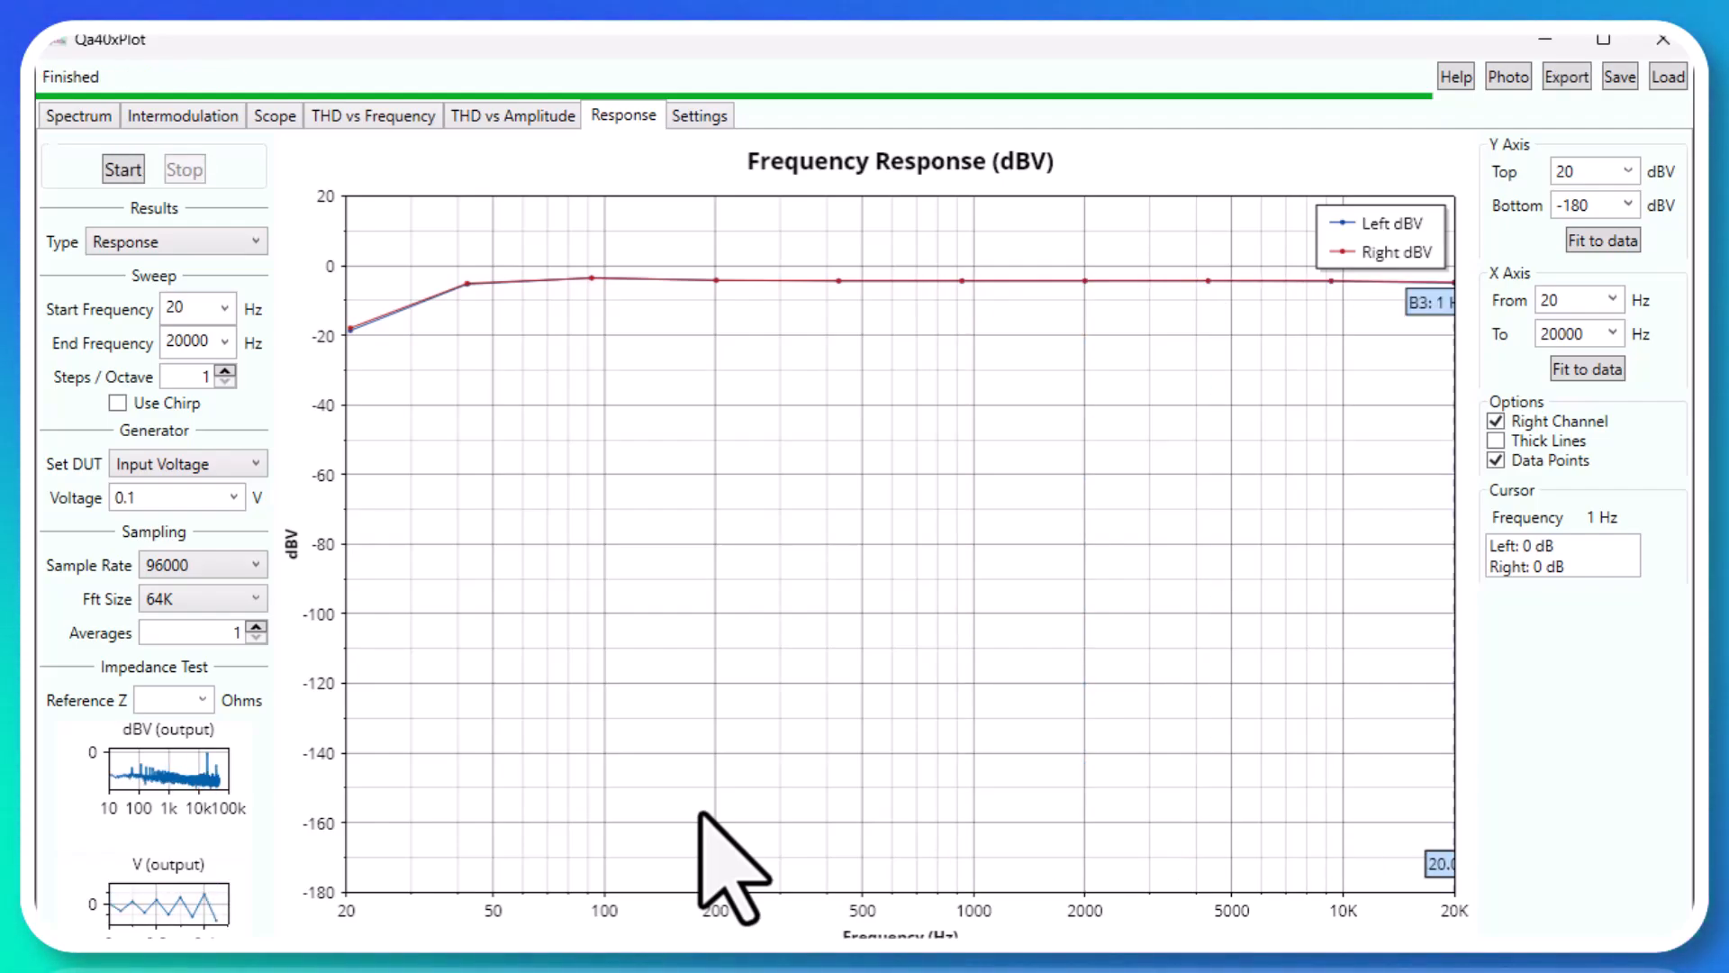
pyautogui.moveTo(474, 291)
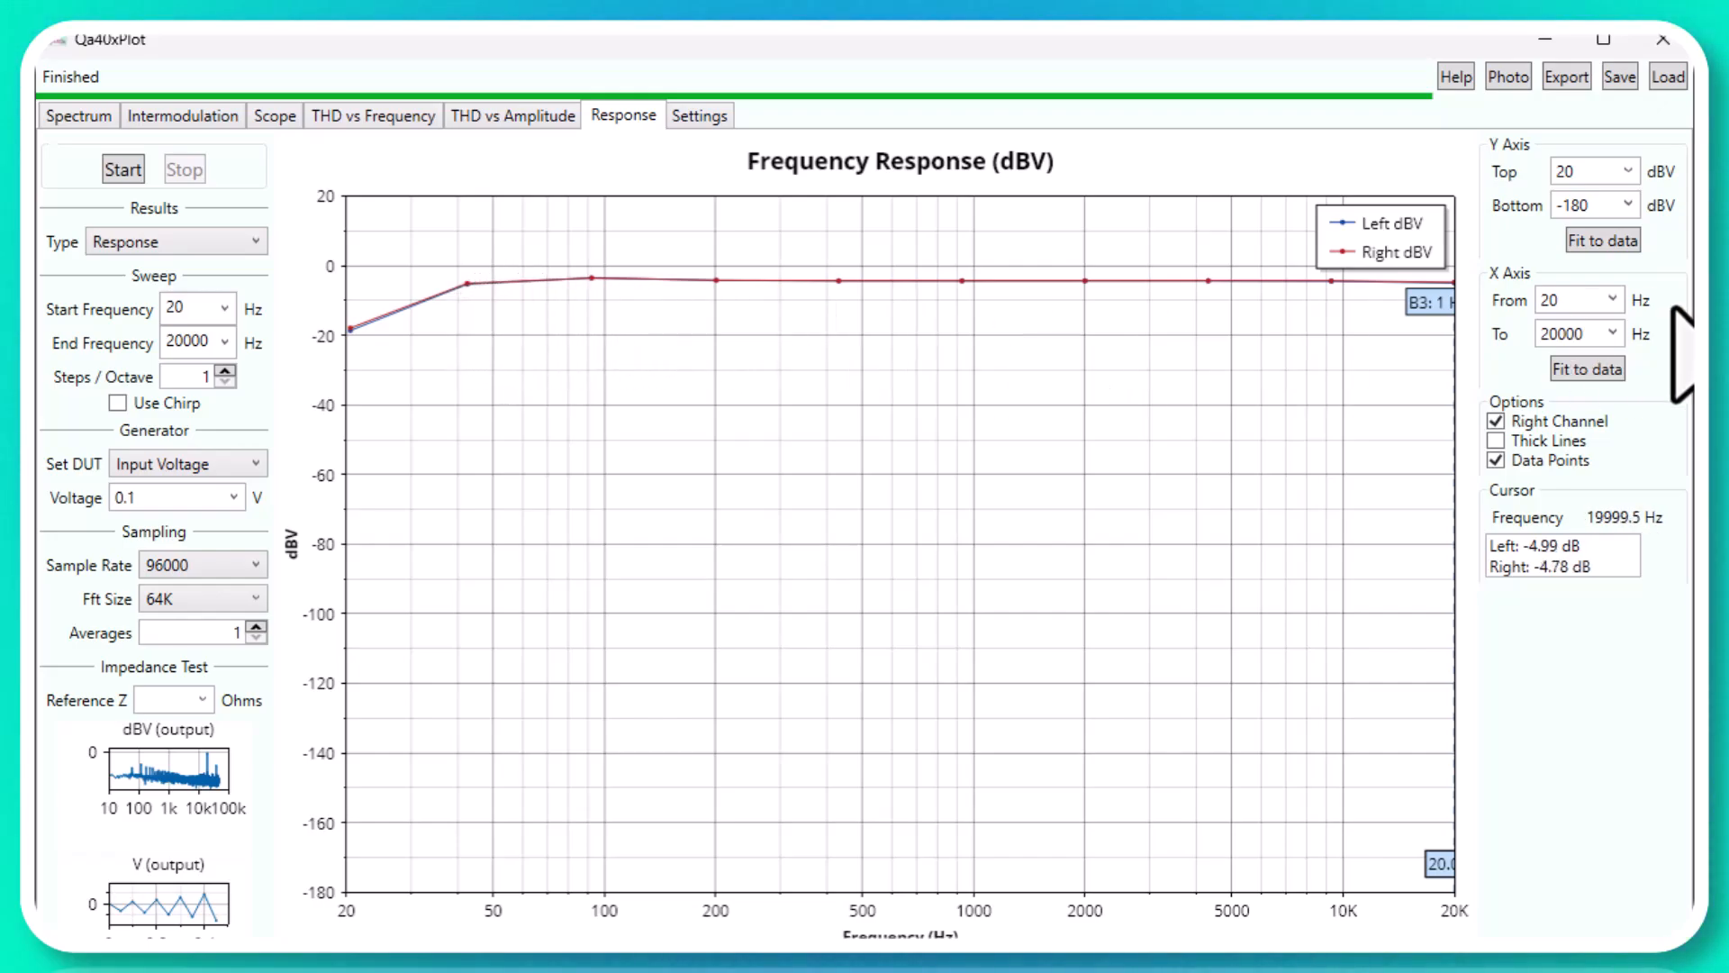
pyautogui.moveTo(1379, 568)
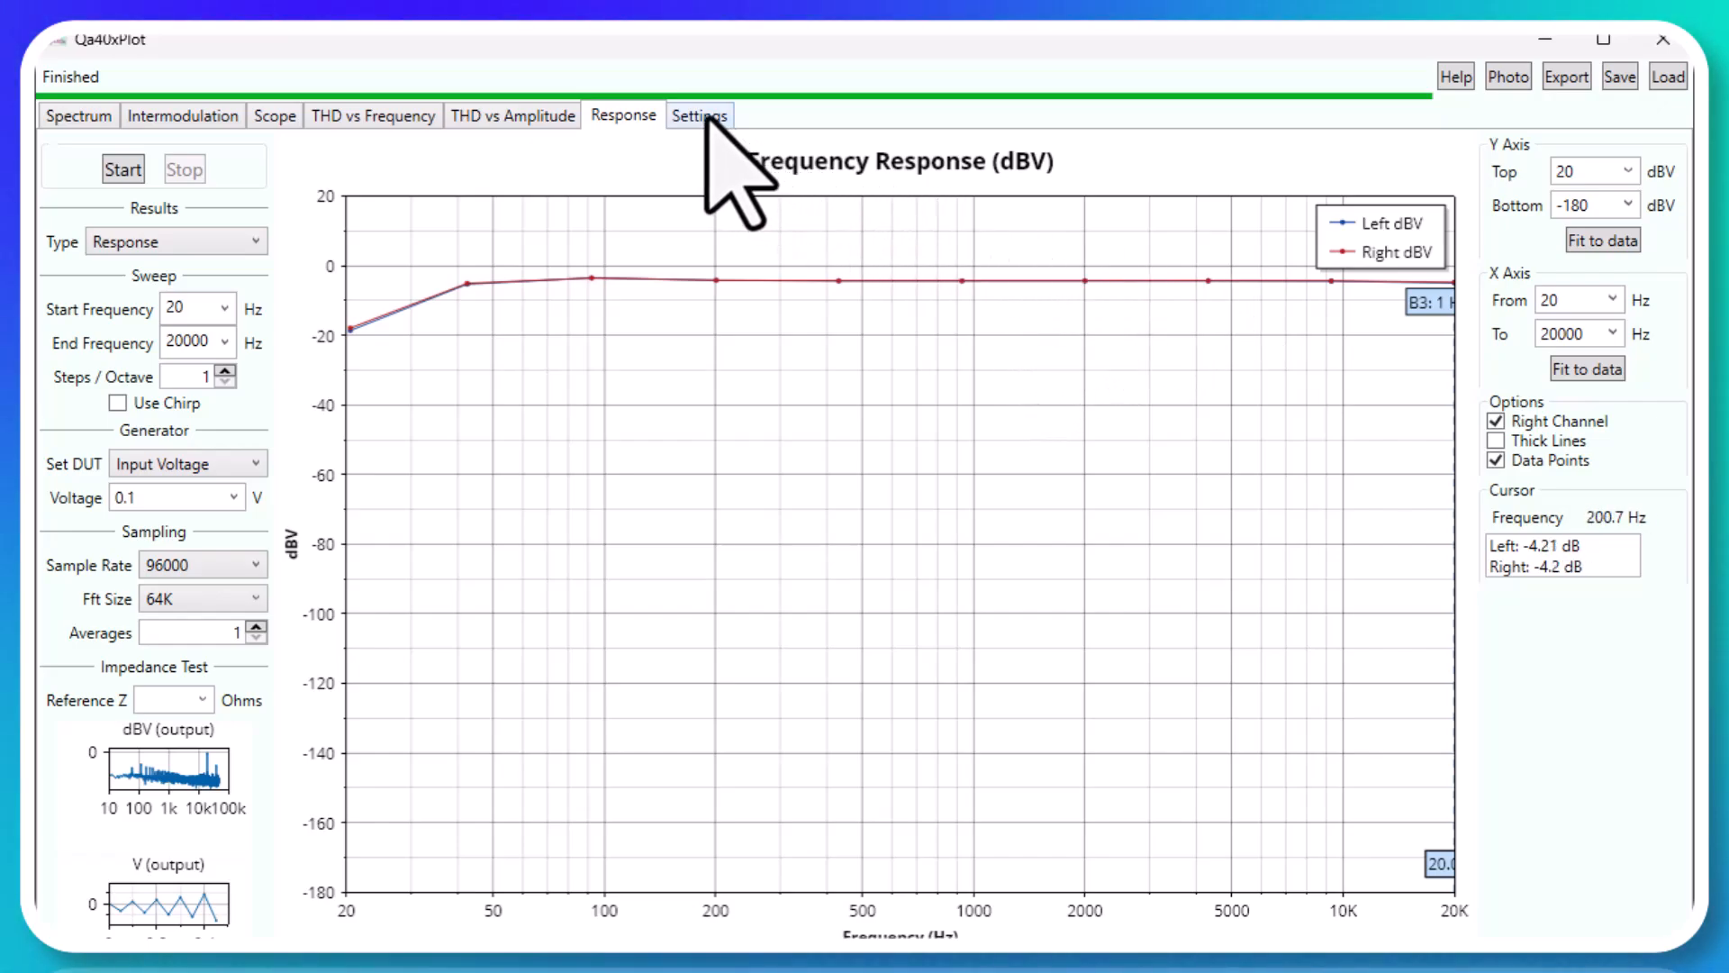
pyautogui.click(698, 114)
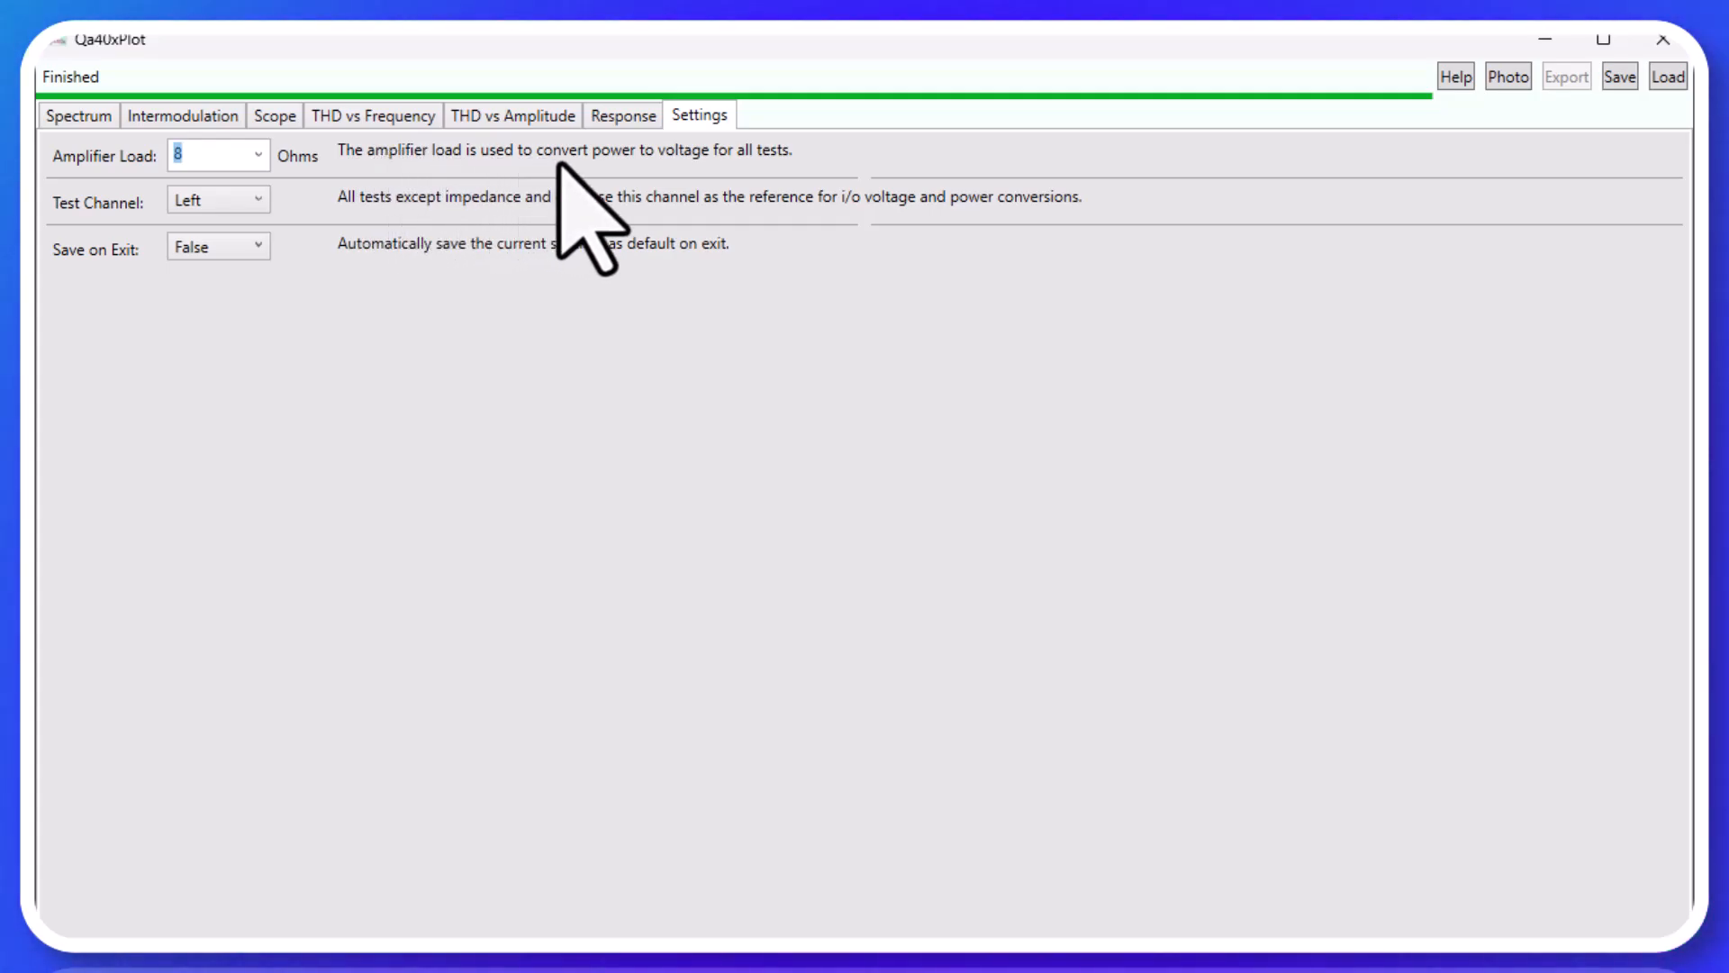
pyautogui.moveTo(330, 221)
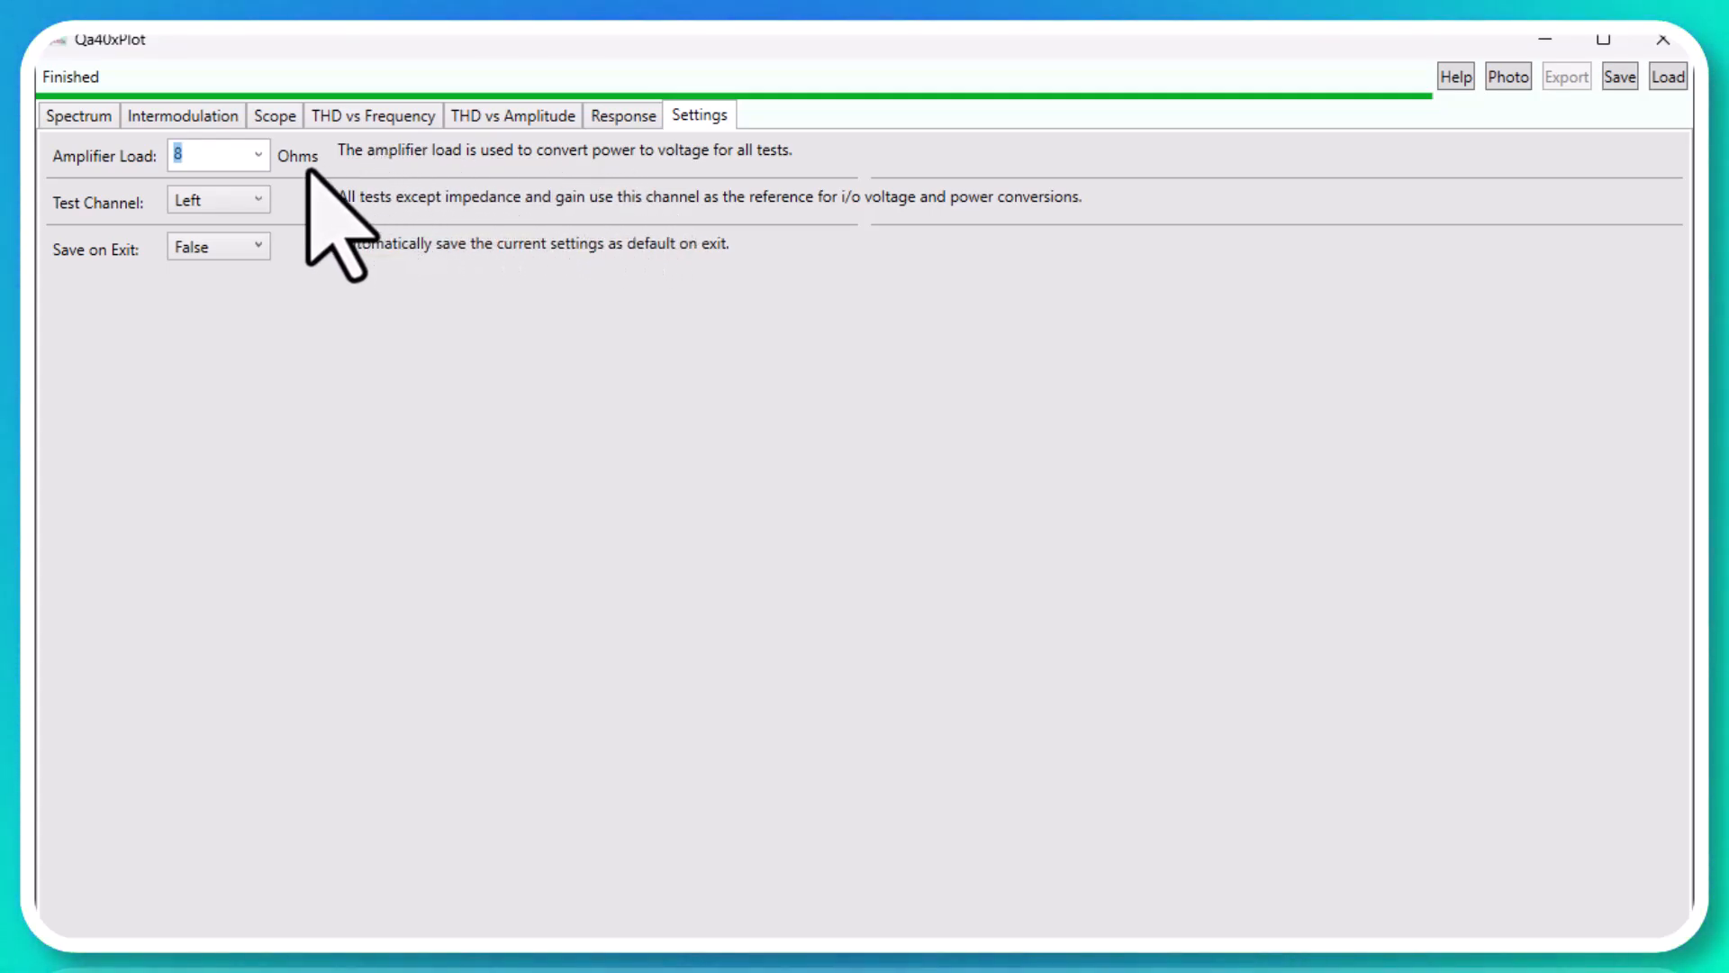
pyautogui.click(623, 114)
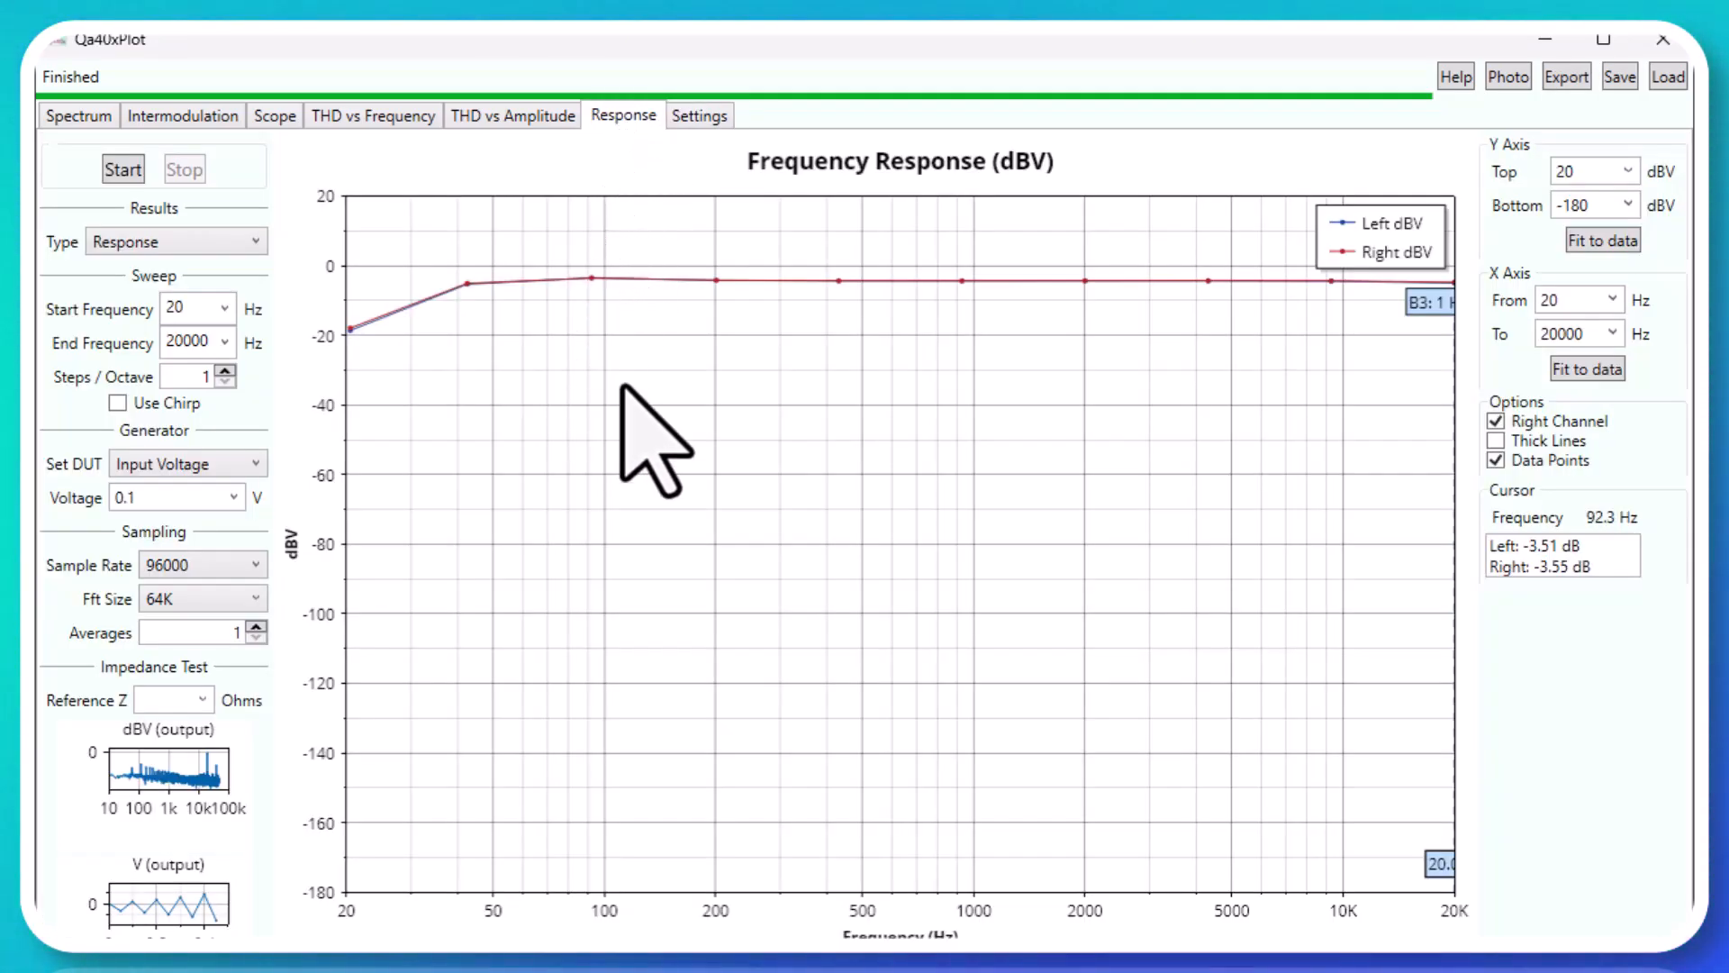
pyautogui.click(173, 241)
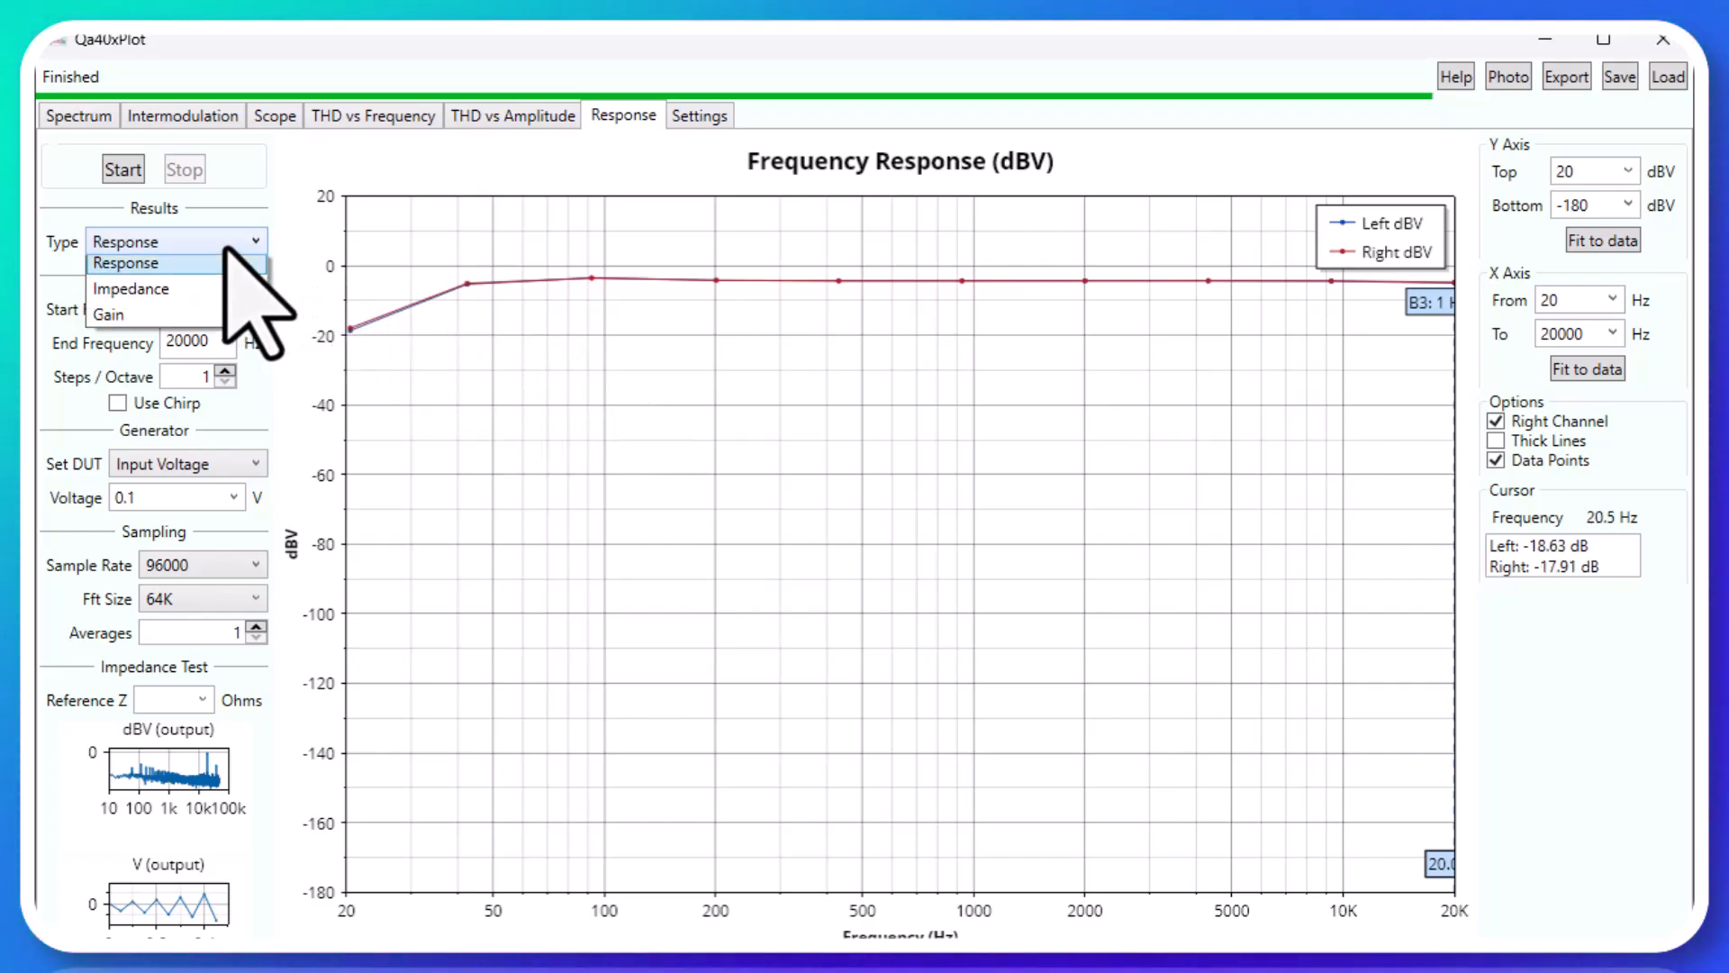
pyautogui.moveTo(108, 323)
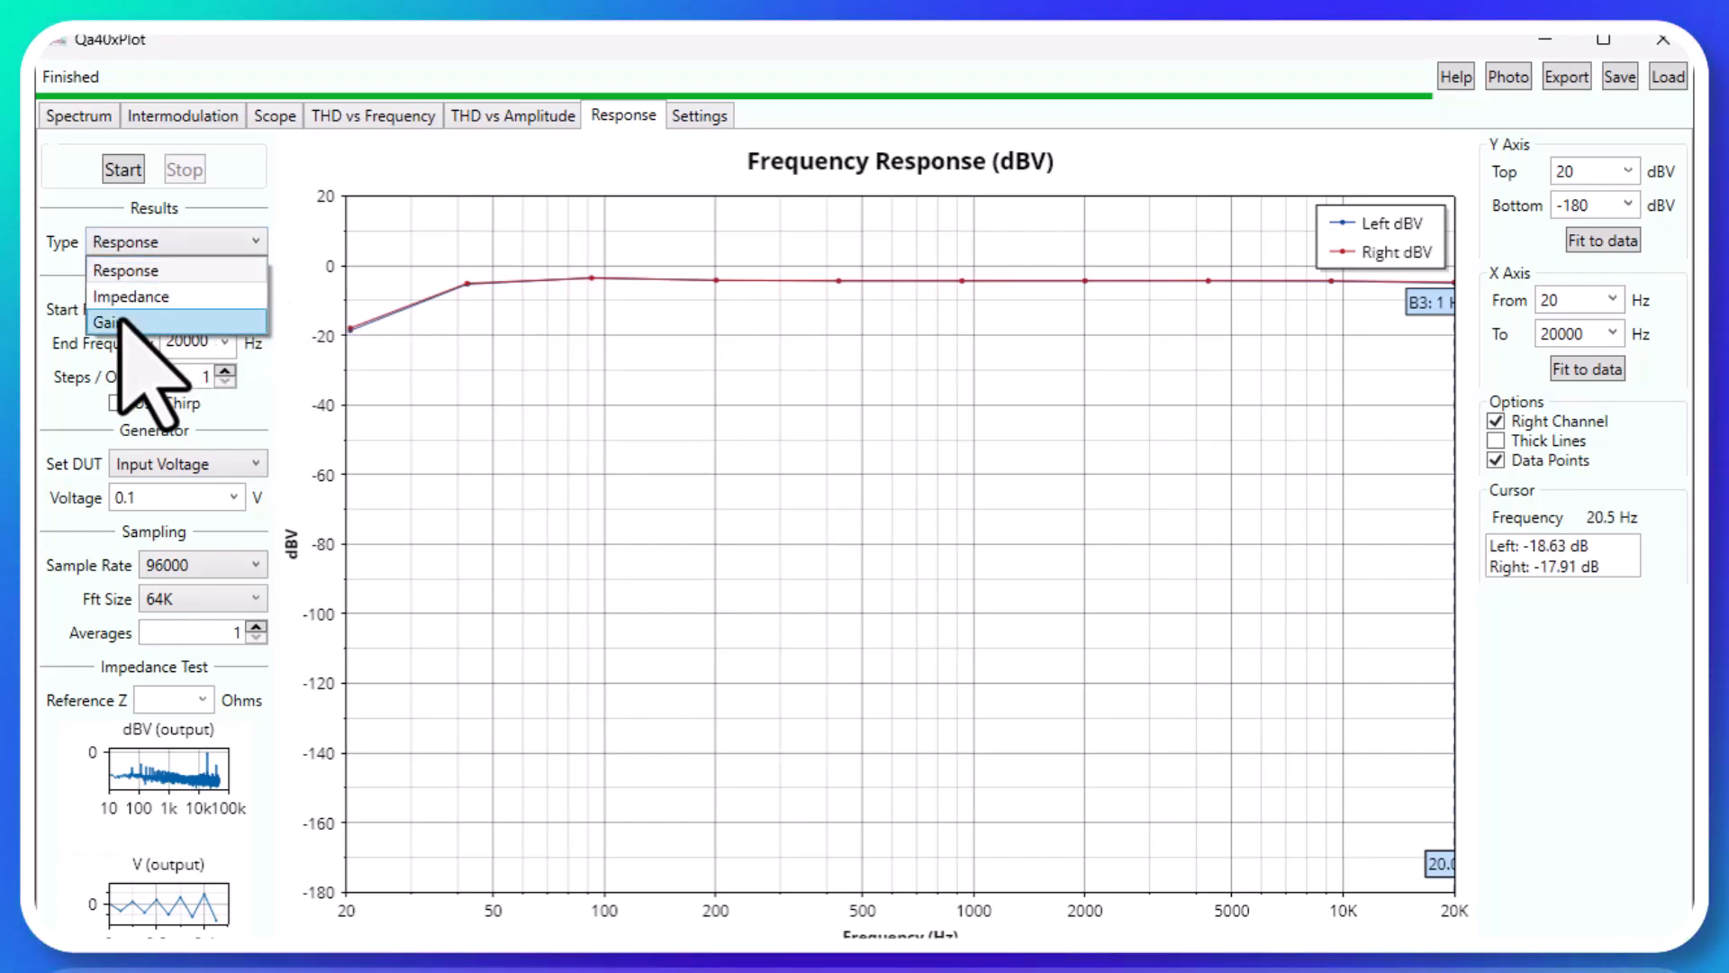
# Switch Results Type to Gain to plot gain and phase curves
pyautogui.click(107, 323)
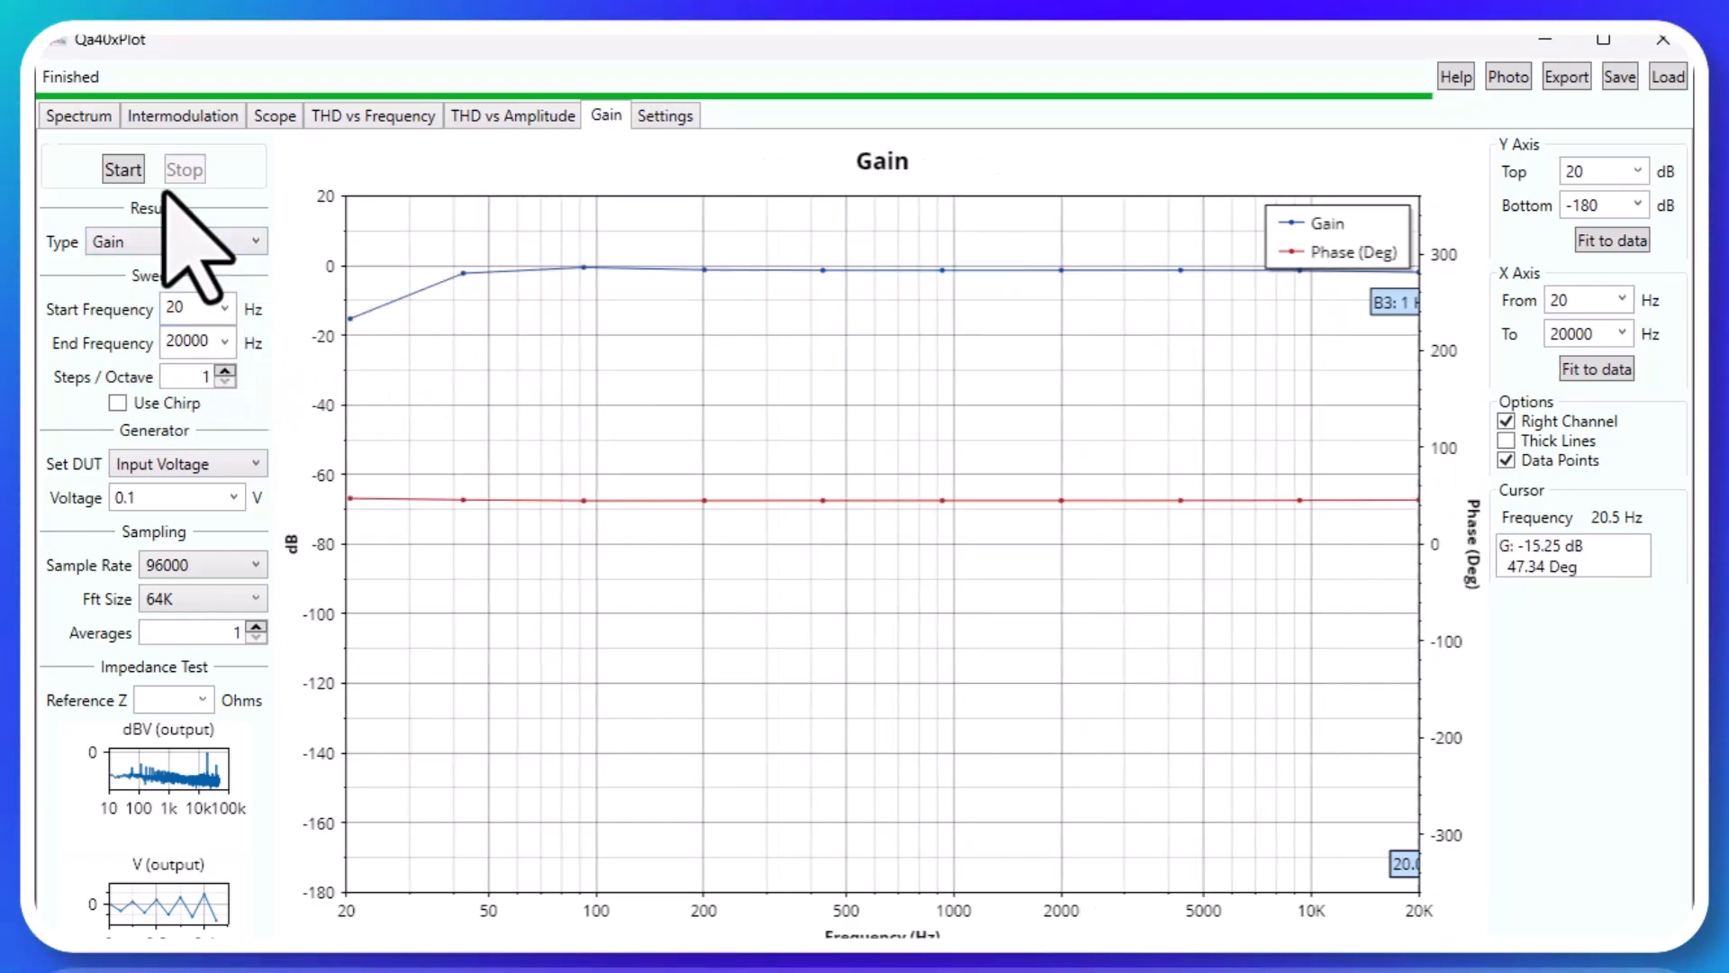
pyautogui.moveTo(452, 387)
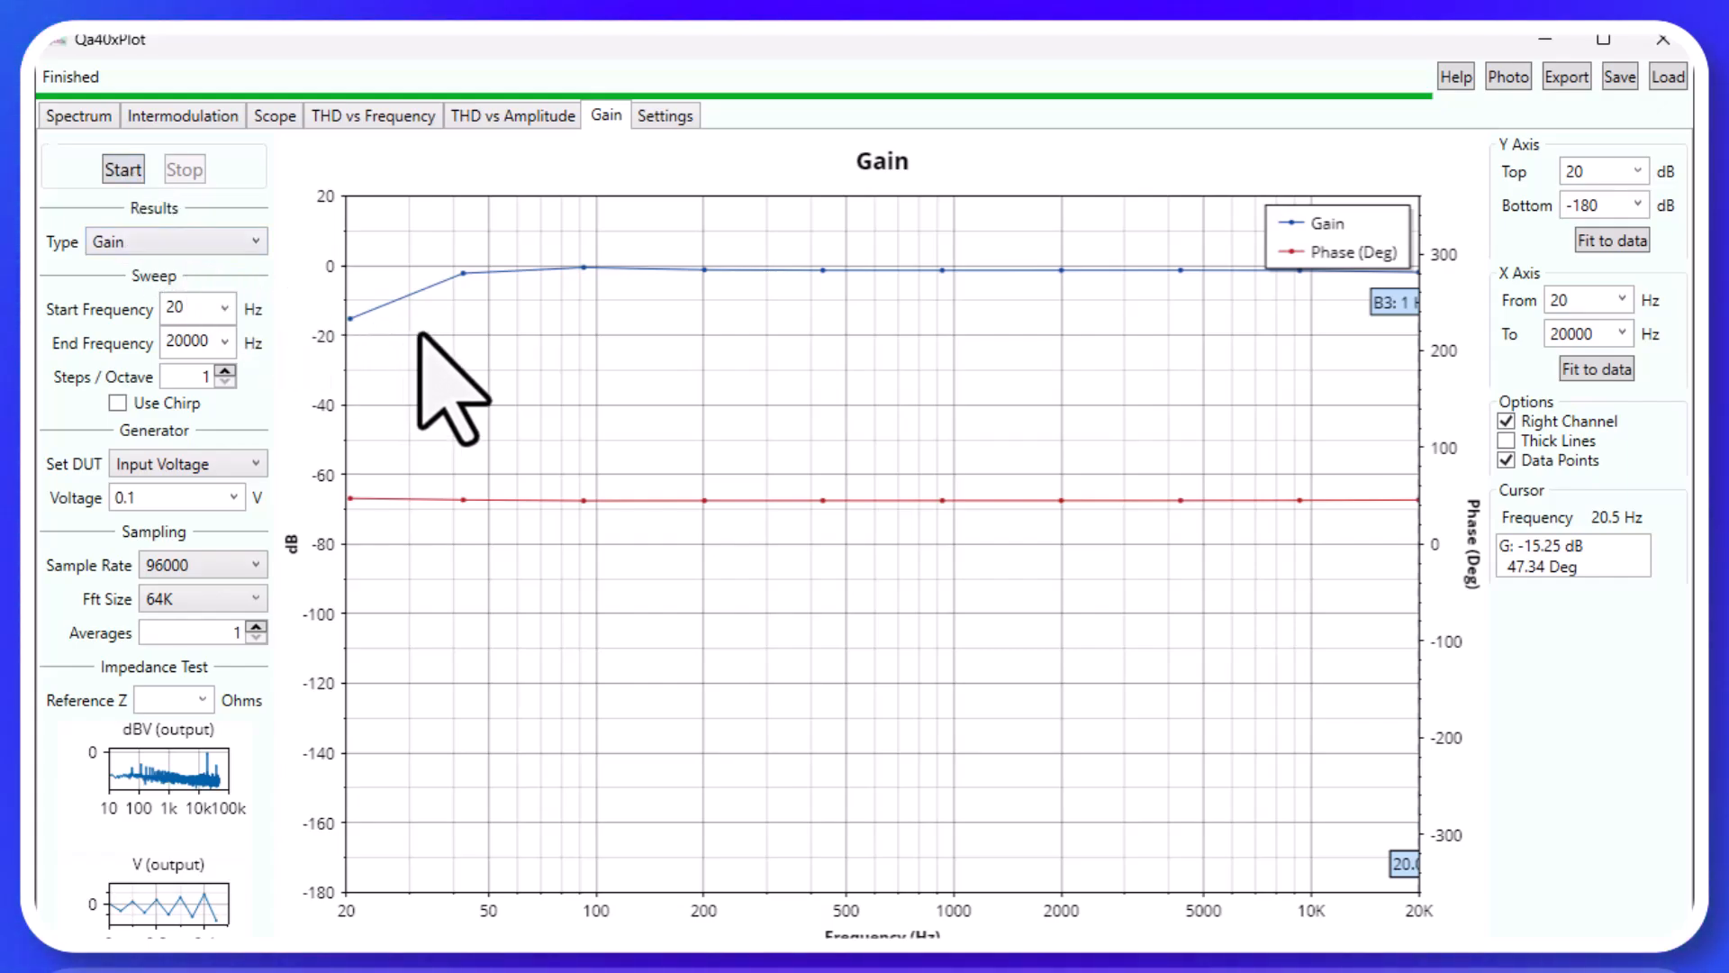
pyautogui.click(78, 114)
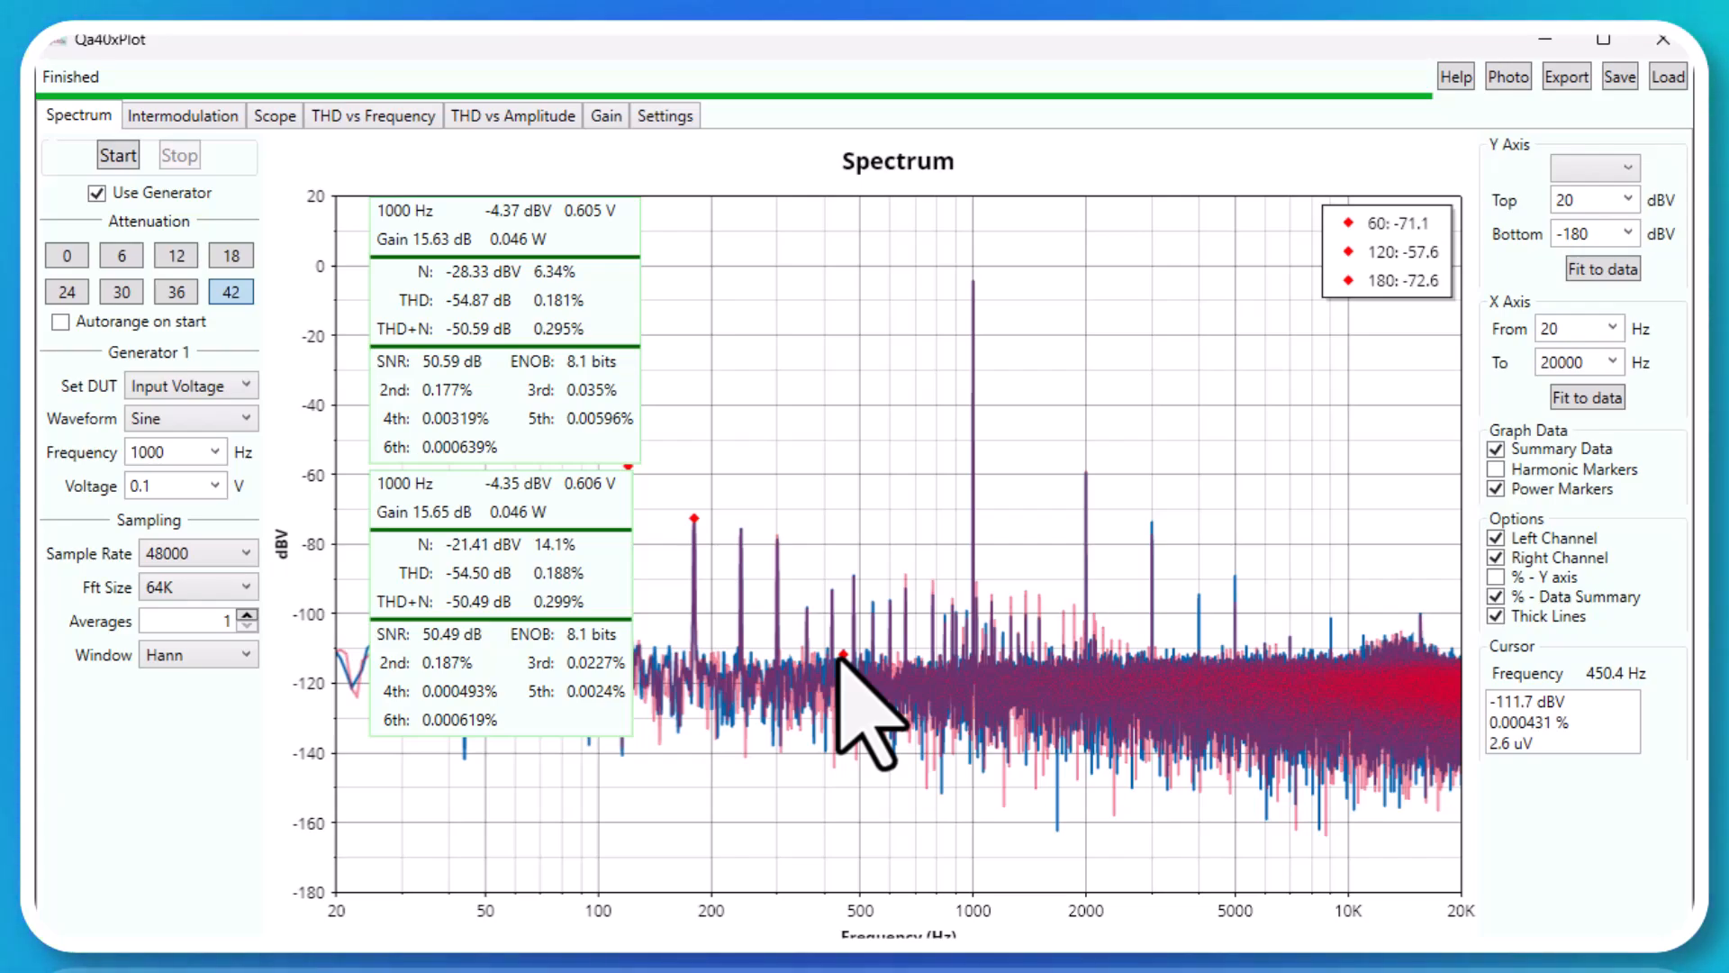
pyautogui.moveTo(825, 209)
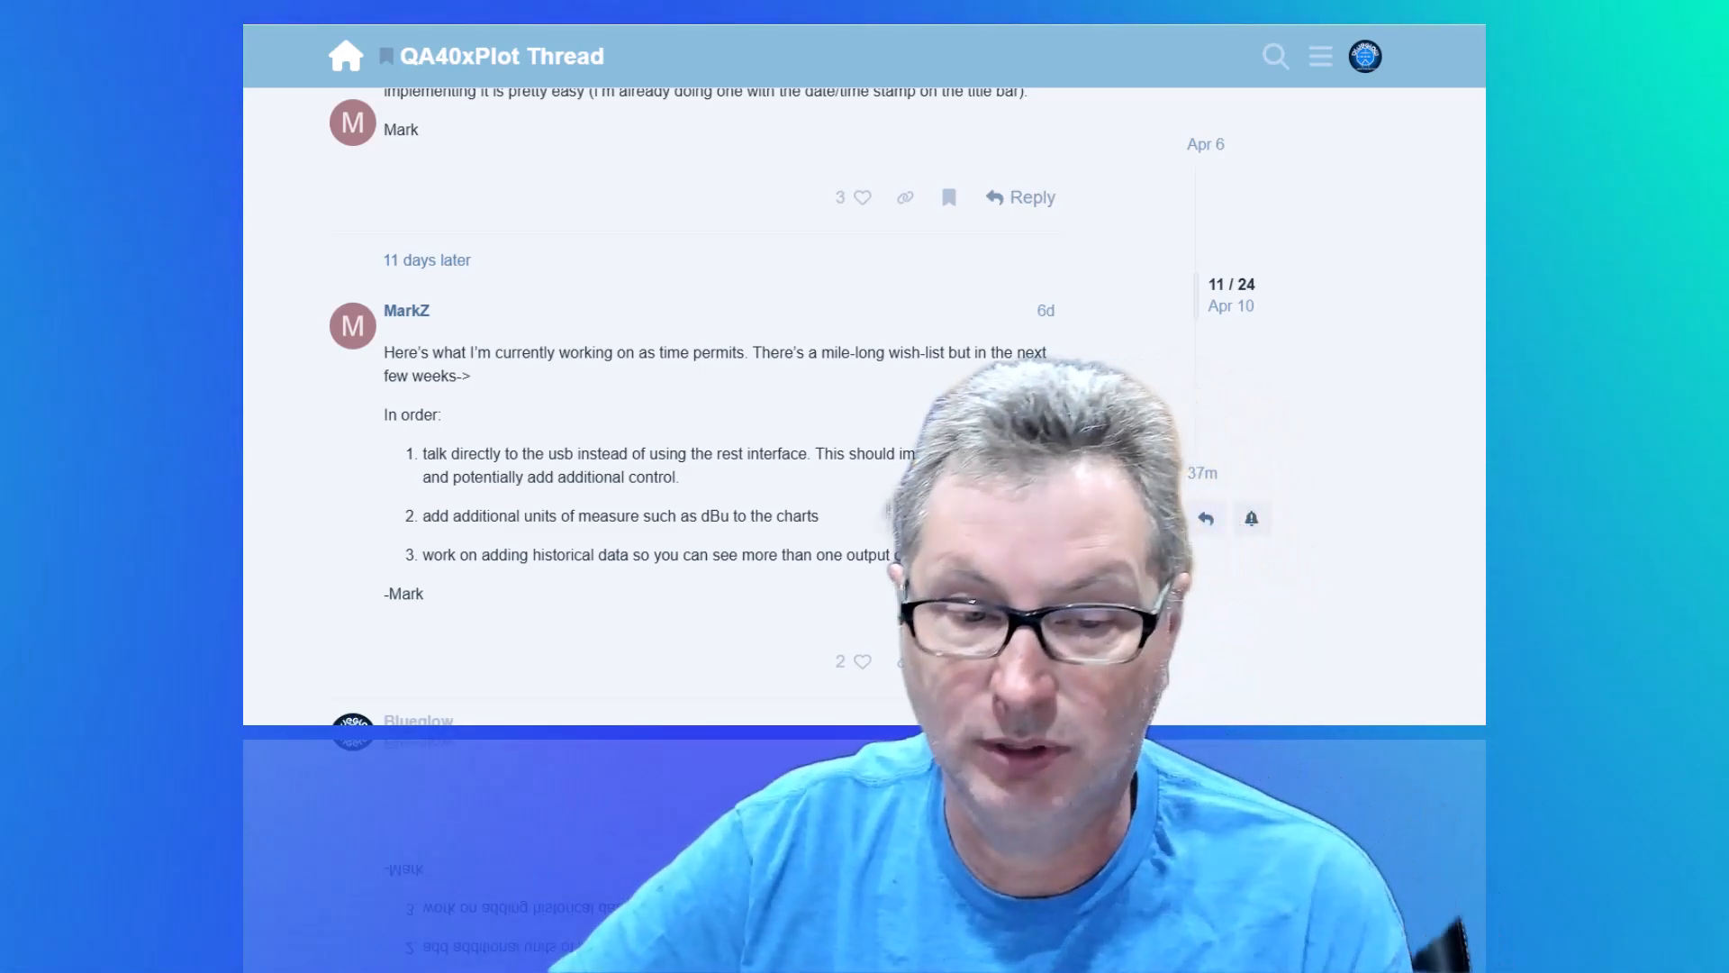
# Scroll through the QA40xPlot forum thread down to the latest reply about 192k sample rate
pyautogui.scroll(-3)
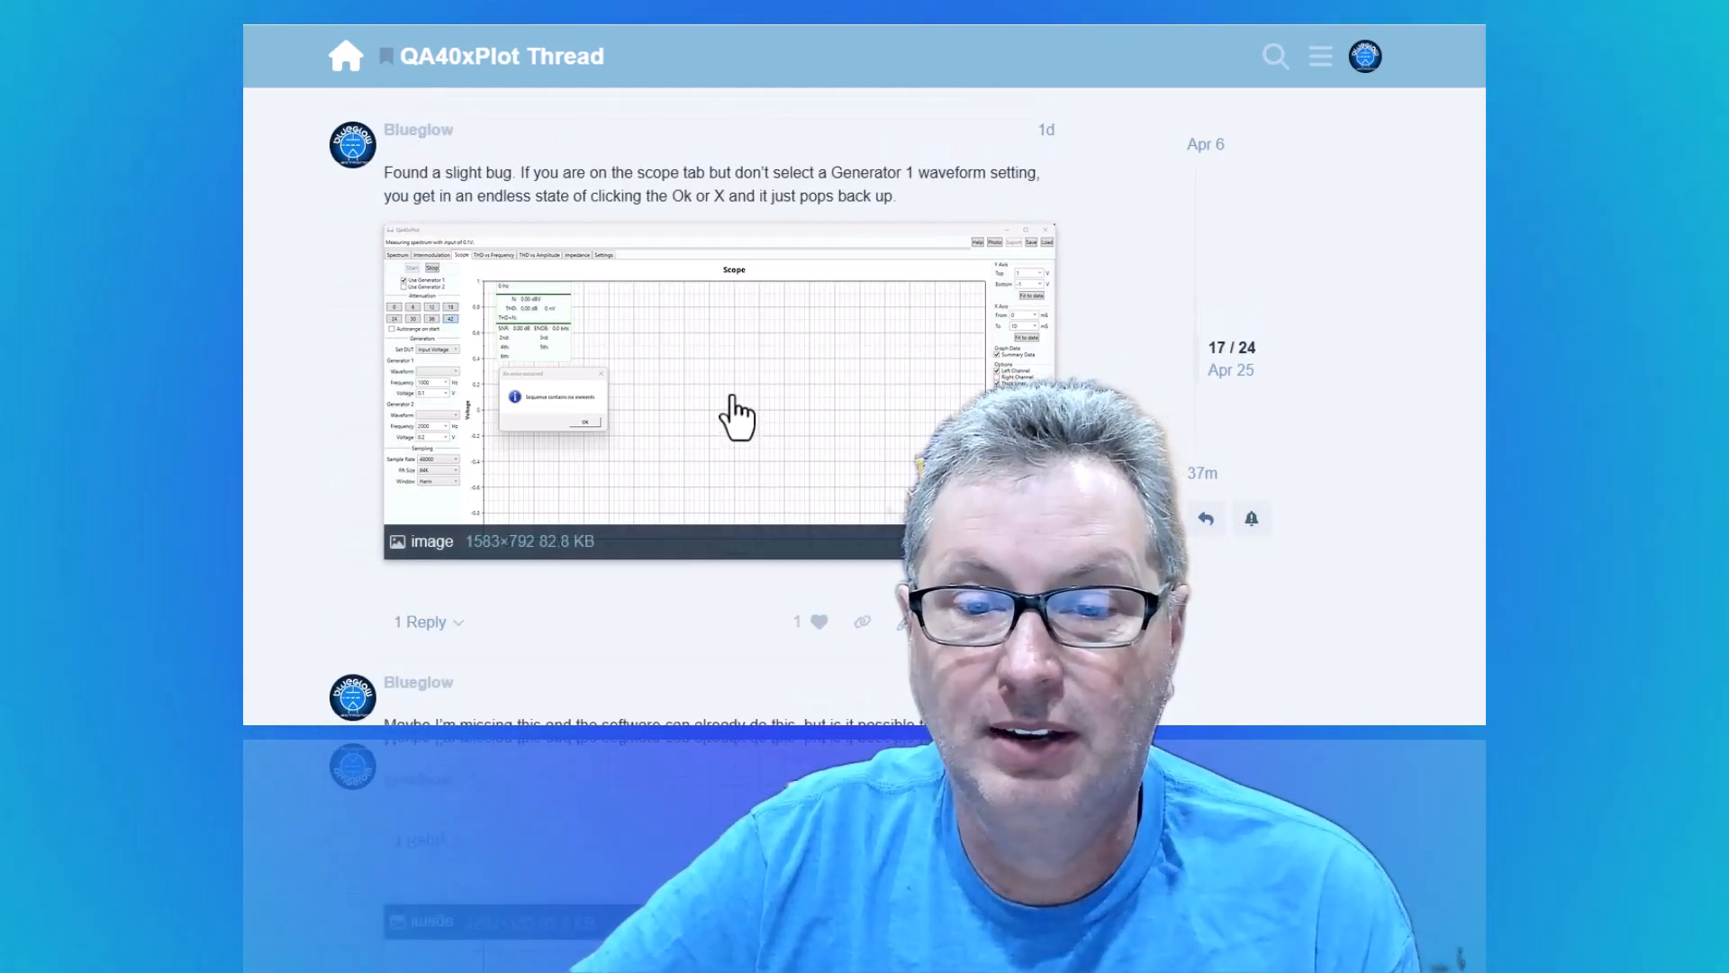
pyautogui.scroll(-3)
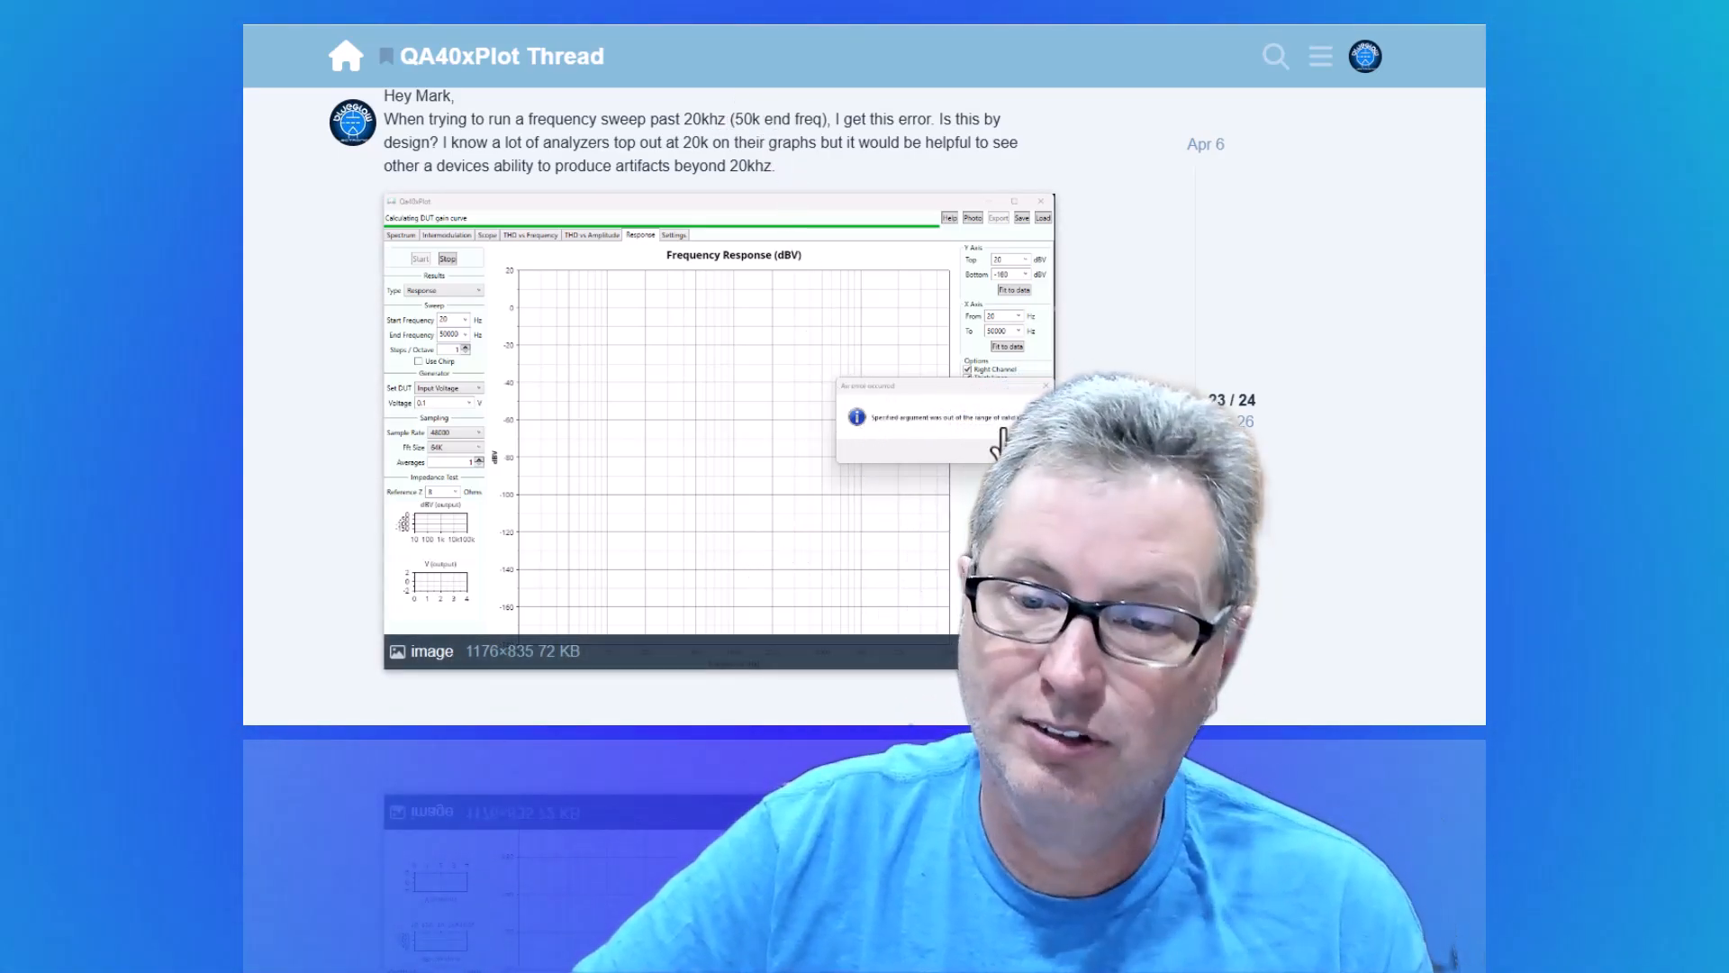
pyautogui.scroll(-3)
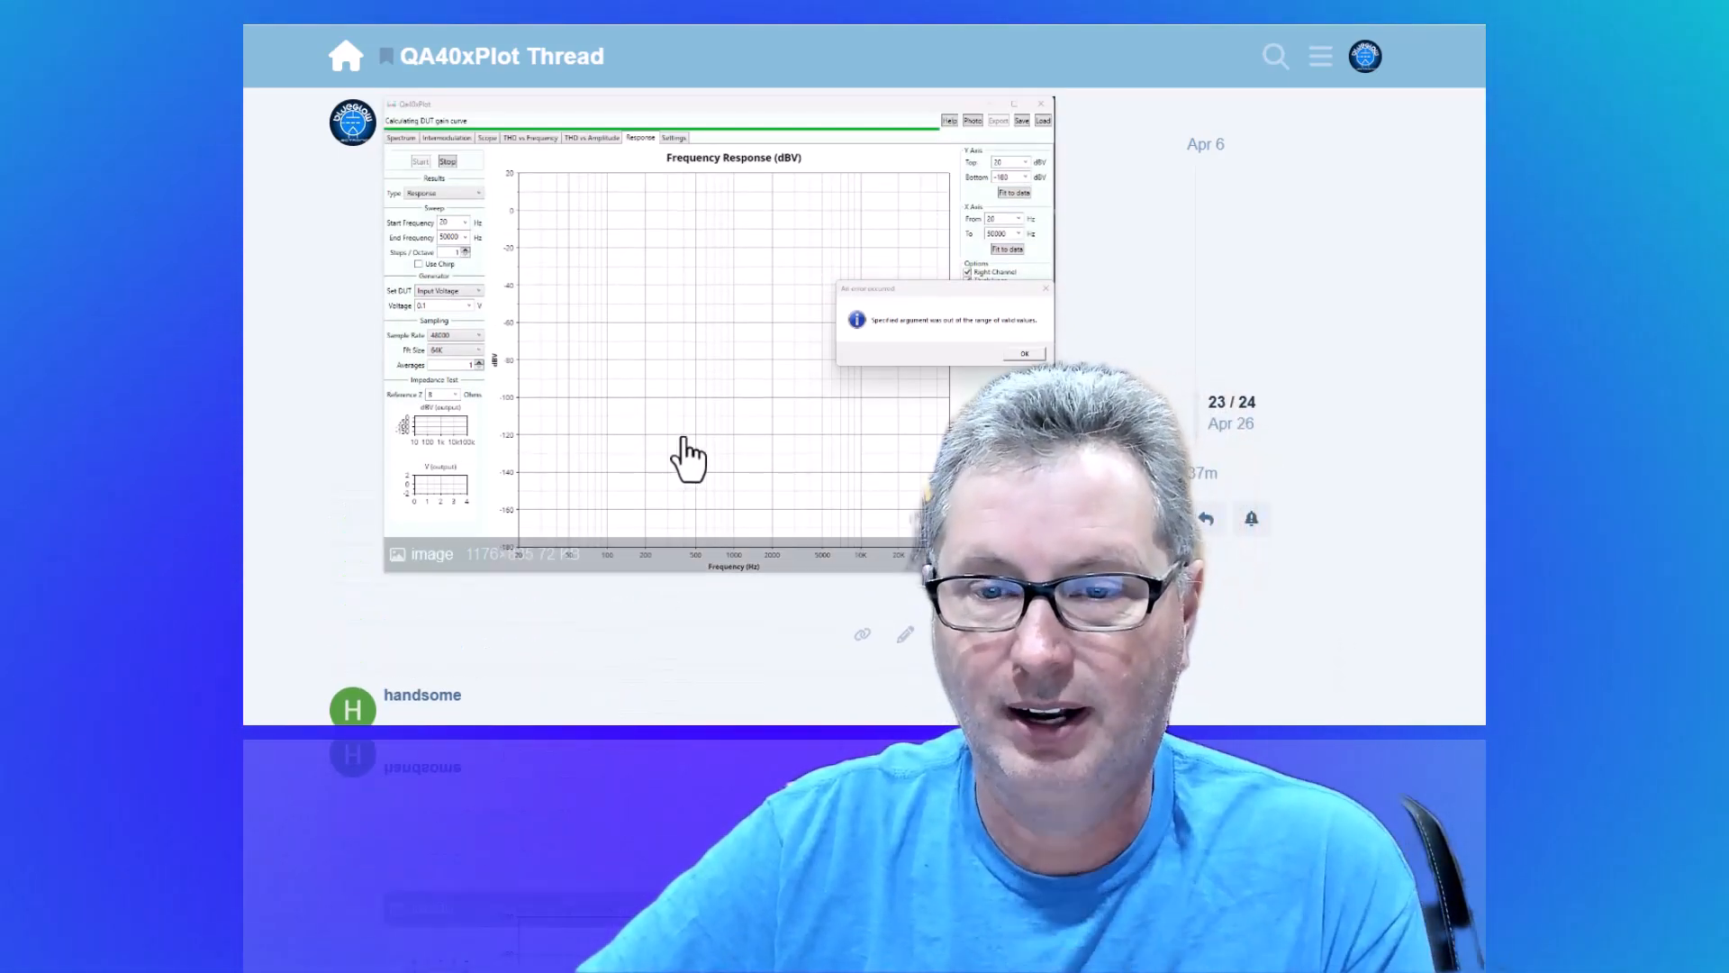
pyautogui.scroll(-3)
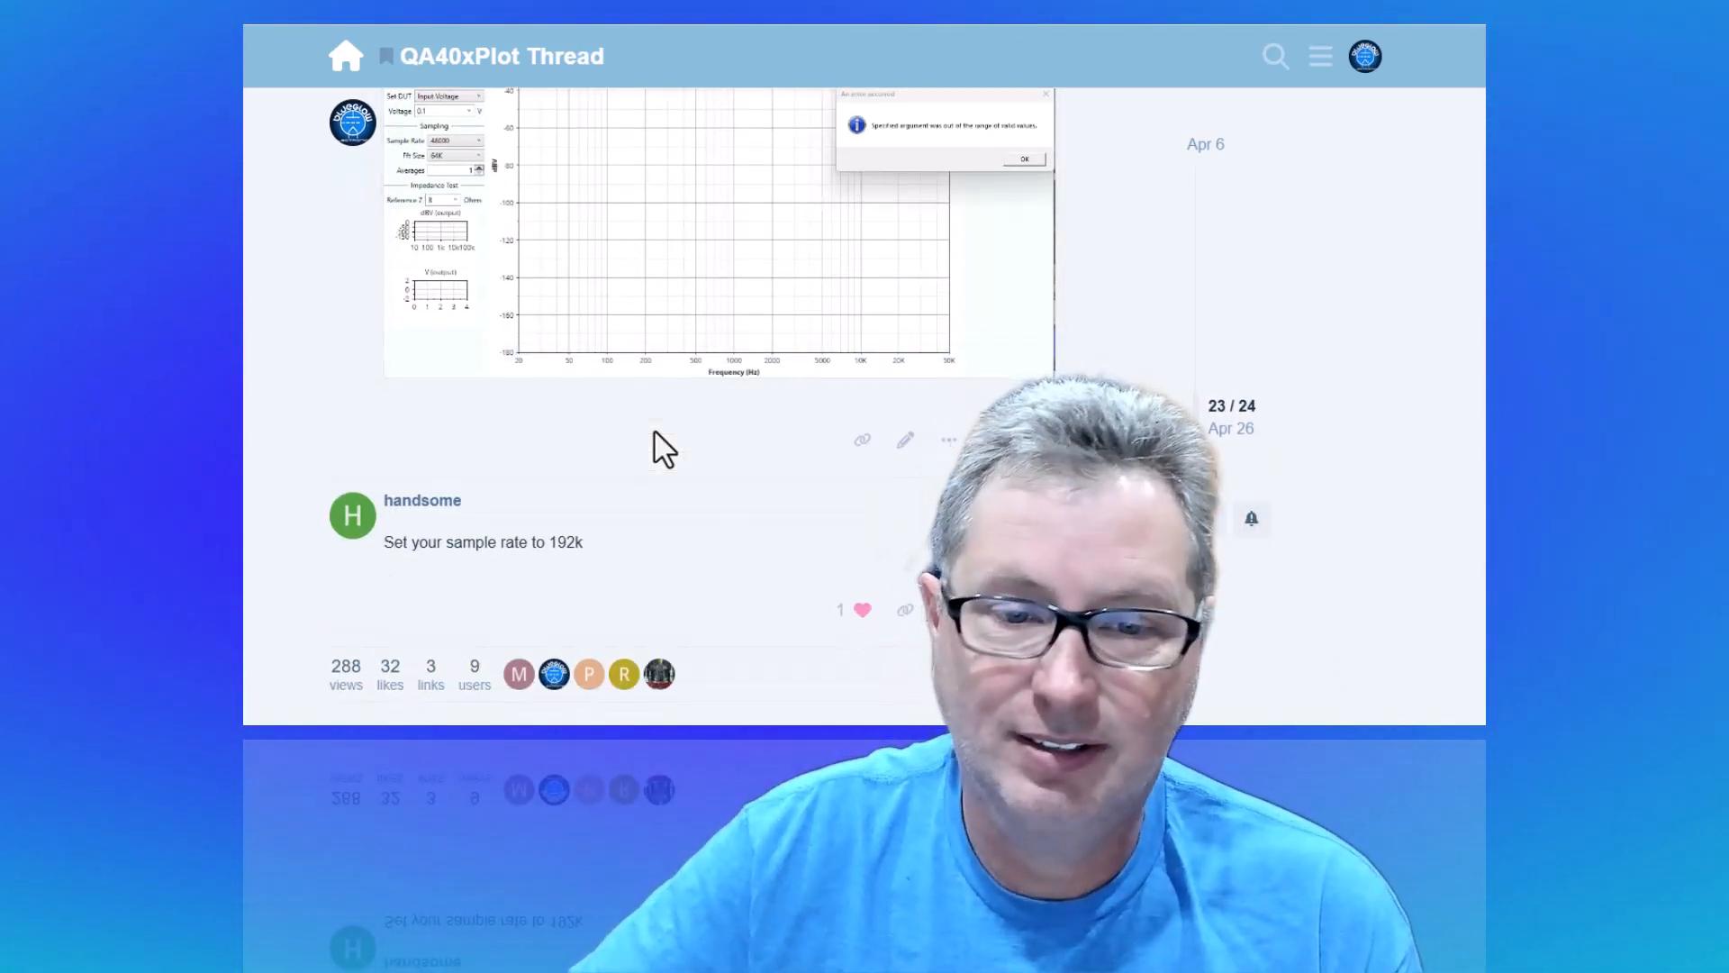